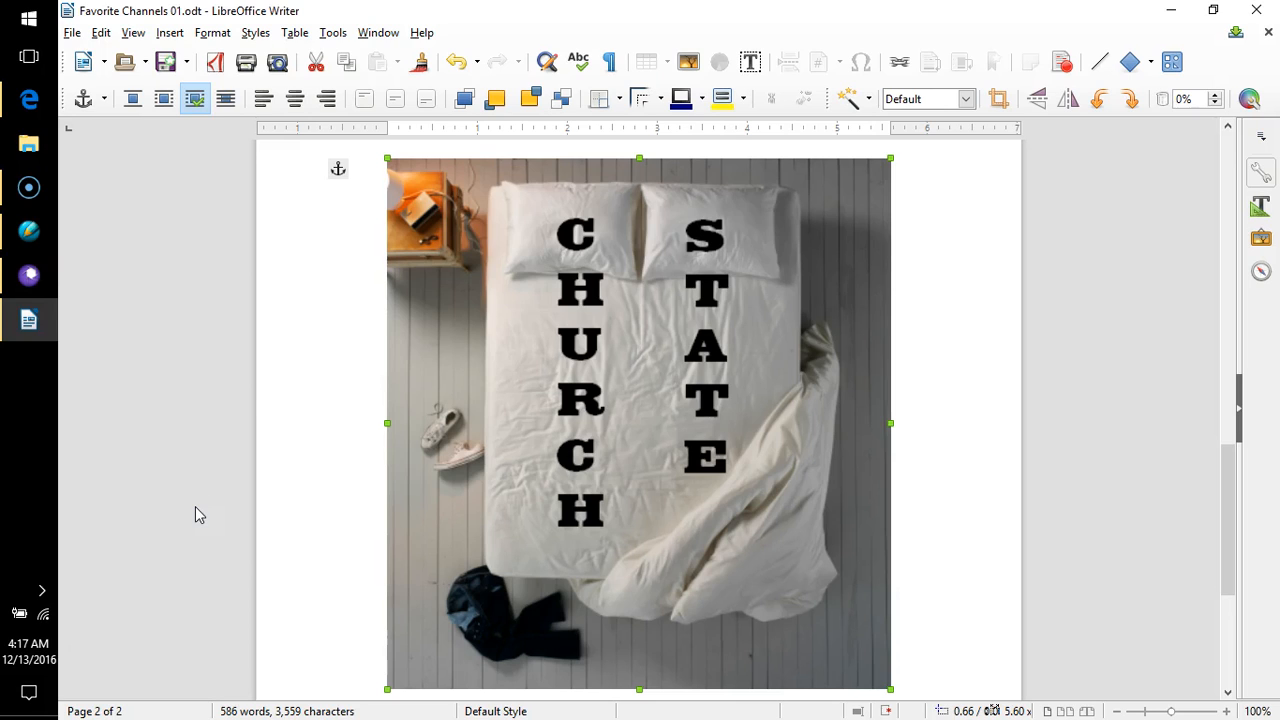
{"action": "mouse_move", "coordinate": [196, 518]}
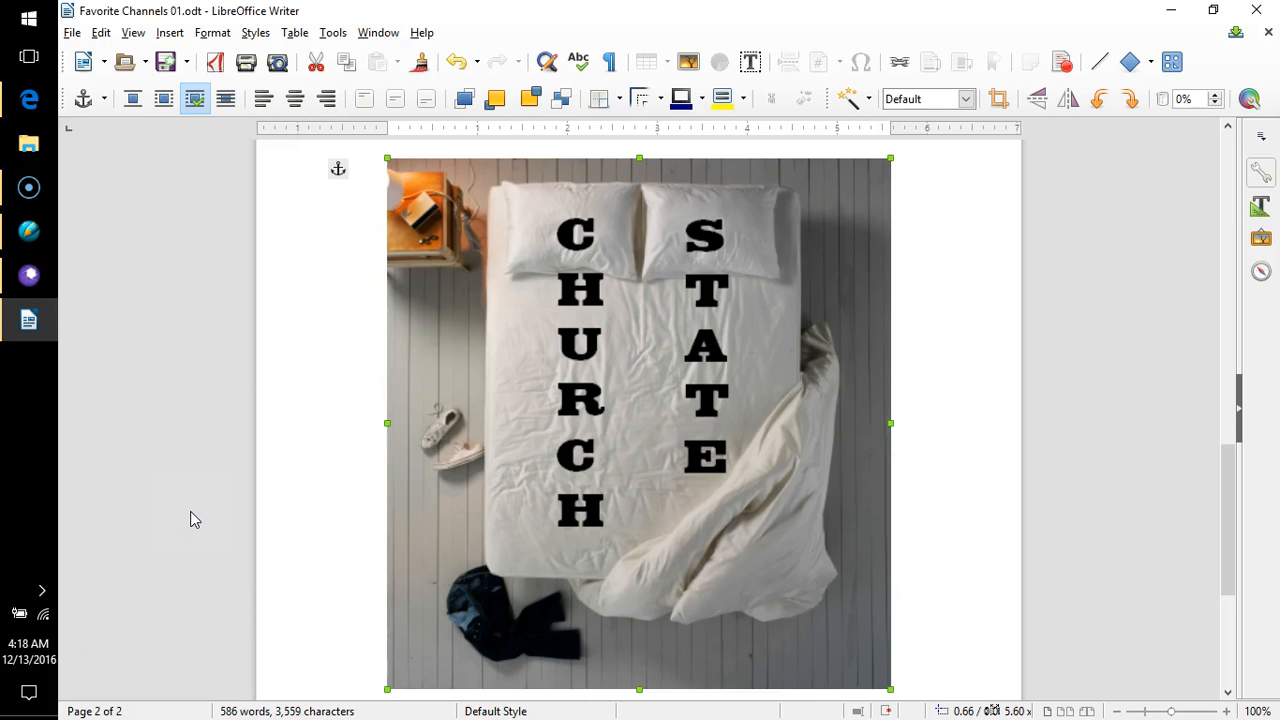
{"action": "mouse_move", "coordinate": [192, 524]}
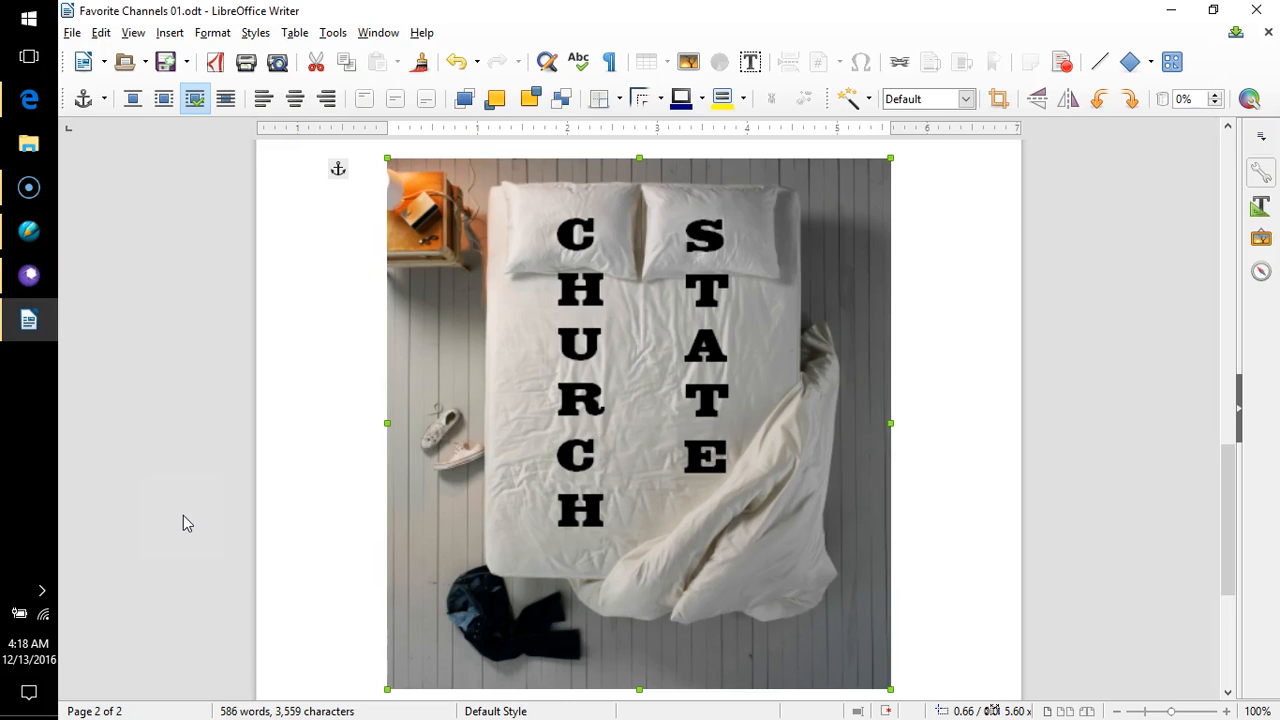
{"action": "mouse_move", "coordinate": [192, 520]}
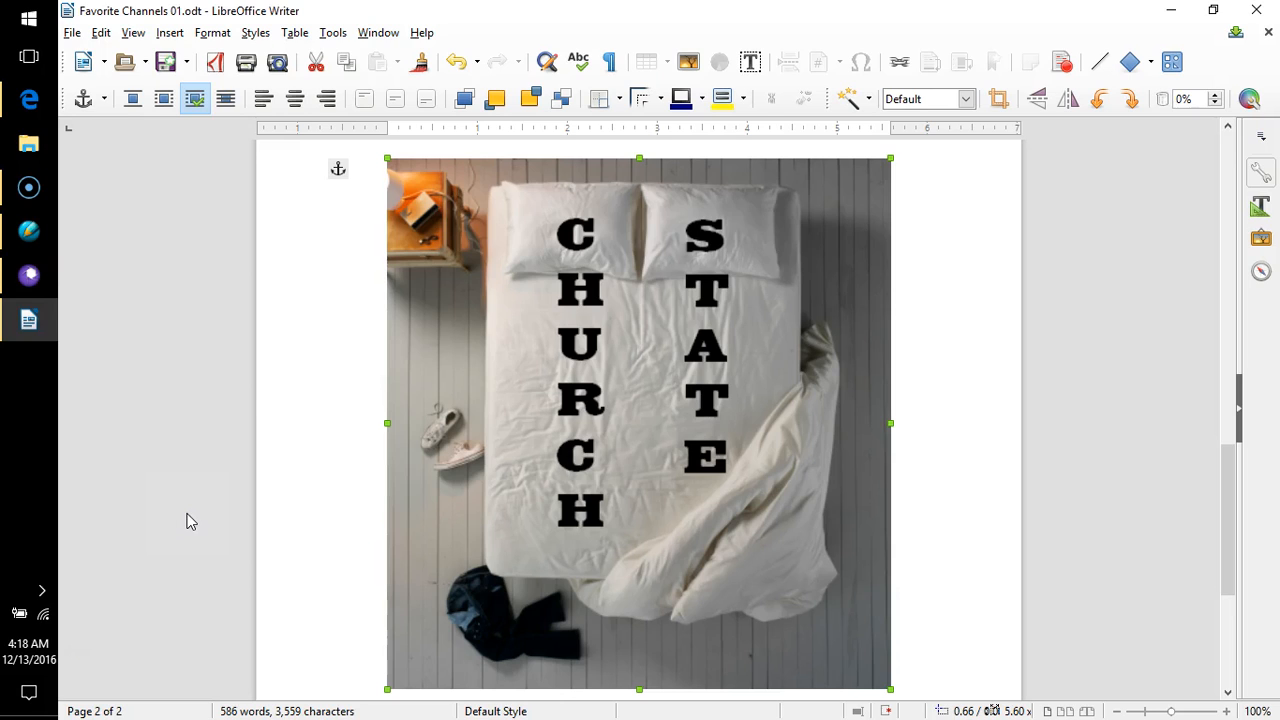
{"action": "mouse_move", "coordinate": [184, 524]}
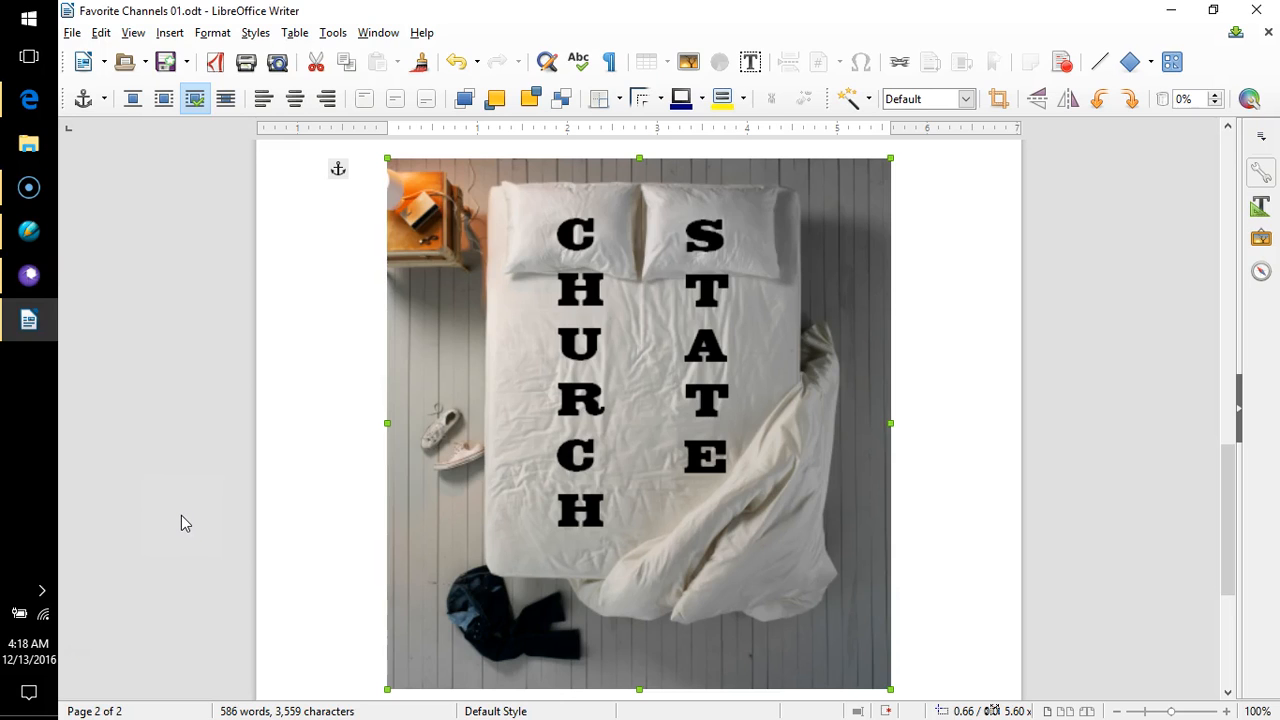
{"action": "mouse_move", "coordinate": [188, 516]}
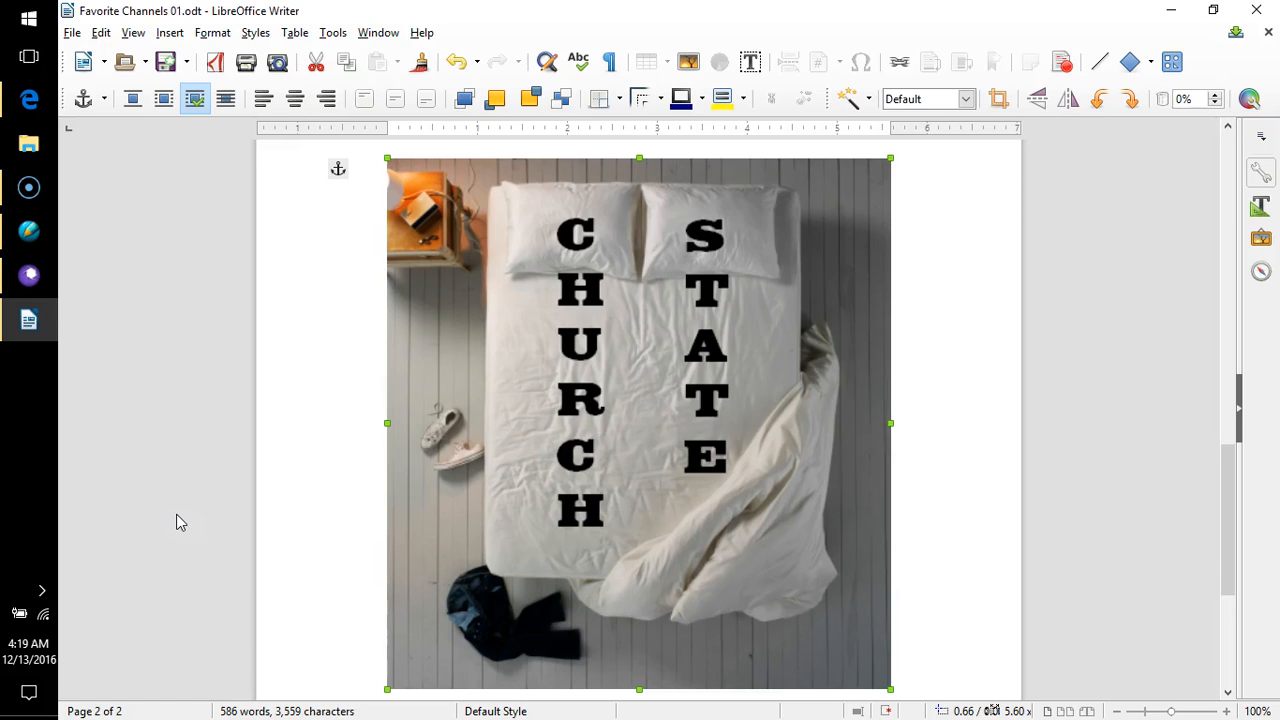
{"action": "mouse_move", "coordinate": [178, 522]}
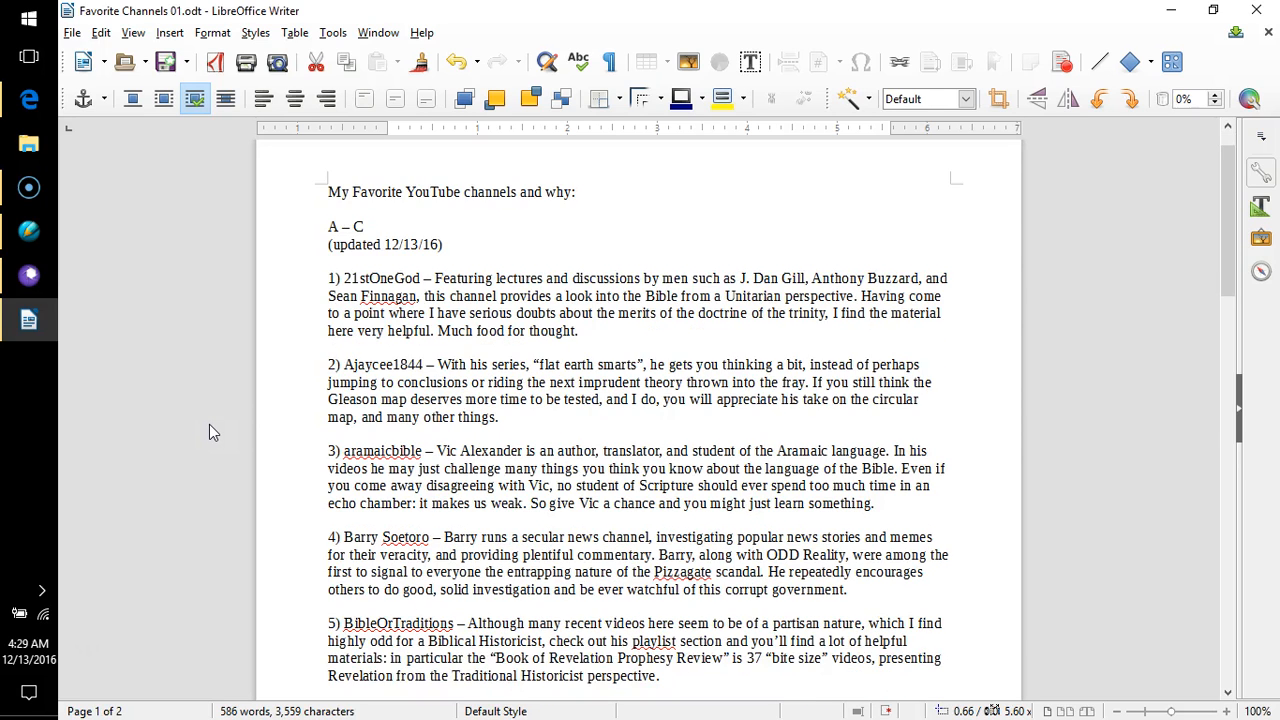
{"action": "mouse_move", "coordinate": [144, 564]}
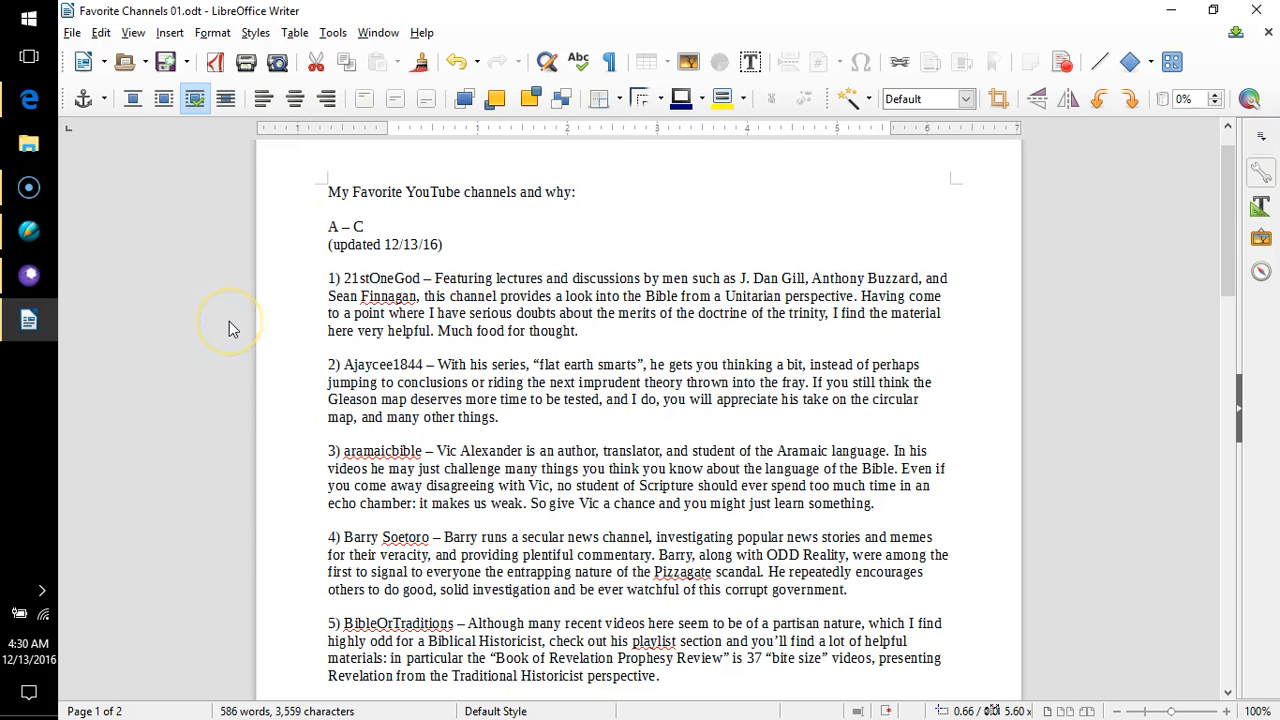
{"action": "mouse_move", "coordinate": [230, 330]}
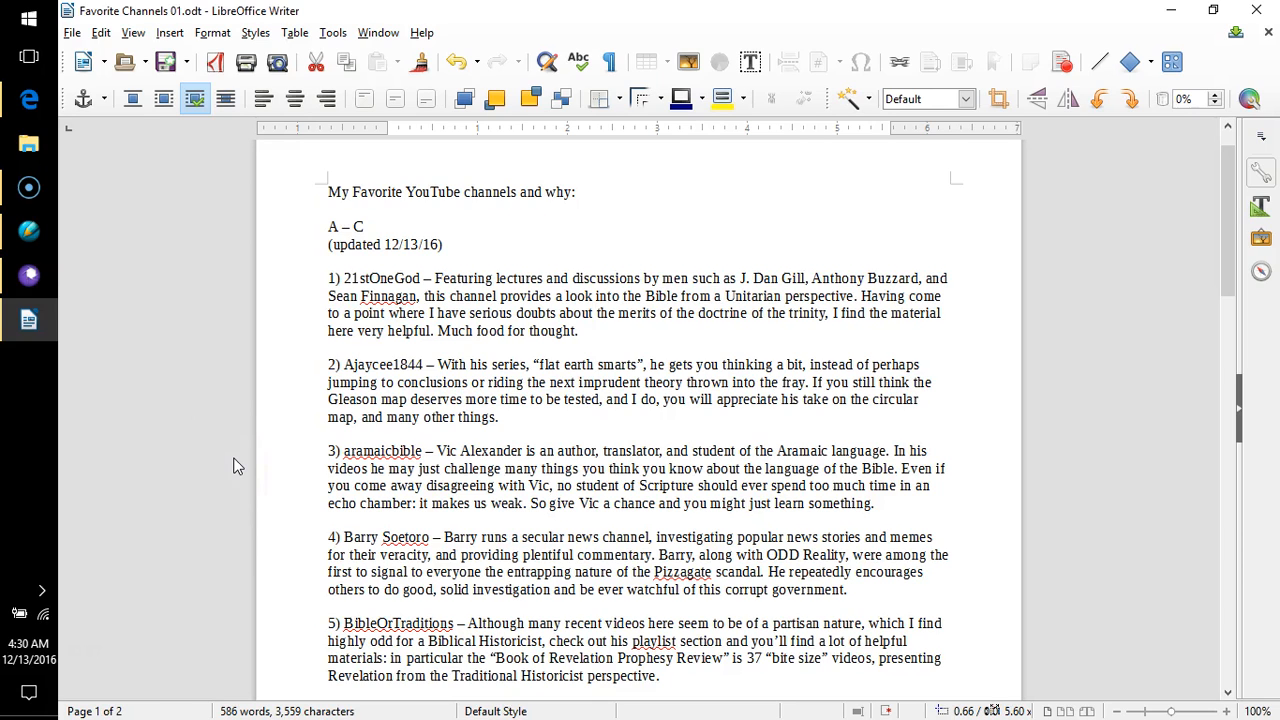
{"action": "mouse_move", "coordinate": [172, 640]}
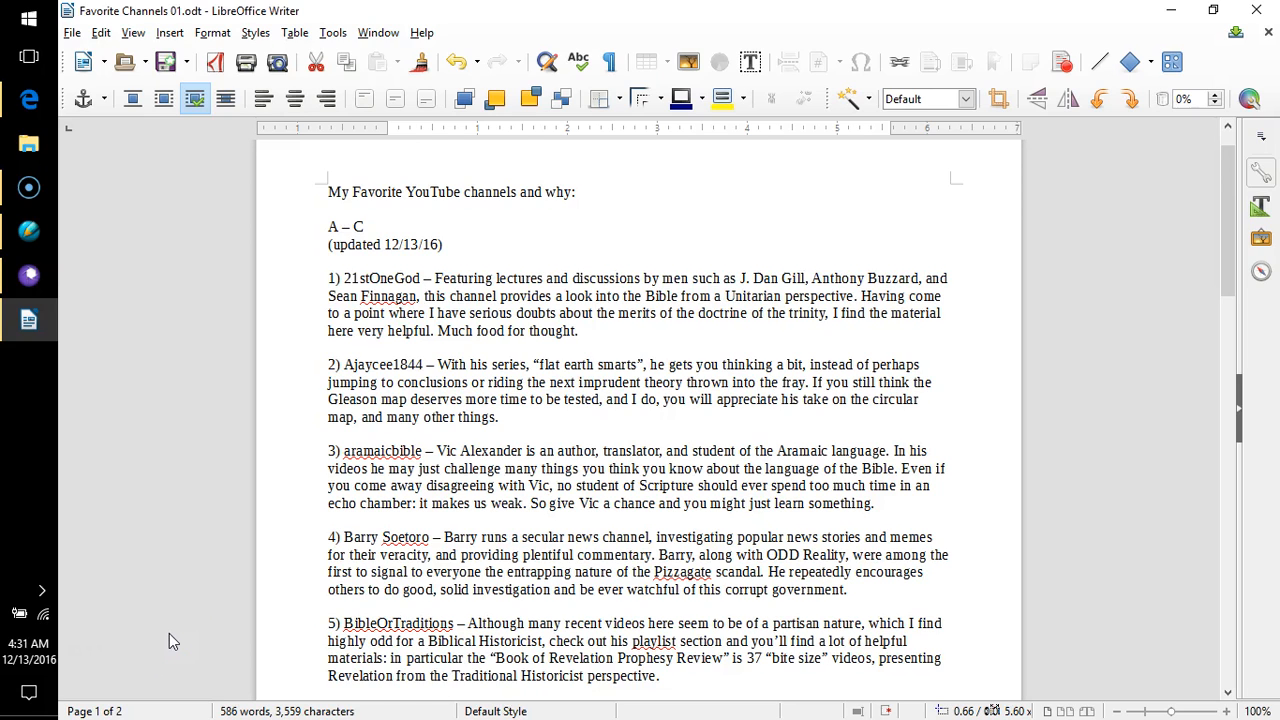
- Scroll the Writer channel list down to reveal the sixth entry, Chicktracks
{"action": "scroll", "scroll_direction": "down", "scroll_amount": 3}
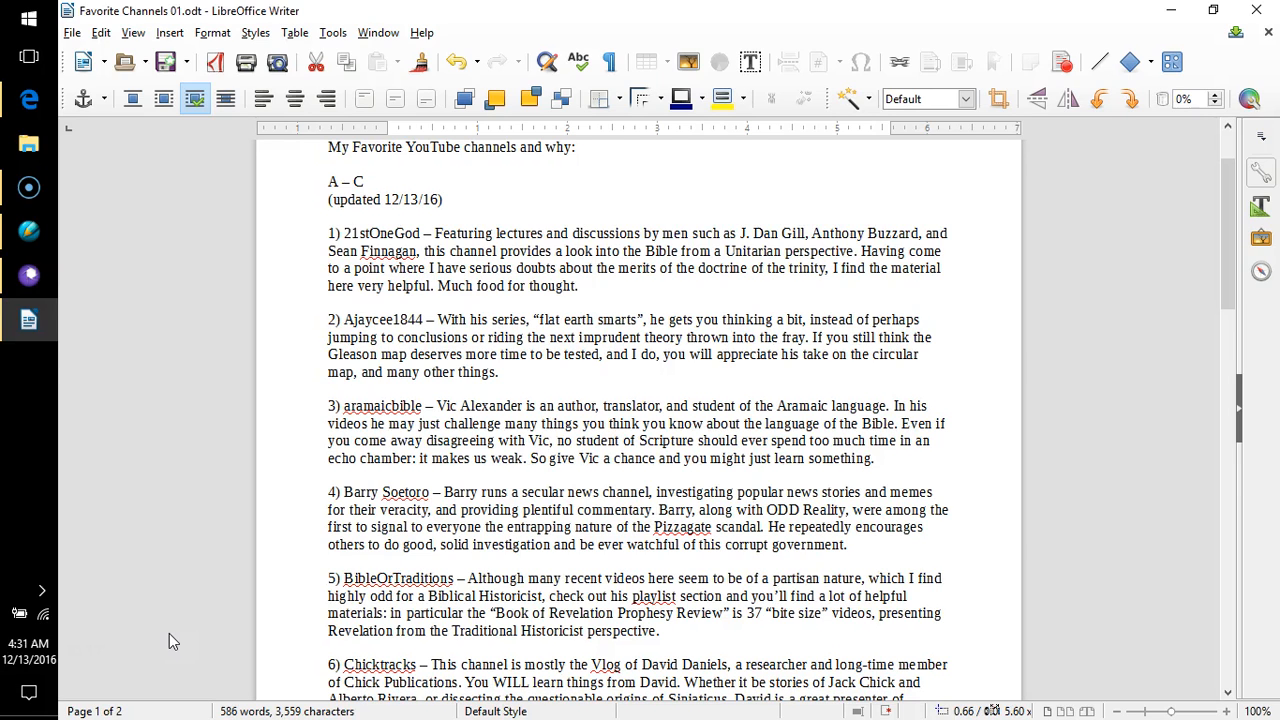
{"action": "mouse_move", "coordinate": [168, 636]}
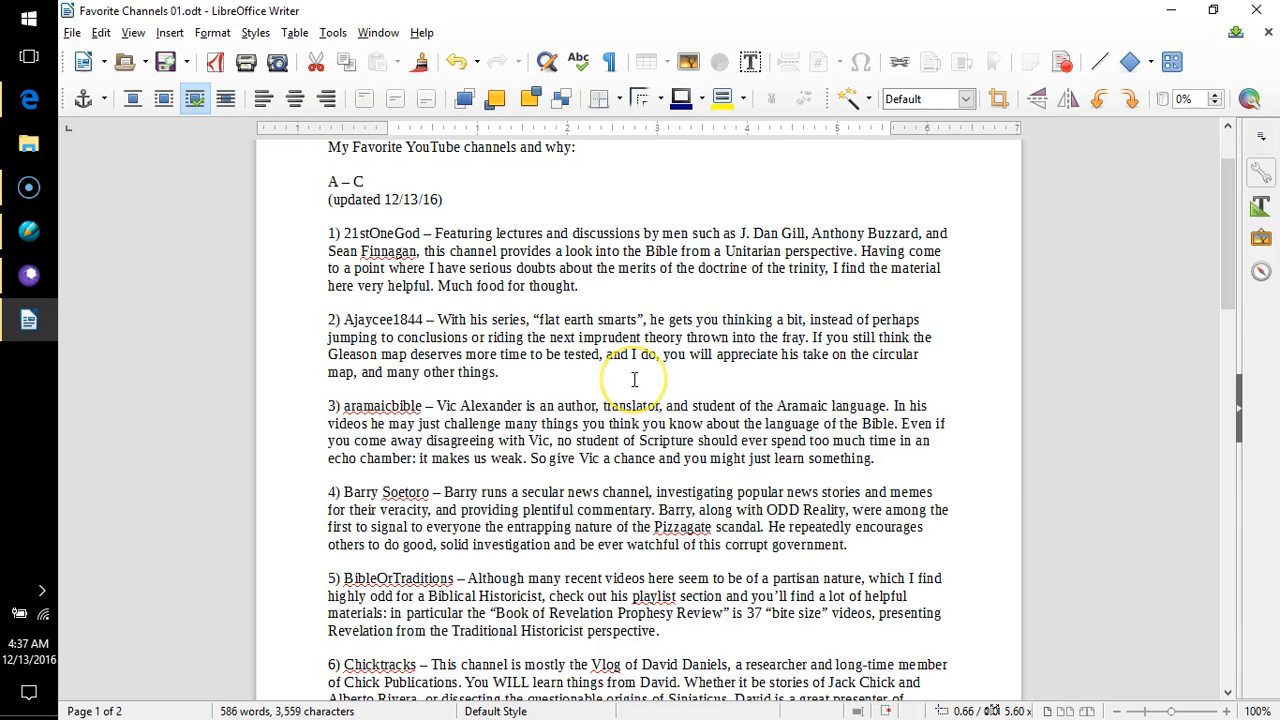
- Scroll down until the seventh entry, CitizenoftheRealm, appears below Chicktracks
{"action": "scroll", "scroll_direction": "down", "scroll_amount": 3}
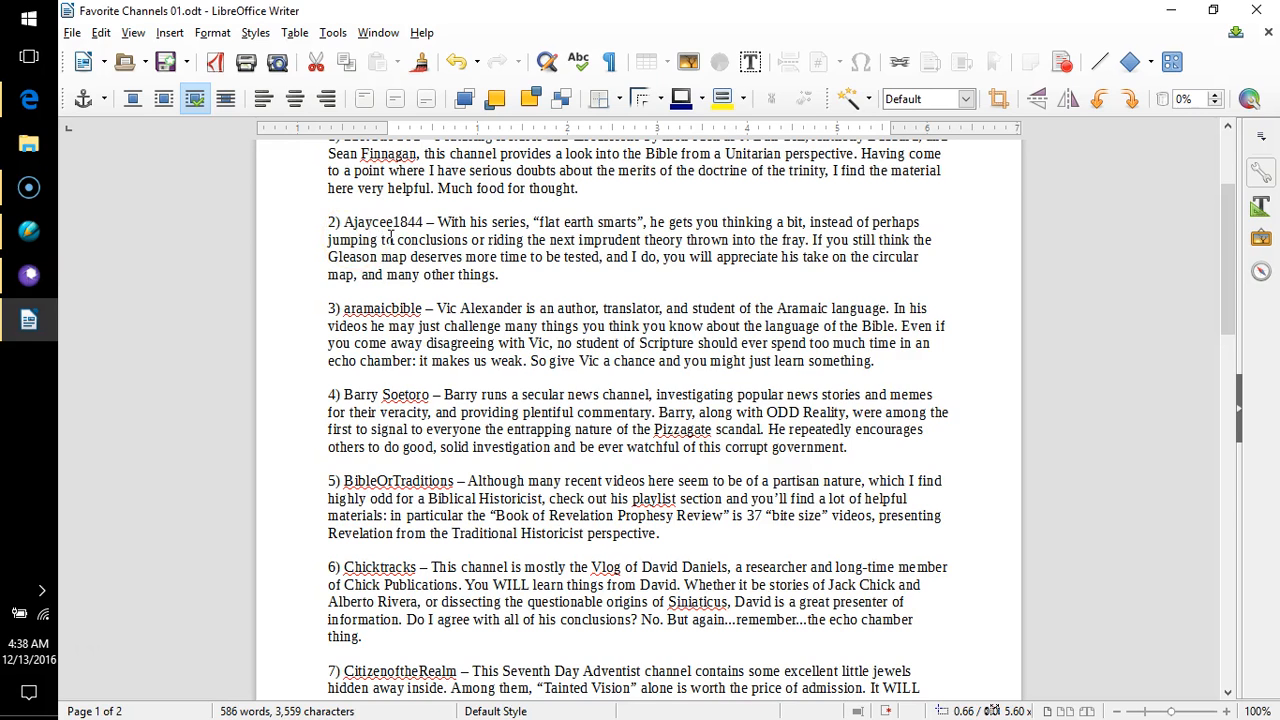
{"action": "mouse_move", "coordinate": [394, 236]}
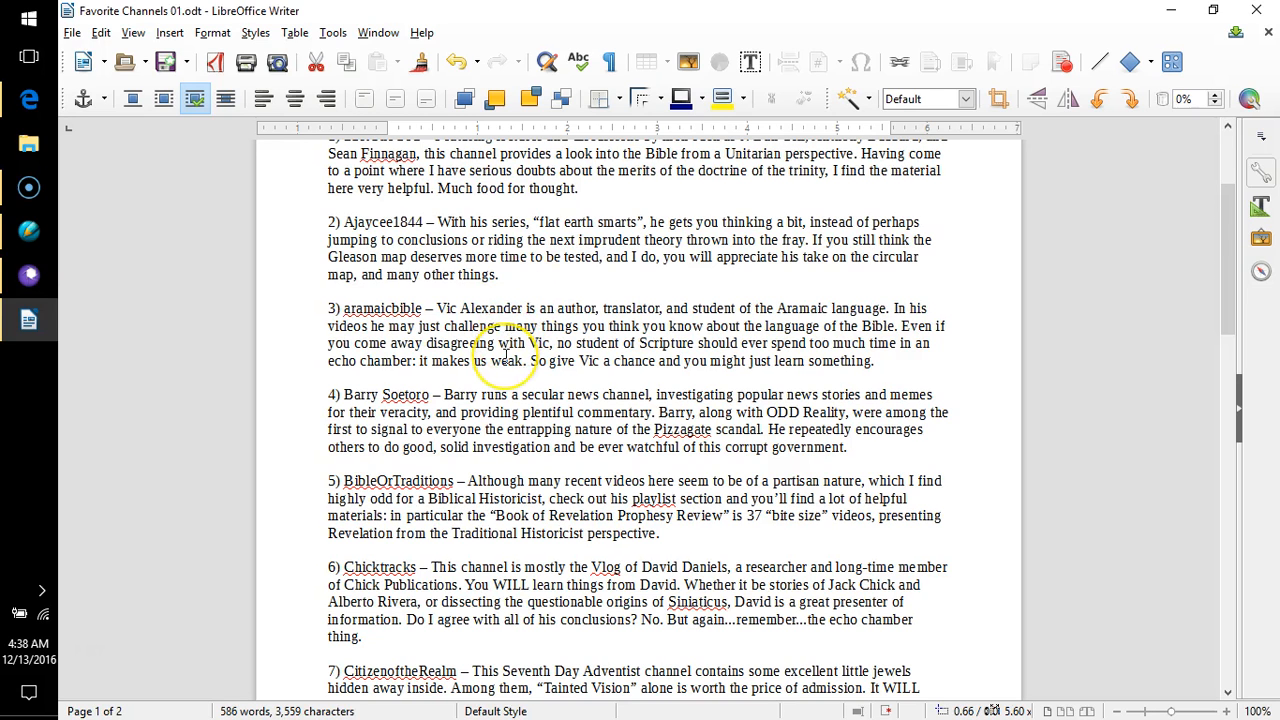
- Scroll down so the full CitizenoftheRealm entry text is readable
{"action": "scroll", "scroll_direction": "down", "scroll_amount": 3}
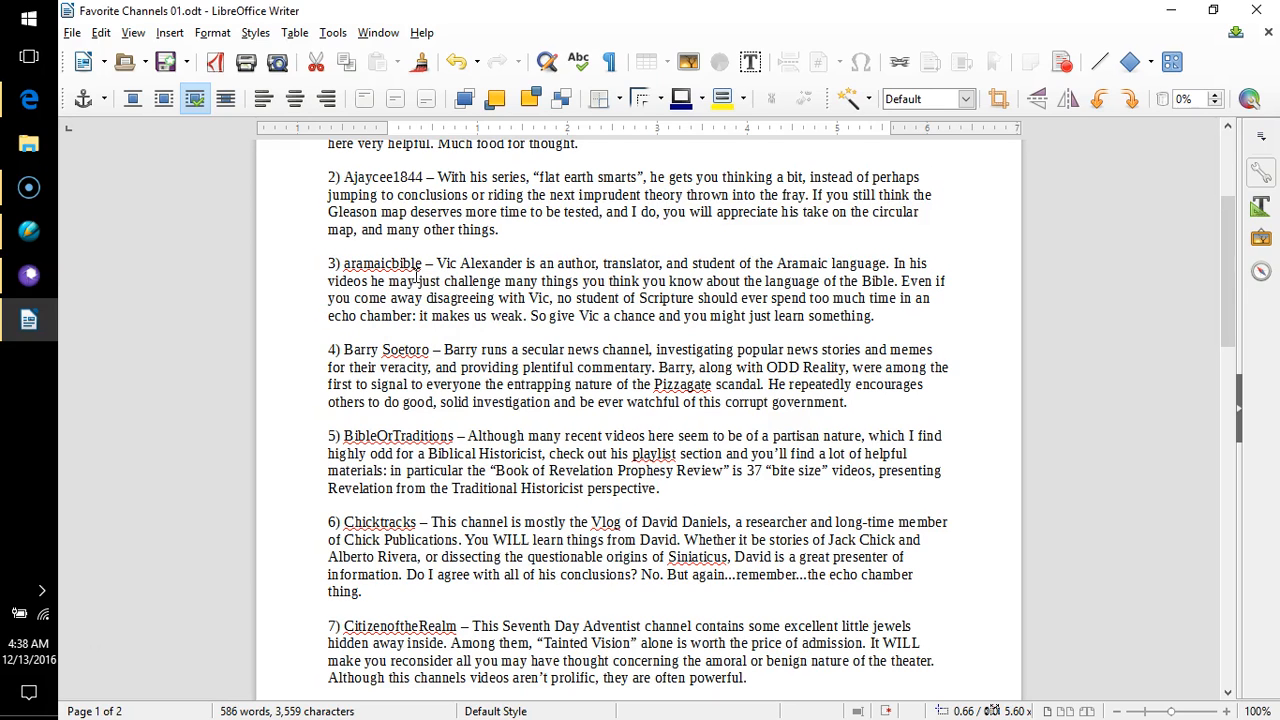
{"action": "mouse_move", "coordinate": [472, 328]}
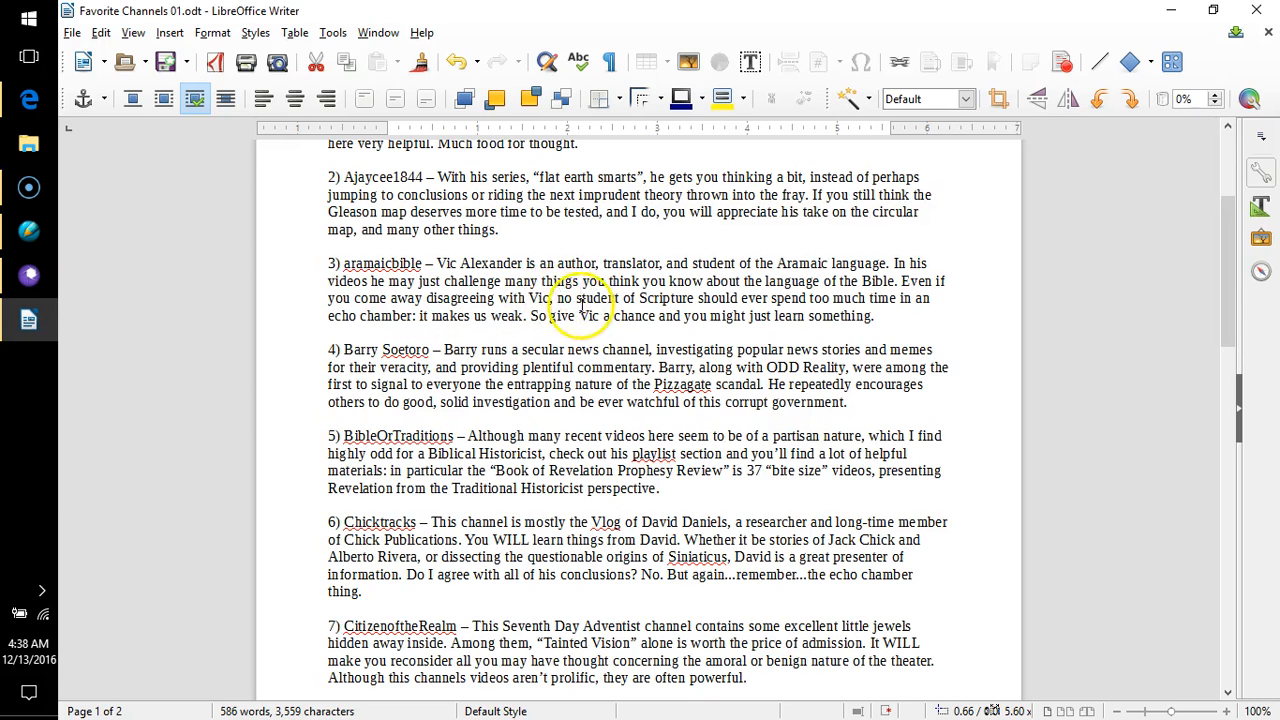
{"action": "mouse_move", "coordinate": [716, 298]}
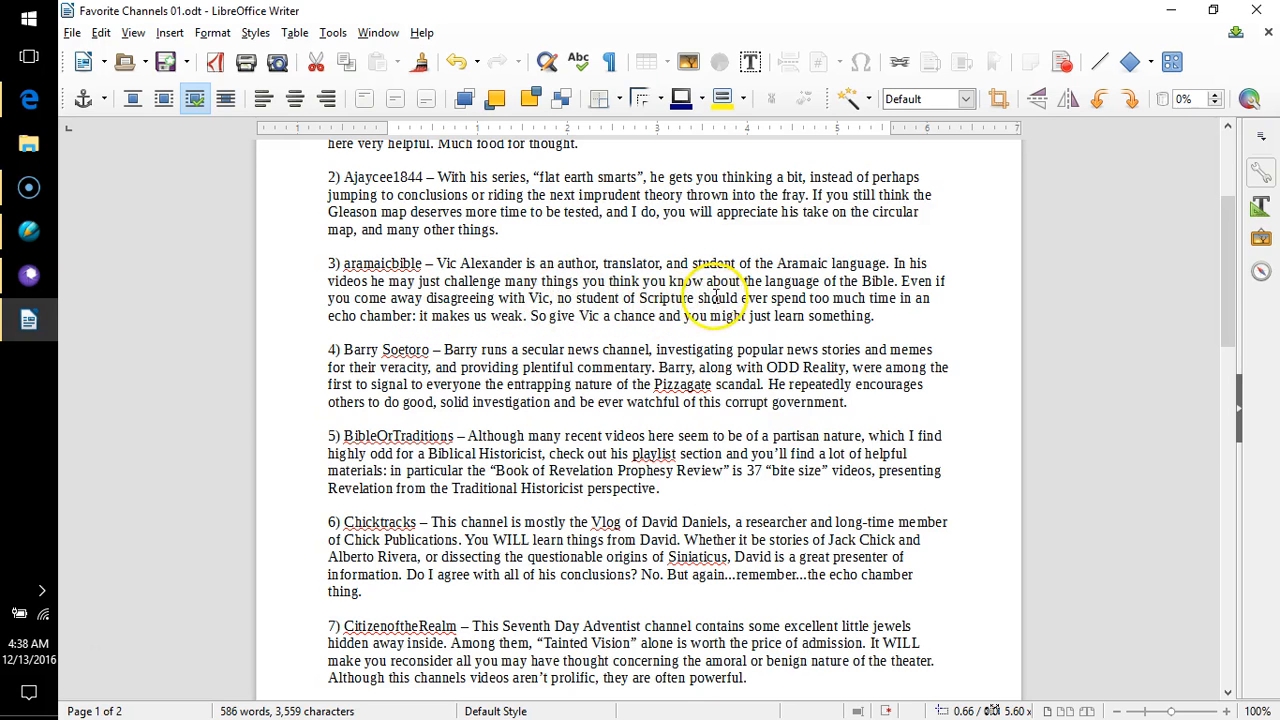
{"action": "mouse_move", "coordinate": [876, 298]}
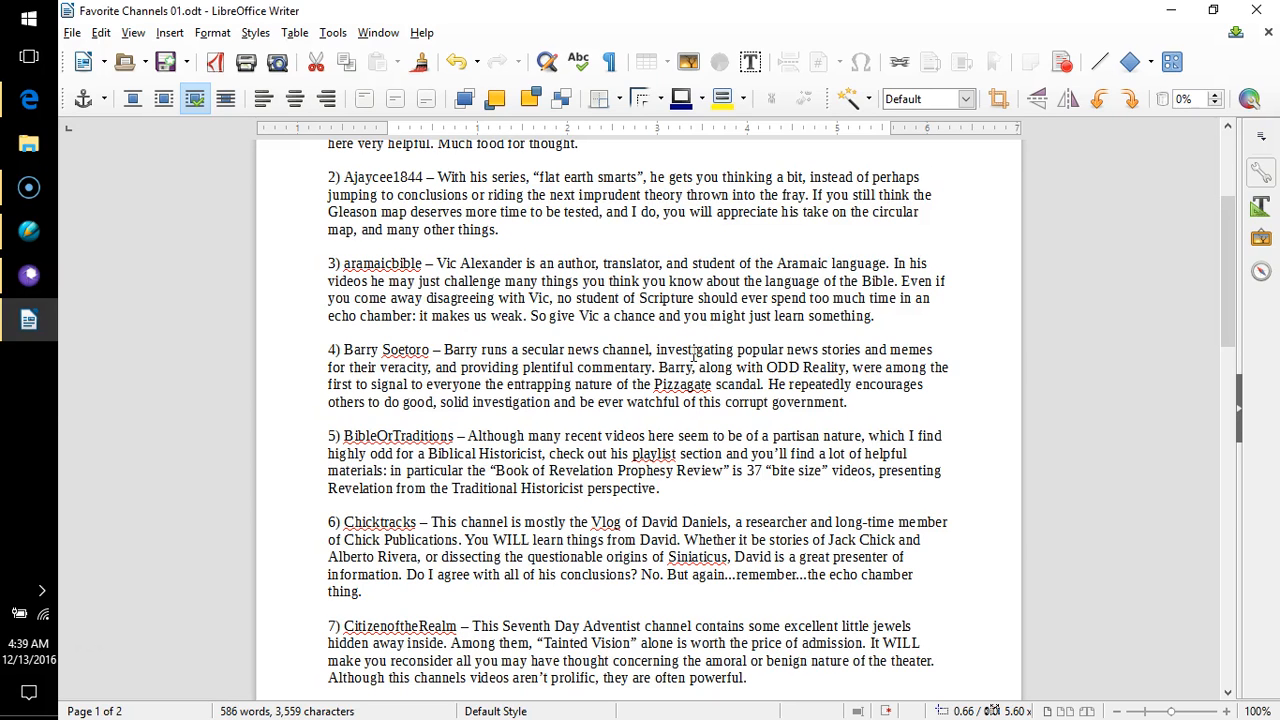
{"action": "mouse_move", "coordinate": [692, 356]}
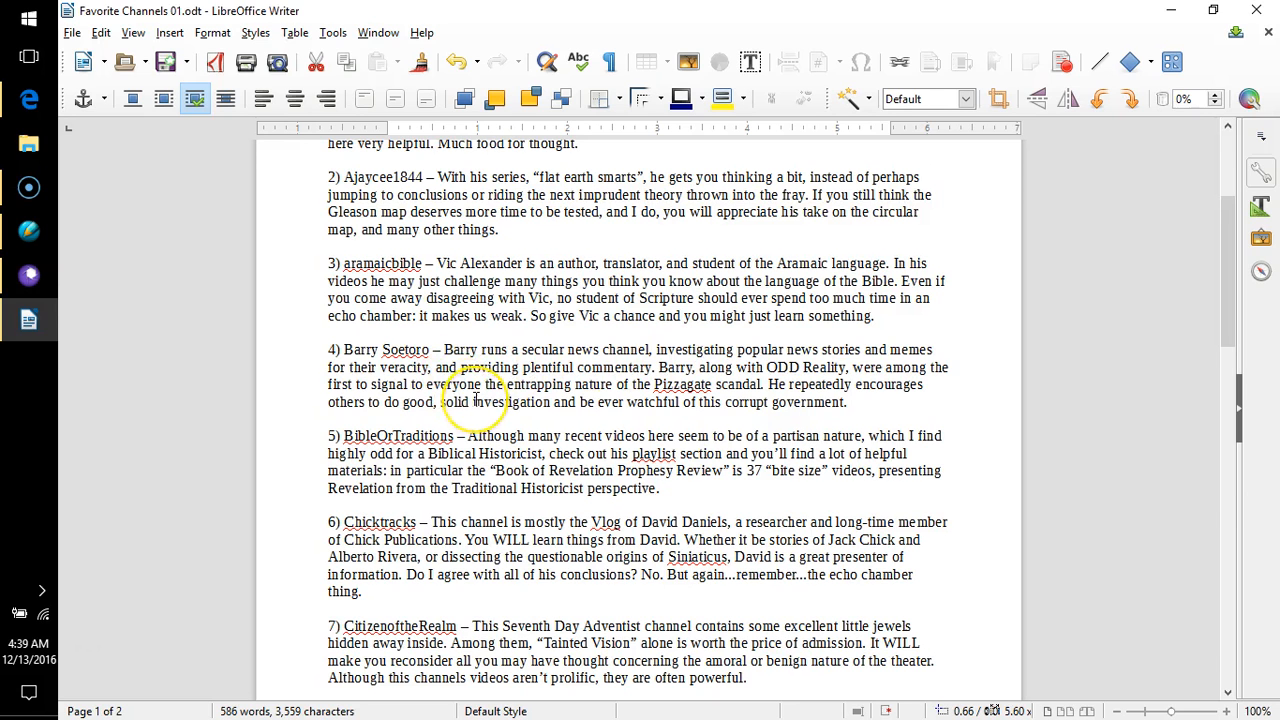
{"action": "scroll", "scroll_direction": "down", "scroll_amount": 3}
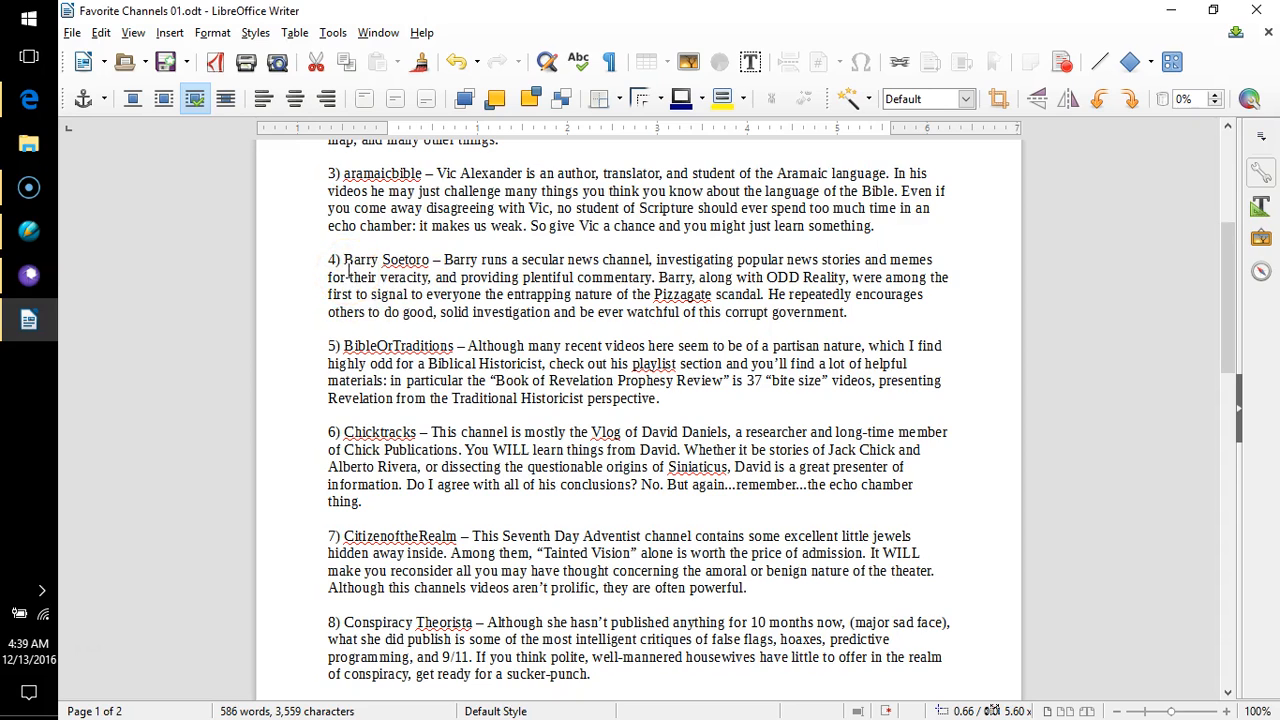
{"action": "mouse_move", "coordinate": [362, 276]}
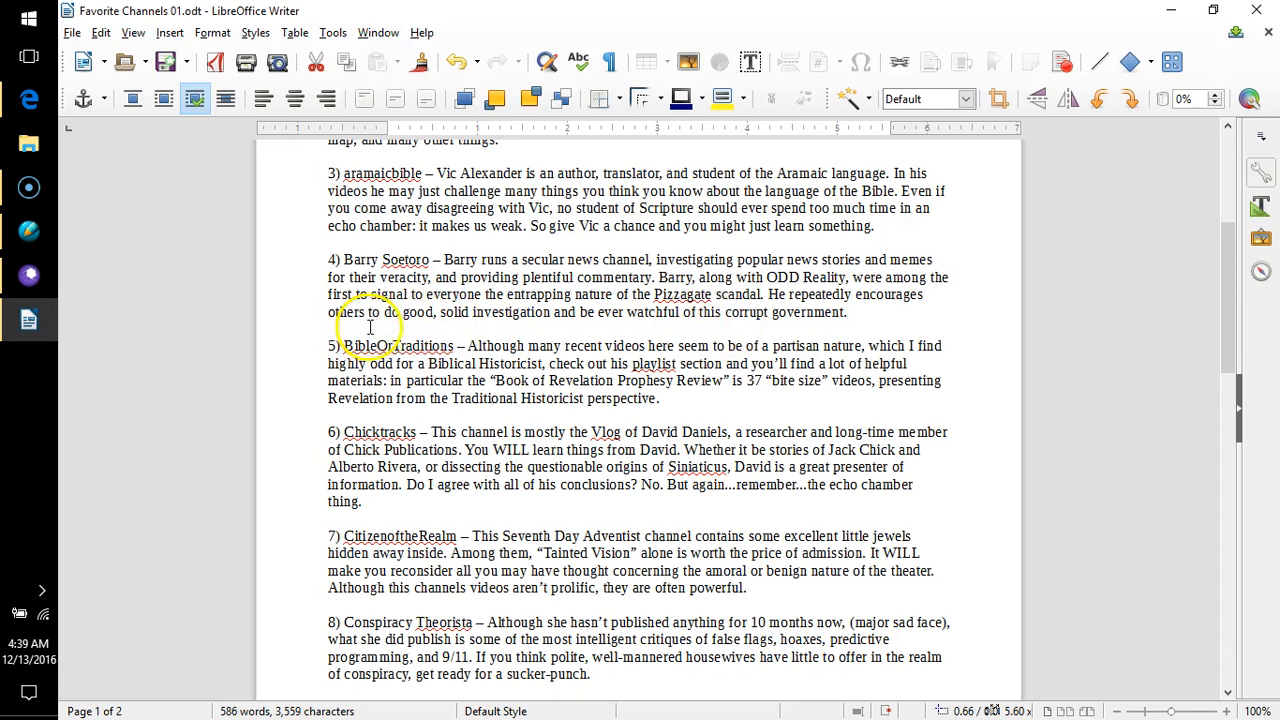
{"action": "mouse_move", "coordinate": [456, 326]}
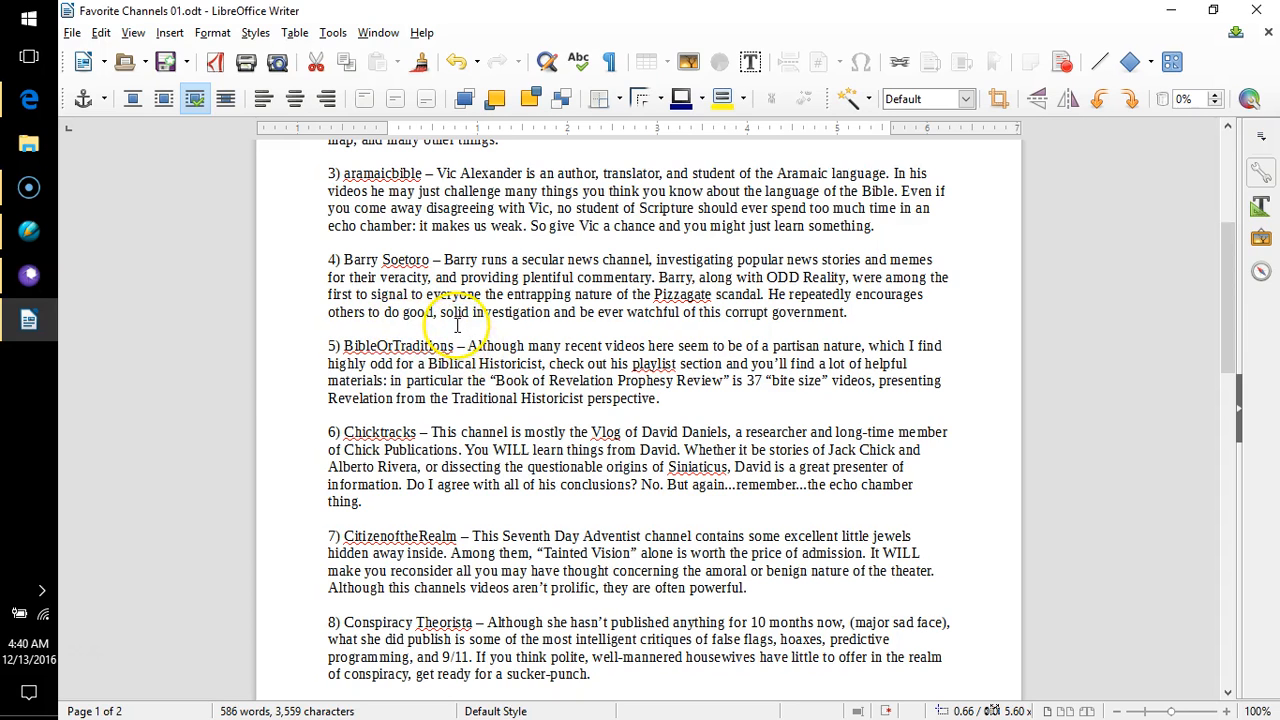
{"action": "mouse_move", "coordinate": [668, 332]}
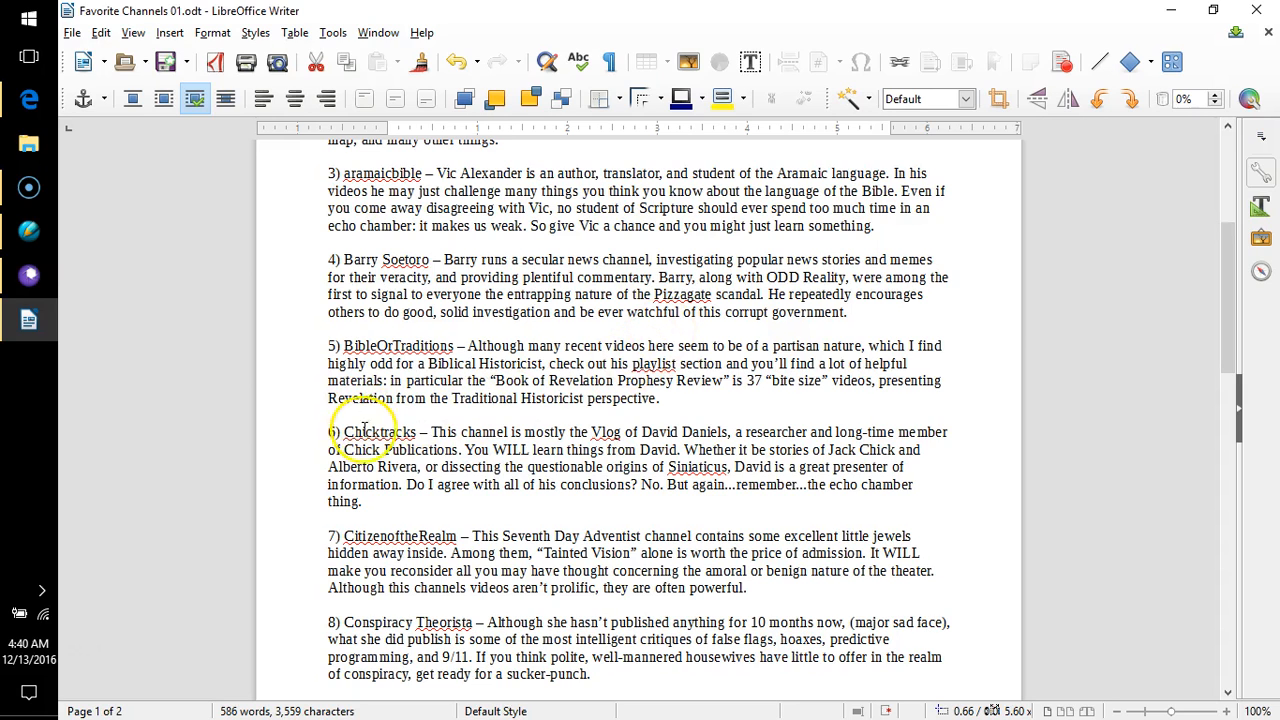
{"action": "mouse_move", "coordinate": [352, 376]}
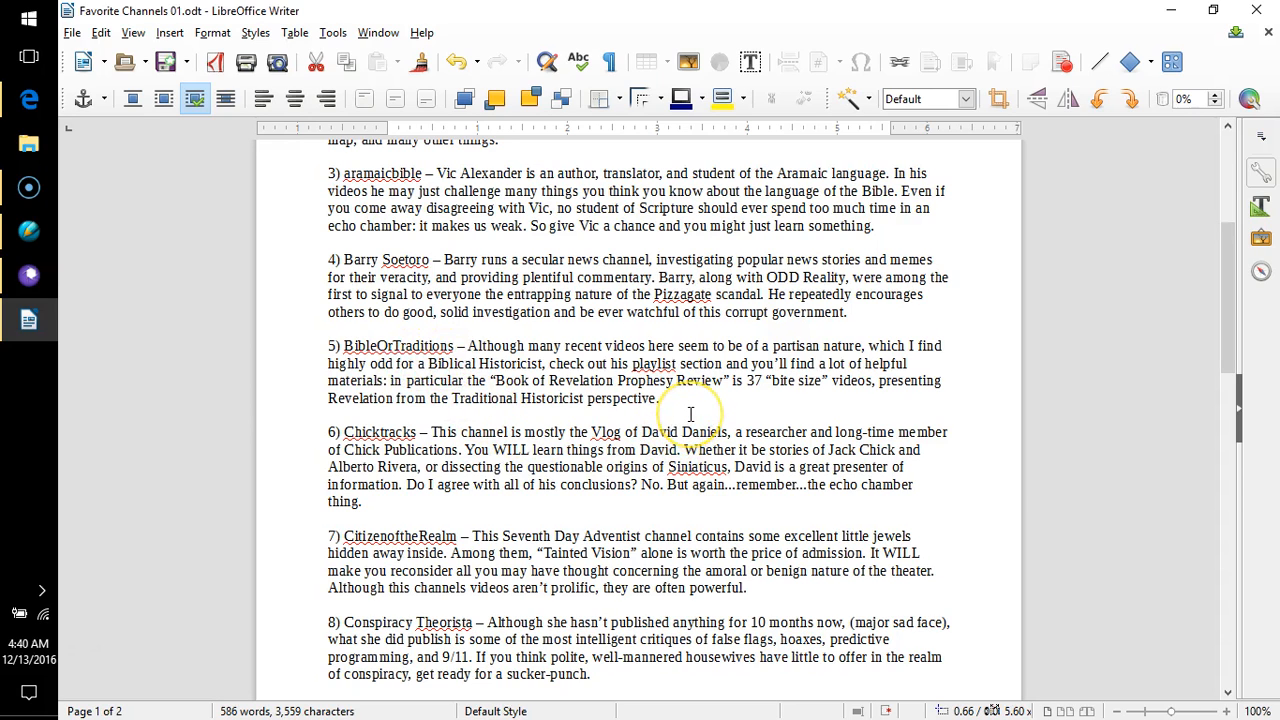
{"action": "mouse_move", "coordinate": [690, 414]}
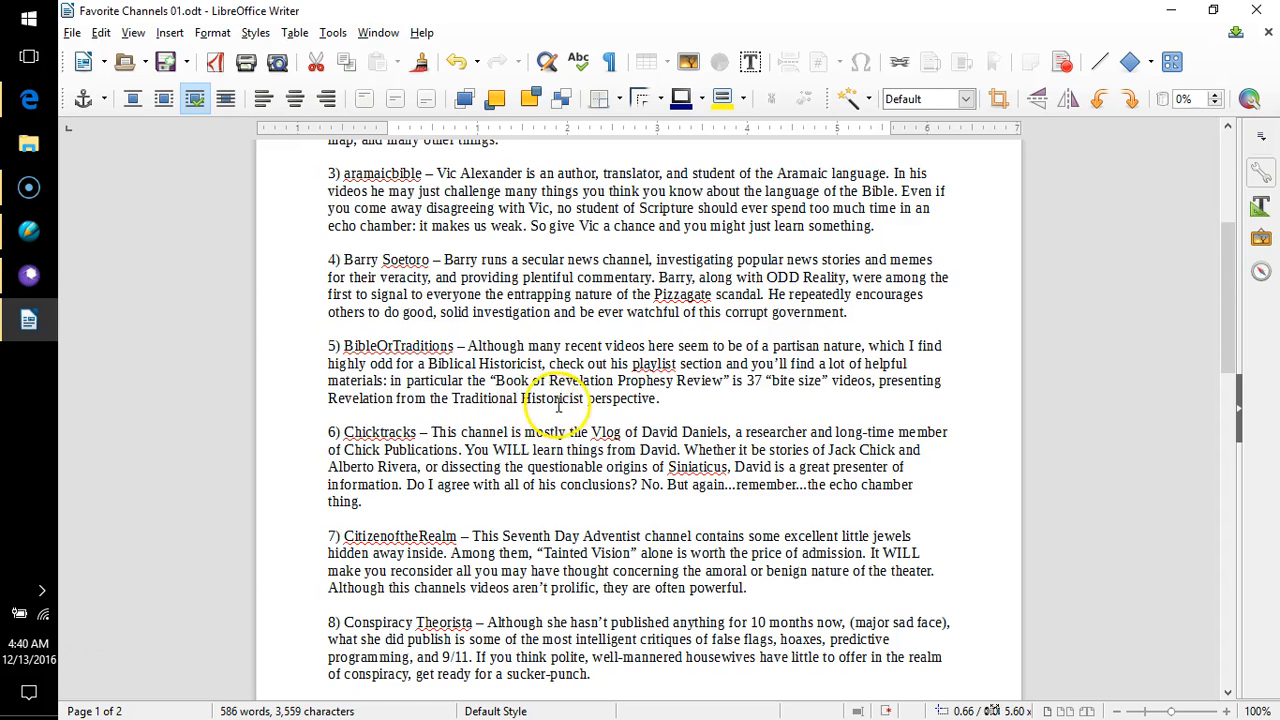
{"action": "mouse_move", "coordinate": [504, 450]}
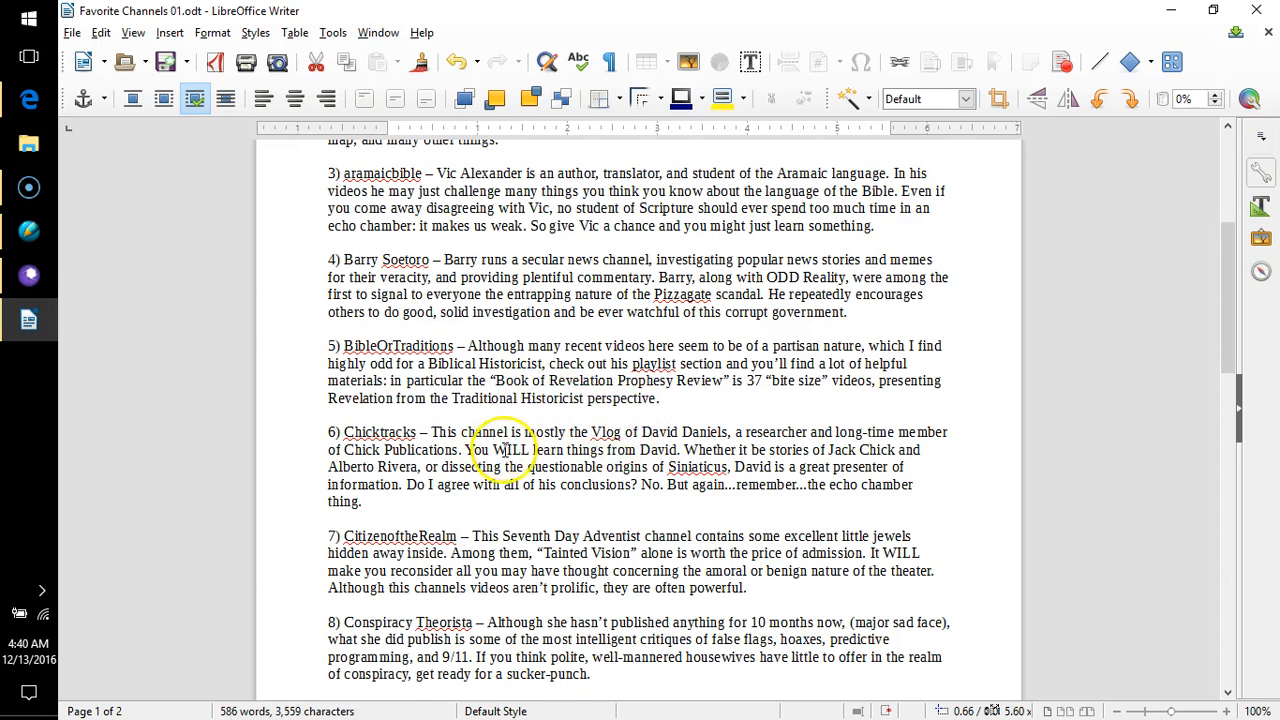
{"action": "scroll", "scroll_direction": "down", "scroll_amount": 3}
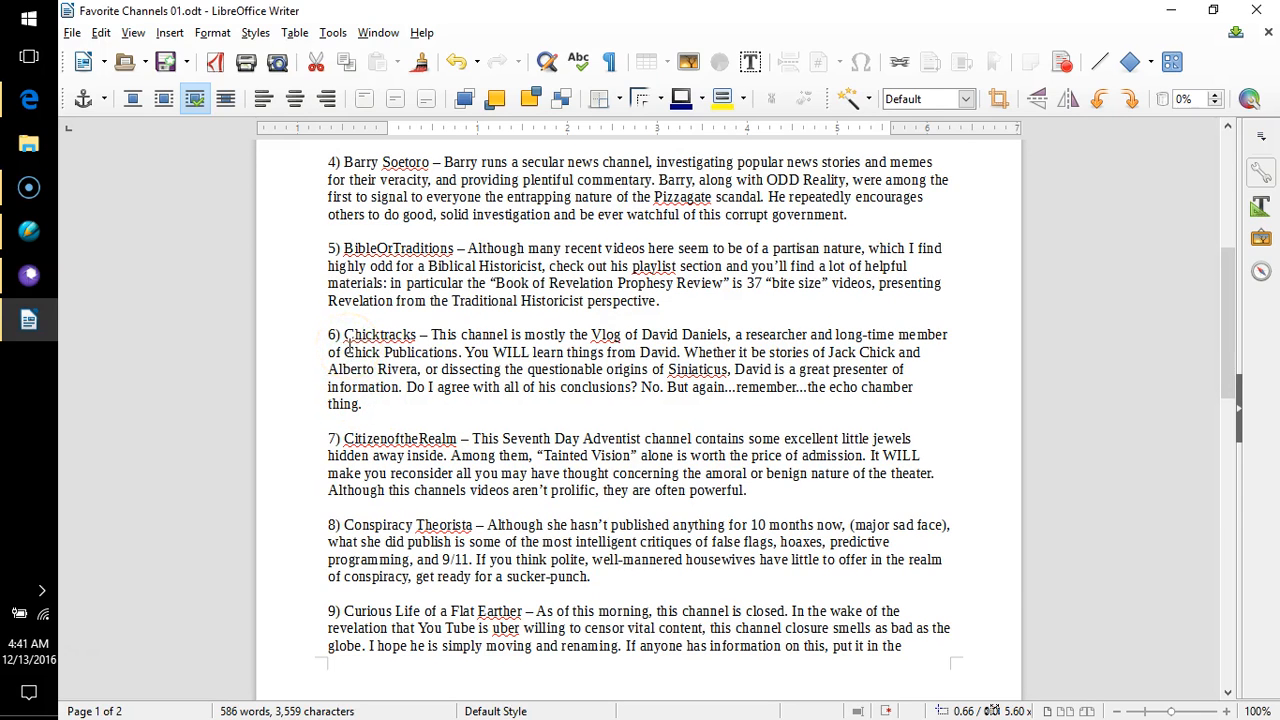
{"action": "left_click", "coordinate": [344, 352]}
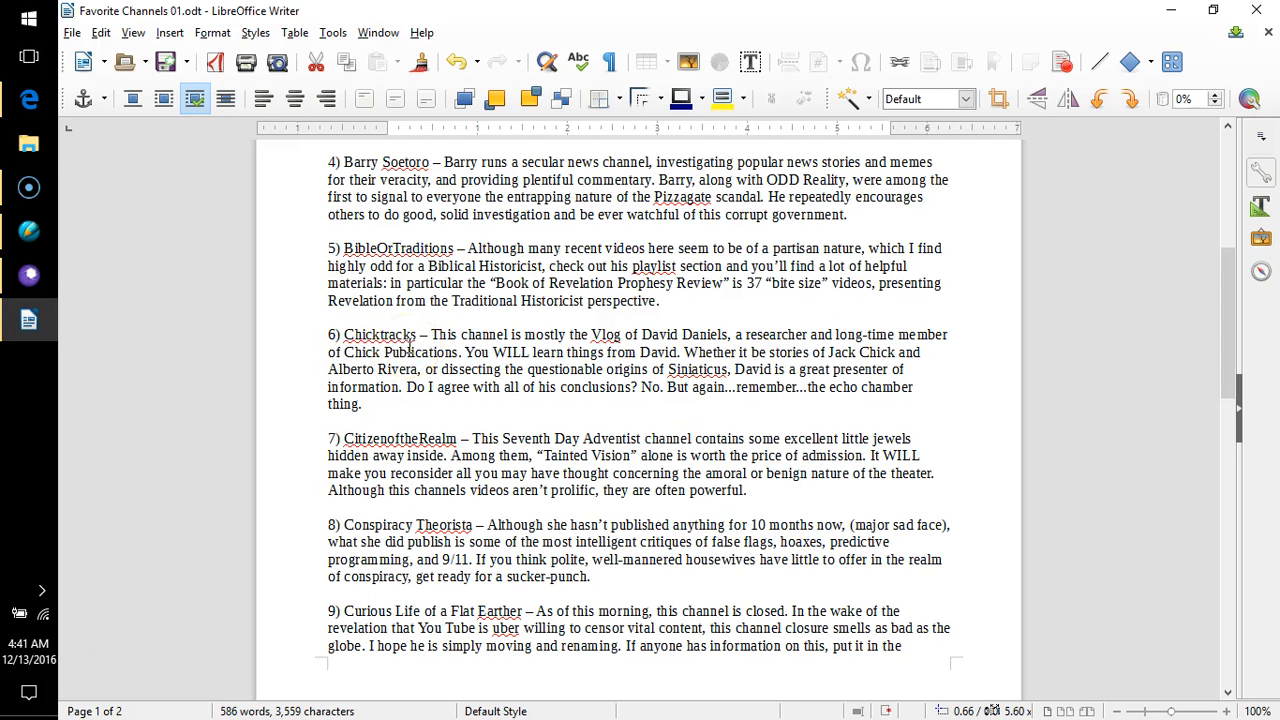
- Switch to Edge and load youtube.com in a new fourth tab showing subscriptions
{"action": "left_click", "coordinate": [28, 100]}
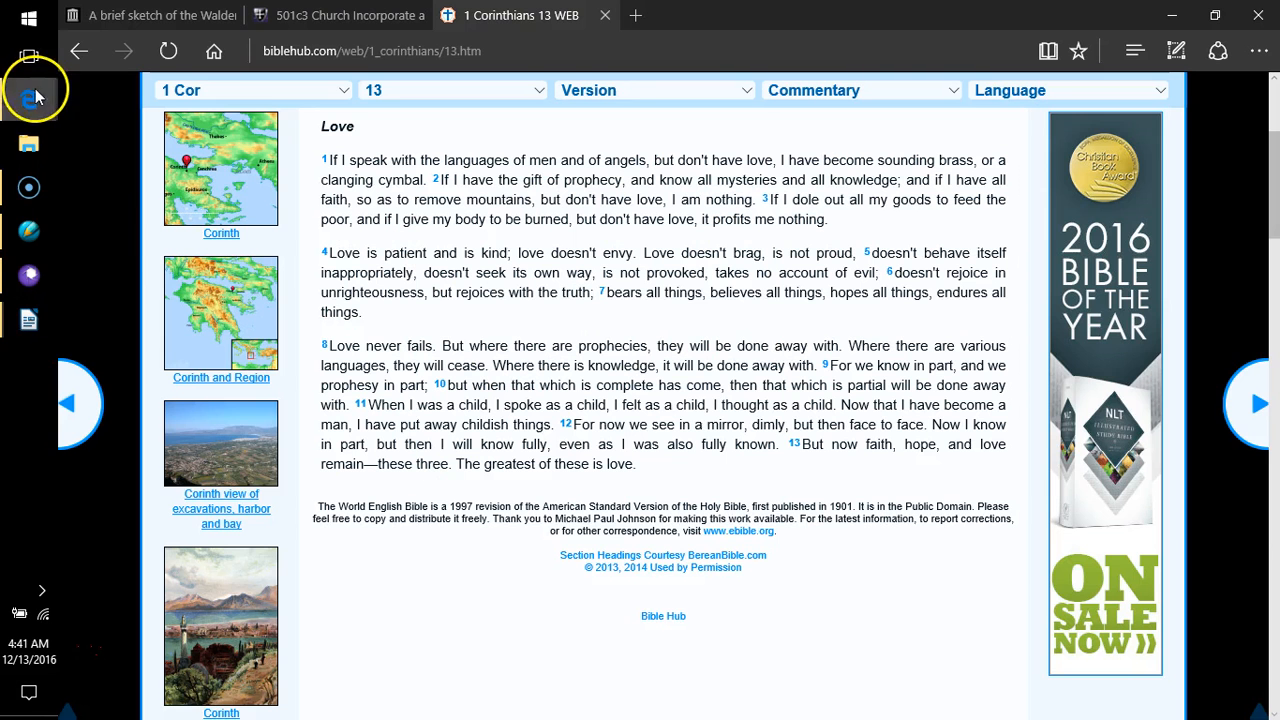
{"action": "mouse_move", "coordinate": [112, 62]}
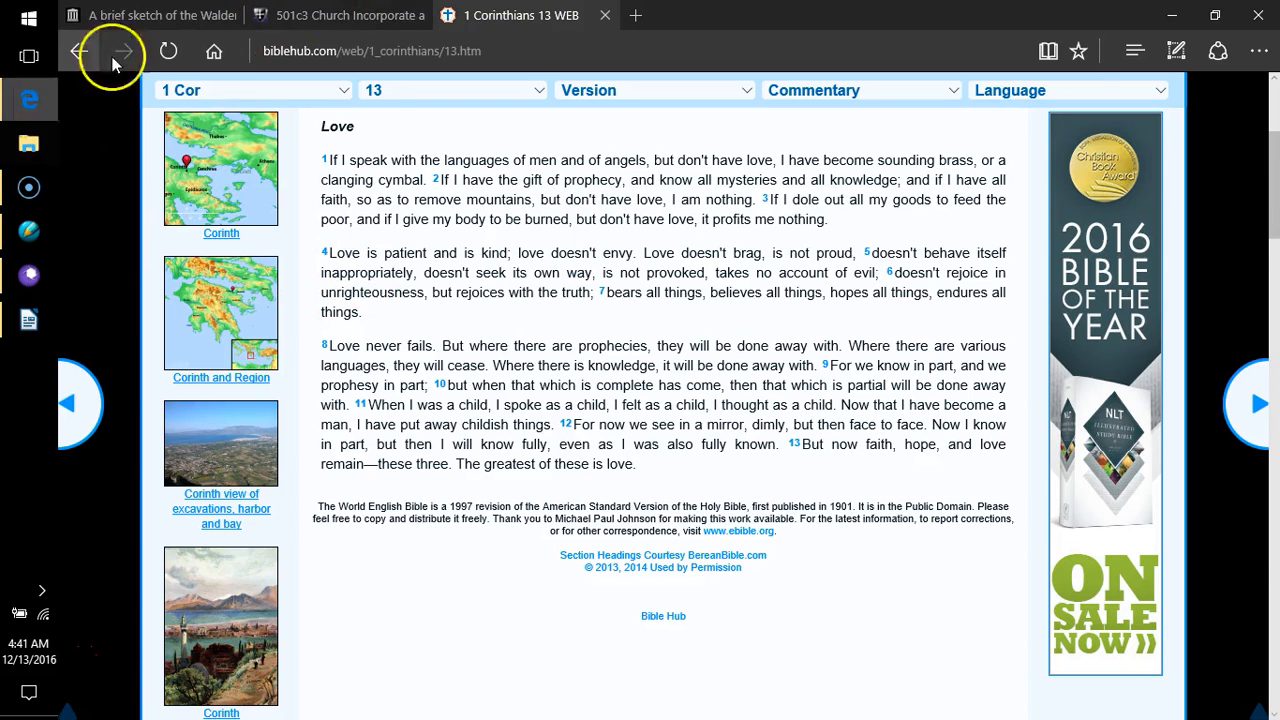
{"action": "left_click", "coordinate": [636, 16]}
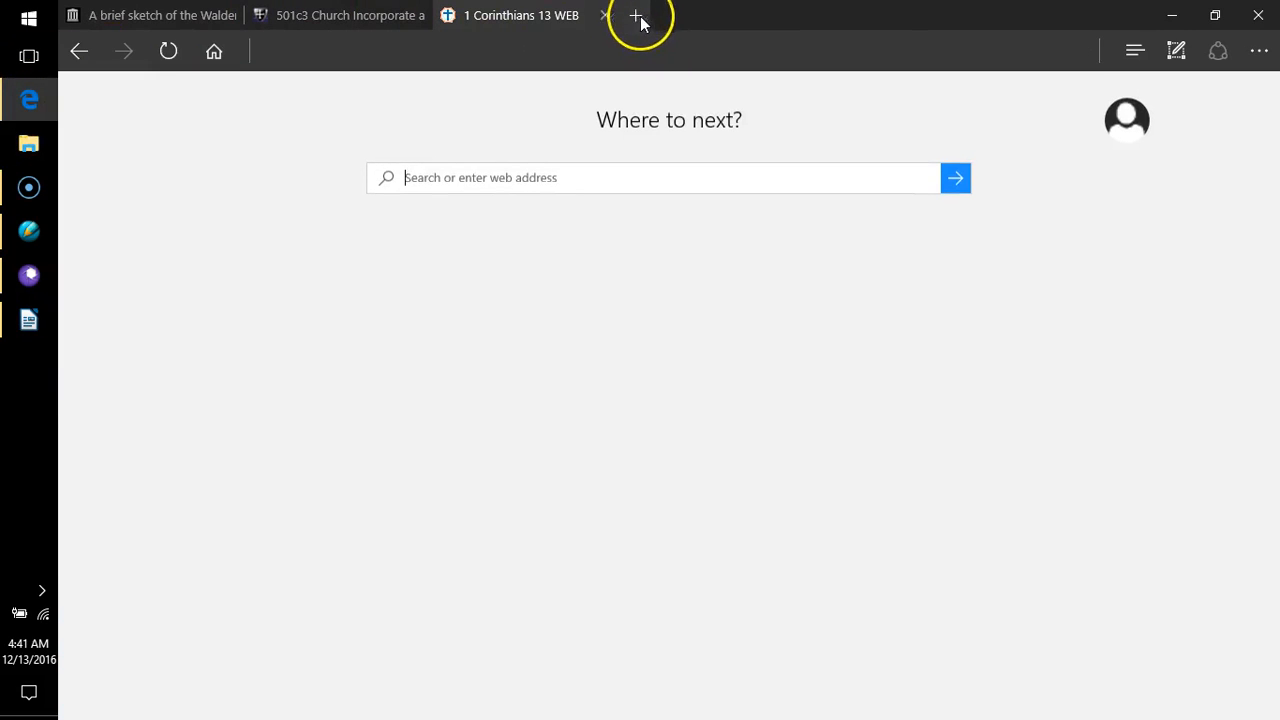
{"action": "left_click", "coordinate": [636, 16]}
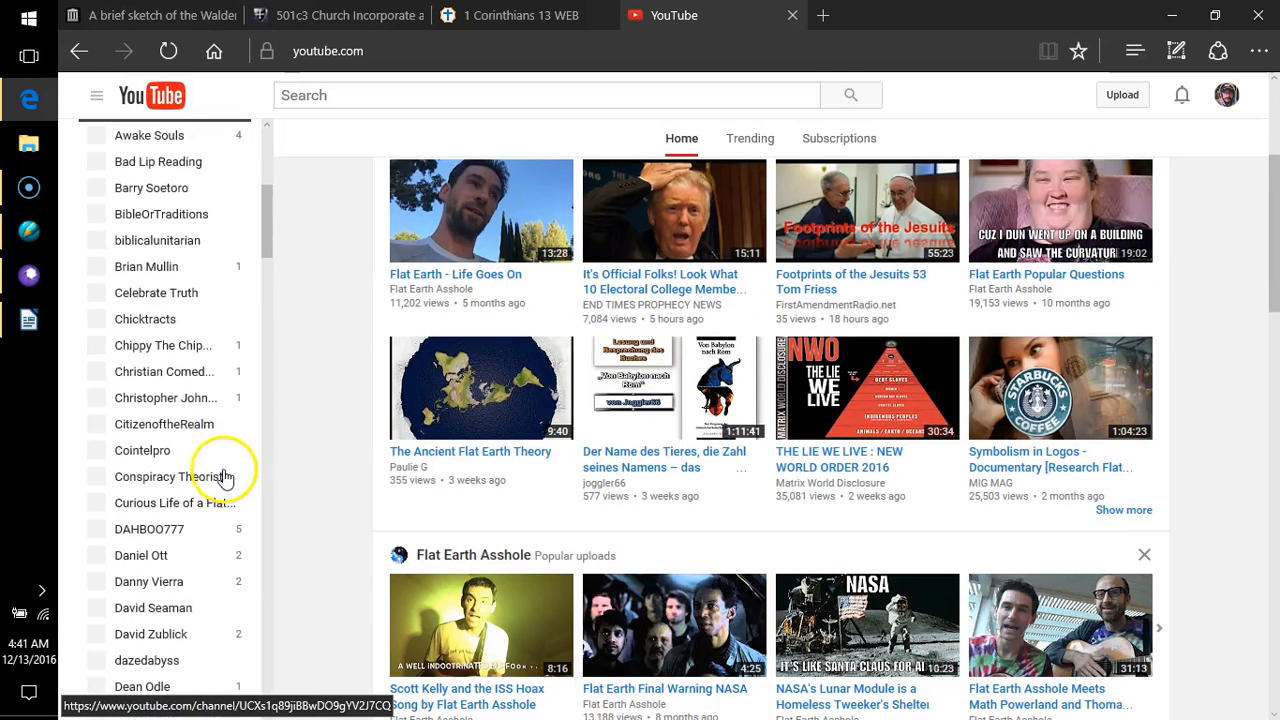
{"action": "mouse_move", "coordinate": [184, 296]}
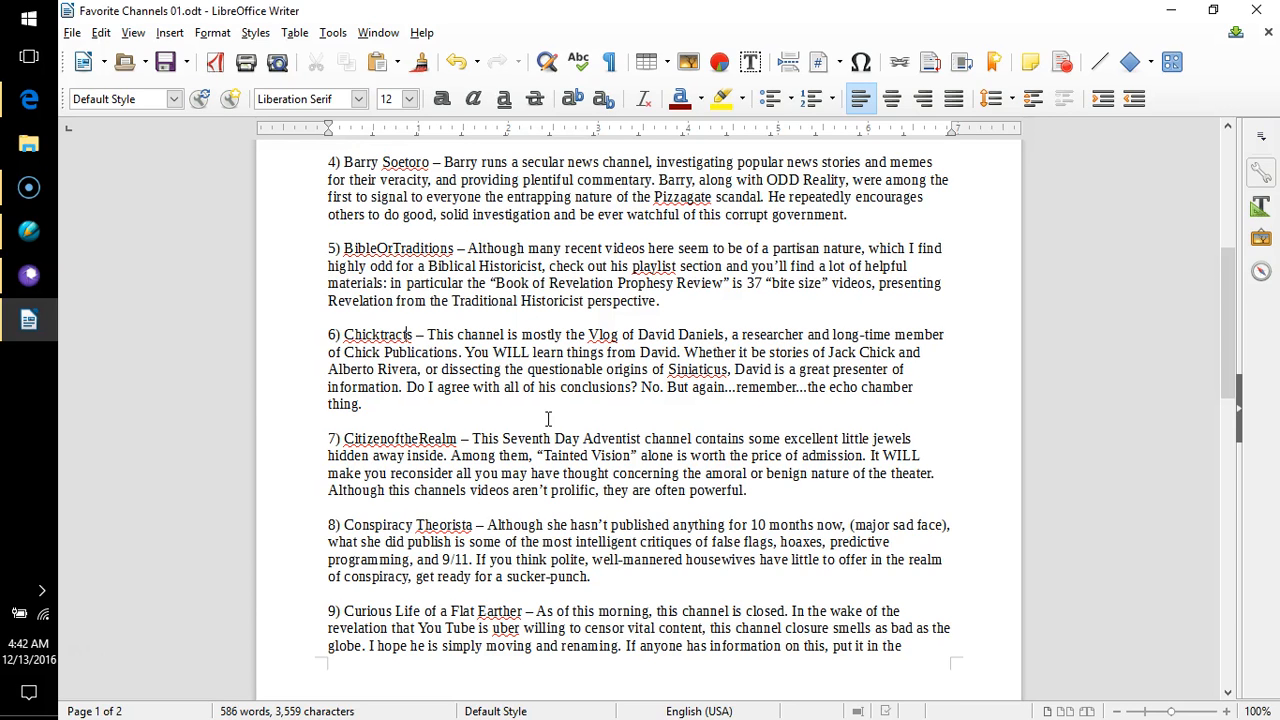
{"action": "mouse_move", "coordinate": [552, 422]}
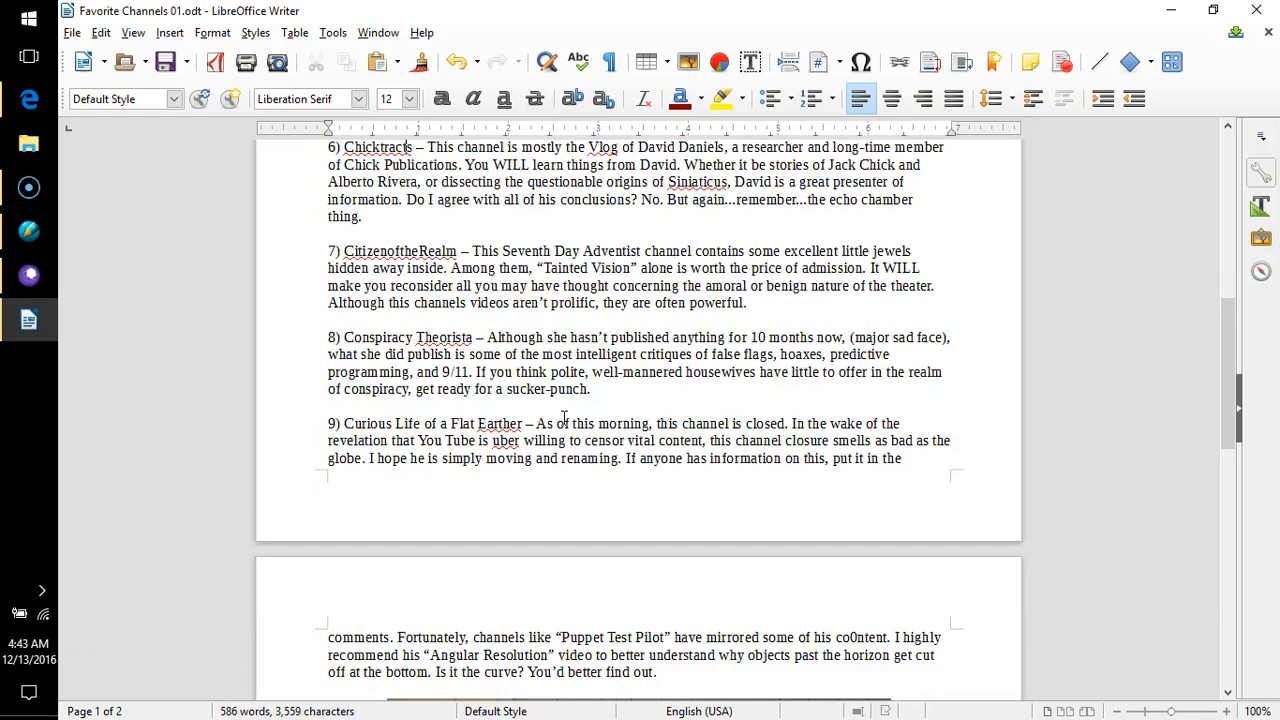
- Scroll Writer to page 2 to view the full CHURCH and STATE bed image
{"action": "scroll", "scroll_direction": "down", "scroll_amount": 3}
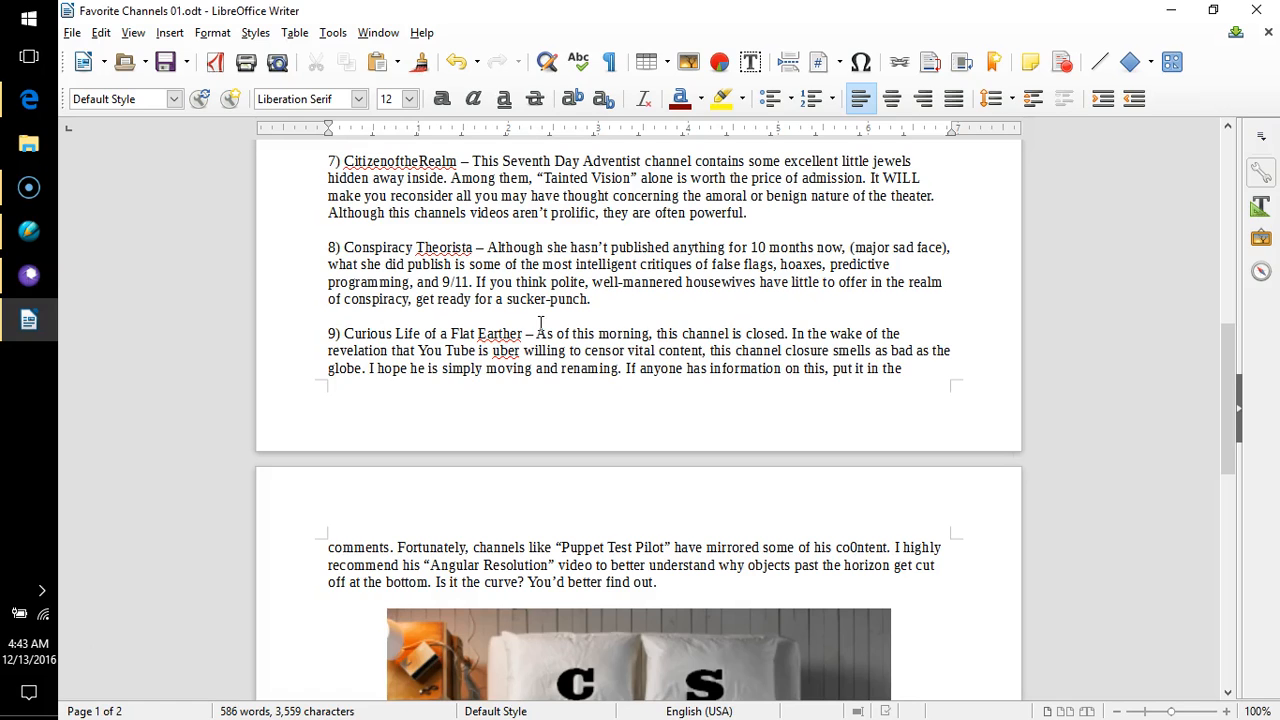
{"action": "mouse_move", "coordinate": [610, 324]}
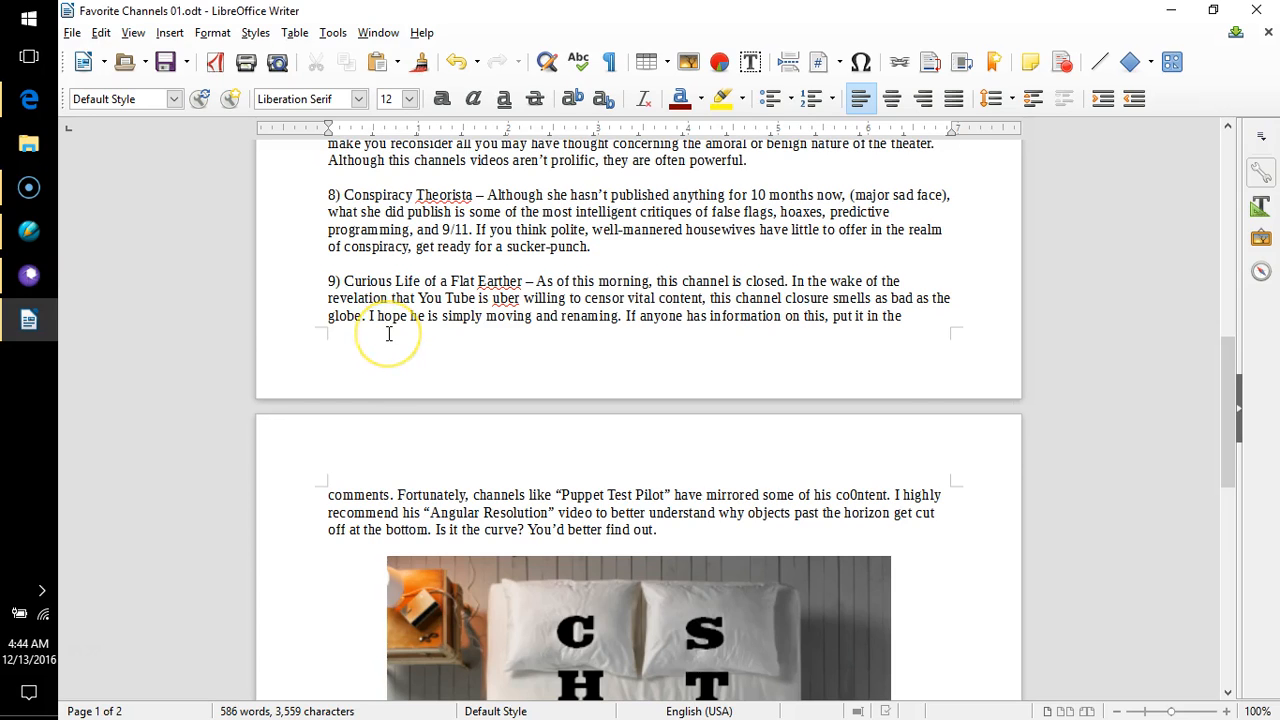
{"action": "mouse_move", "coordinate": [498, 332]}
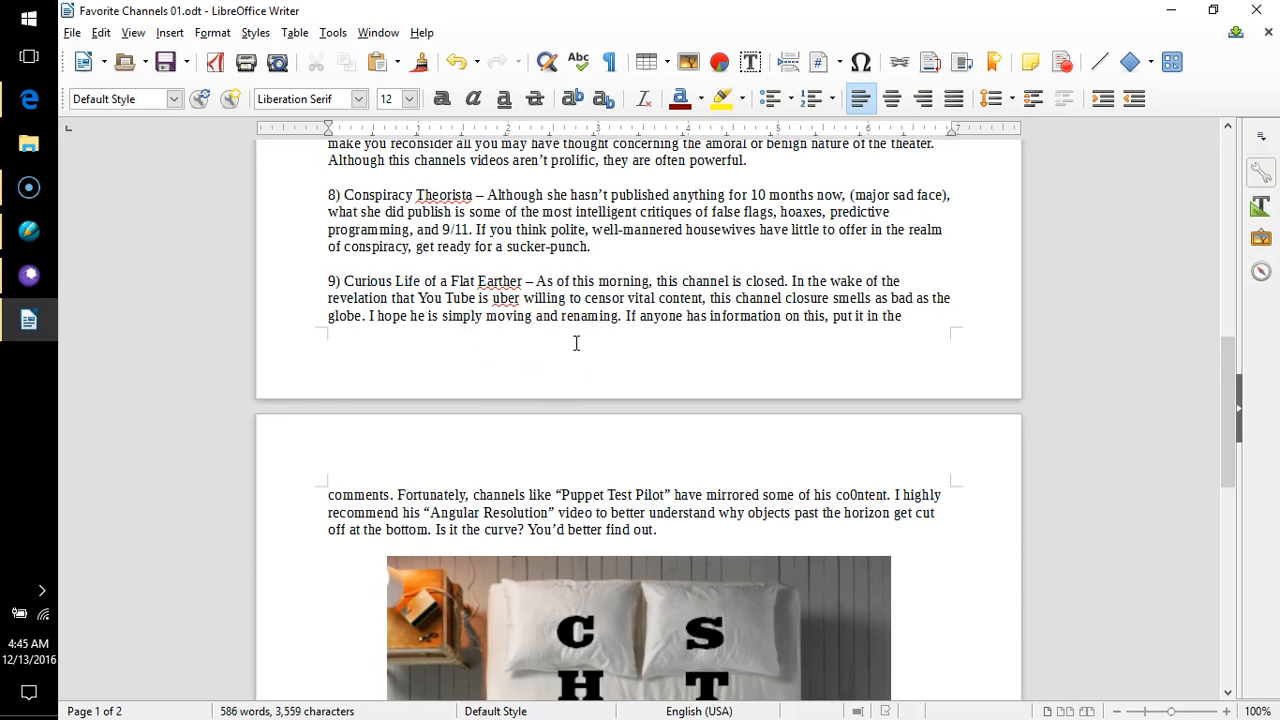
{"action": "scroll", "scroll_direction": "down", "scroll_amount": 3}
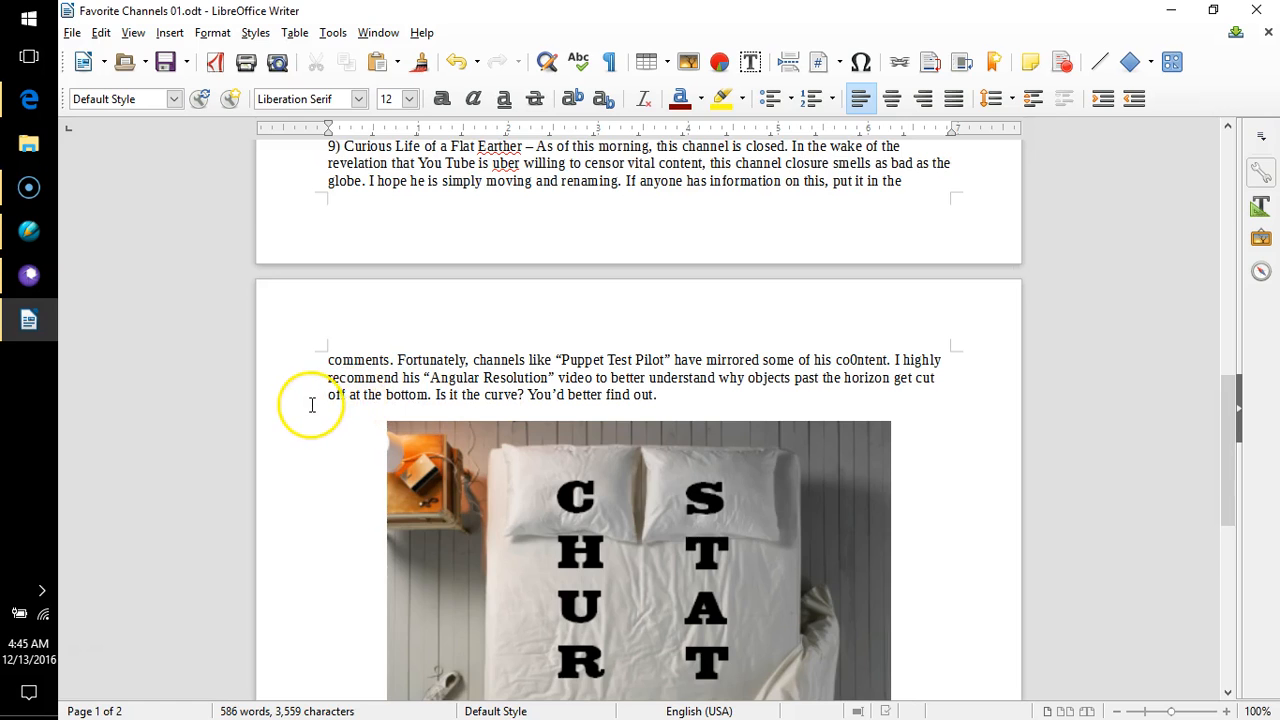
{"action": "scroll", "scroll_direction": "down", "scroll_amount": 3}
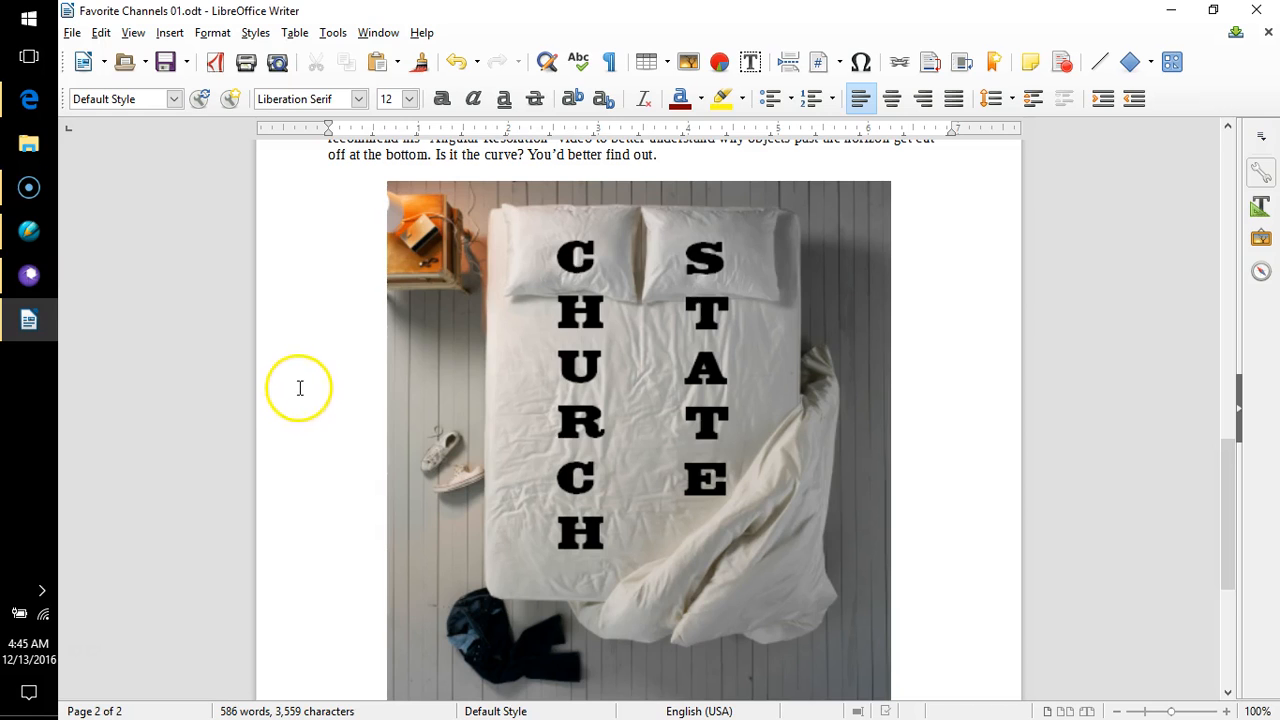
{"action": "mouse_move", "coordinate": [296, 378]}
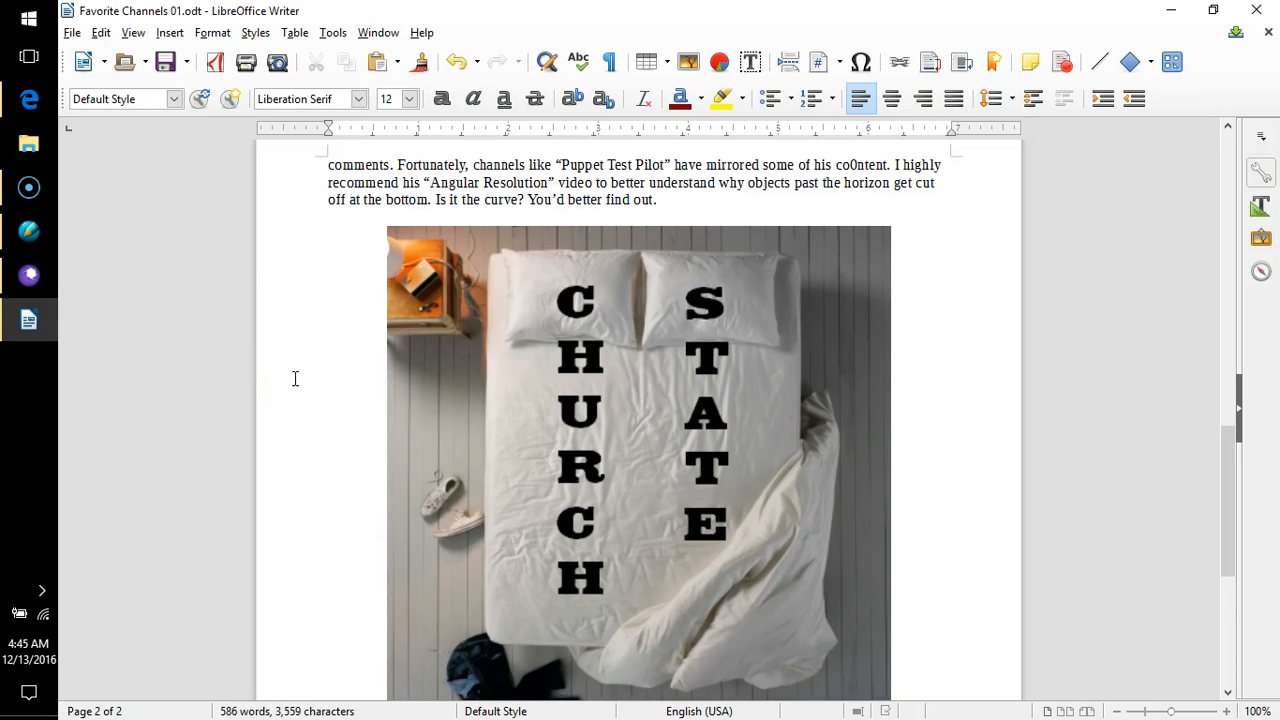
{"action": "scroll", "scroll_direction": "up", "scroll_amount": 3}
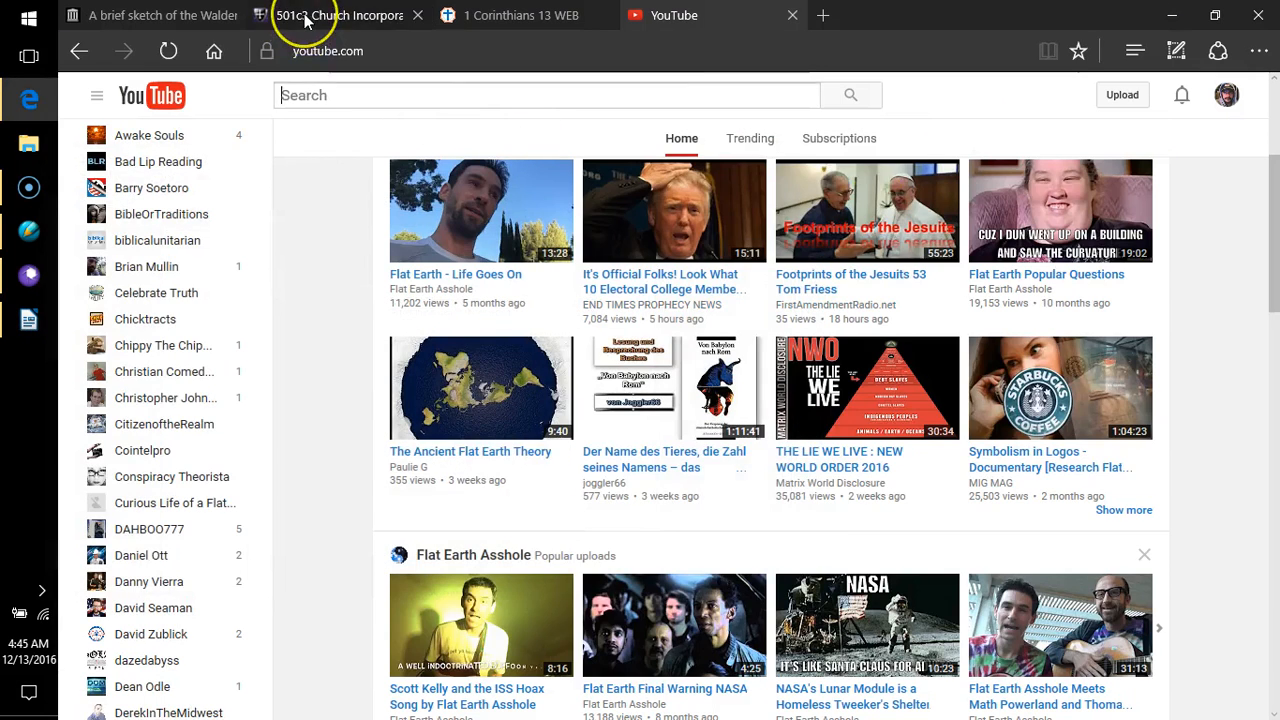
{"action": "left_click", "coordinate": [340, 16]}
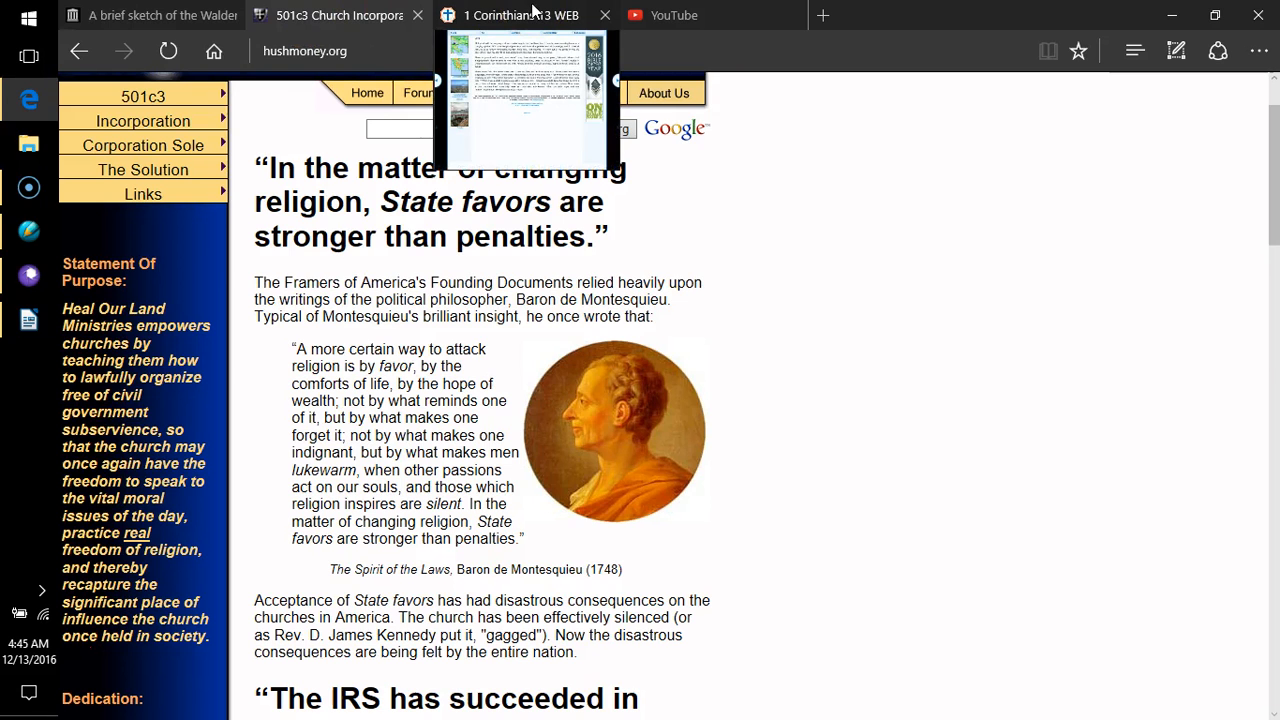
{"action": "left_click", "coordinate": [520, 16]}
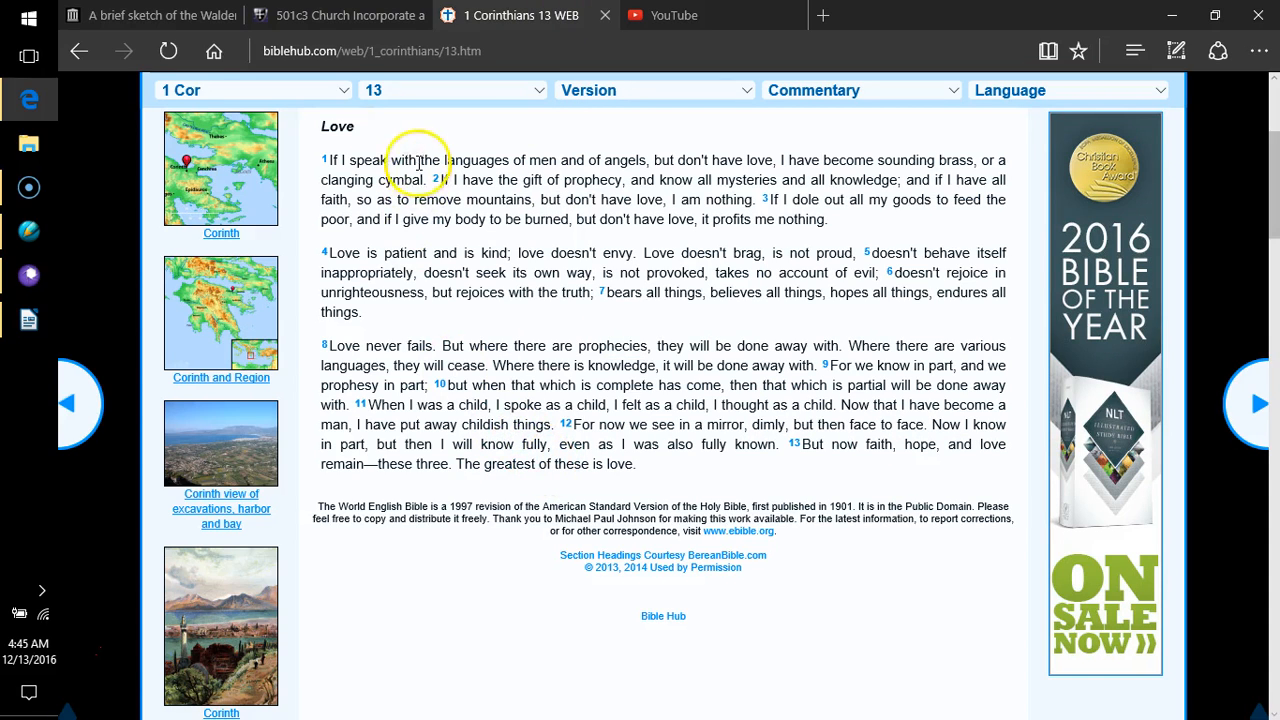
{"action": "mouse_move", "coordinate": [688, 496]}
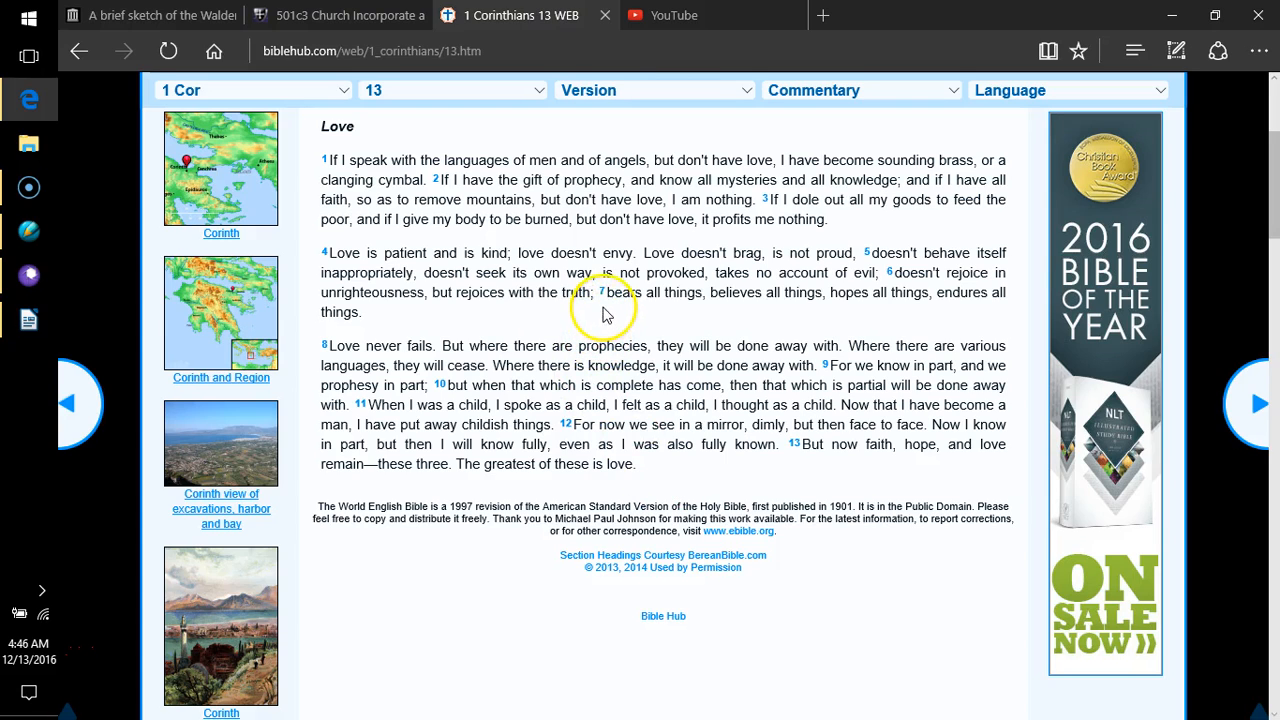
{"action": "mouse_move", "coordinate": [590, 322]}
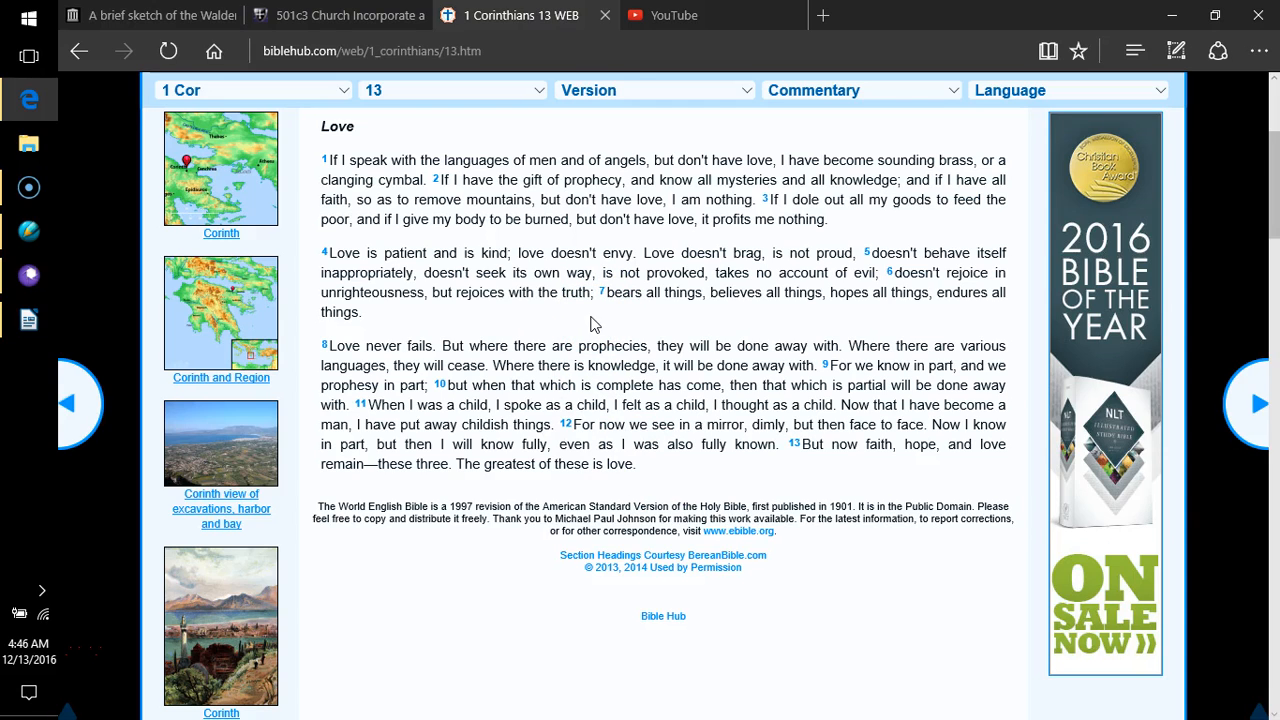
{"action": "mouse_move", "coordinate": [604, 318]}
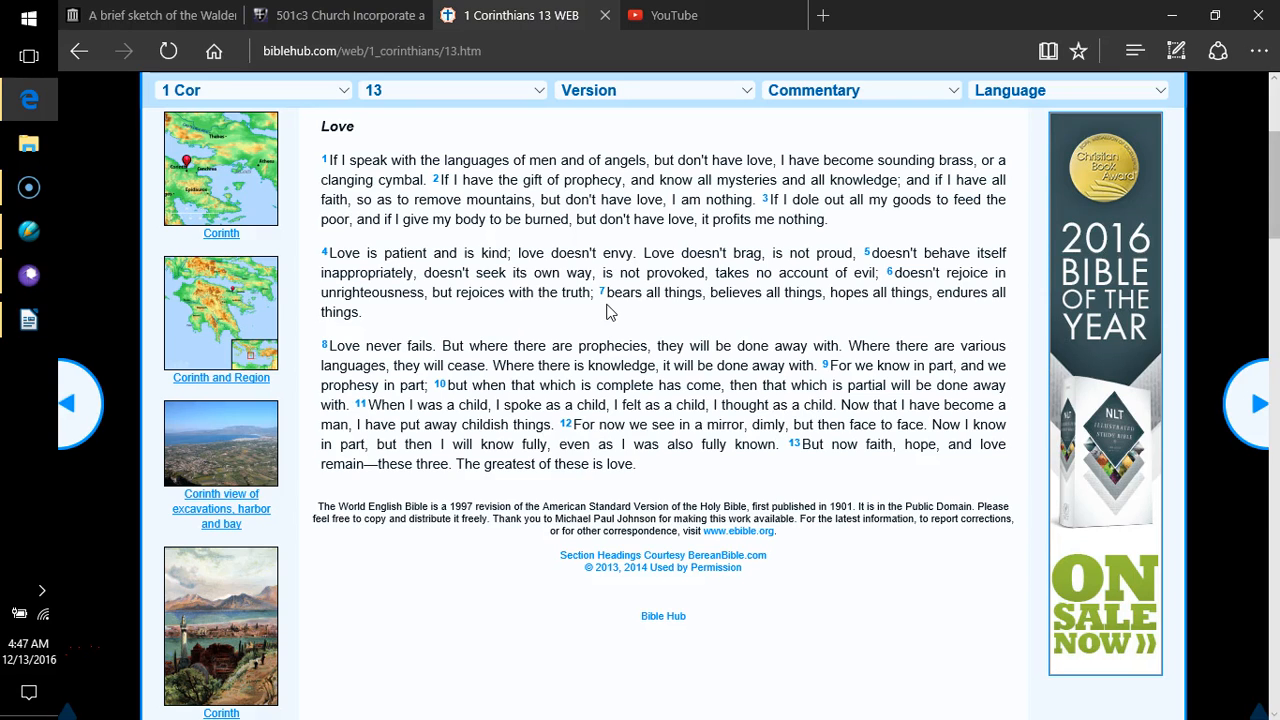
{"action": "mouse_move", "coordinate": [616, 310]}
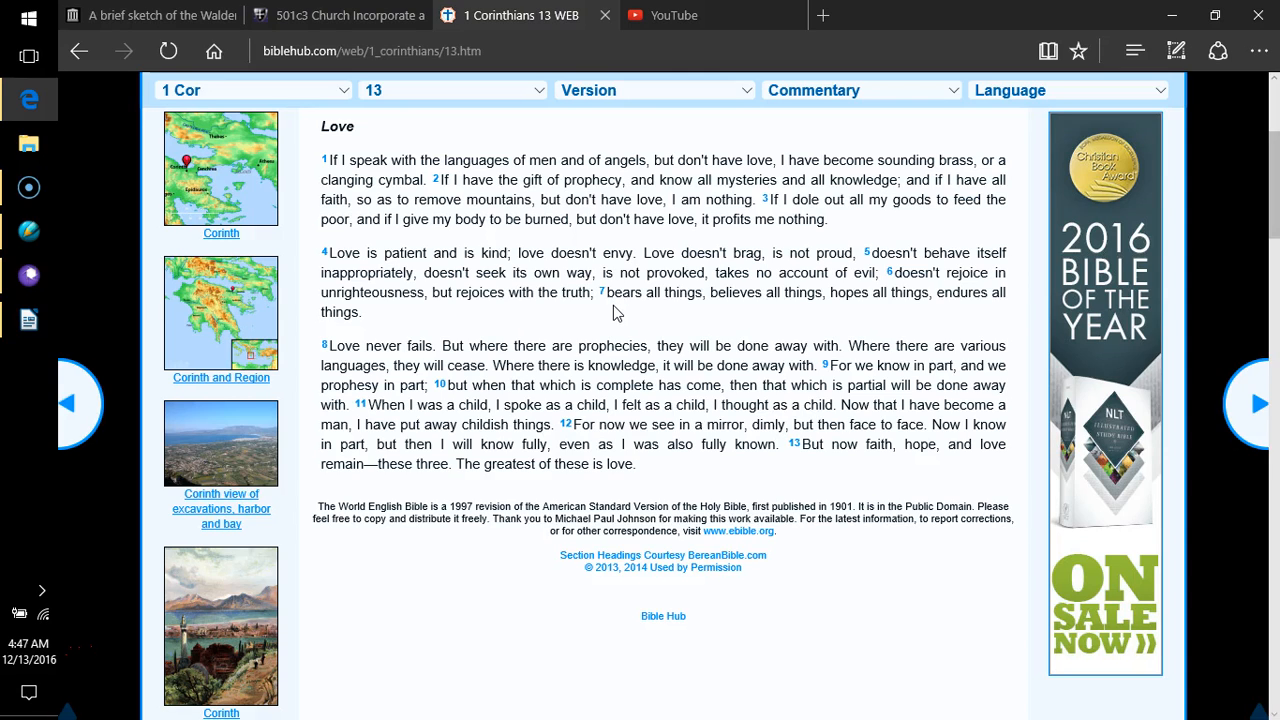
{"action": "mouse_move", "coordinate": [612, 316]}
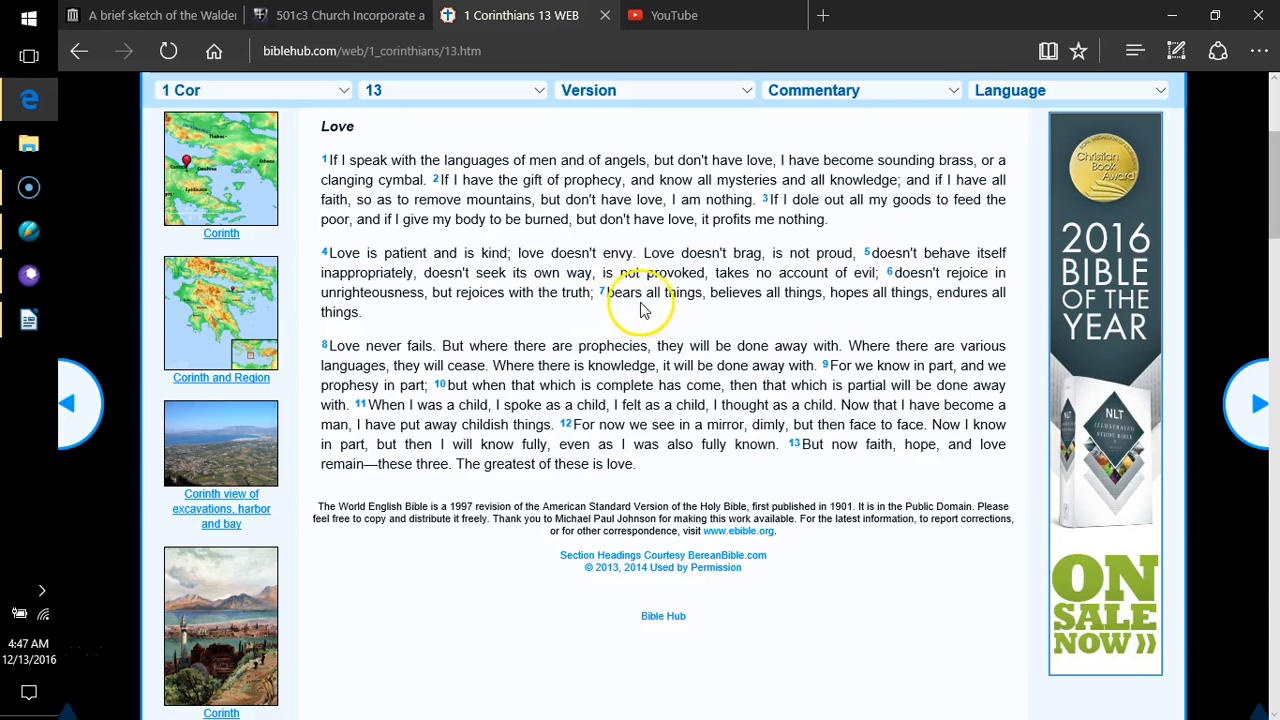
{"action": "mouse_move", "coordinate": [724, 320]}
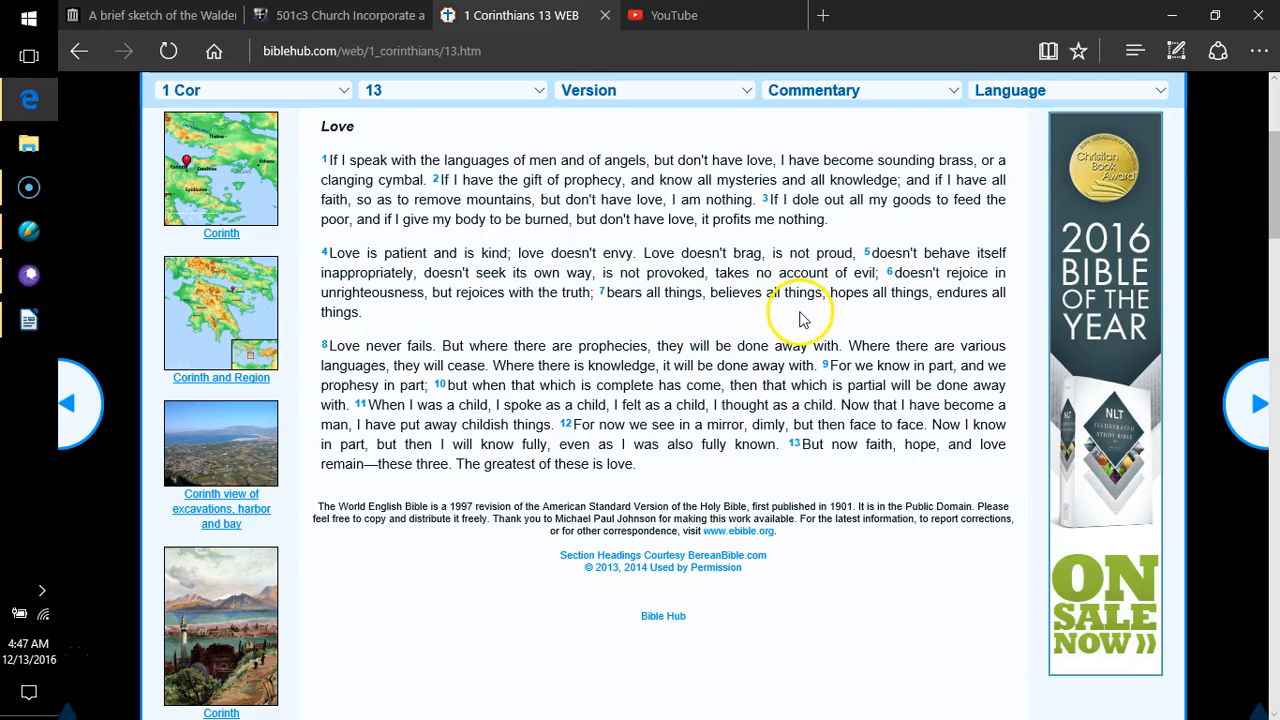
{"action": "mouse_move", "coordinate": [880, 318]}
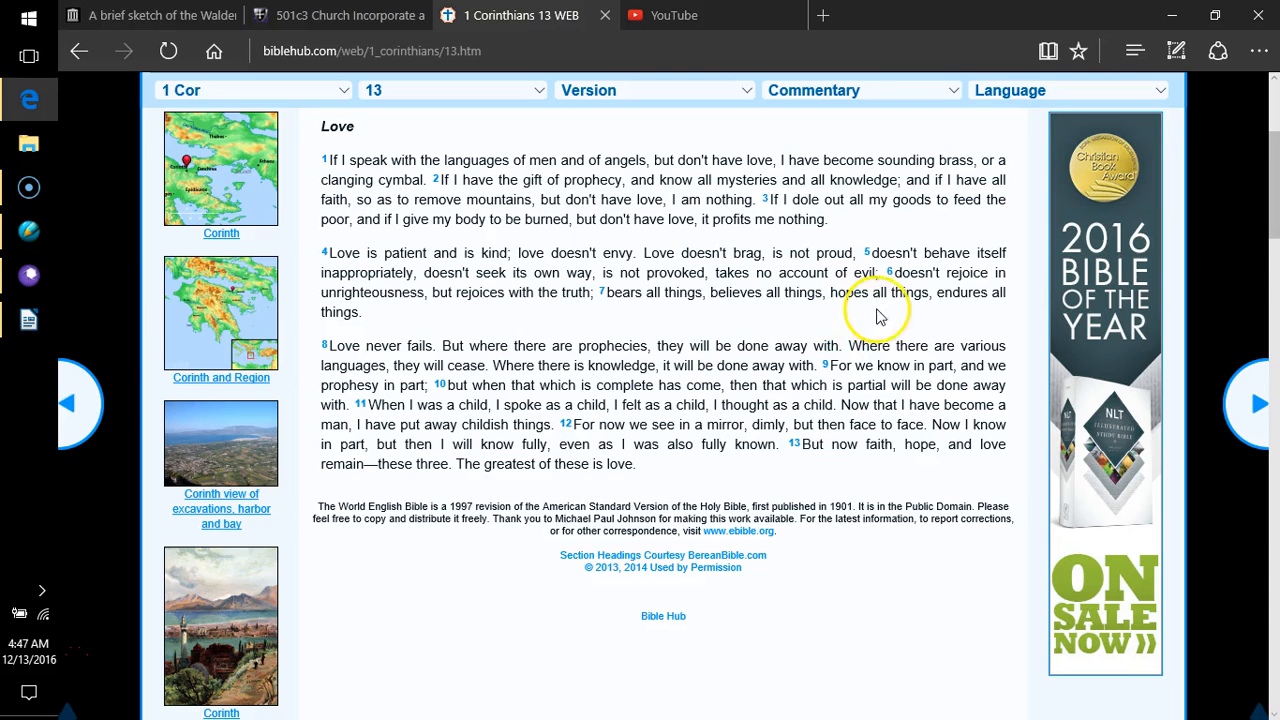
{"action": "mouse_move", "coordinate": [962, 318]}
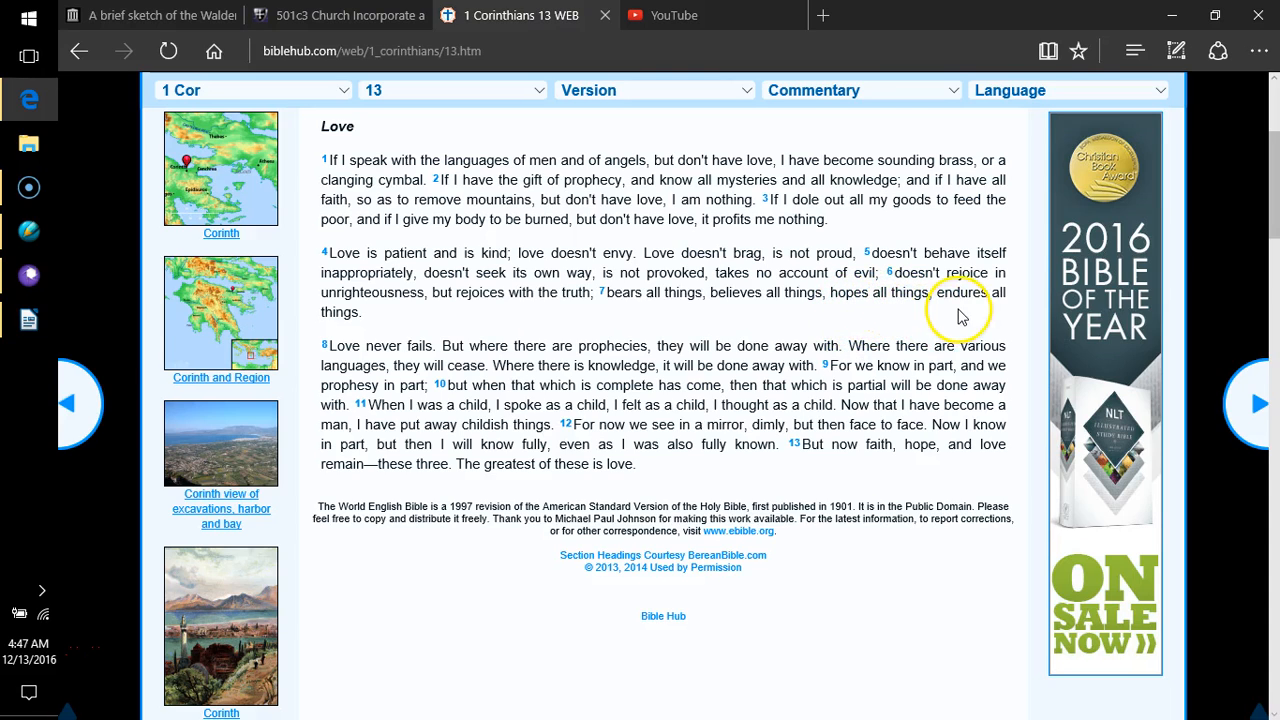
{"action": "mouse_move", "coordinate": [344, 332]}
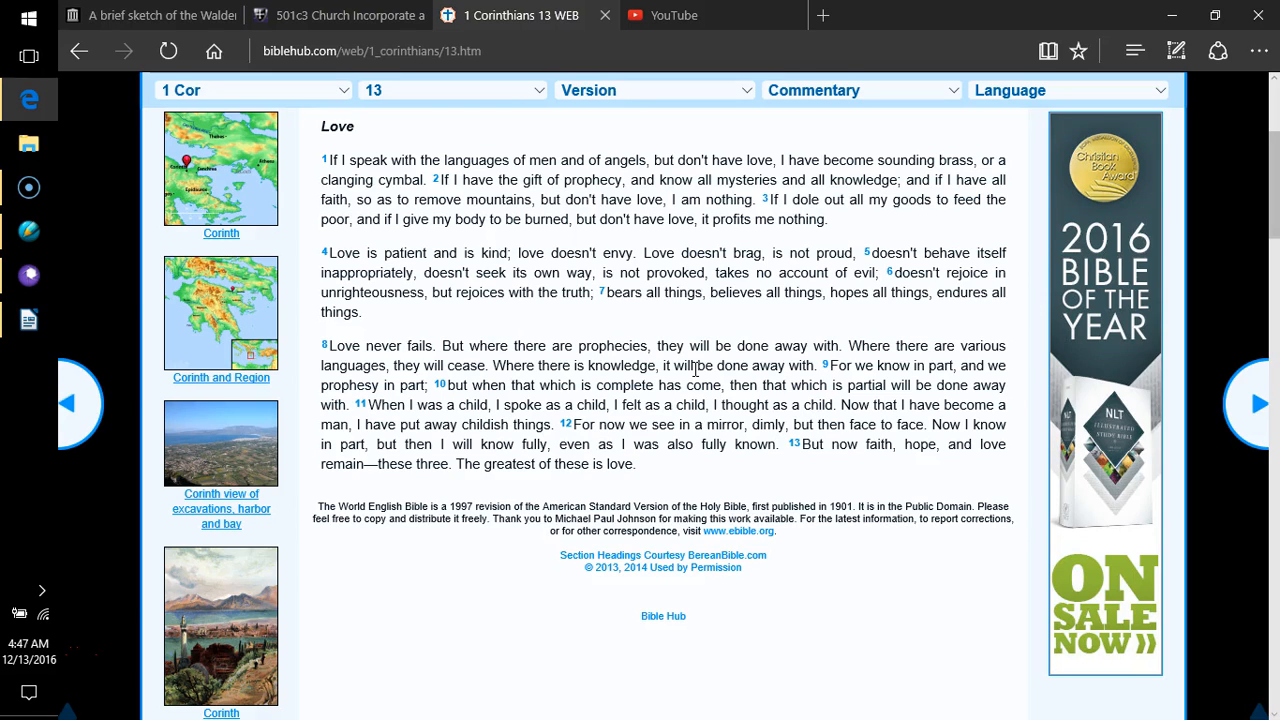
{"action": "mouse_move", "coordinate": [696, 370]}
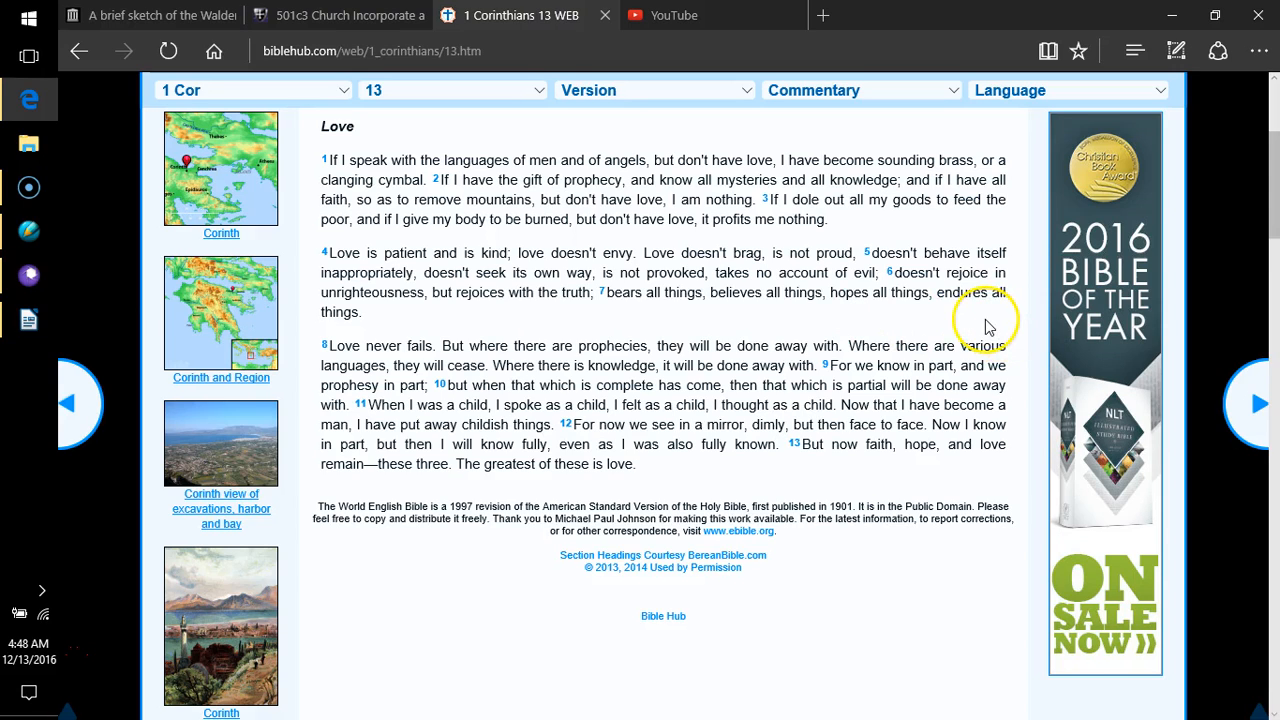
{"action": "mouse_move", "coordinate": [962, 308]}
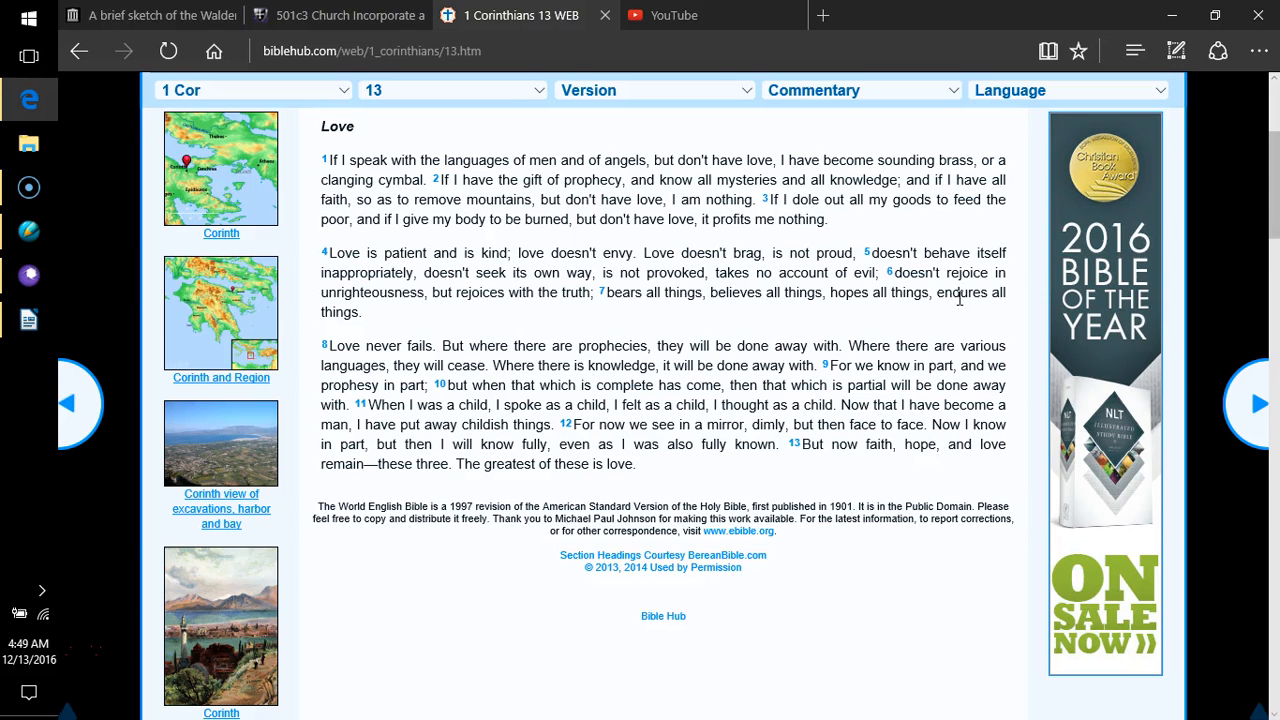
{"action": "mouse_move", "coordinate": [956, 296]}
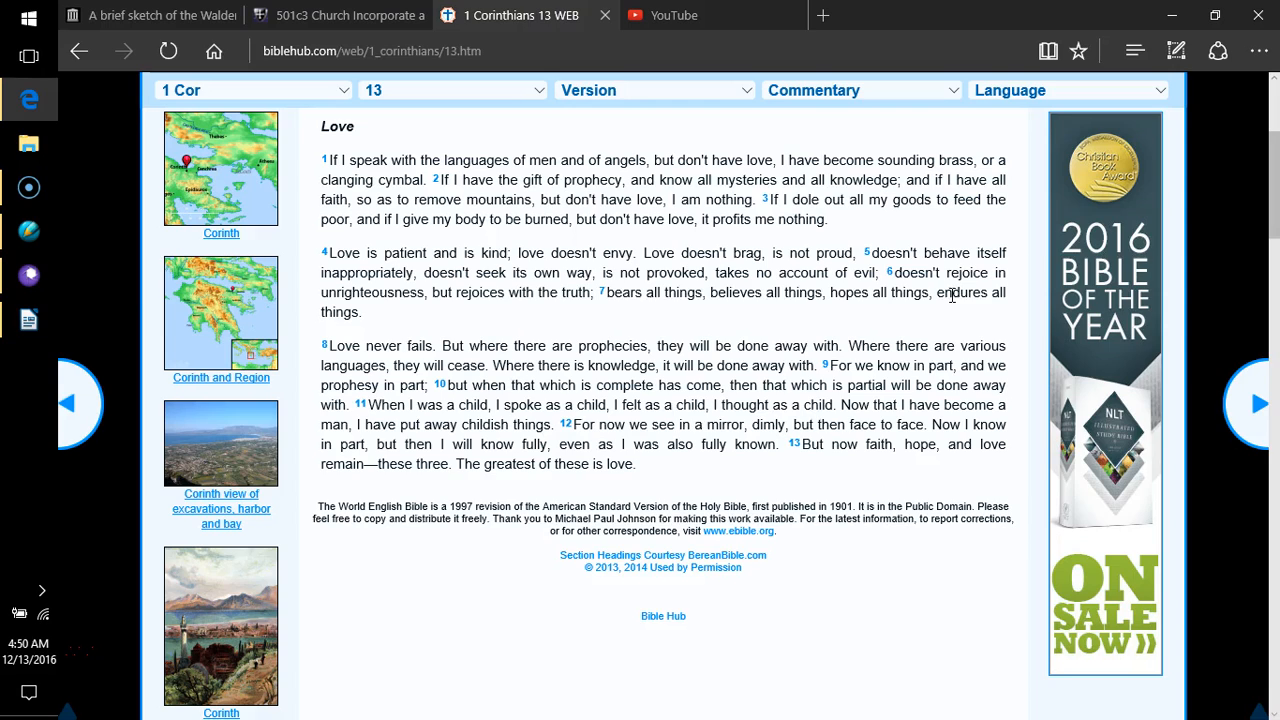
{"action": "mouse_move", "coordinate": [948, 292]}
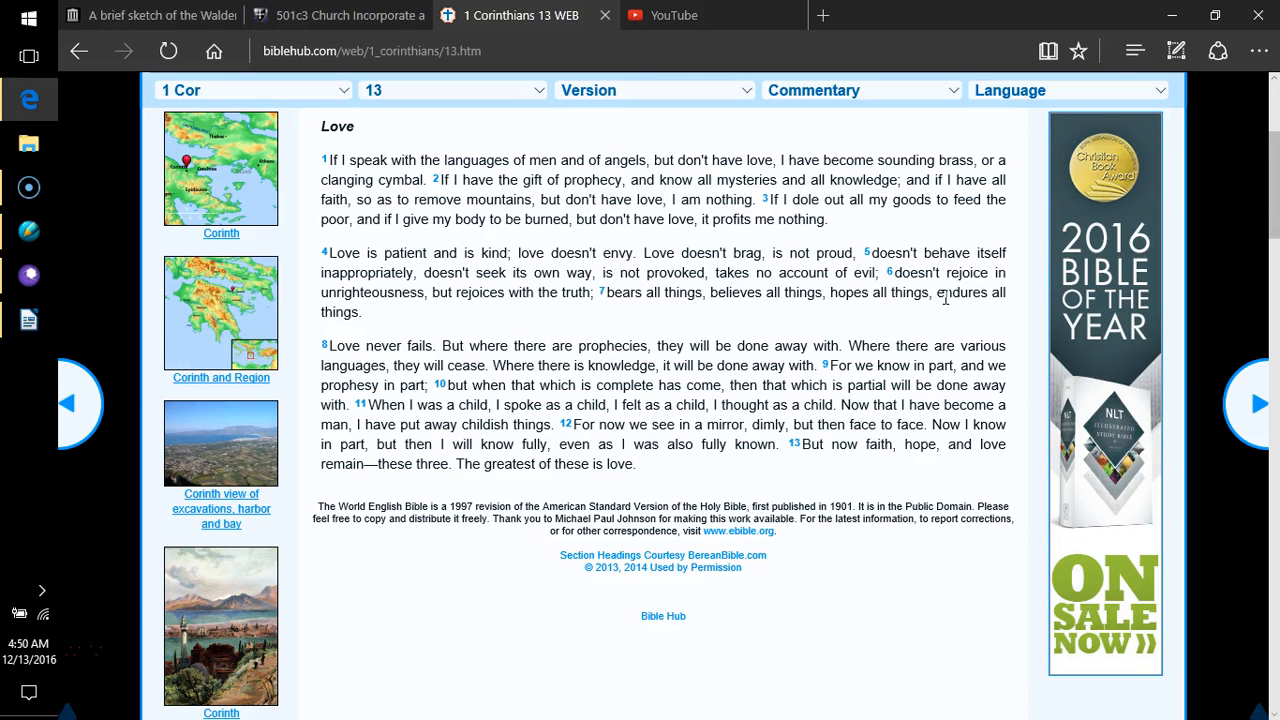
{"action": "mouse_move", "coordinate": [944, 298]}
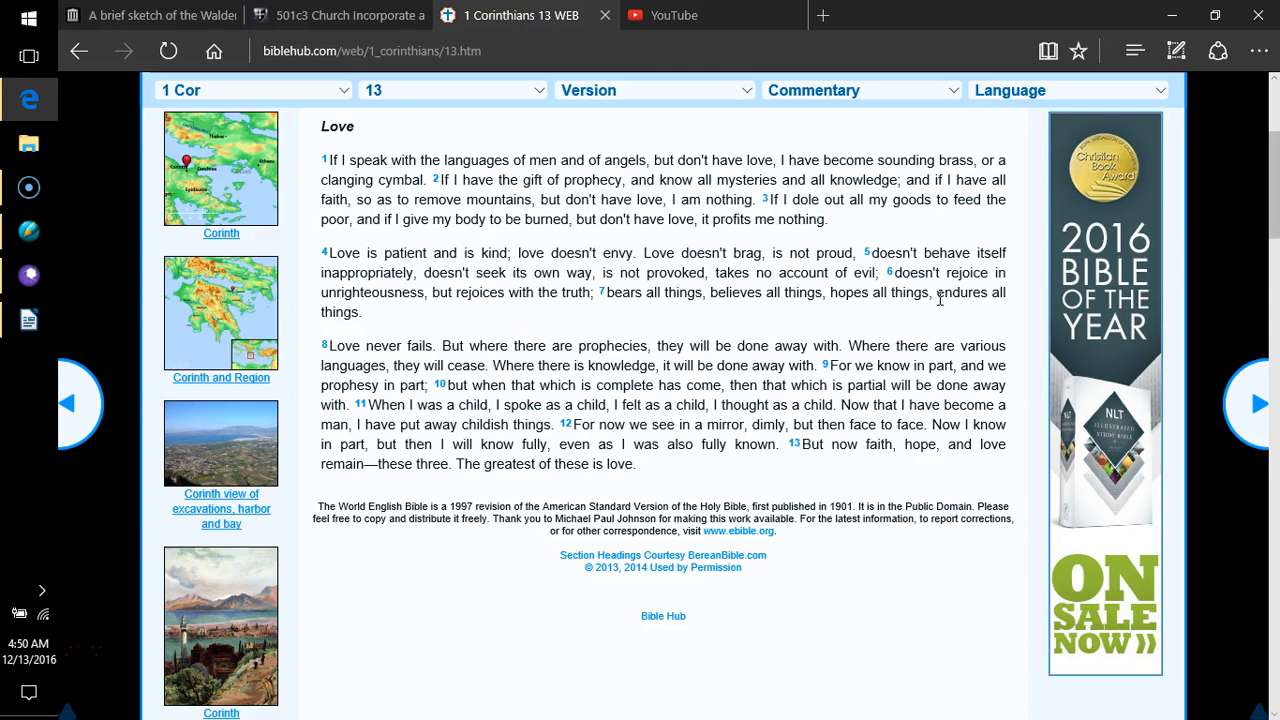
{"action": "mouse_move", "coordinate": [938, 308]}
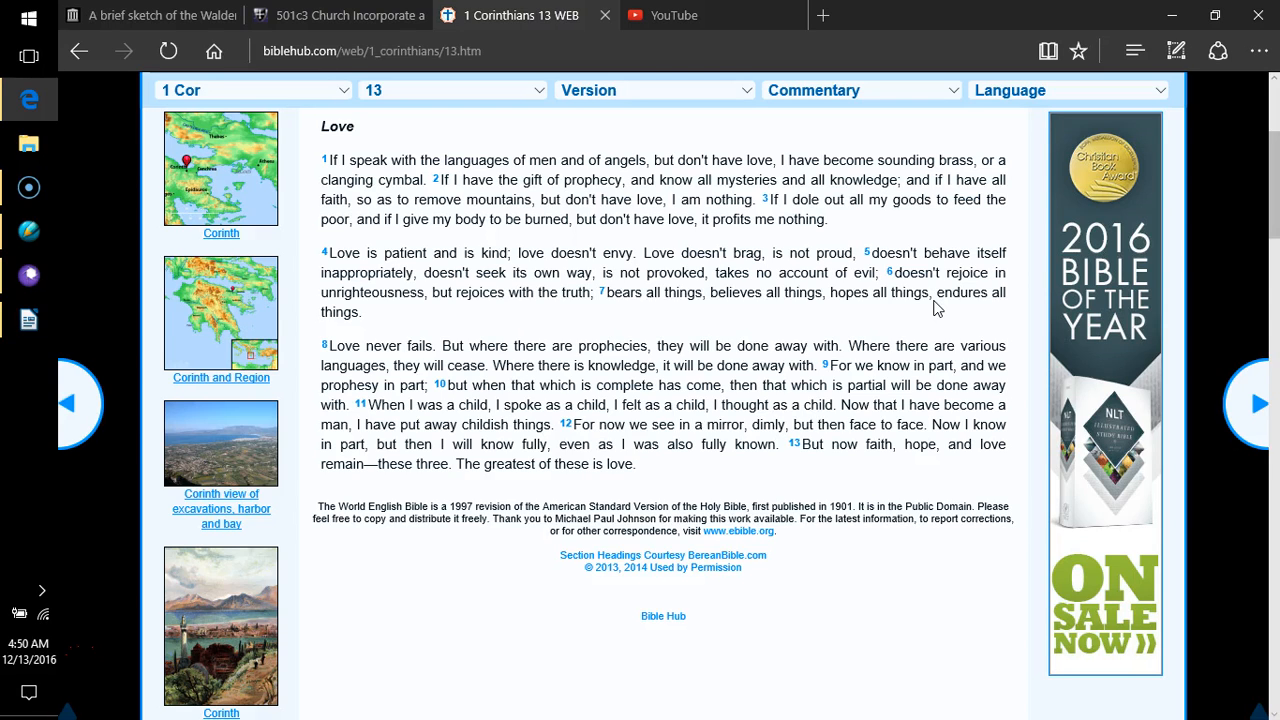
{"action": "mouse_move", "coordinate": [924, 316]}
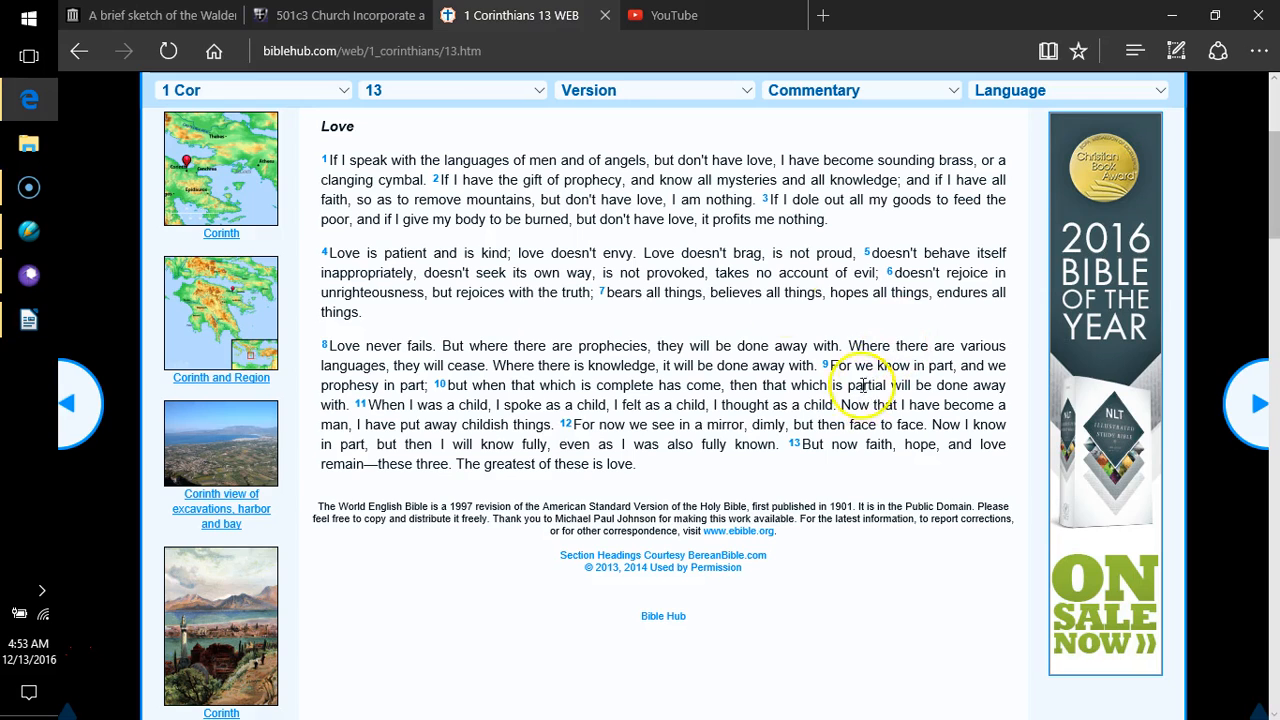
- Switch to the 501c3 Church Incorporation tab showing the Montesquieu State favors quote
{"action": "left_click", "coordinate": [340, 16]}
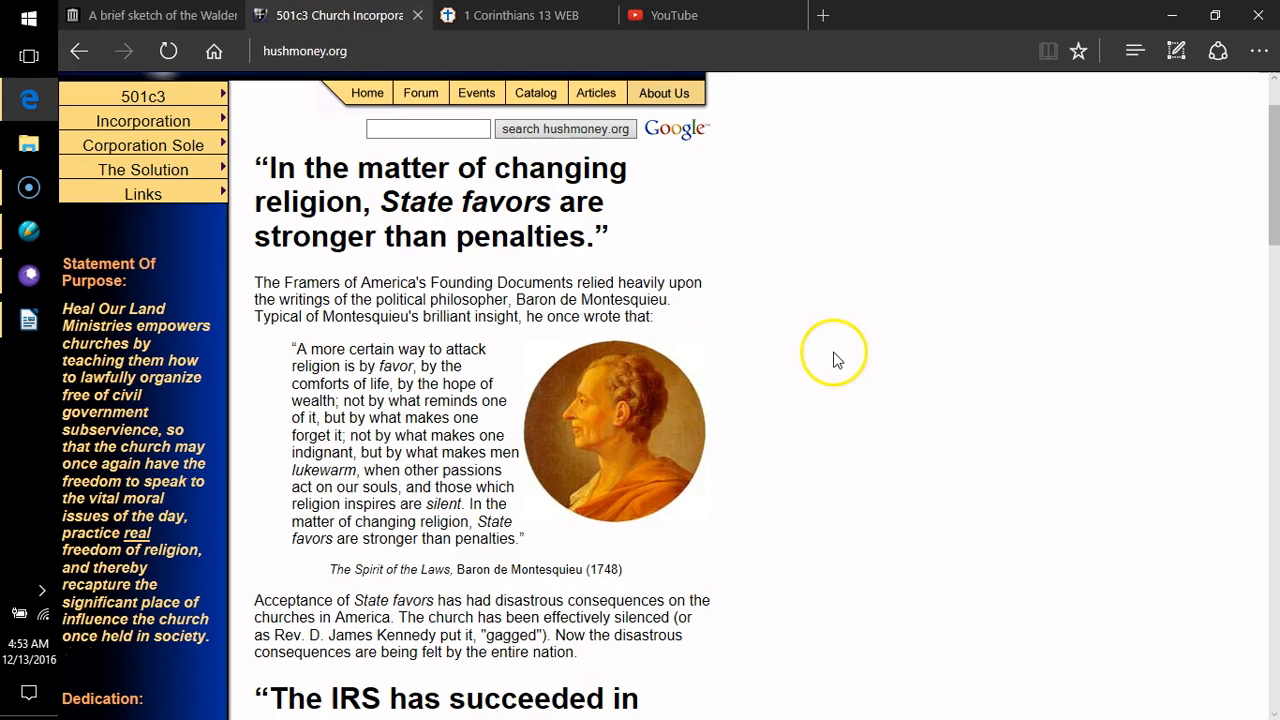
{"action": "mouse_move", "coordinate": [824, 358]}
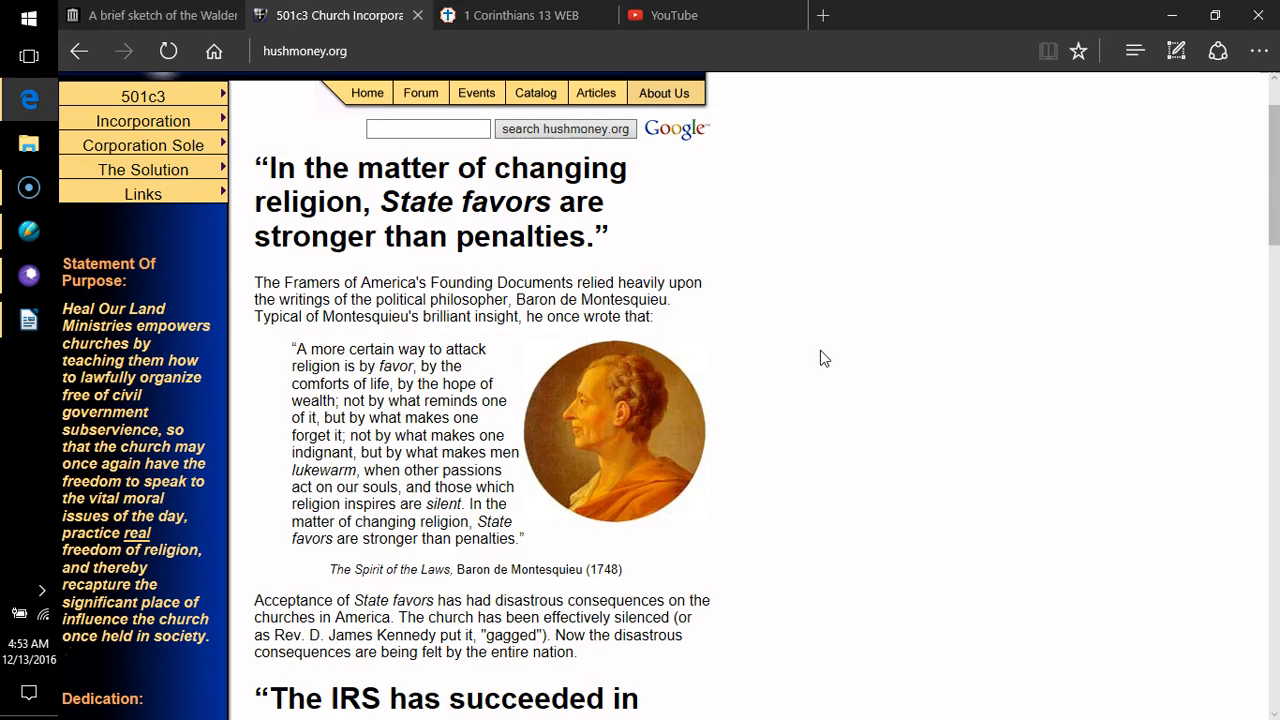
{"action": "mouse_move", "coordinate": [818, 356]}
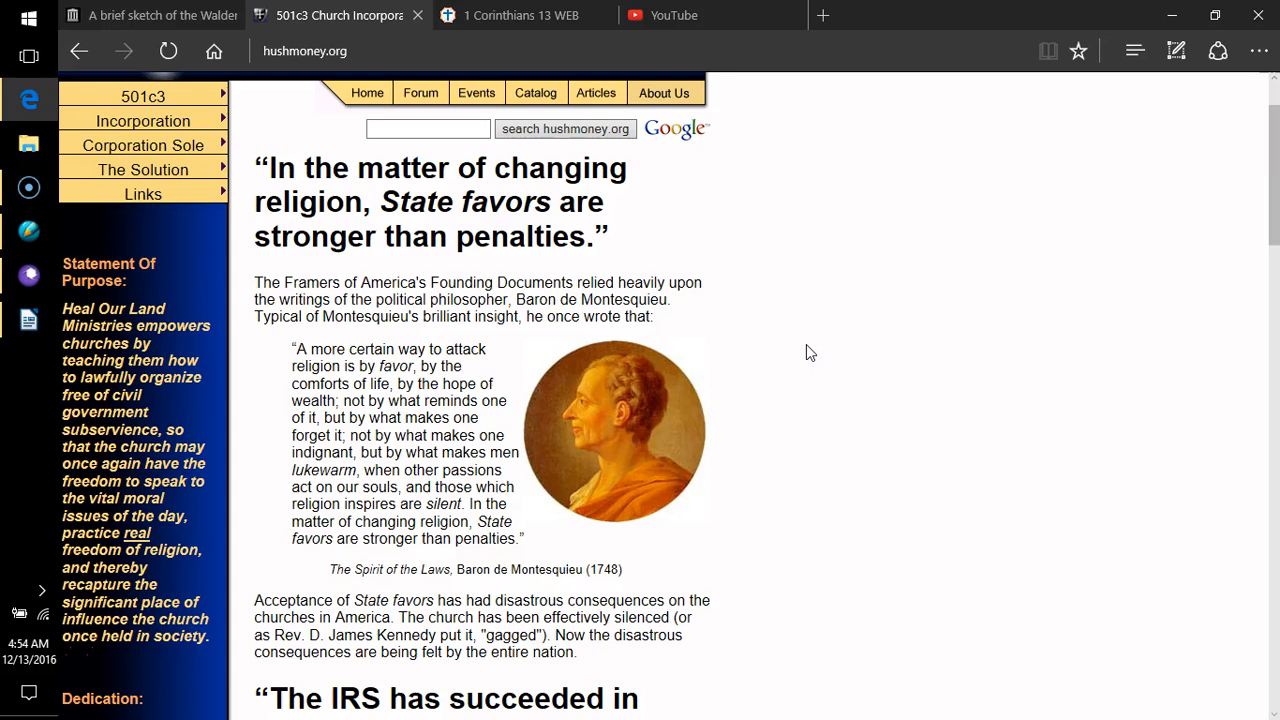
{"action": "mouse_move", "coordinate": [806, 352]}
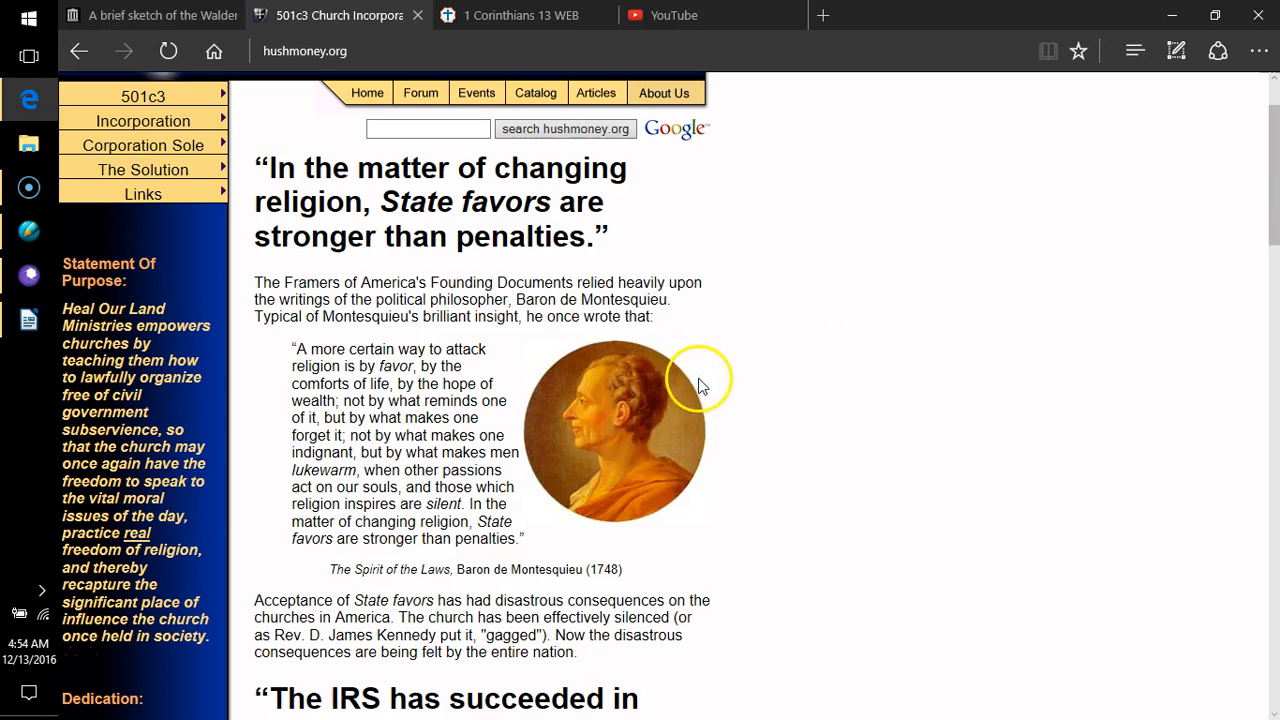
{"action": "mouse_move", "coordinate": [758, 376]}
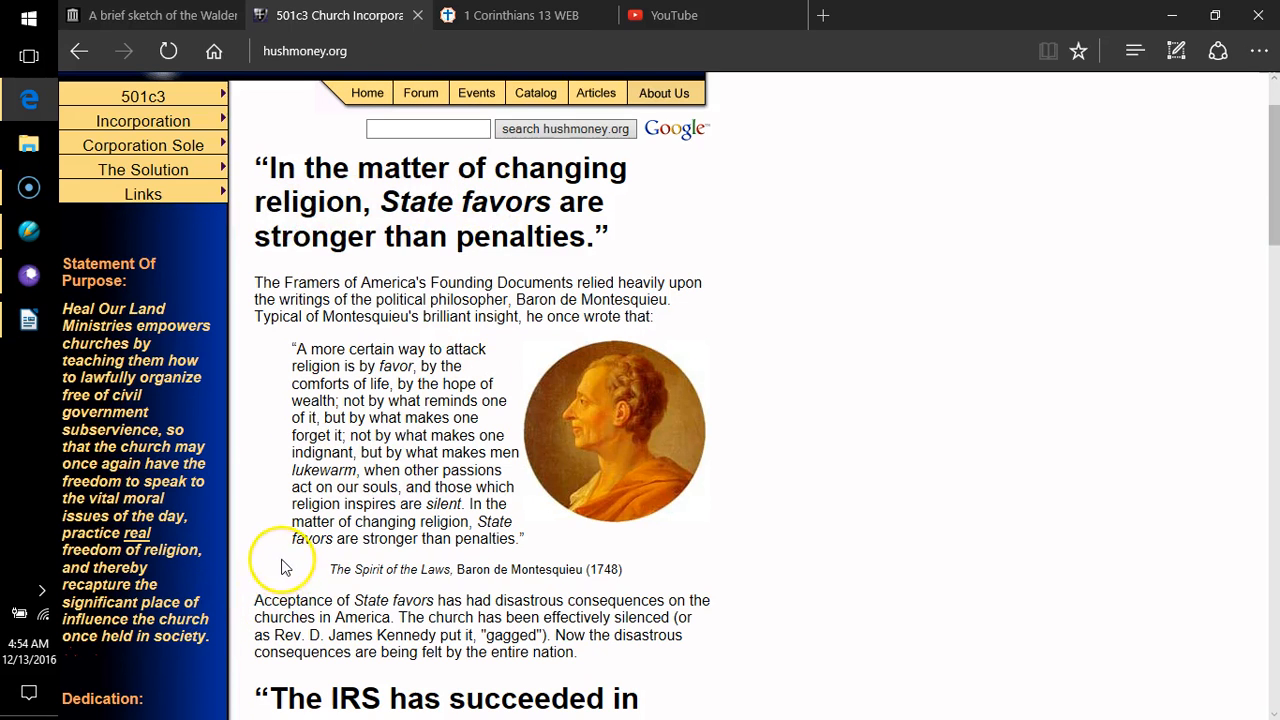
{"action": "mouse_move", "coordinate": [44, 656]}
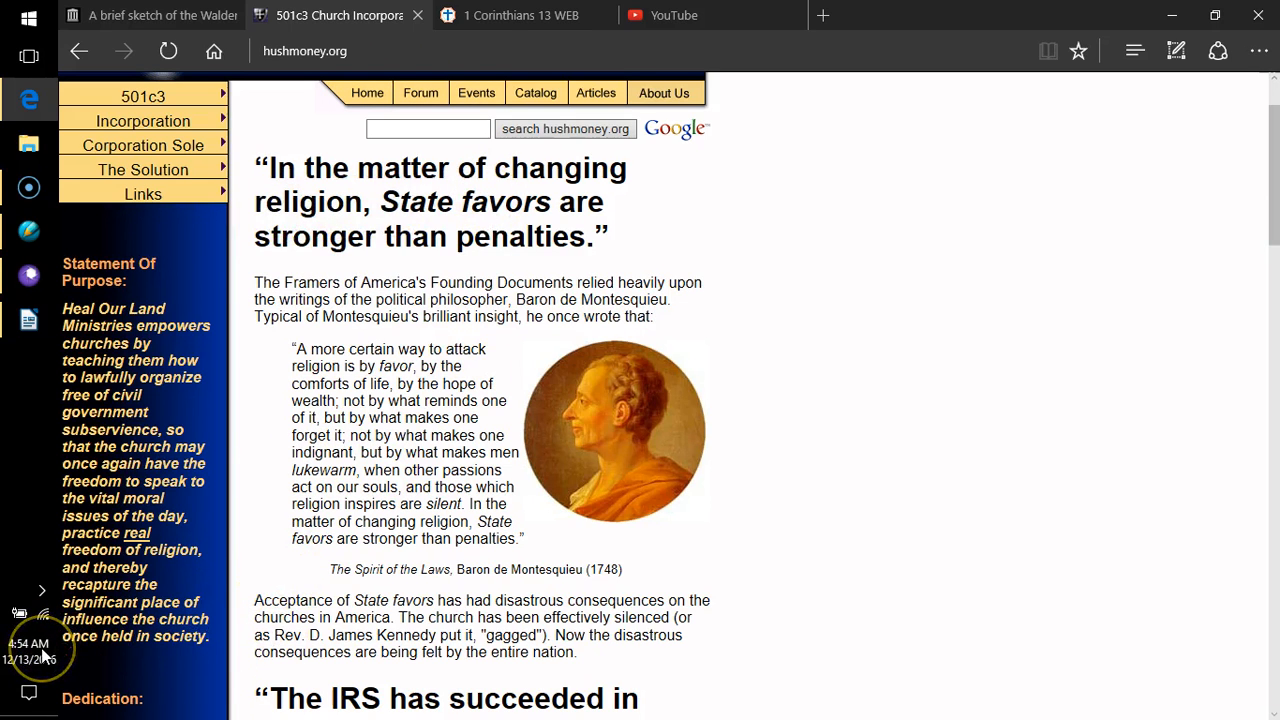
{"action": "mouse_move", "coordinate": [380, 264]}
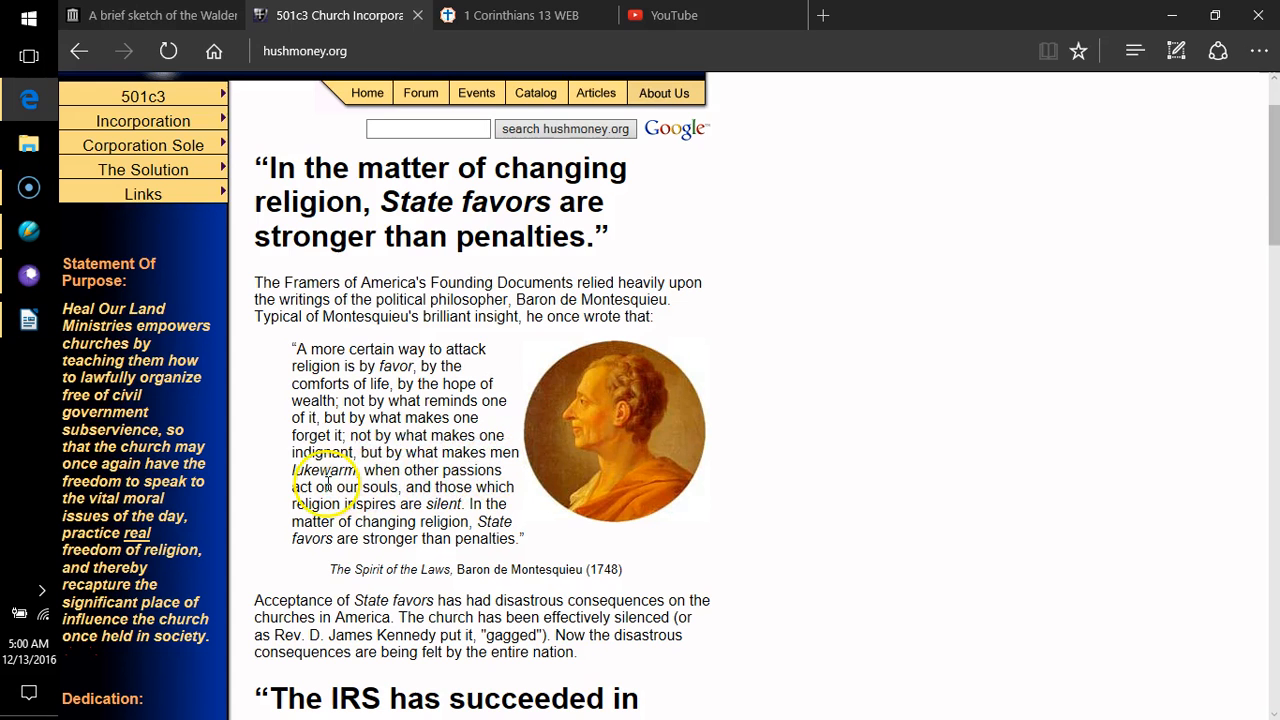
- Scroll down to the heading 'The IRS has succeeded in gagging Christians' quoting Rev. Kennedy
{"action": "scroll", "scroll_direction": "down", "scroll_amount": 3}
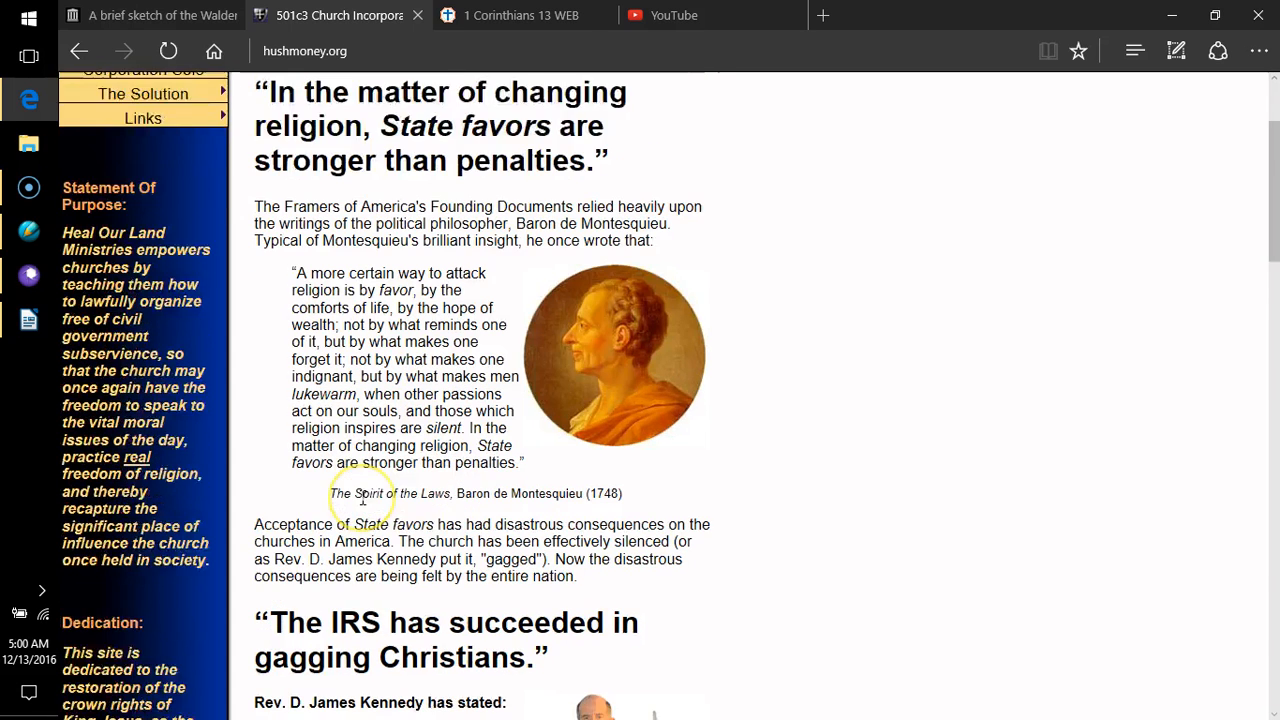
{"action": "scroll", "scroll_direction": "down", "scroll_amount": 3}
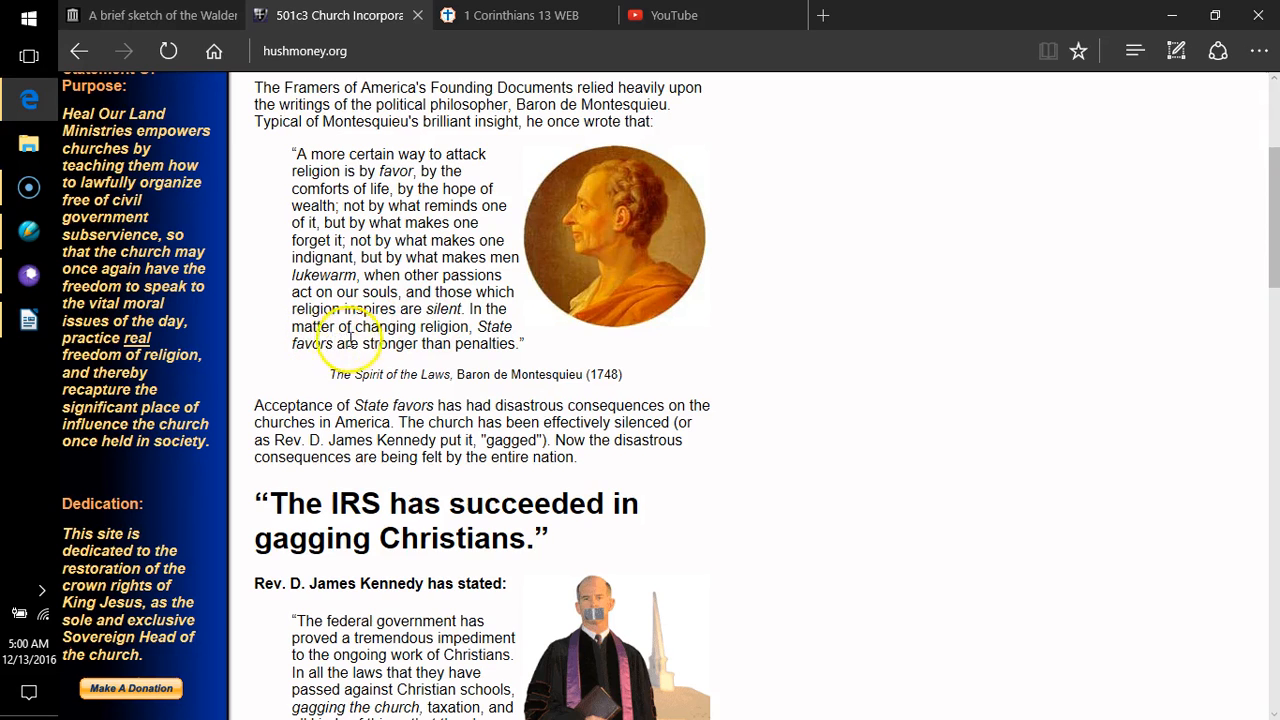
{"action": "mouse_move", "coordinate": [436, 336]}
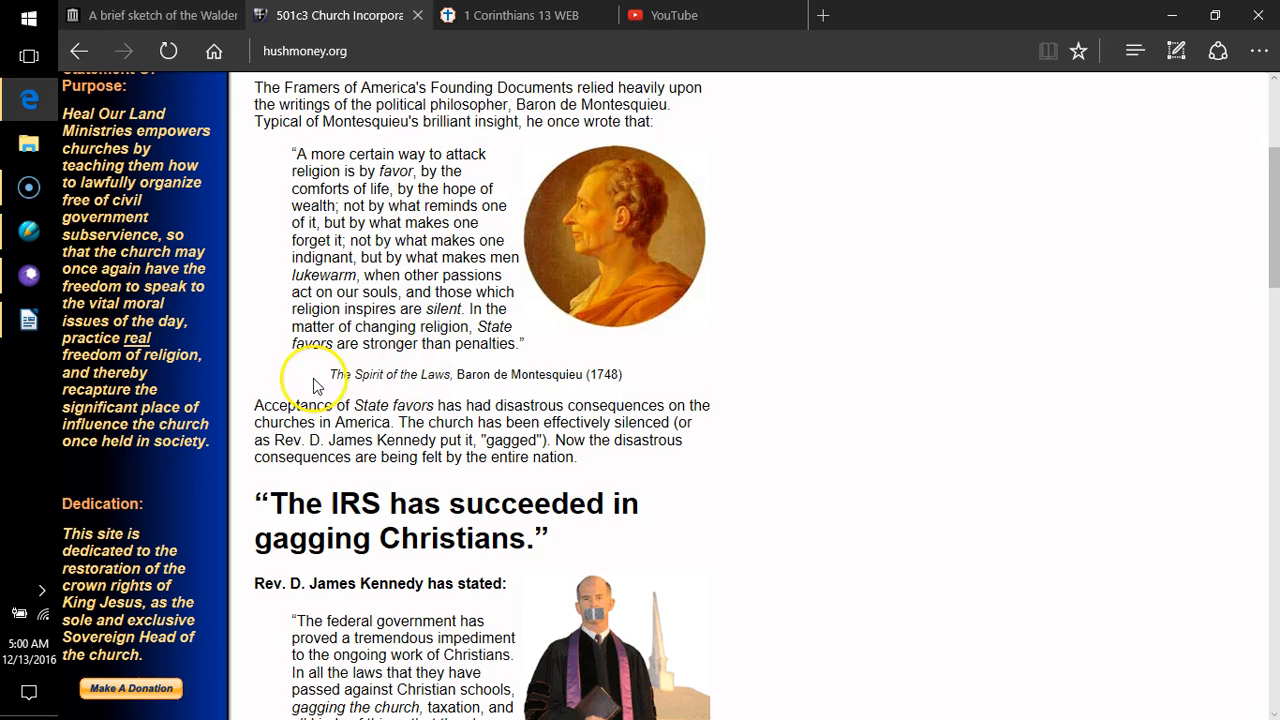
{"action": "mouse_move", "coordinate": [428, 378]}
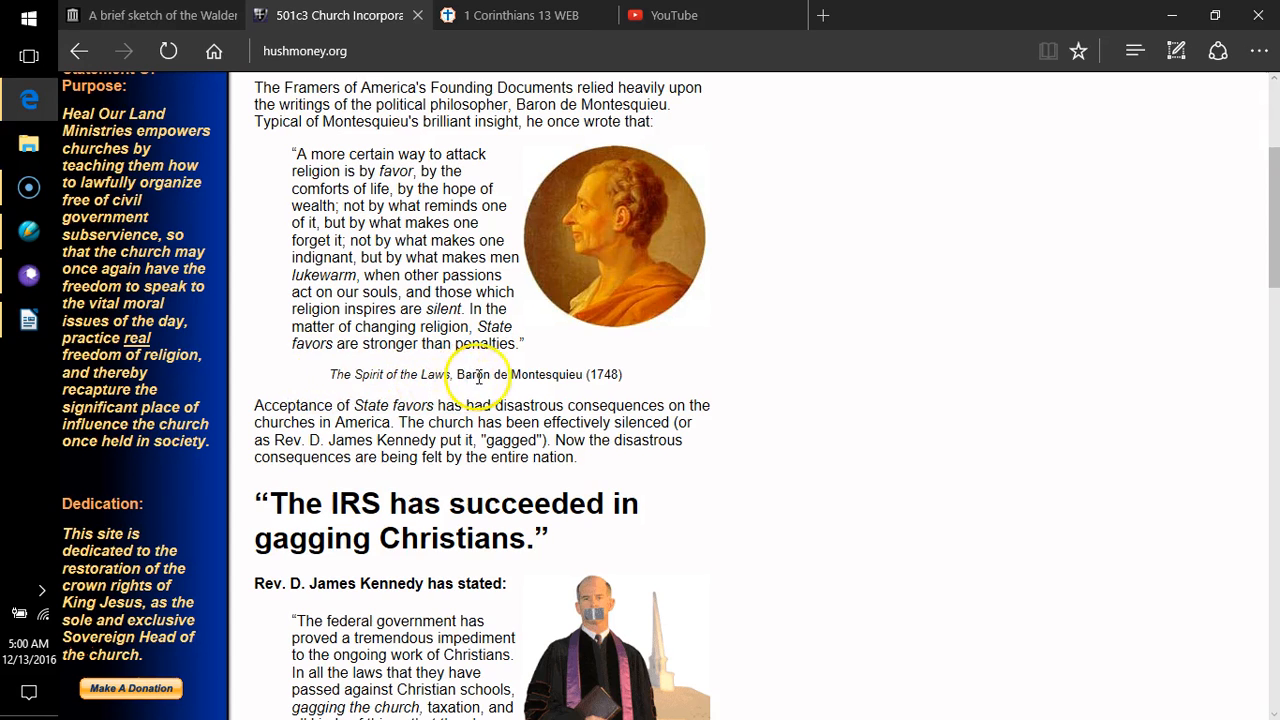
{"action": "mouse_move", "coordinate": [752, 402]}
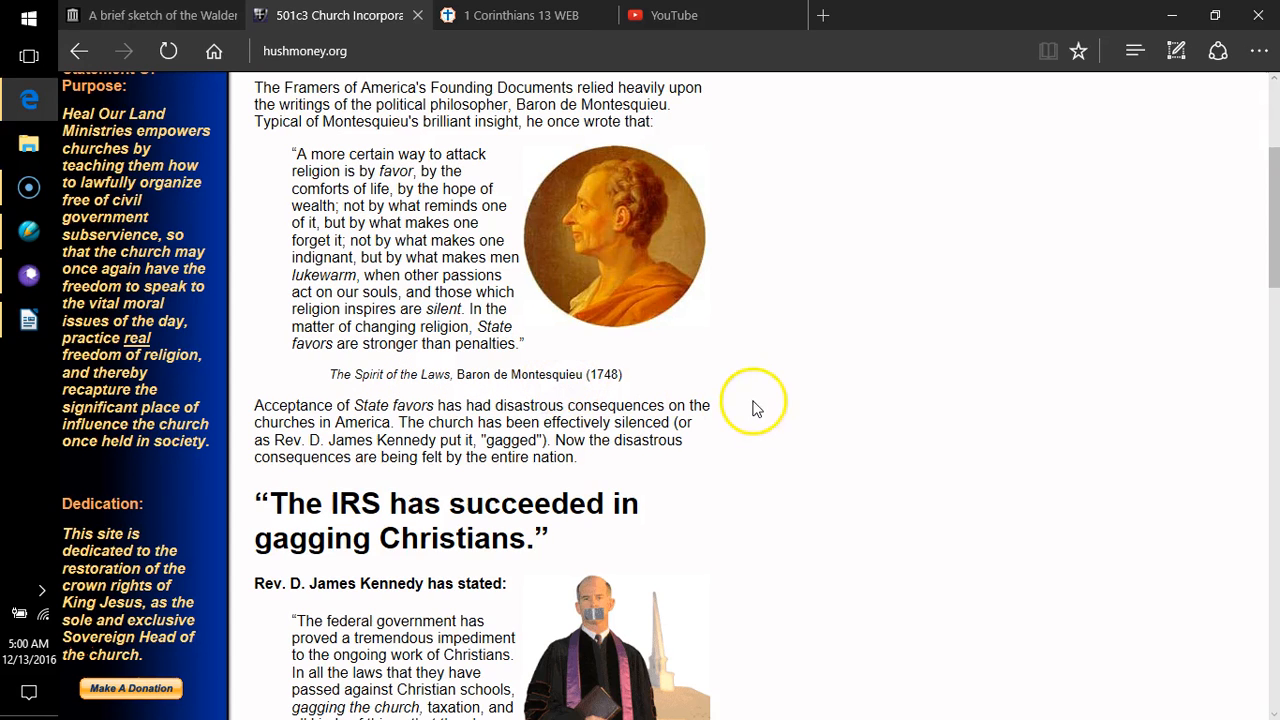
{"action": "scroll", "scroll_direction": "down", "scroll_amount": 3}
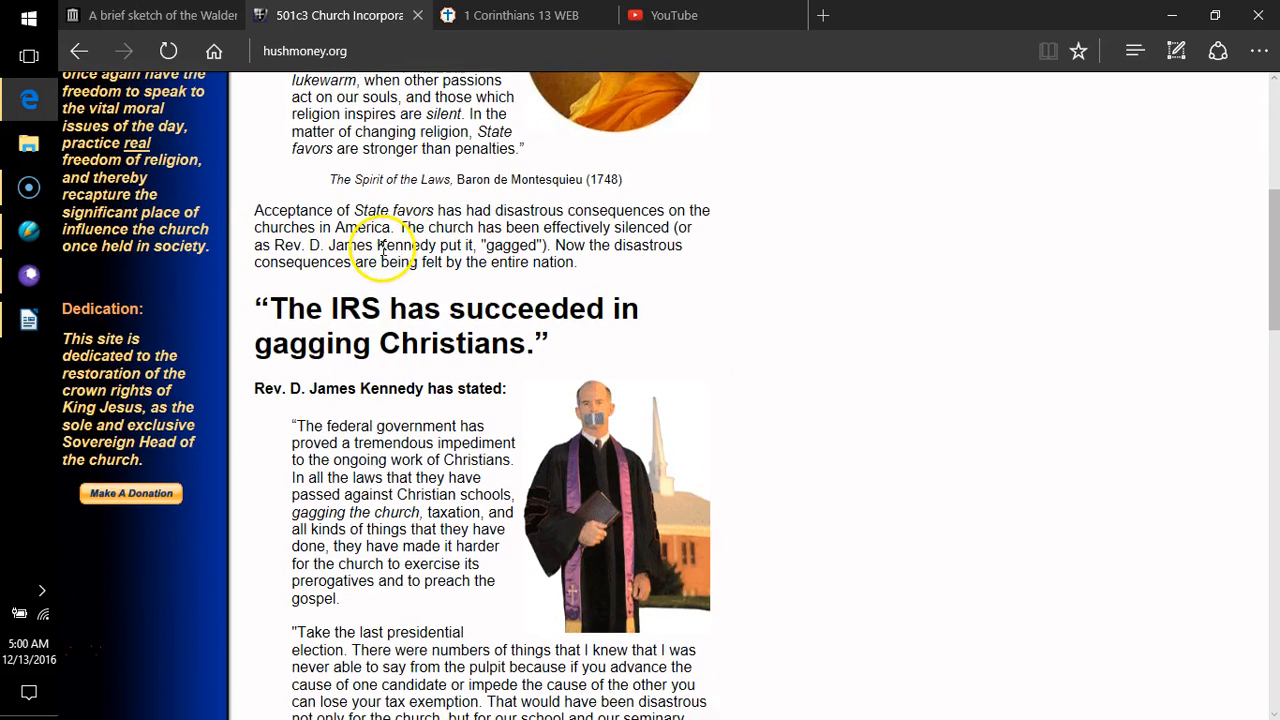
{"action": "mouse_move", "coordinate": [616, 228]}
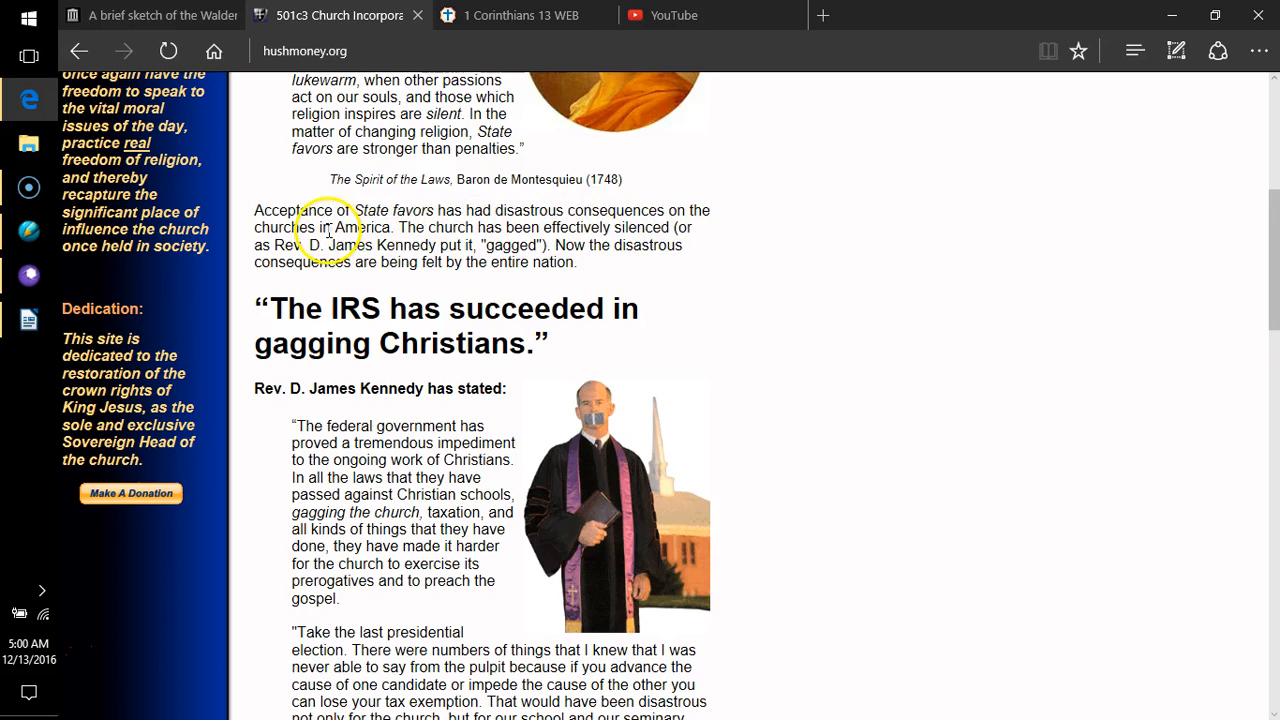
{"action": "mouse_move", "coordinate": [424, 244]}
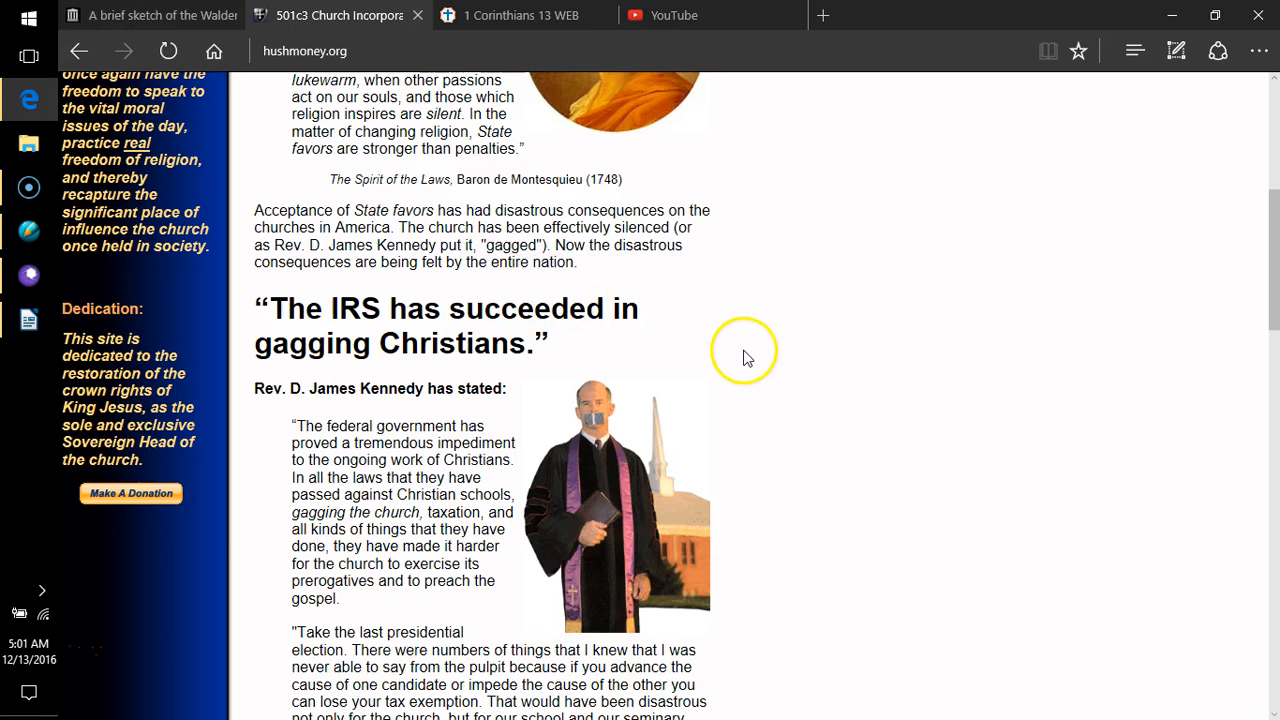
- Scroll past Kennedy's quote to the 'Is there a remedy?' paragraph on giving back benefits
{"action": "scroll", "scroll_direction": "down", "scroll_amount": 3}
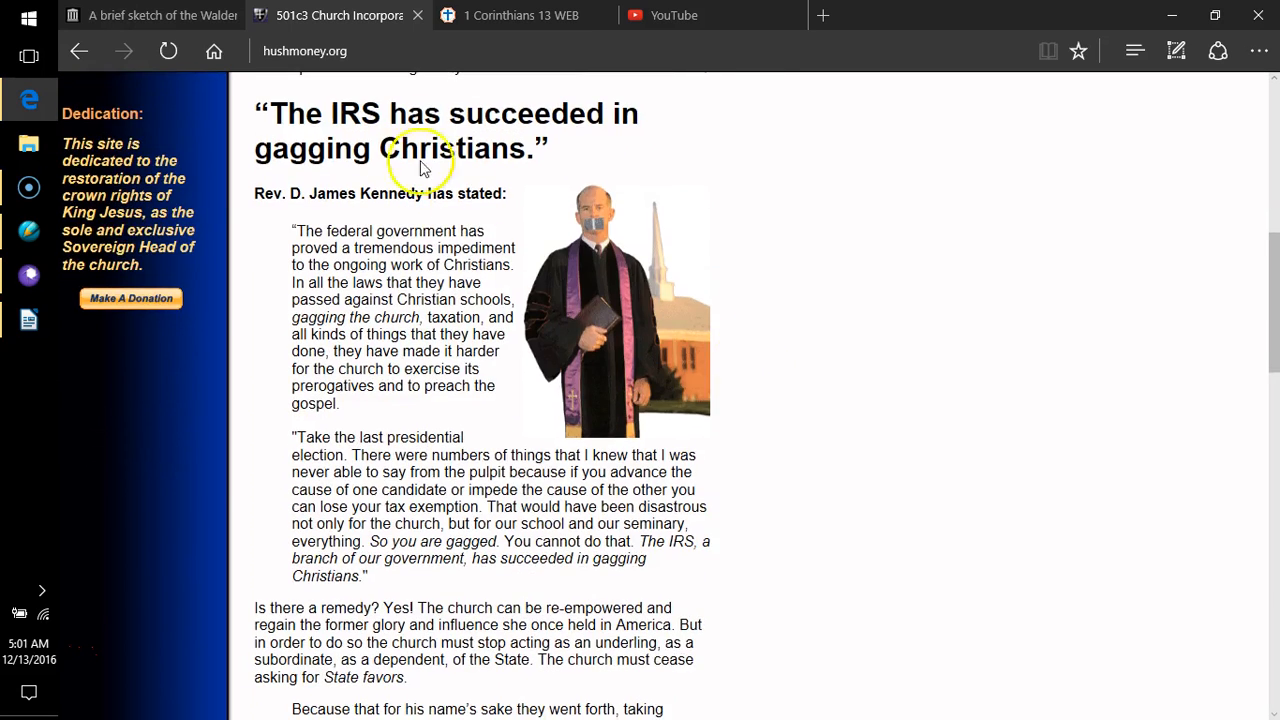
{"action": "mouse_move", "coordinate": [290, 150]}
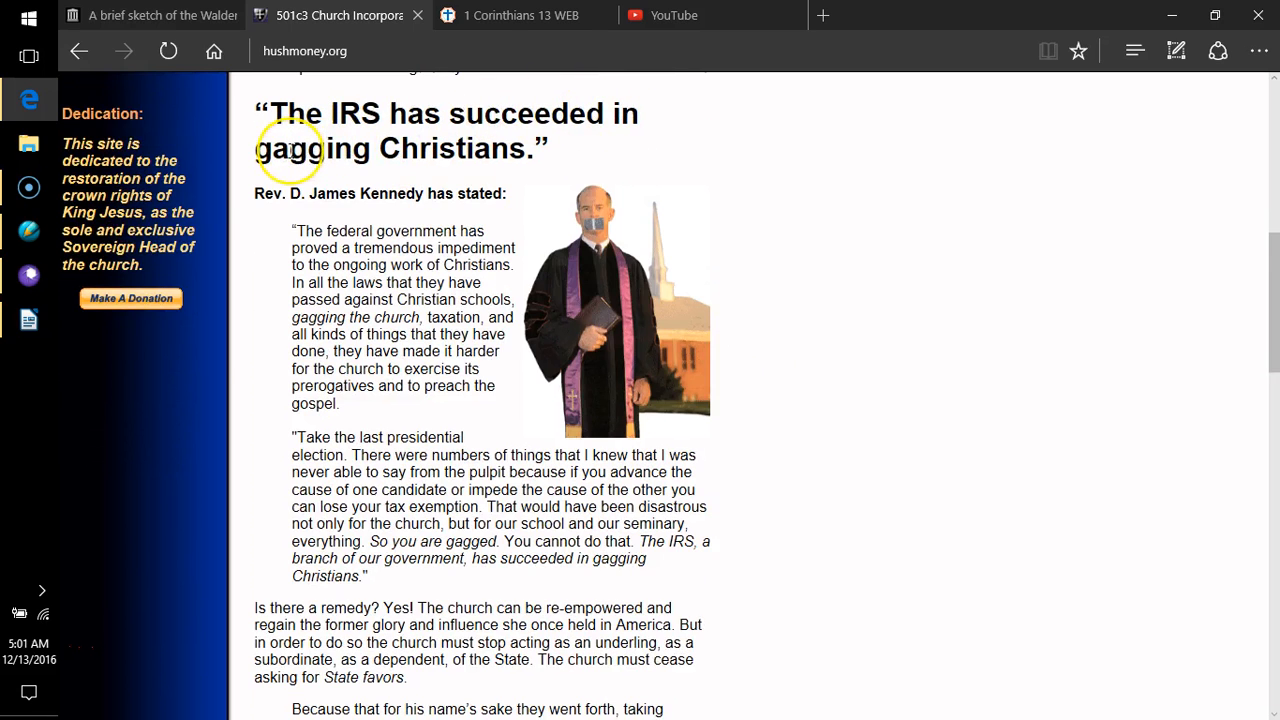
{"action": "mouse_move", "coordinate": [496, 158]}
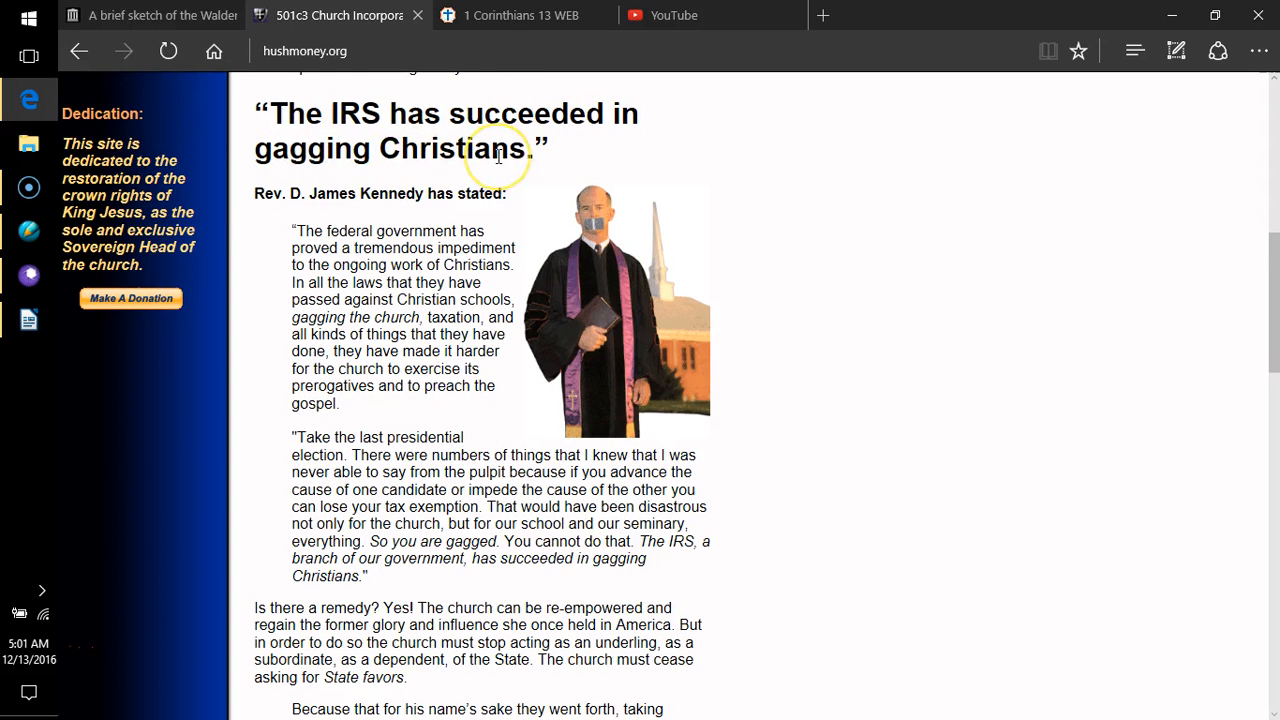
{"action": "mouse_move", "coordinate": [276, 218]}
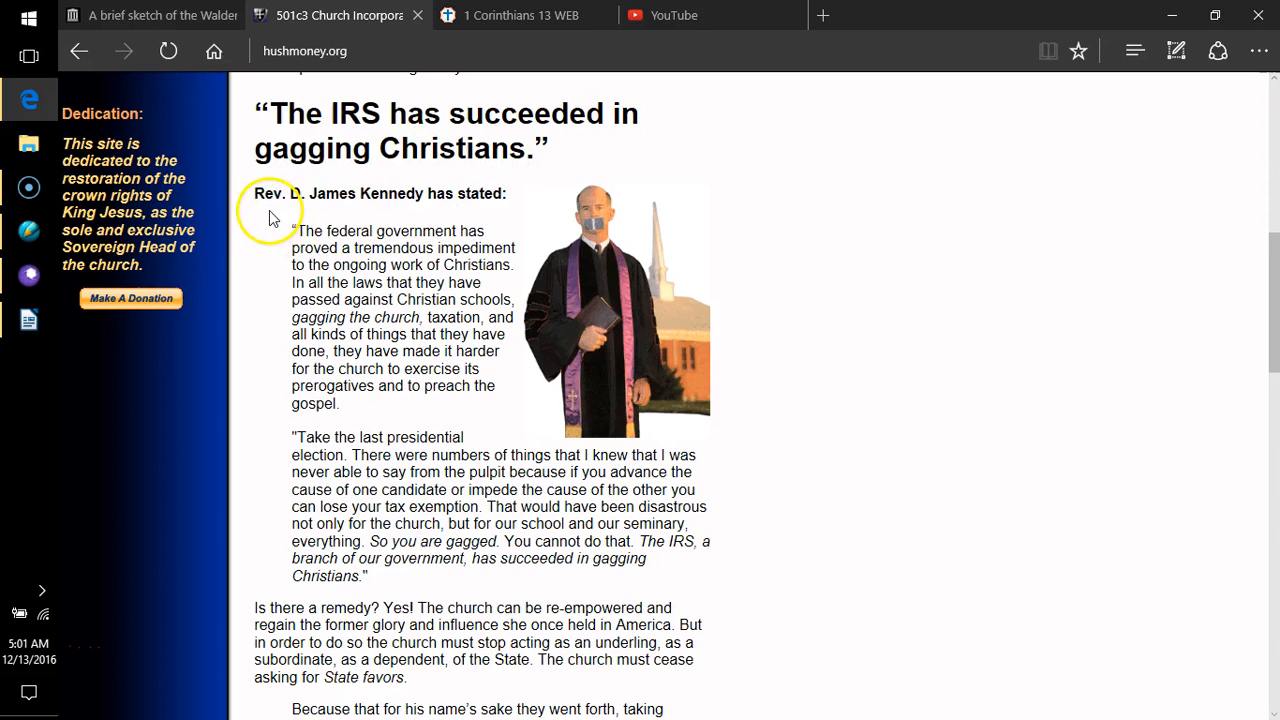
{"action": "mouse_move", "coordinate": [410, 200]}
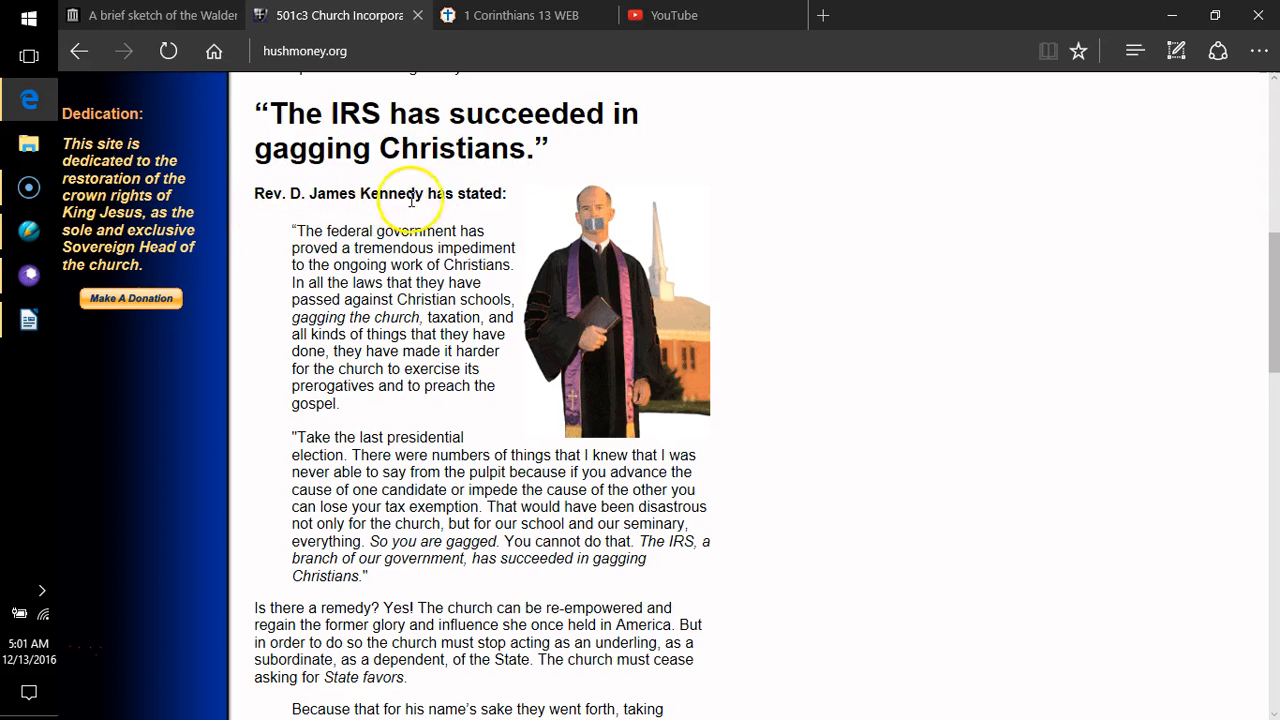
{"action": "mouse_move", "coordinate": [480, 194]}
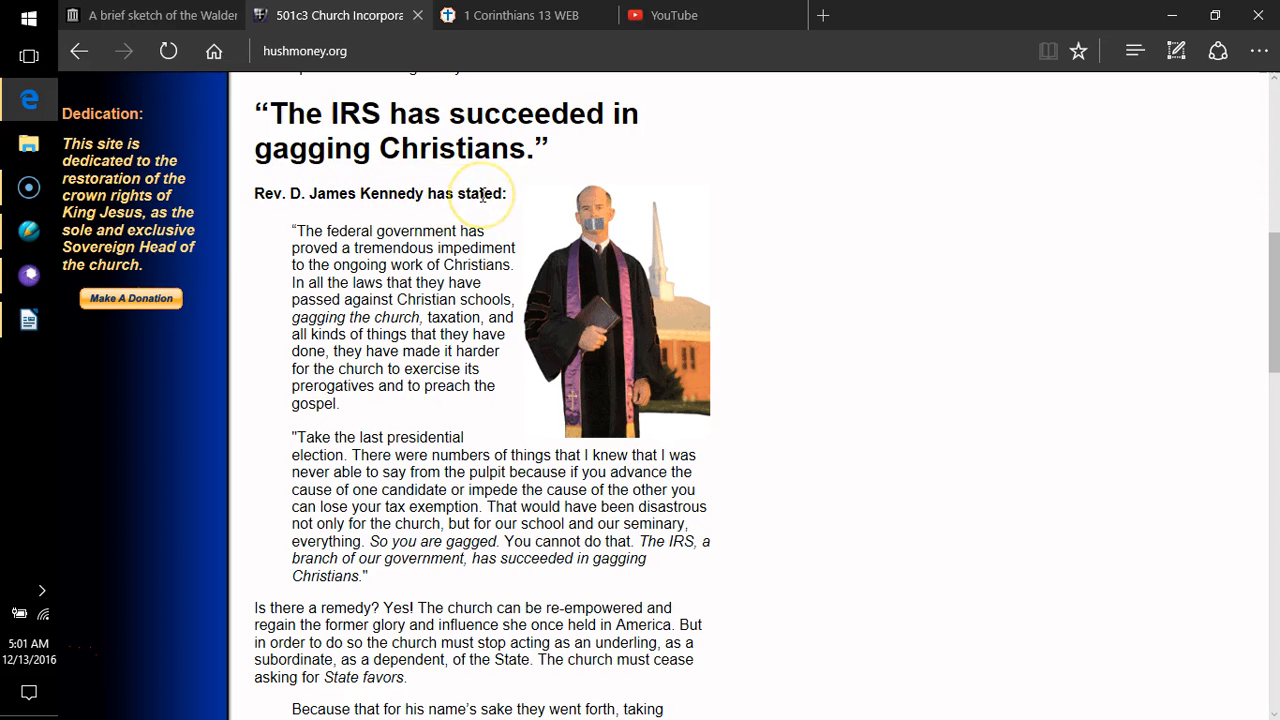
{"action": "mouse_move", "coordinate": [330, 258]}
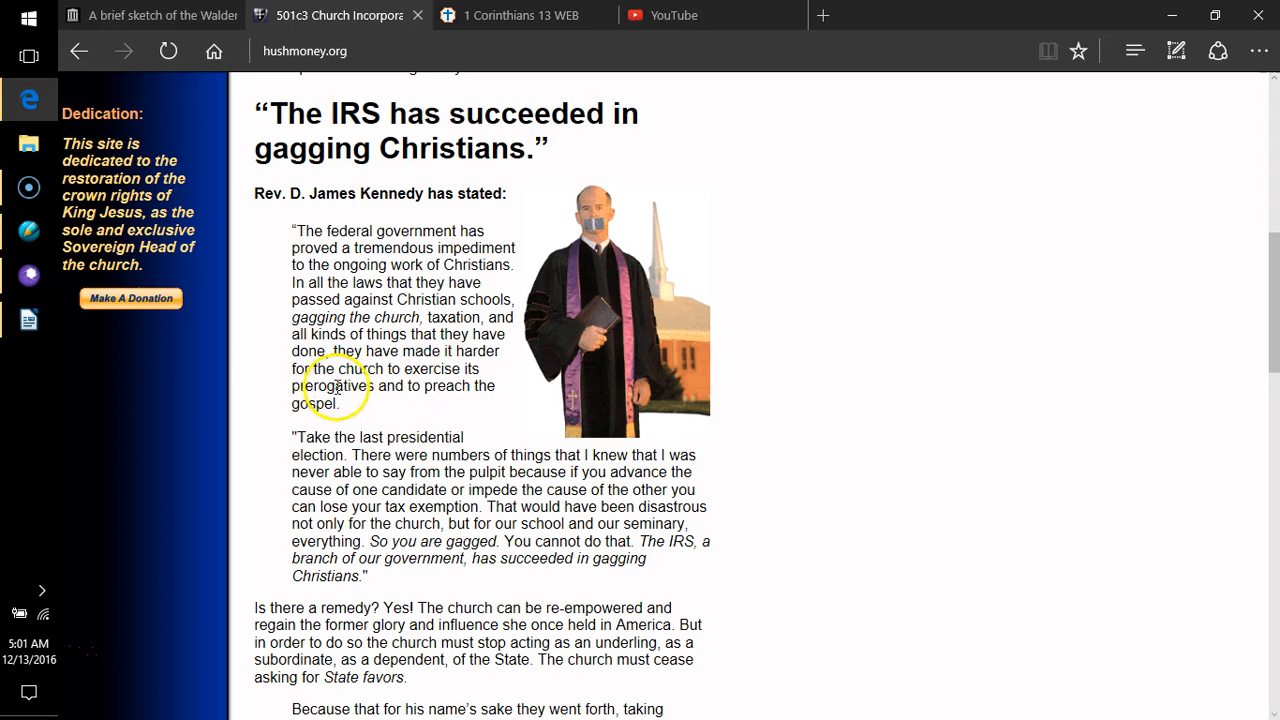
{"action": "mouse_move", "coordinate": [344, 404]}
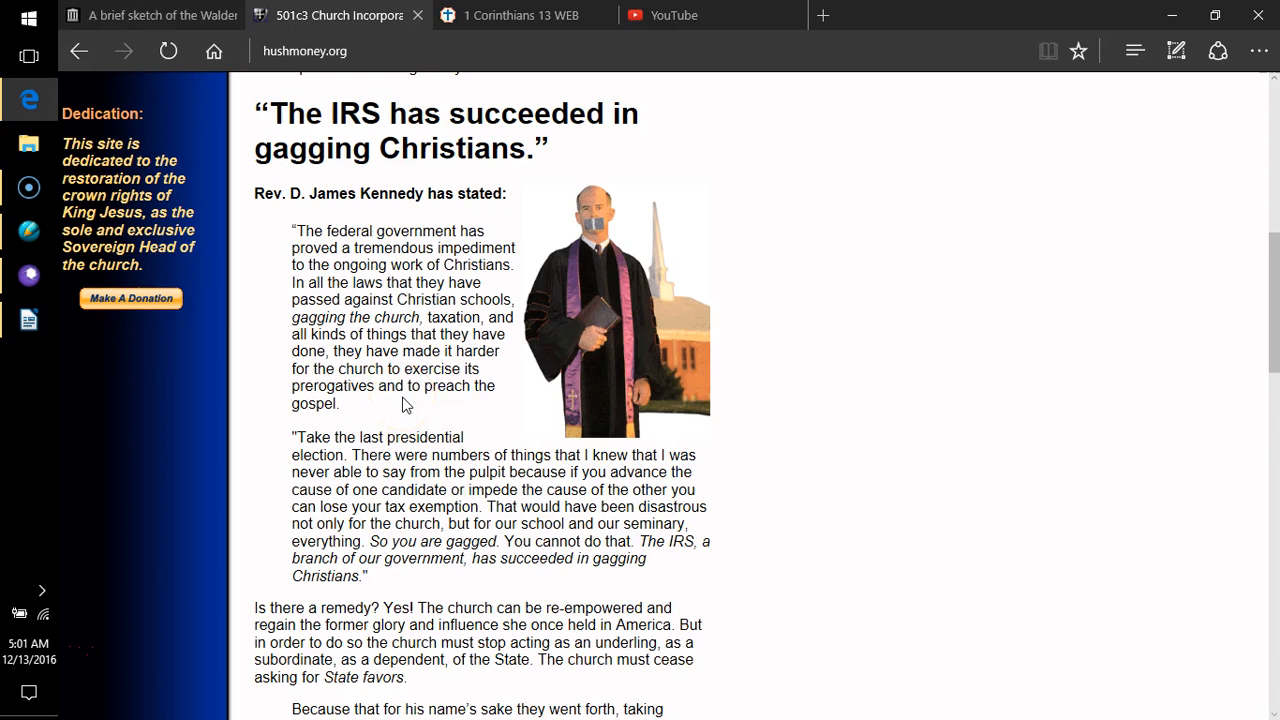
{"action": "scroll", "scroll_direction": "down", "scroll_amount": 3}
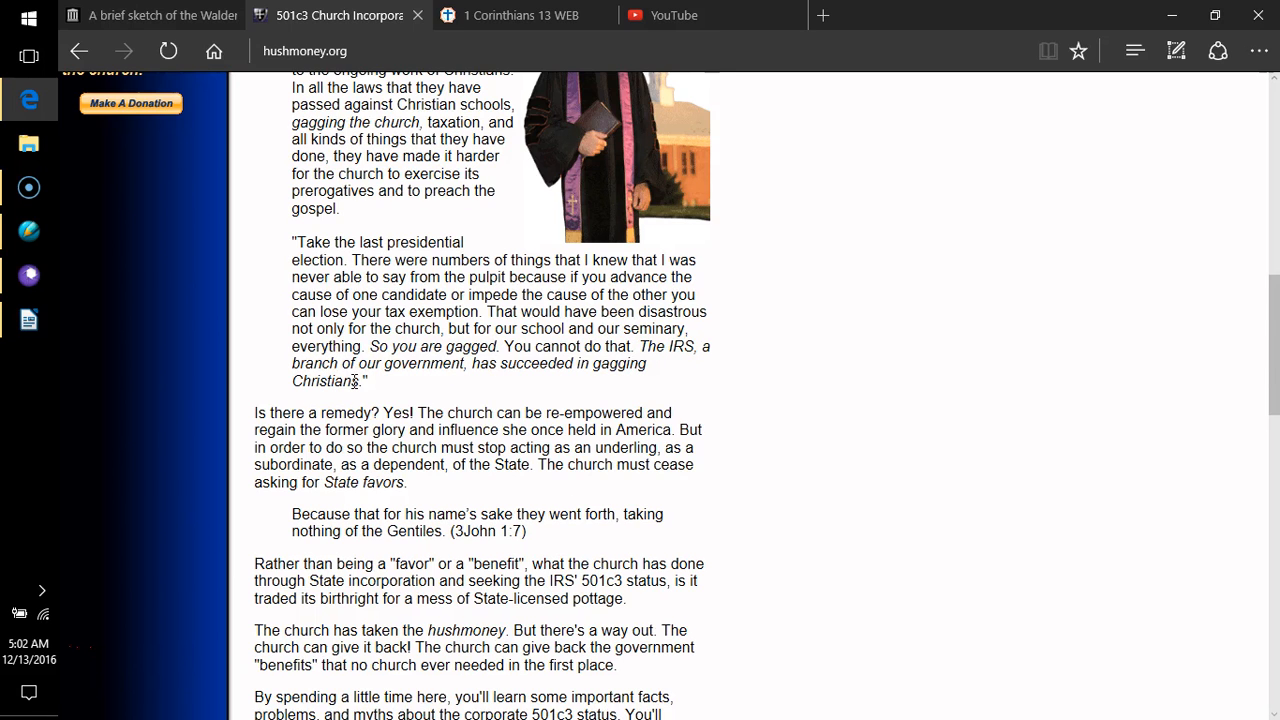
- Scroll down to the 'Accessing Information and Navigating This Site' section
{"action": "scroll", "scroll_direction": "down", "scroll_amount": 3}
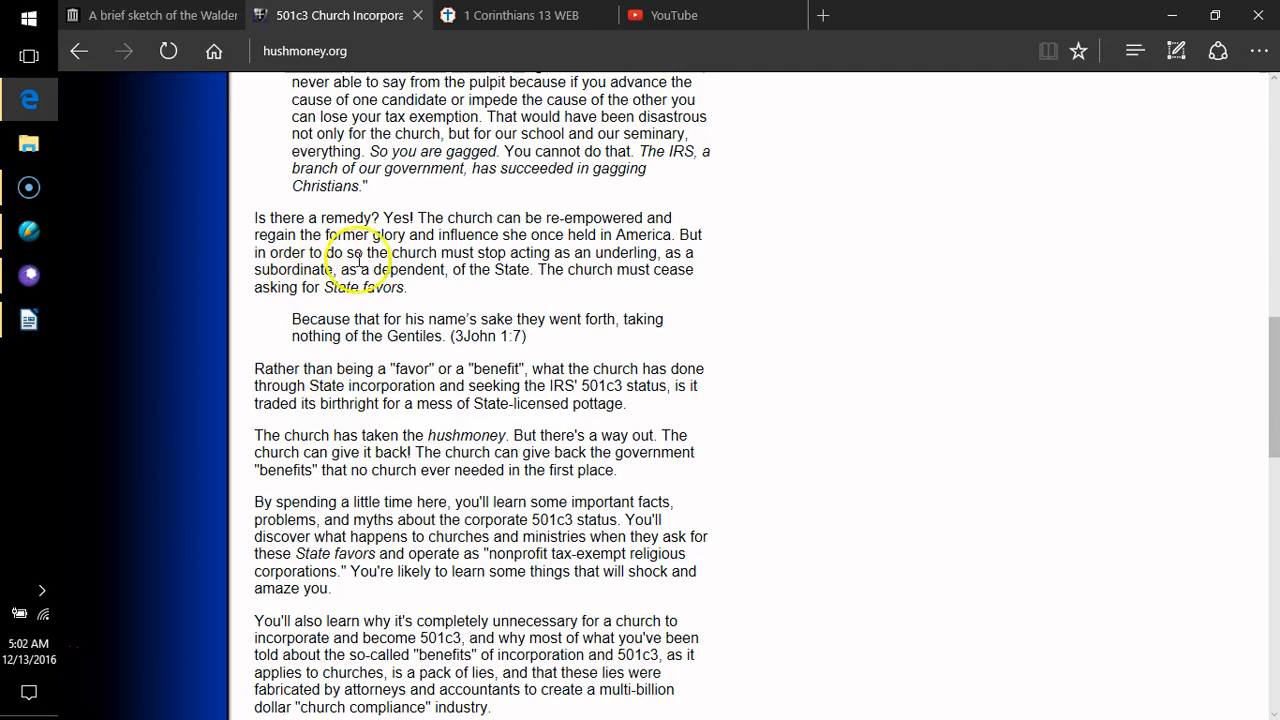
{"action": "mouse_move", "coordinate": [550, 250]}
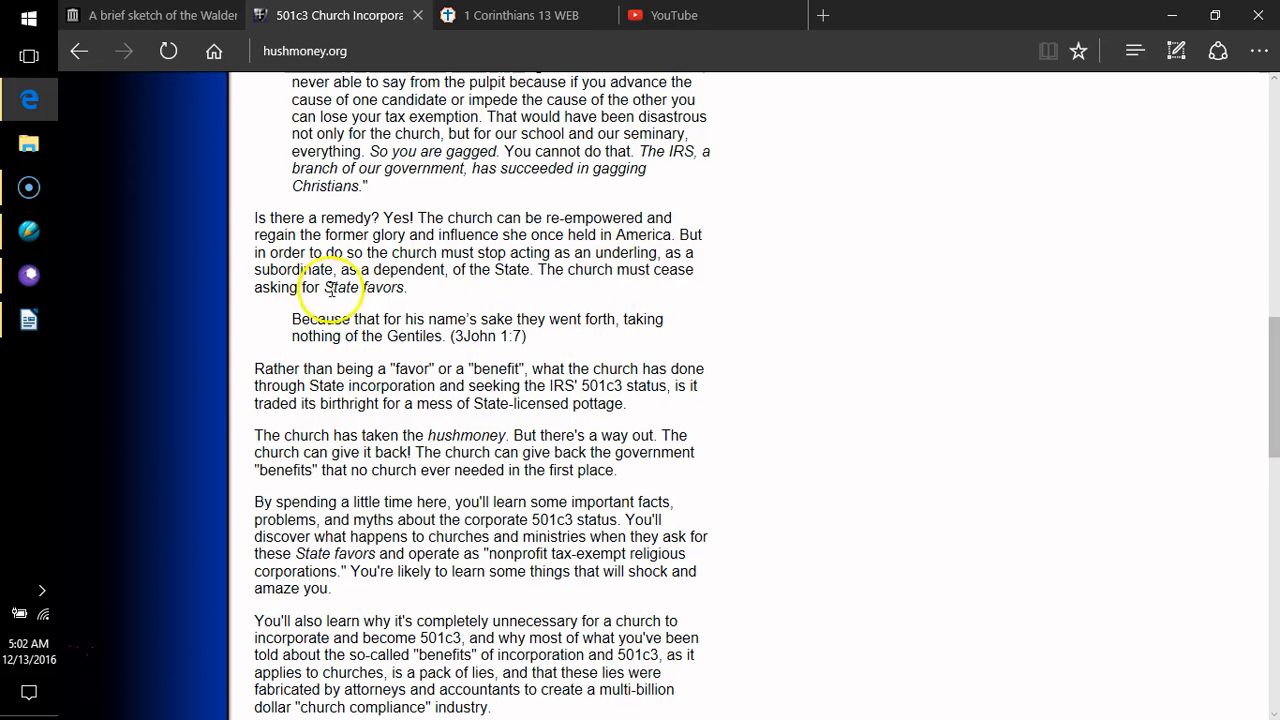
{"action": "mouse_move", "coordinate": [392, 284]}
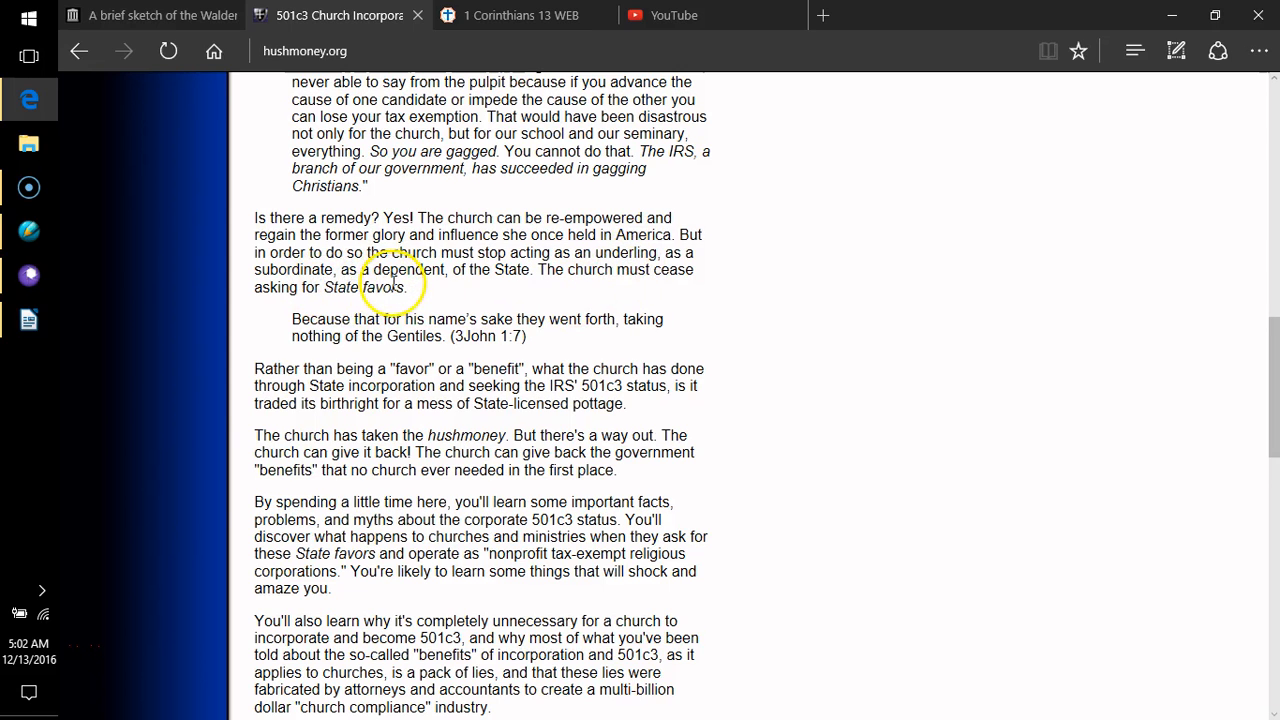
{"action": "mouse_move", "coordinate": [510, 290]}
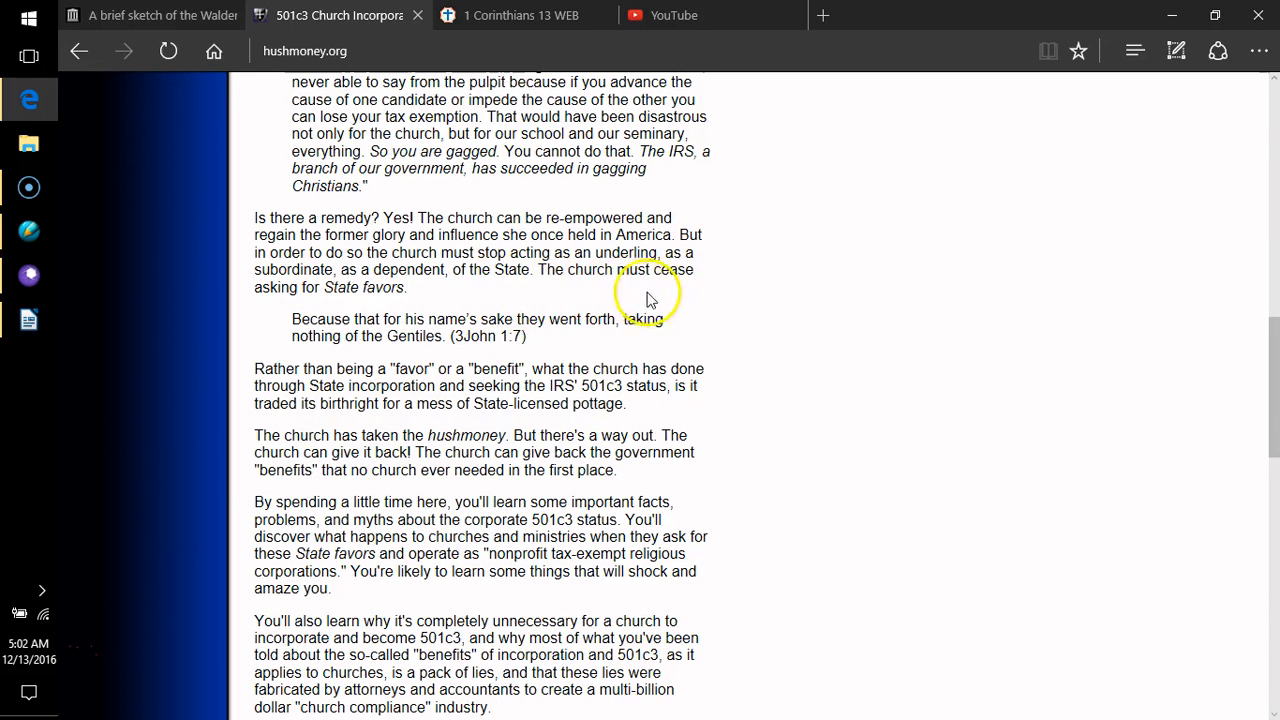
{"action": "mouse_move", "coordinate": [352, 308]}
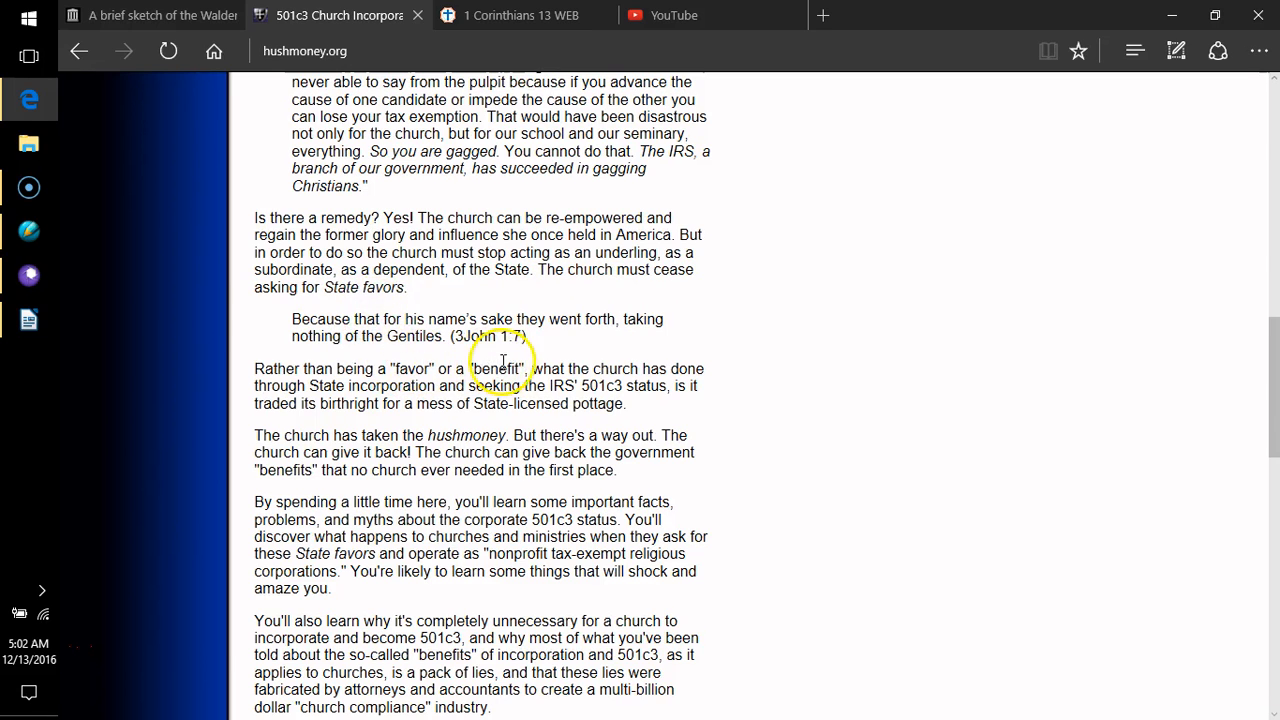
{"action": "mouse_move", "coordinate": [548, 358]}
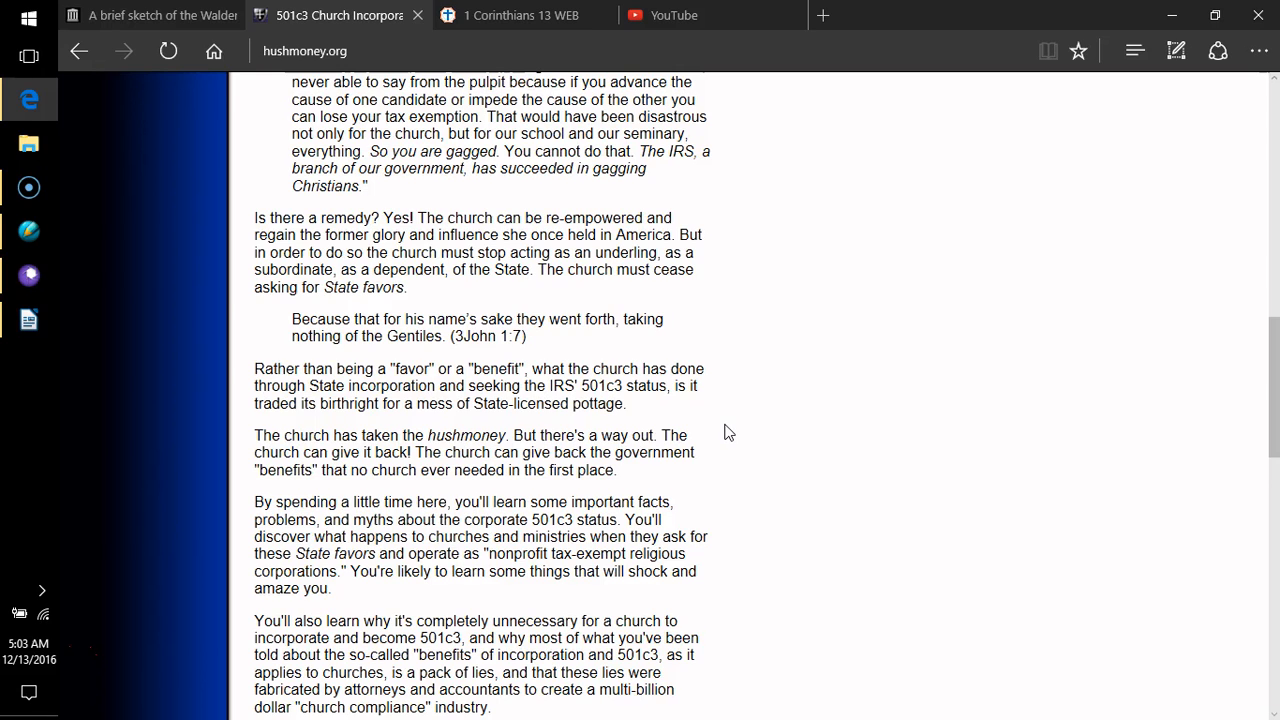
{"action": "scroll", "scroll_direction": "down", "scroll_amount": 3}
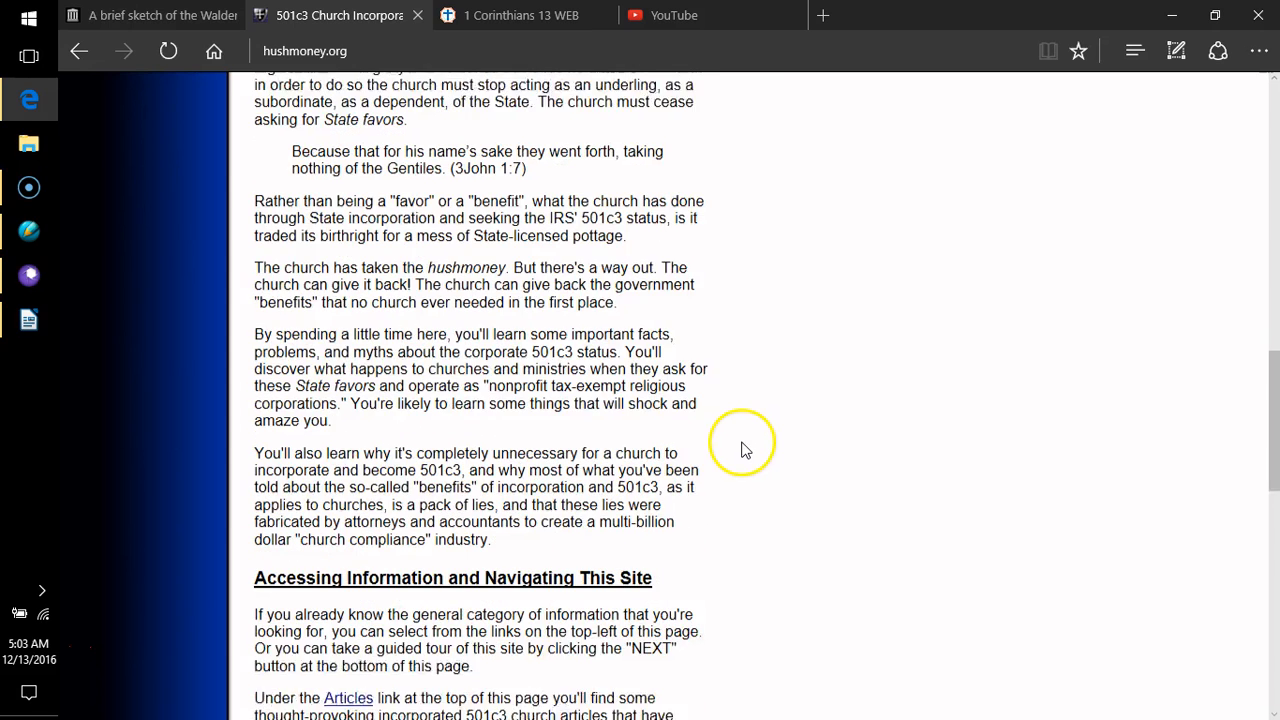
{"action": "scroll", "scroll_direction": "down", "scroll_amount": 3}
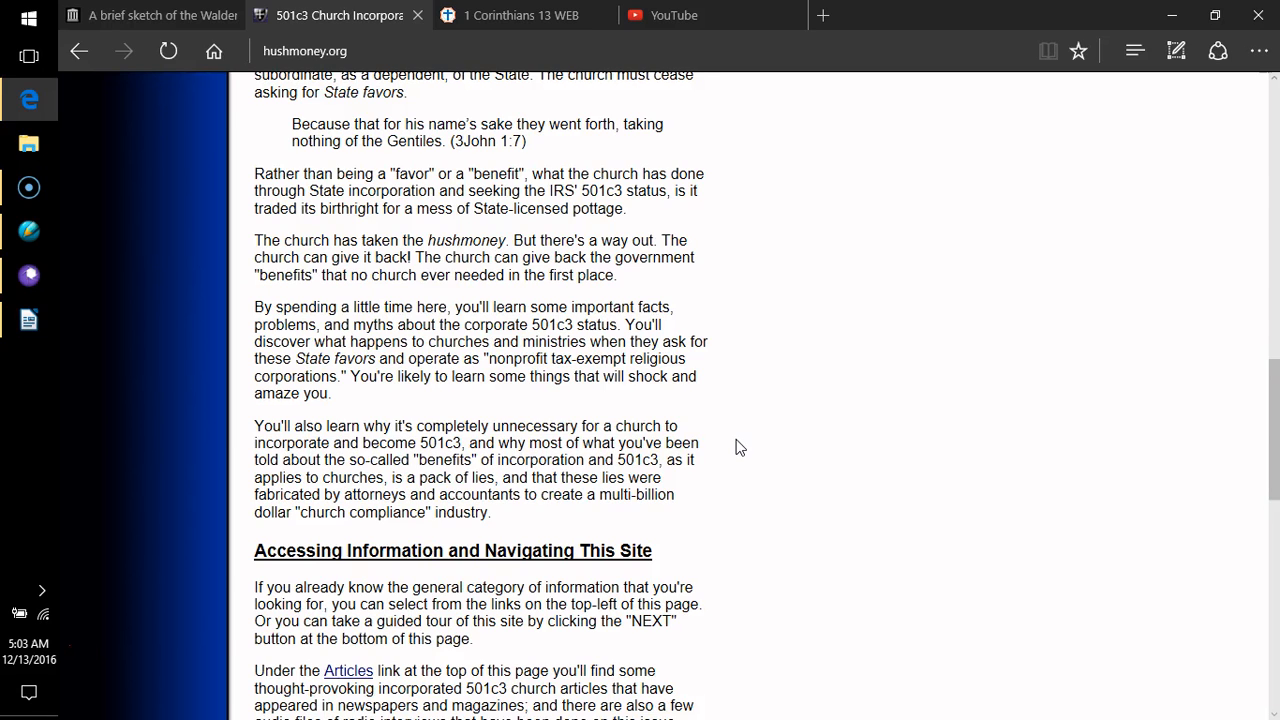
{"action": "mouse_move", "coordinate": [736, 444]}
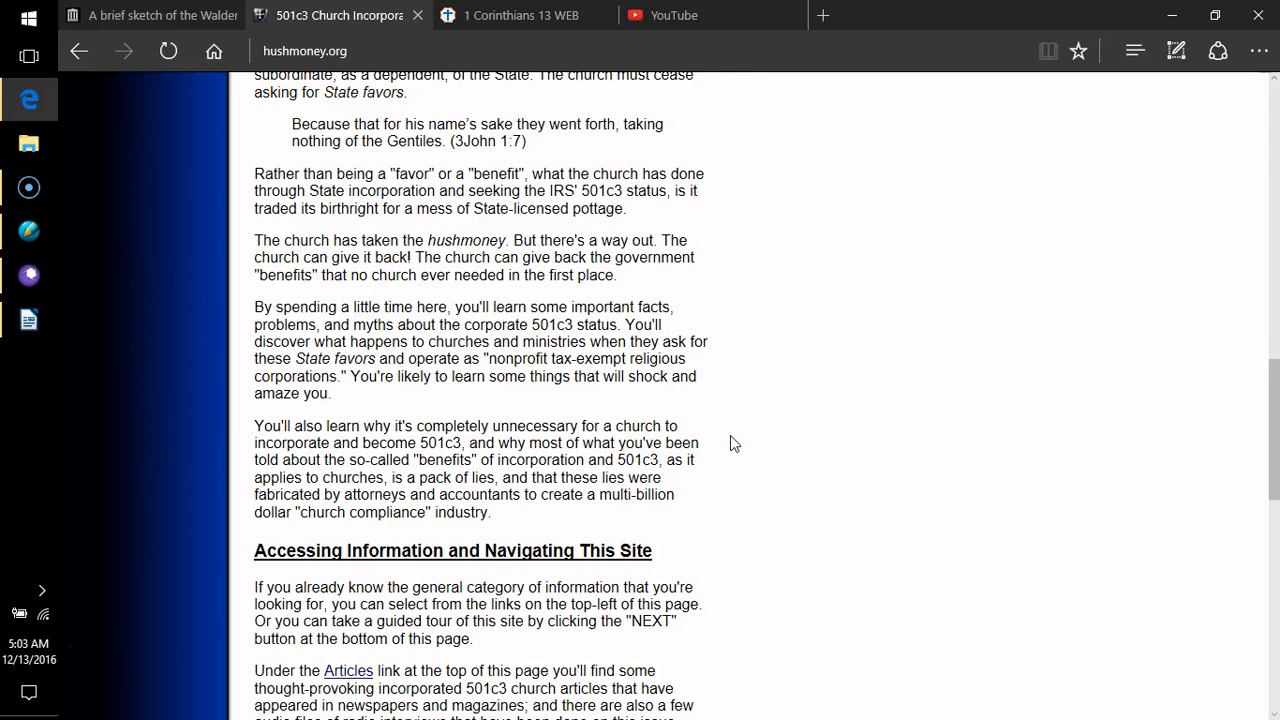
{"action": "mouse_move", "coordinate": [730, 442]}
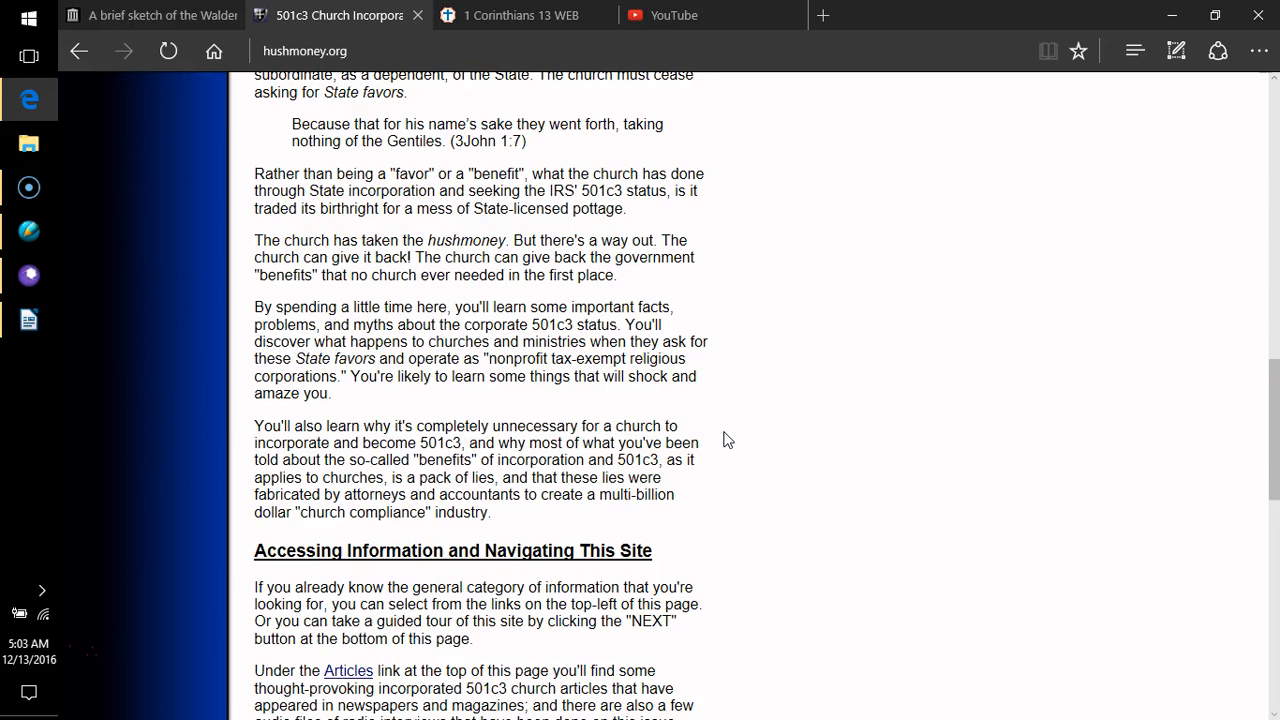
{"action": "mouse_move", "coordinate": [728, 436]}
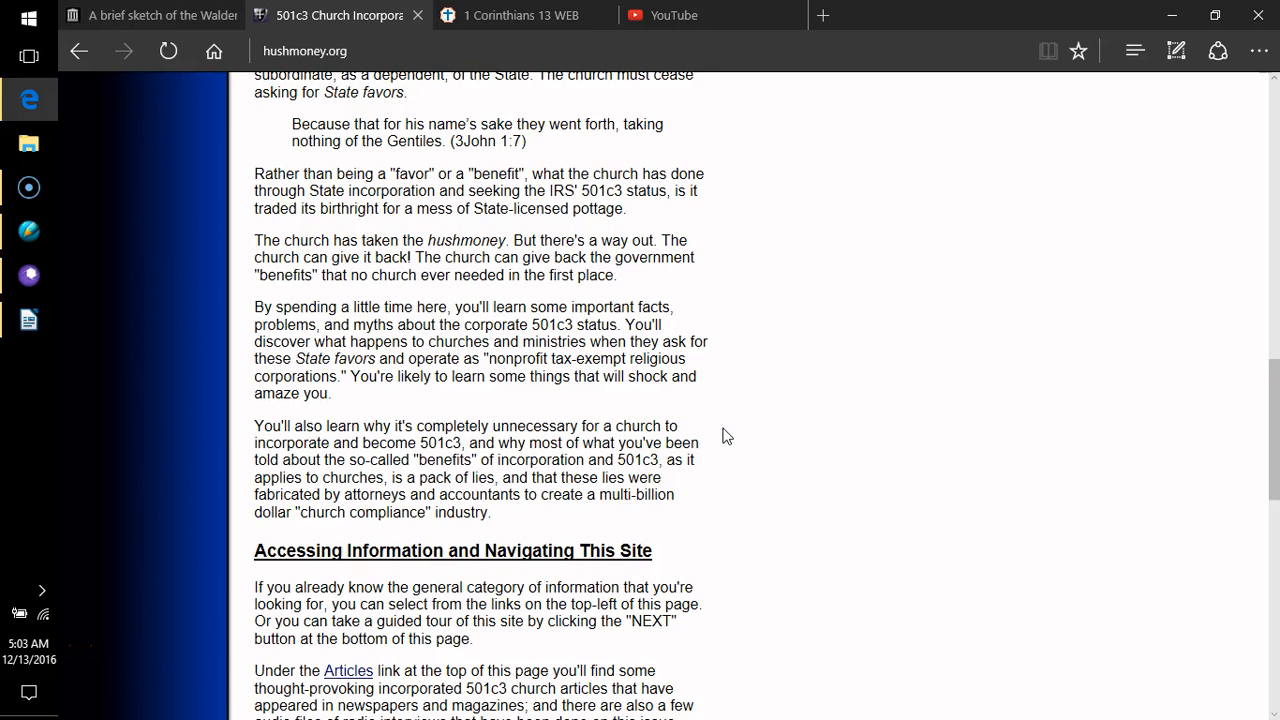
{"action": "mouse_move", "coordinate": [724, 436]}
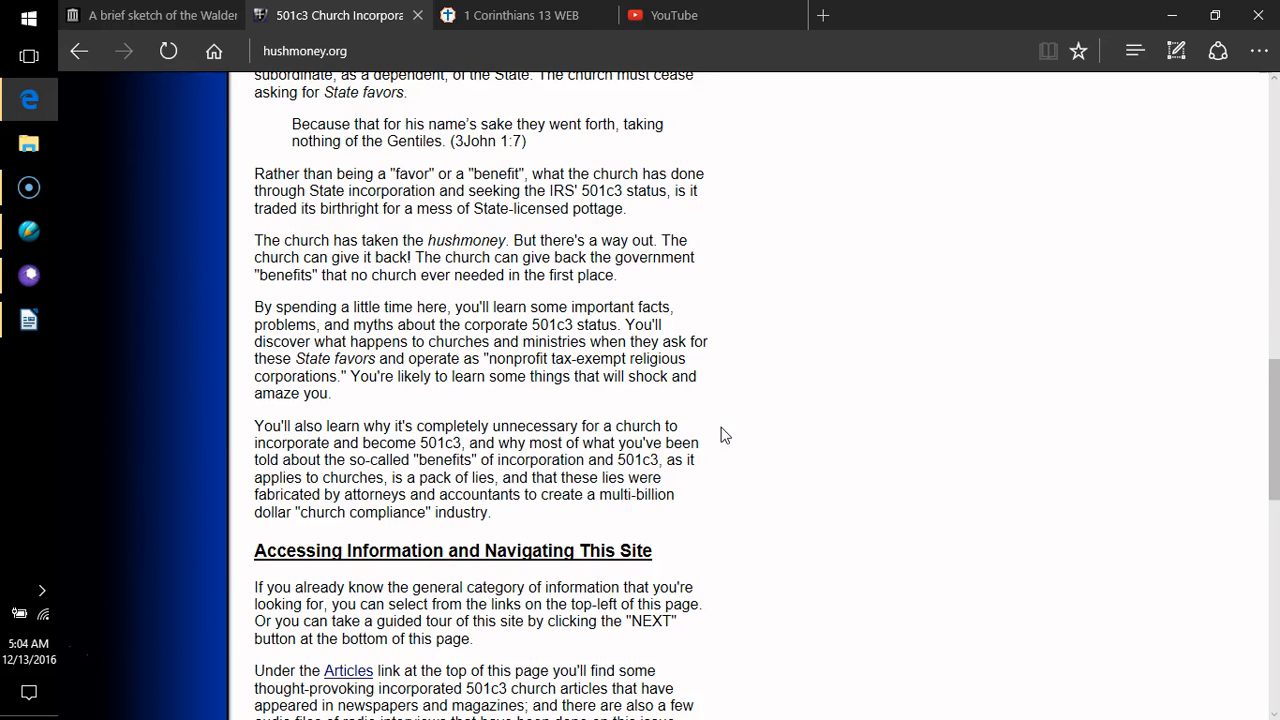
{"action": "mouse_move", "coordinate": [730, 440]}
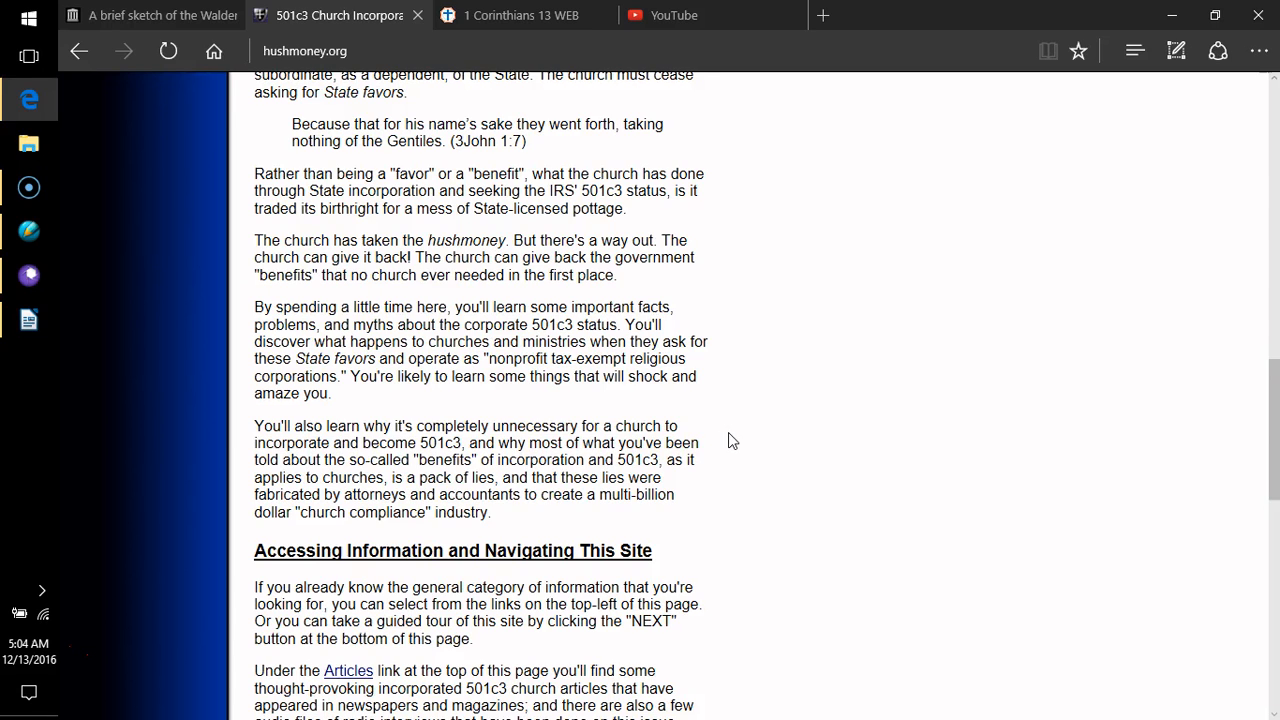
- Scroll to the bullet list of topics like '501c3 a Church' and 'Become Tax Exempt'
{"action": "scroll", "scroll_direction": "down", "scroll_amount": 3}
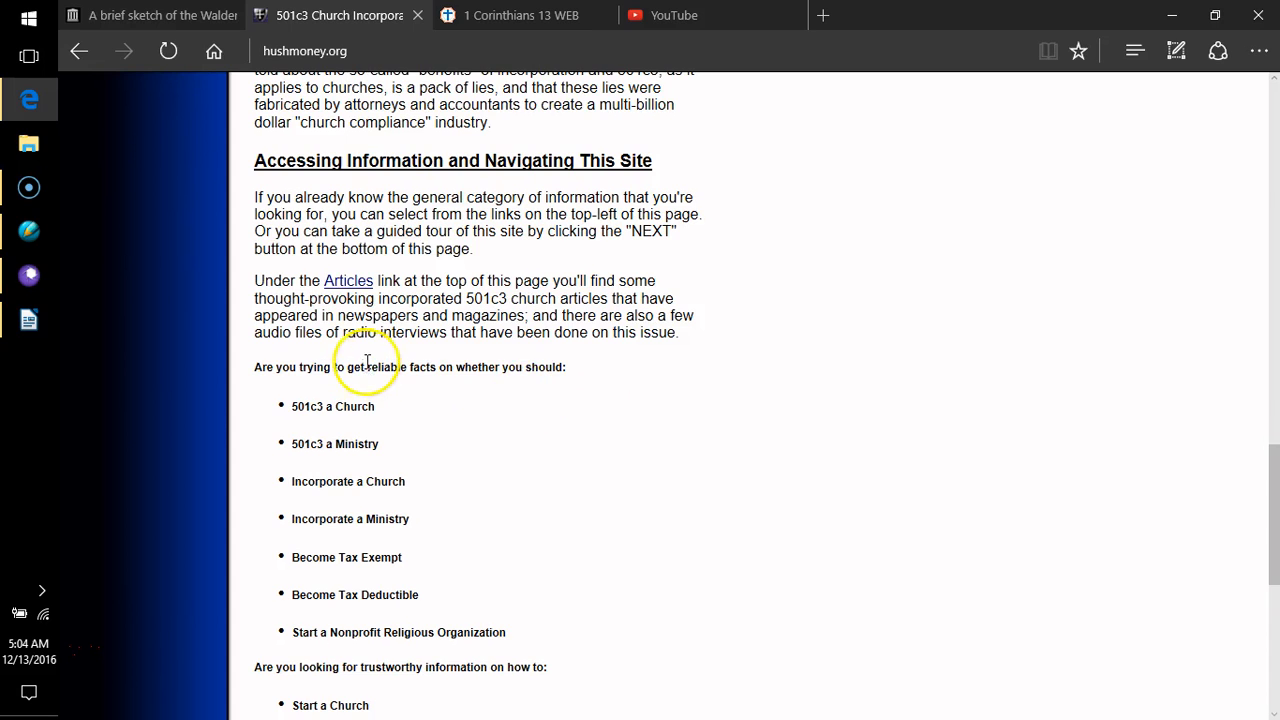
{"action": "mouse_move", "coordinate": [496, 240]}
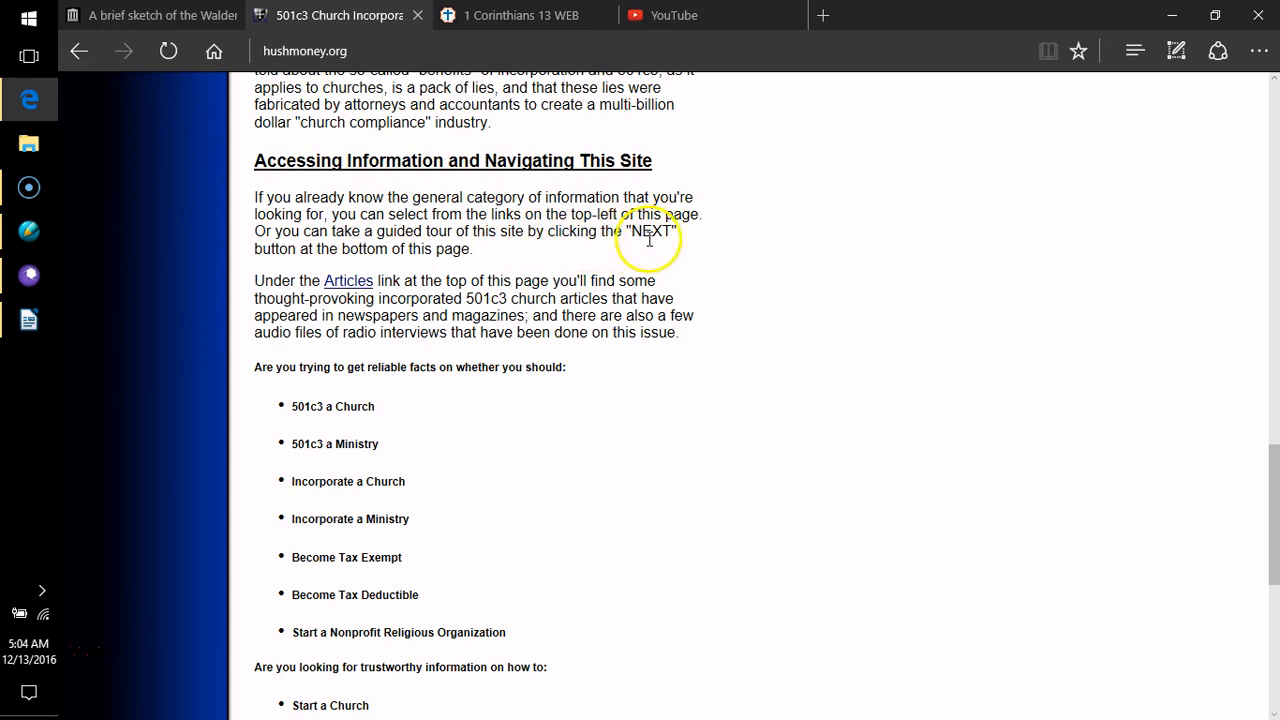
{"action": "mouse_move", "coordinate": [400, 264]}
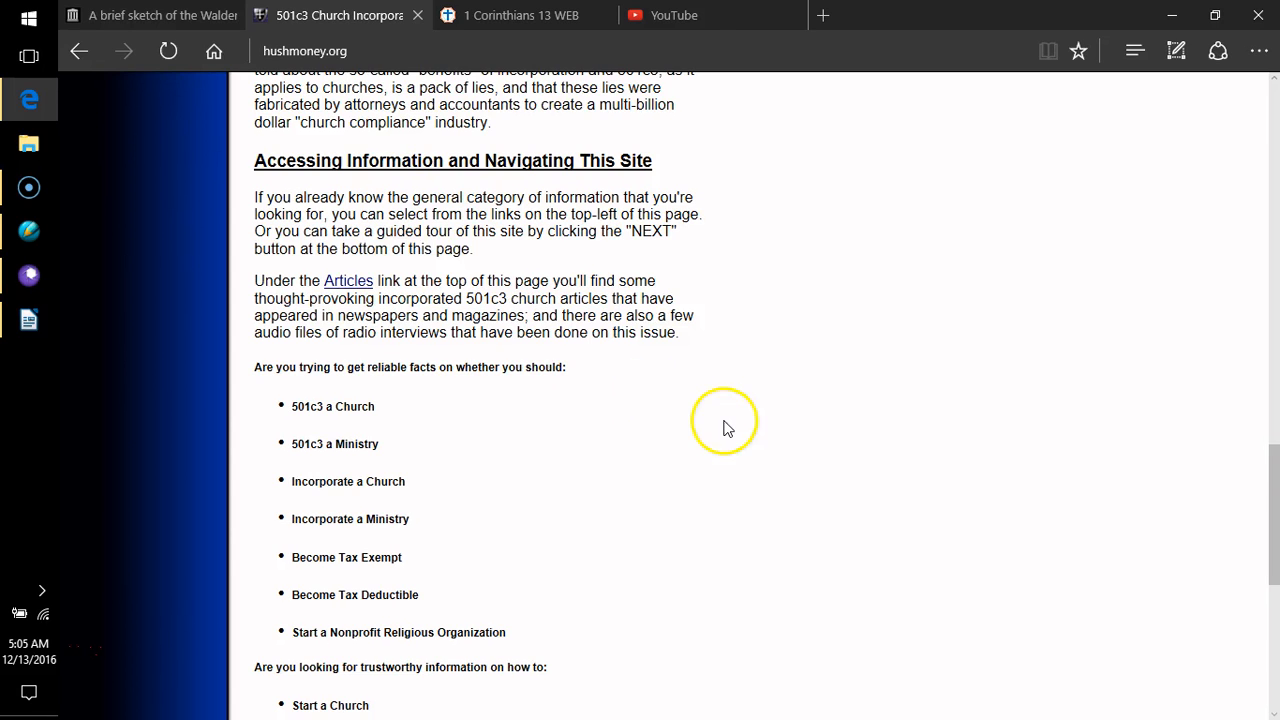
{"action": "mouse_move", "coordinate": [672, 432]}
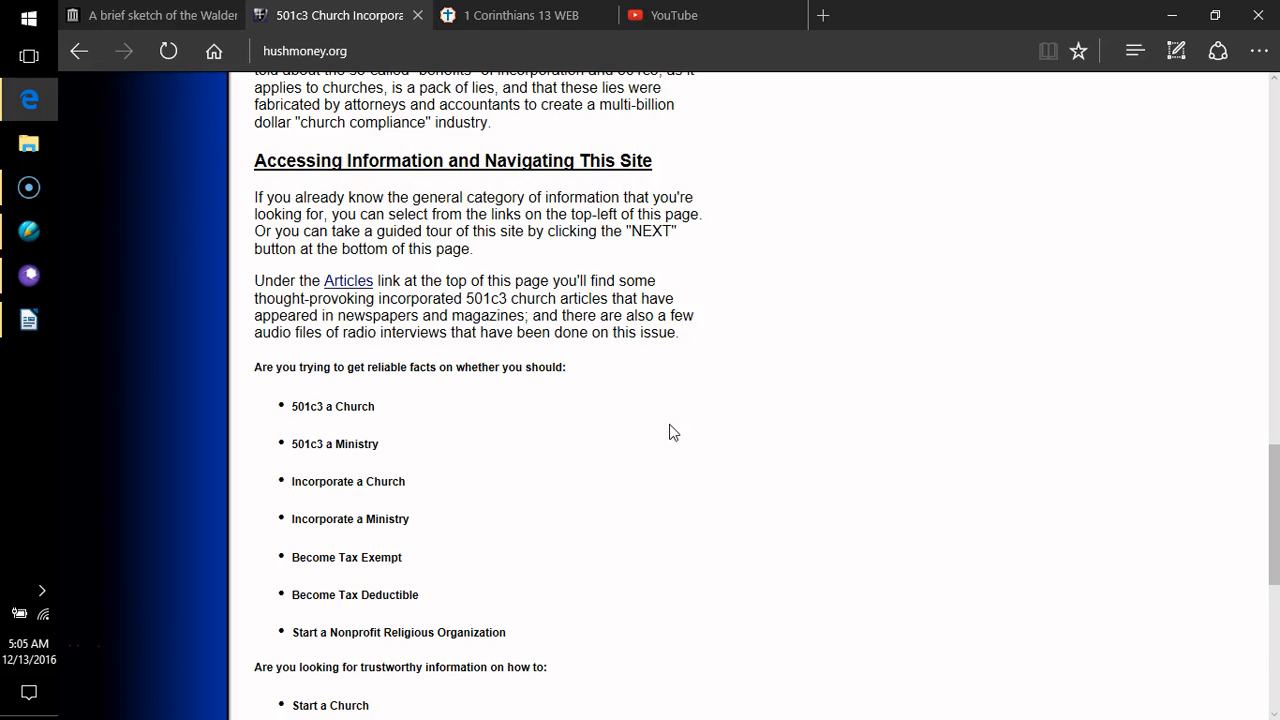
- Scroll to the page bottom, past the Start a Church list to the NEXT button
{"action": "scroll", "scroll_direction": "down", "scroll_amount": 3}
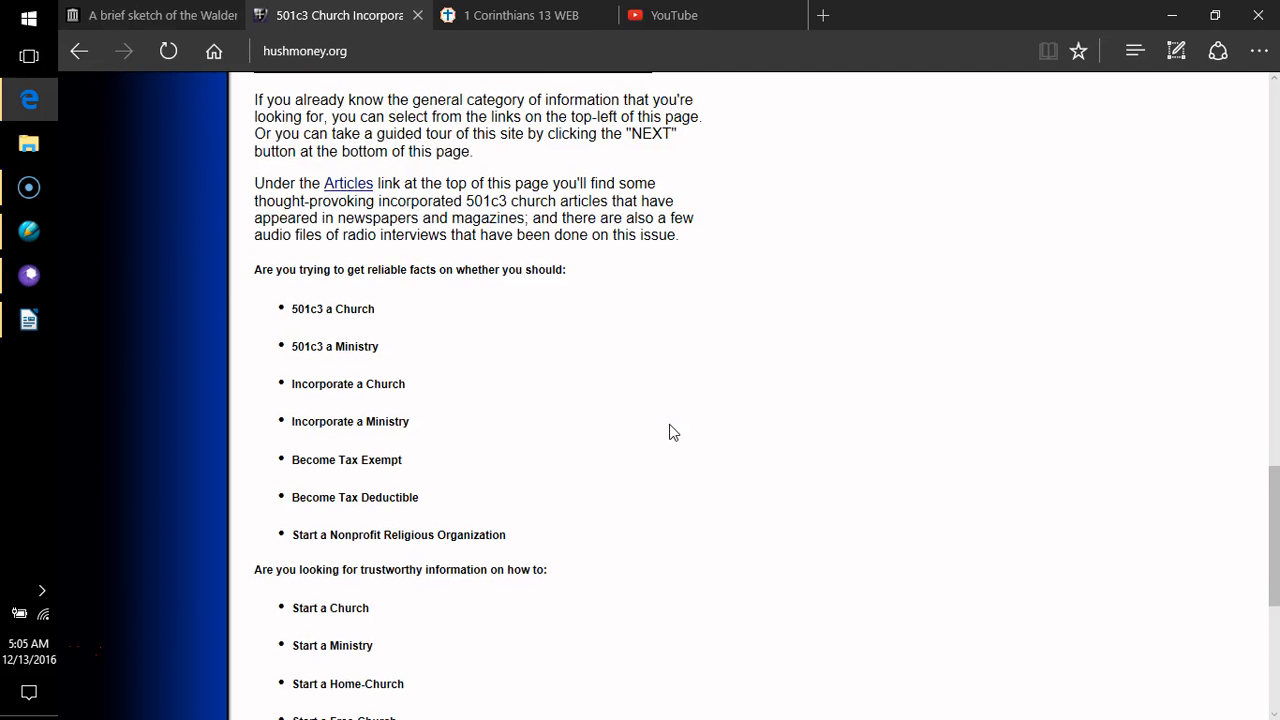
{"action": "scroll", "scroll_direction": "down", "scroll_amount": 3}
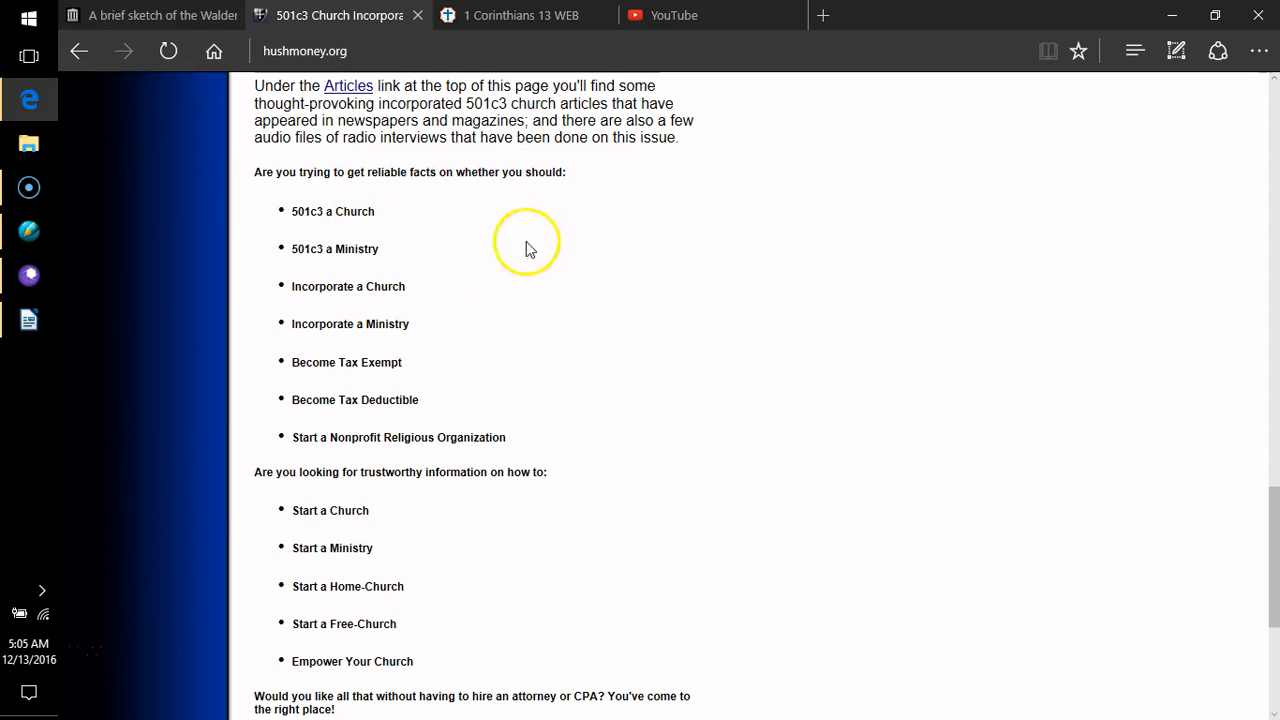
{"action": "mouse_move", "coordinate": [376, 248]}
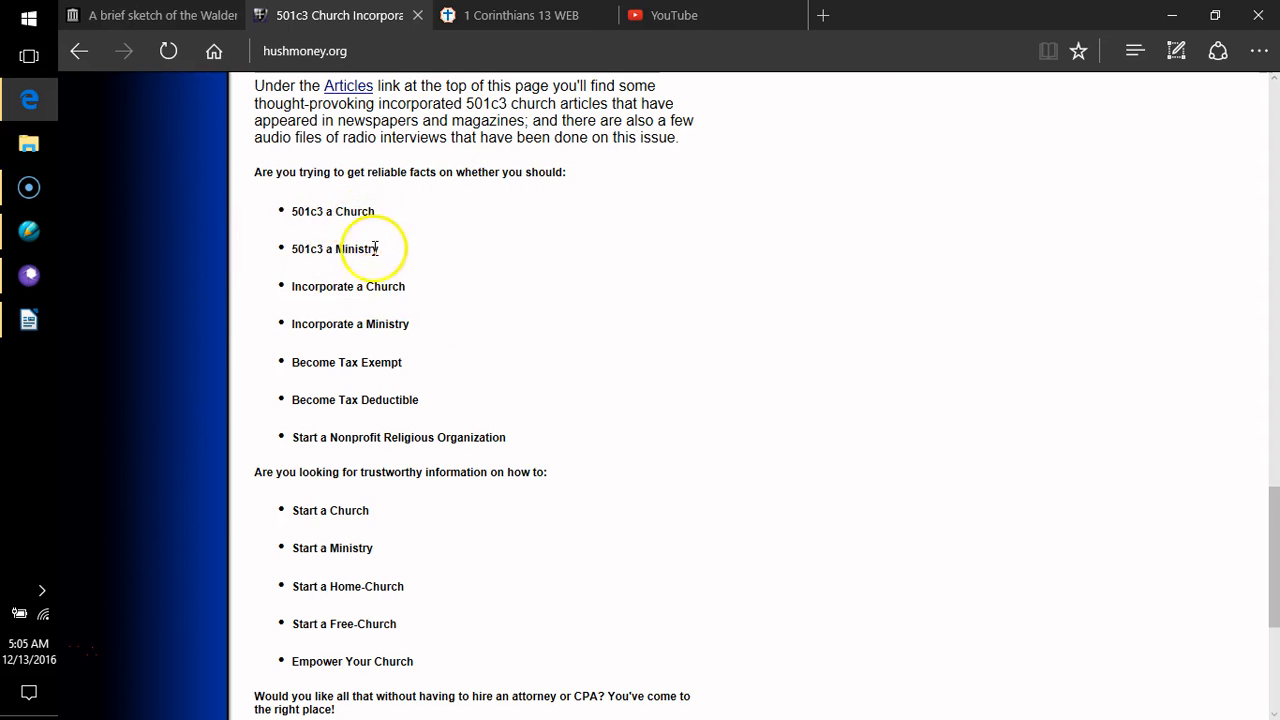
{"action": "mouse_move", "coordinate": [322, 320]}
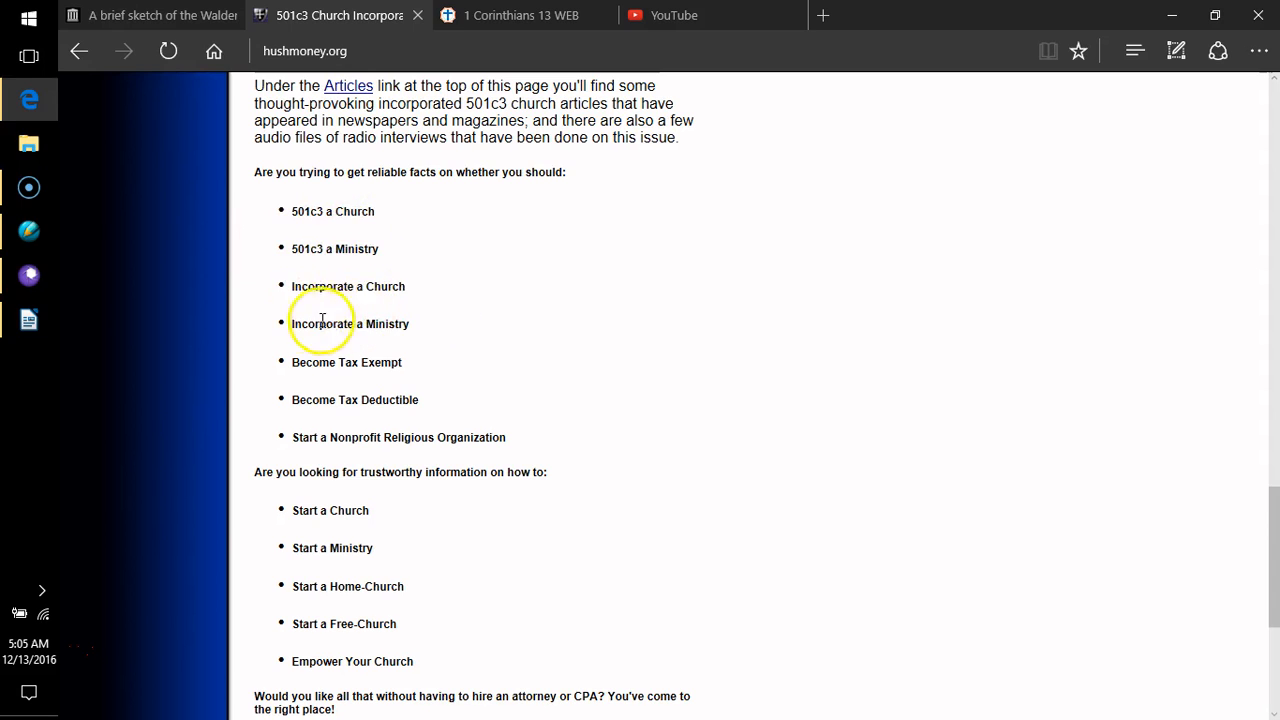
{"action": "mouse_move", "coordinate": [412, 340]}
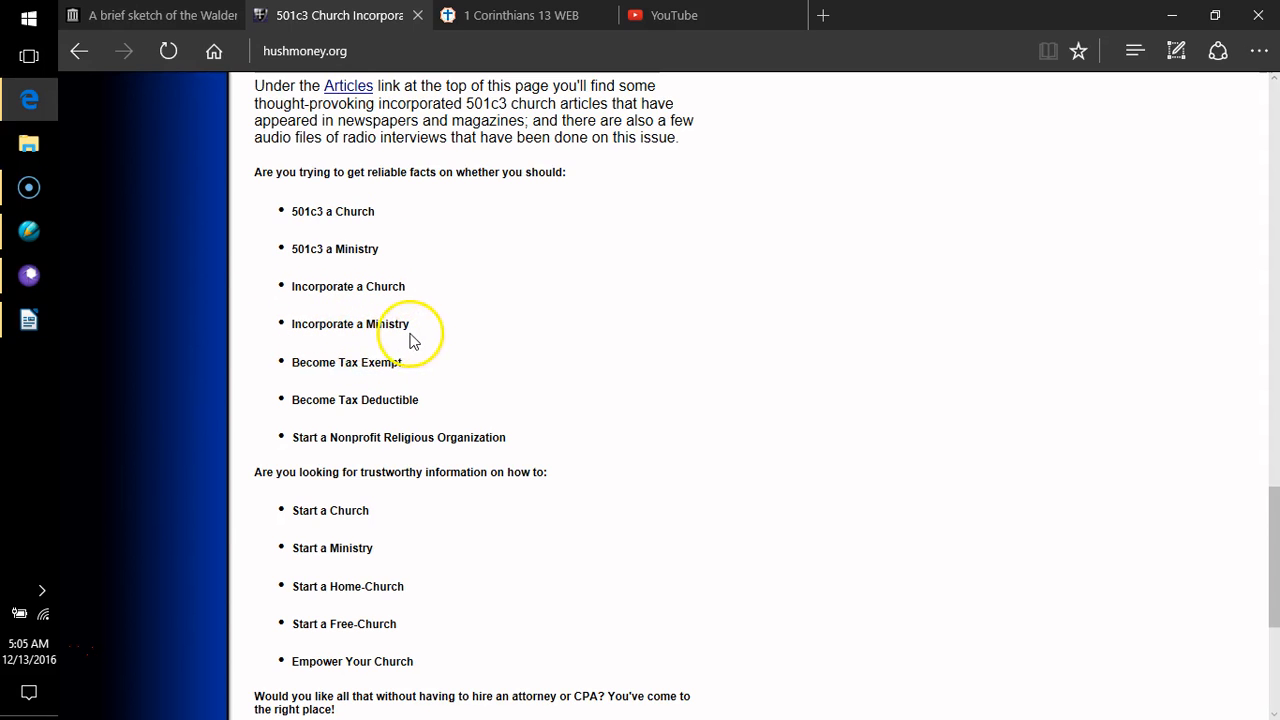
{"action": "mouse_move", "coordinate": [356, 430]}
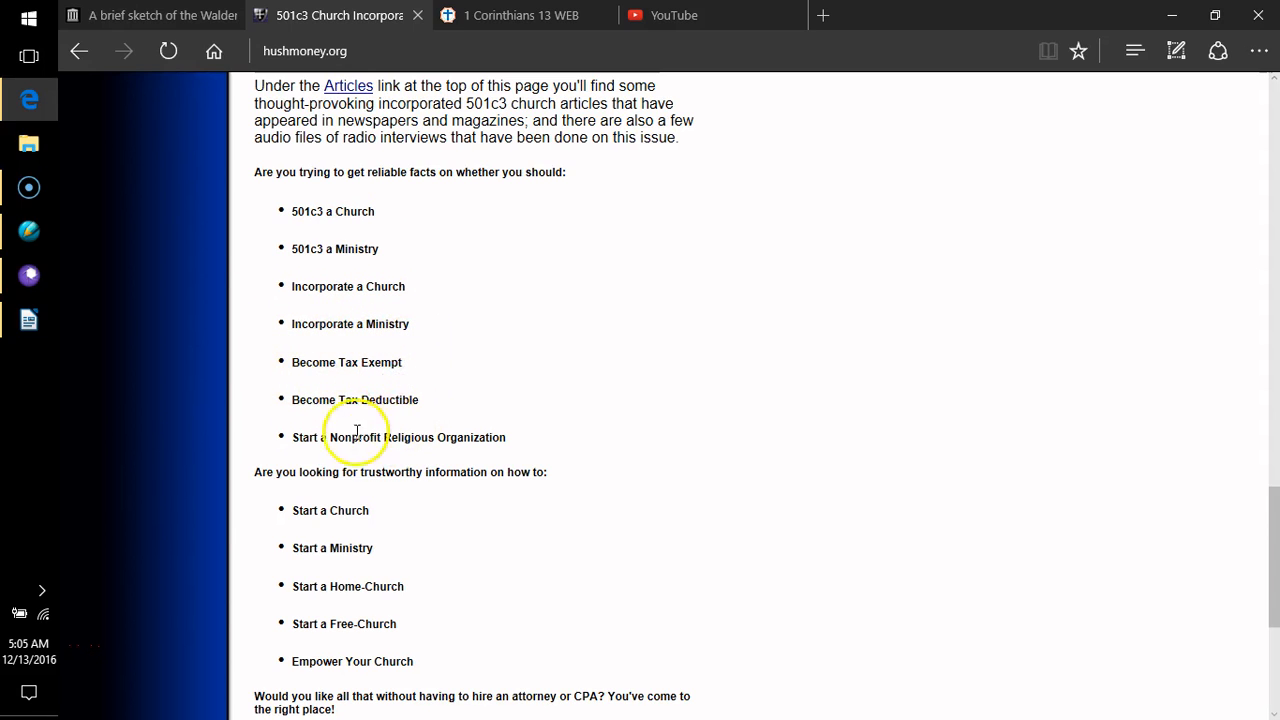
{"action": "scroll", "scroll_direction": "down", "scroll_amount": 3}
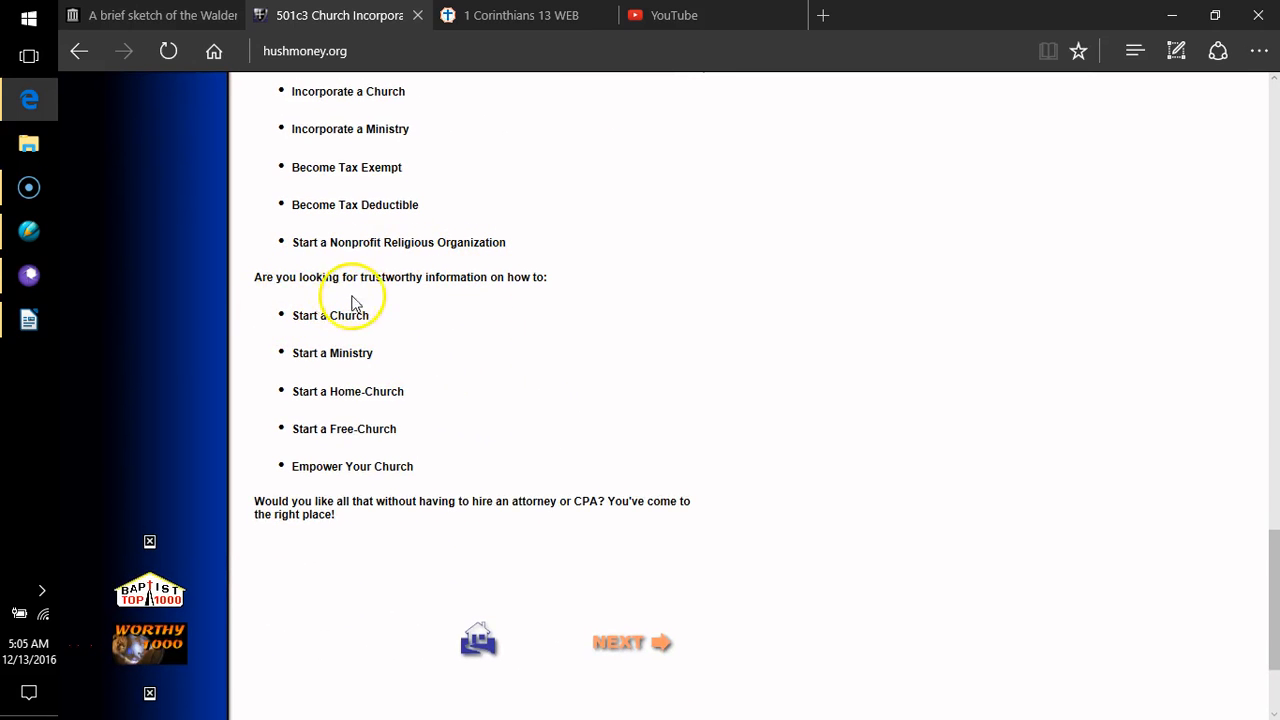
{"action": "mouse_move", "coordinate": [532, 292]}
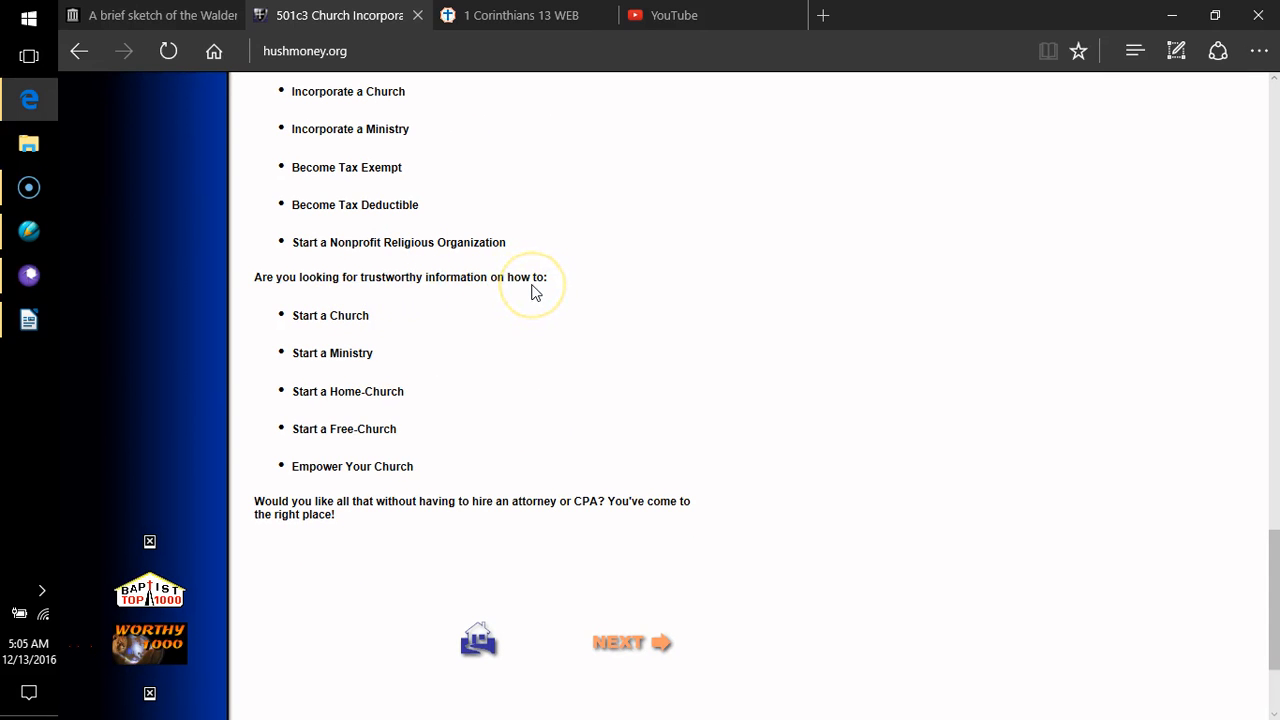
{"action": "mouse_move", "coordinate": [284, 356]}
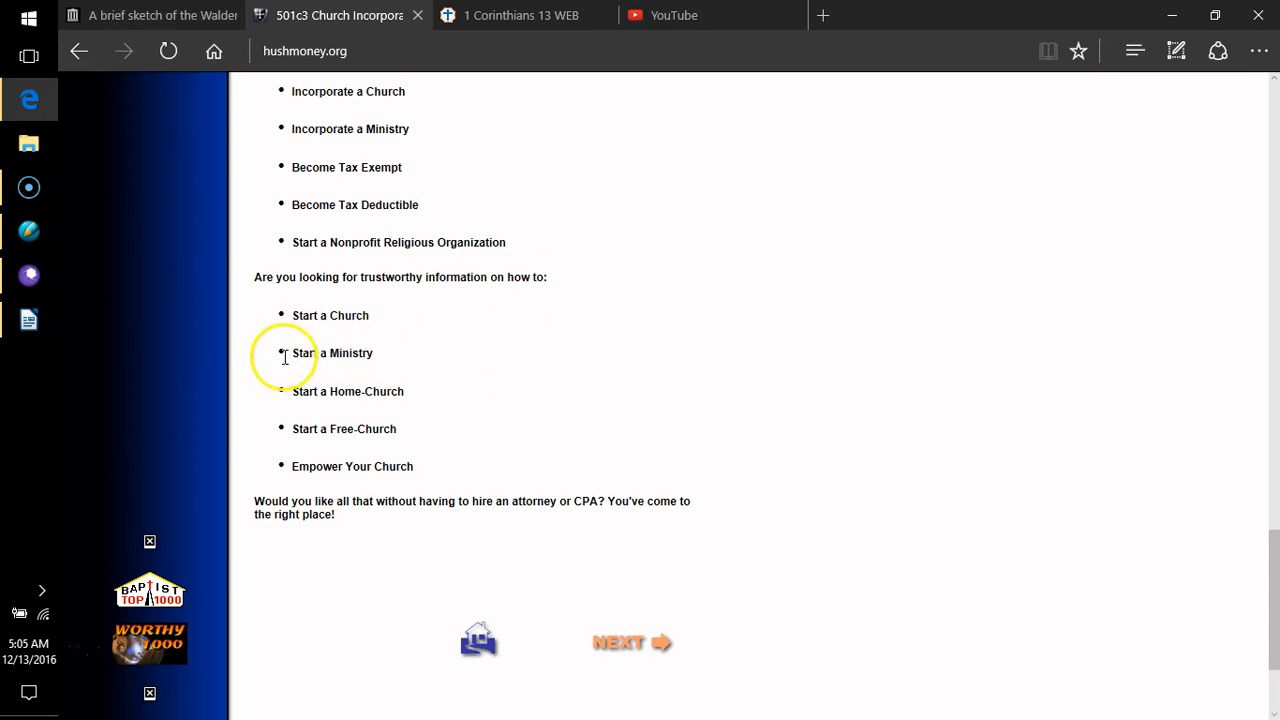
{"action": "mouse_move", "coordinate": [398, 412]}
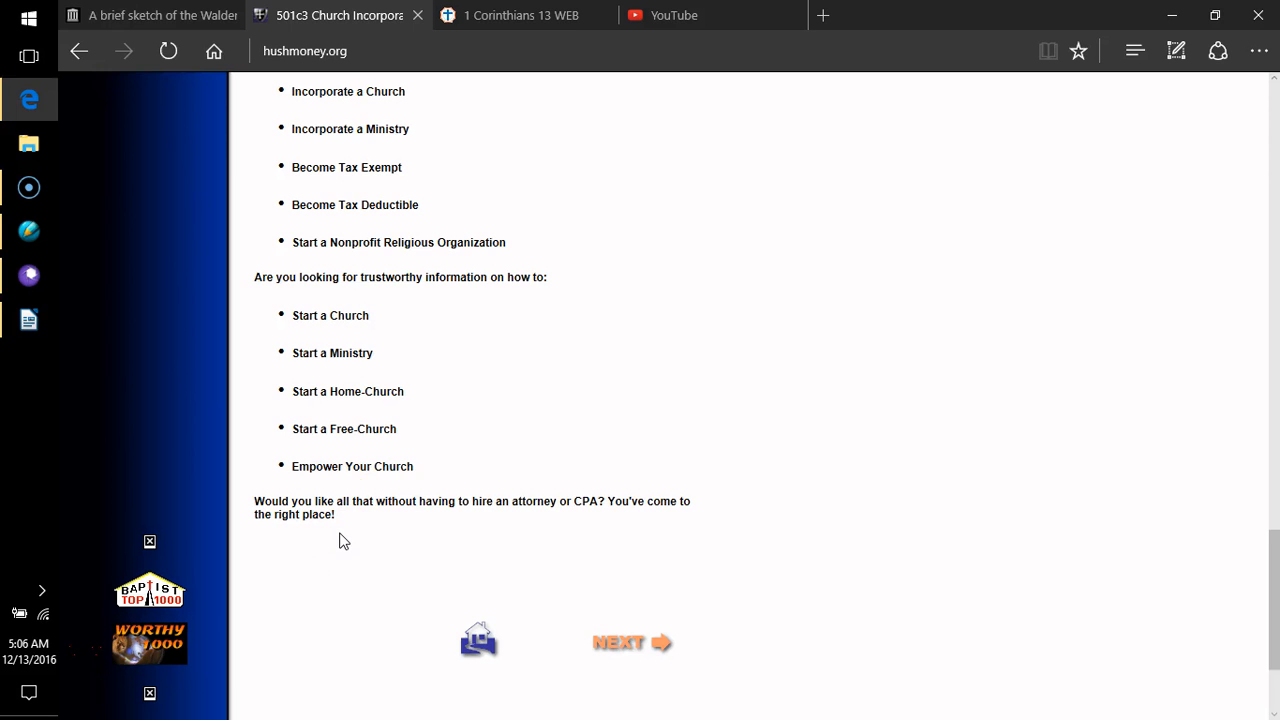
{"action": "mouse_move", "coordinate": [644, 644]}
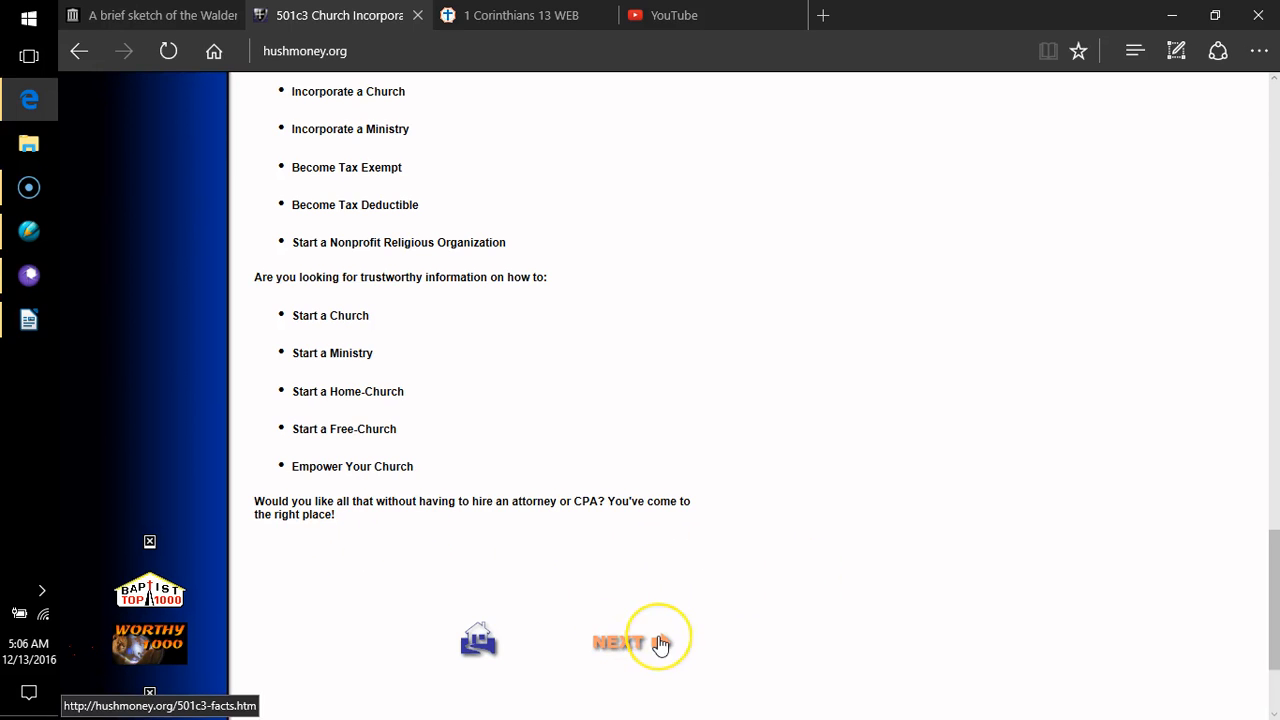
- Follow NEXT to the 501c3 Facts page and read into the Lyndon B. Johnson 1954 paragraphs
{"action": "left_click", "coordinate": [618, 642]}
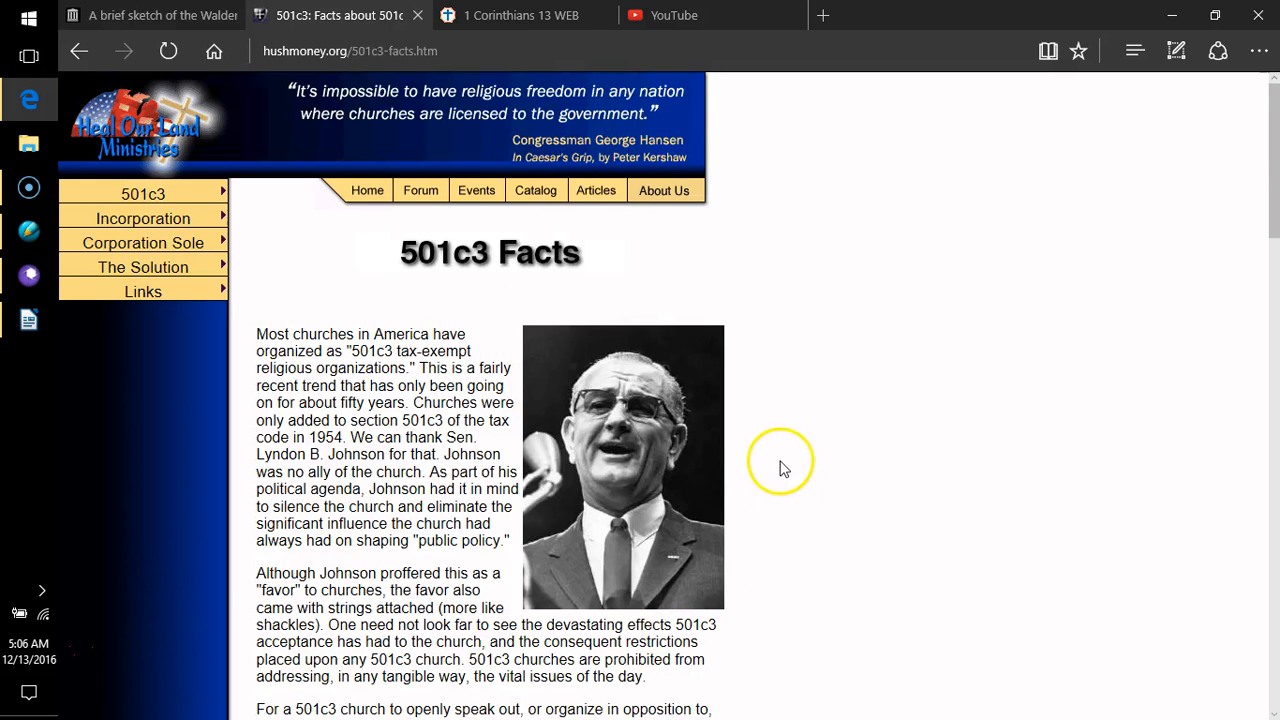
{"action": "scroll", "scroll_direction": "down", "scroll_amount": 3}
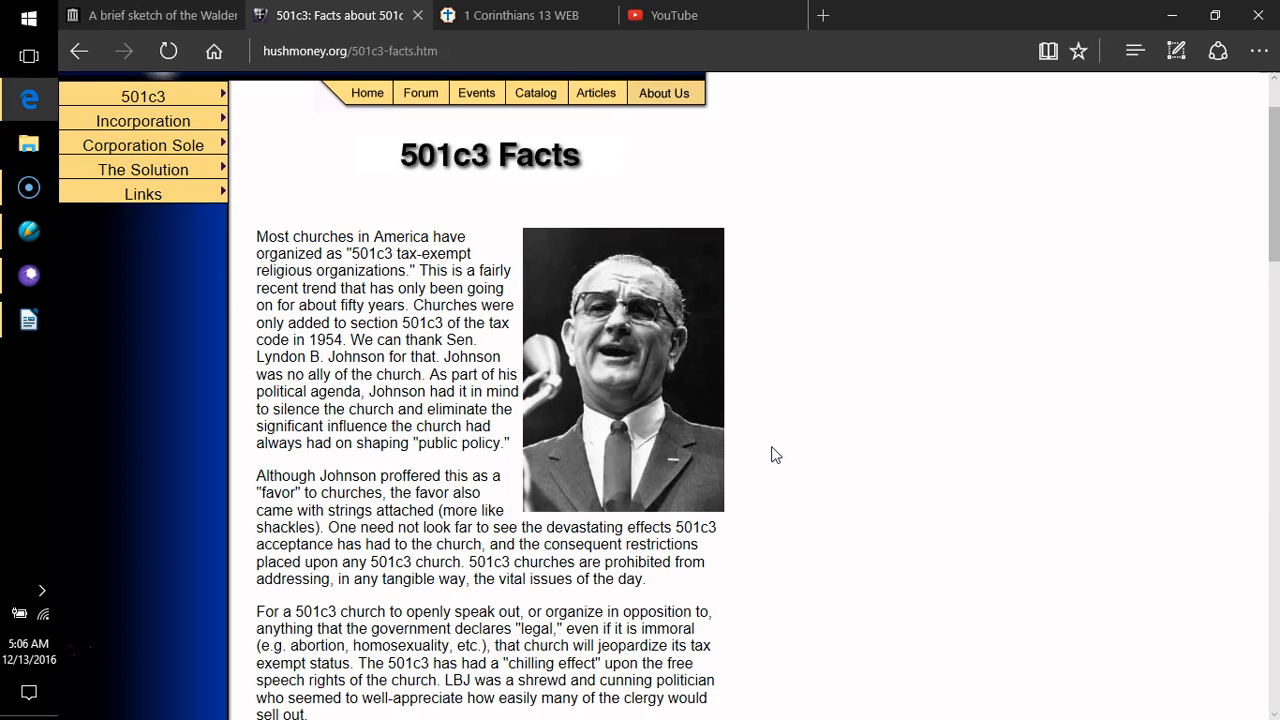
{"action": "scroll", "scroll_direction": "down", "scroll_amount": 3}
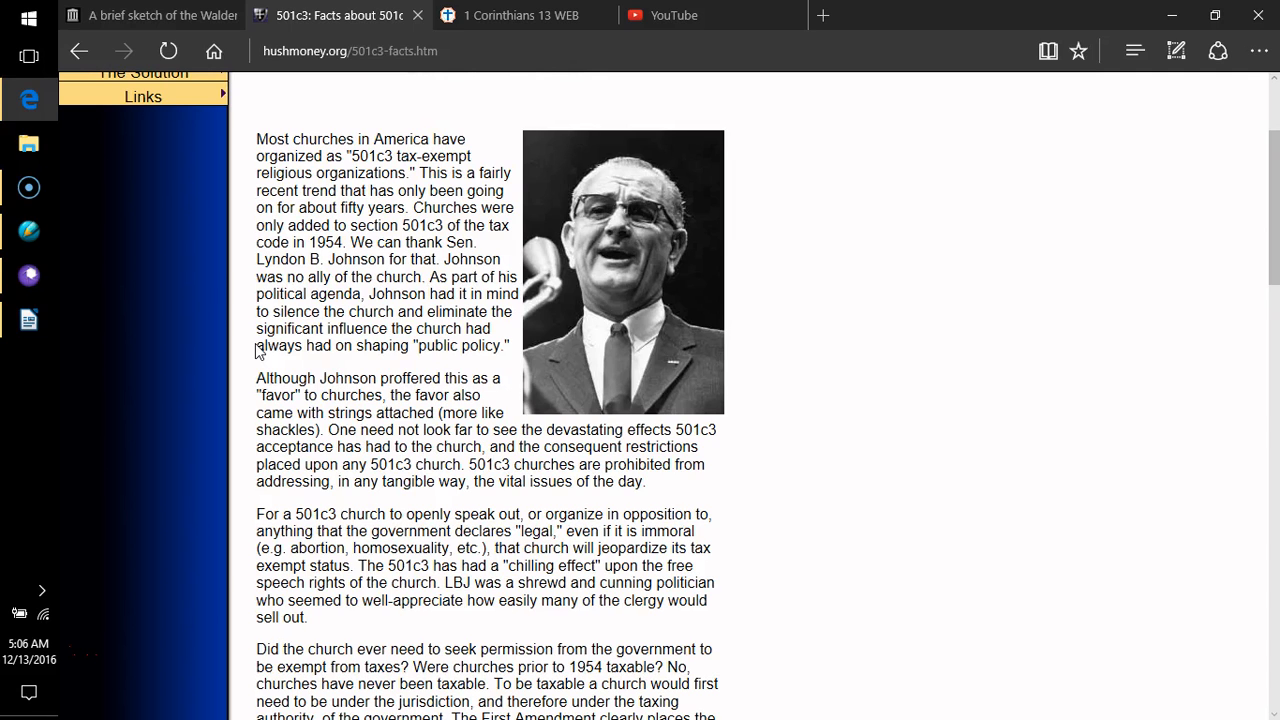
- Read down 501c3 Facts to the paragraph asking whether a church must organize as a 501c3
{"action": "scroll", "scroll_direction": "down", "scroll_amount": 3}
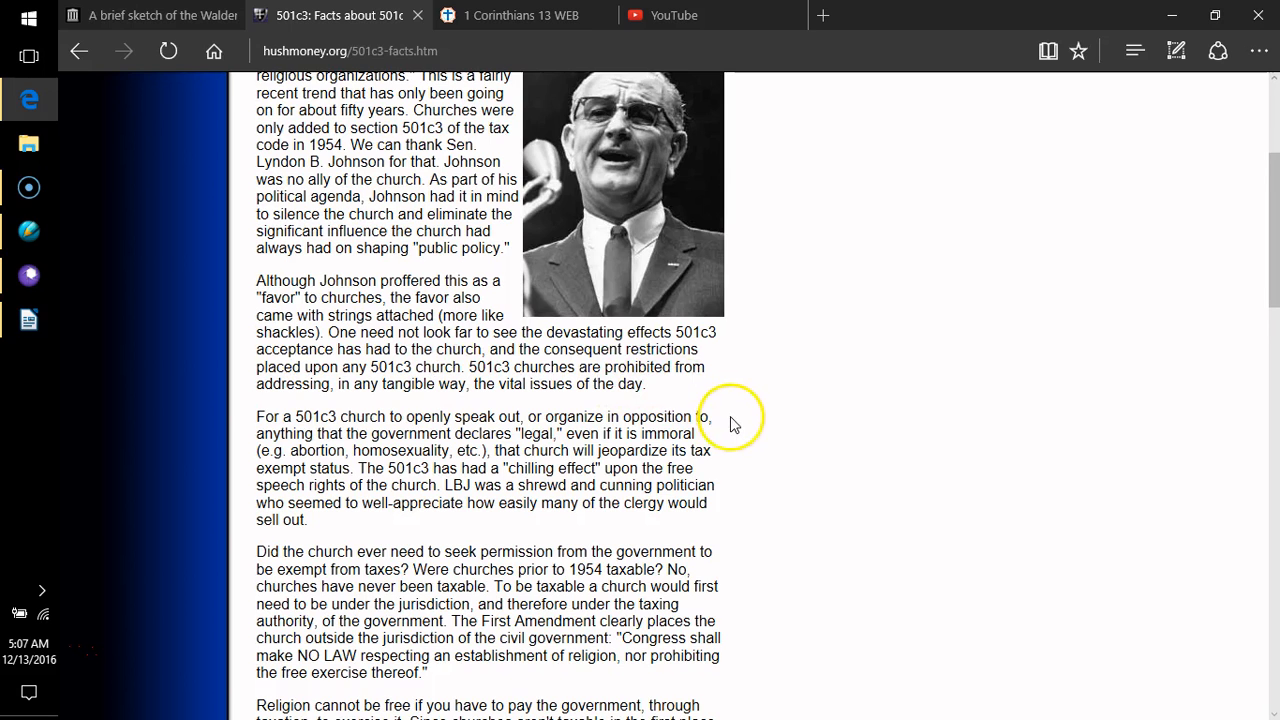
{"action": "scroll", "scroll_direction": "down", "scroll_amount": 3}
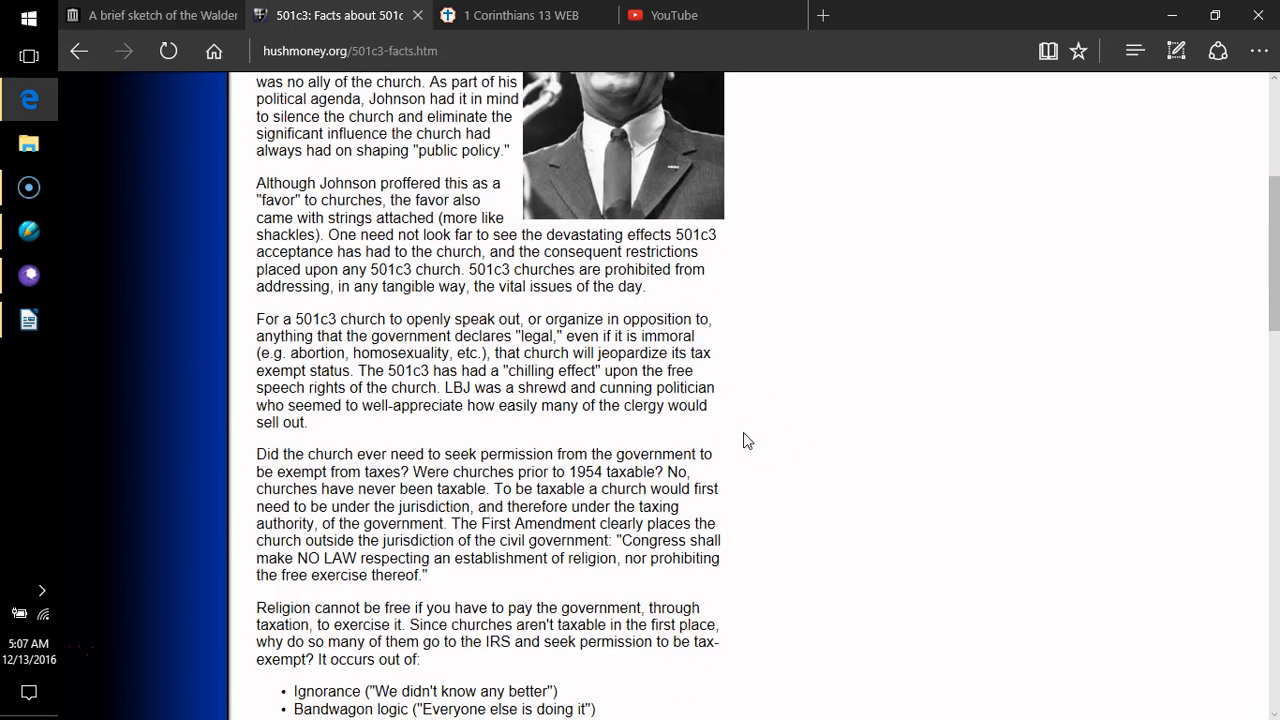
{"action": "scroll", "scroll_direction": "down", "scroll_amount": 3}
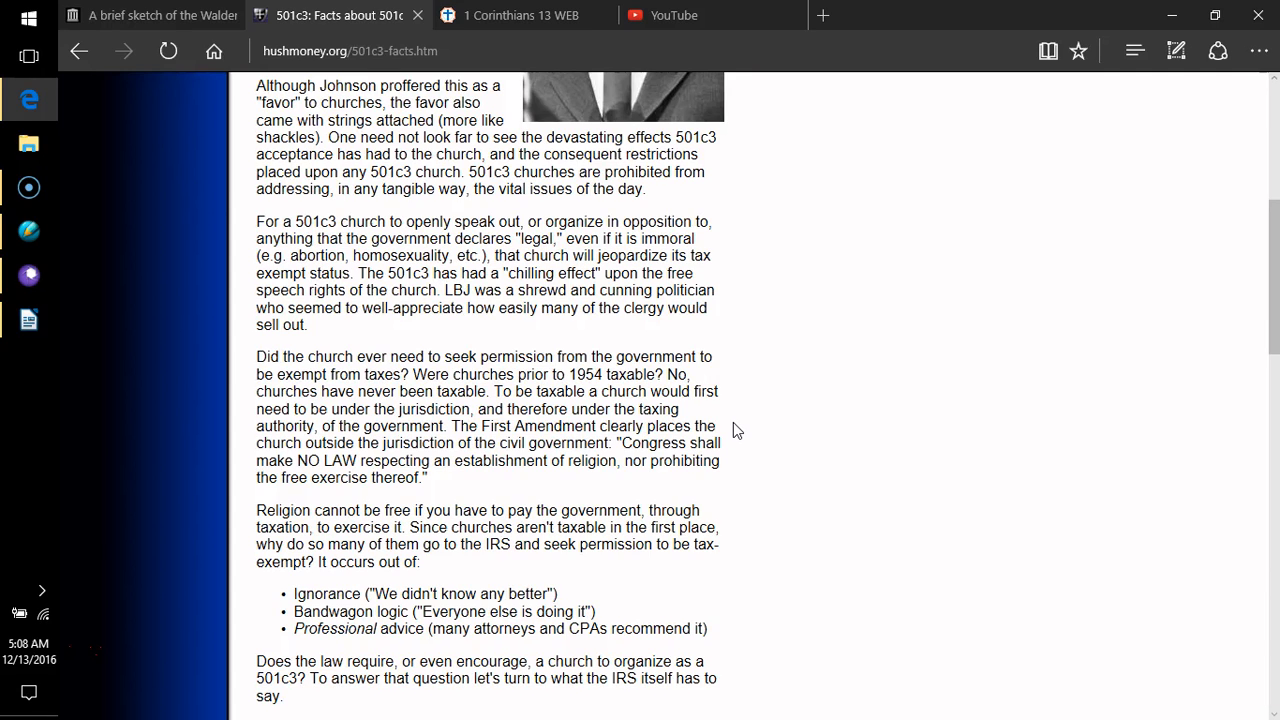
{"action": "mouse_move", "coordinate": [730, 430]}
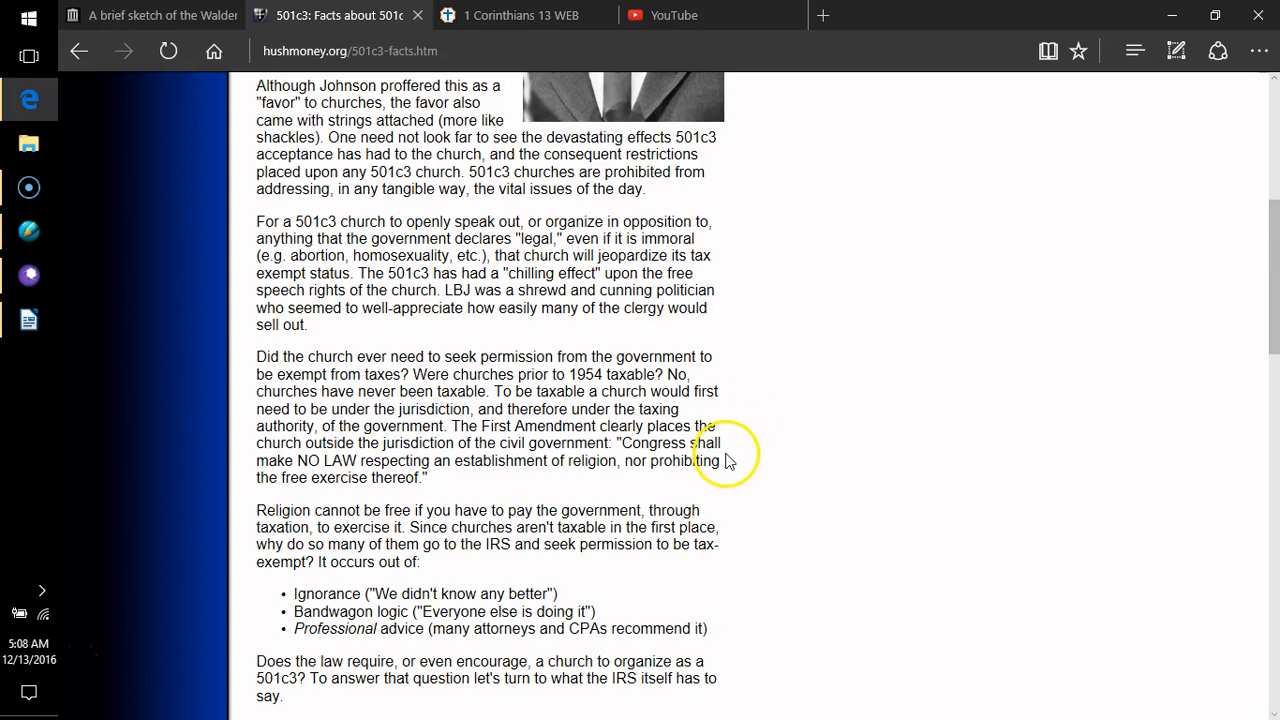
{"action": "mouse_move", "coordinate": [740, 458]}
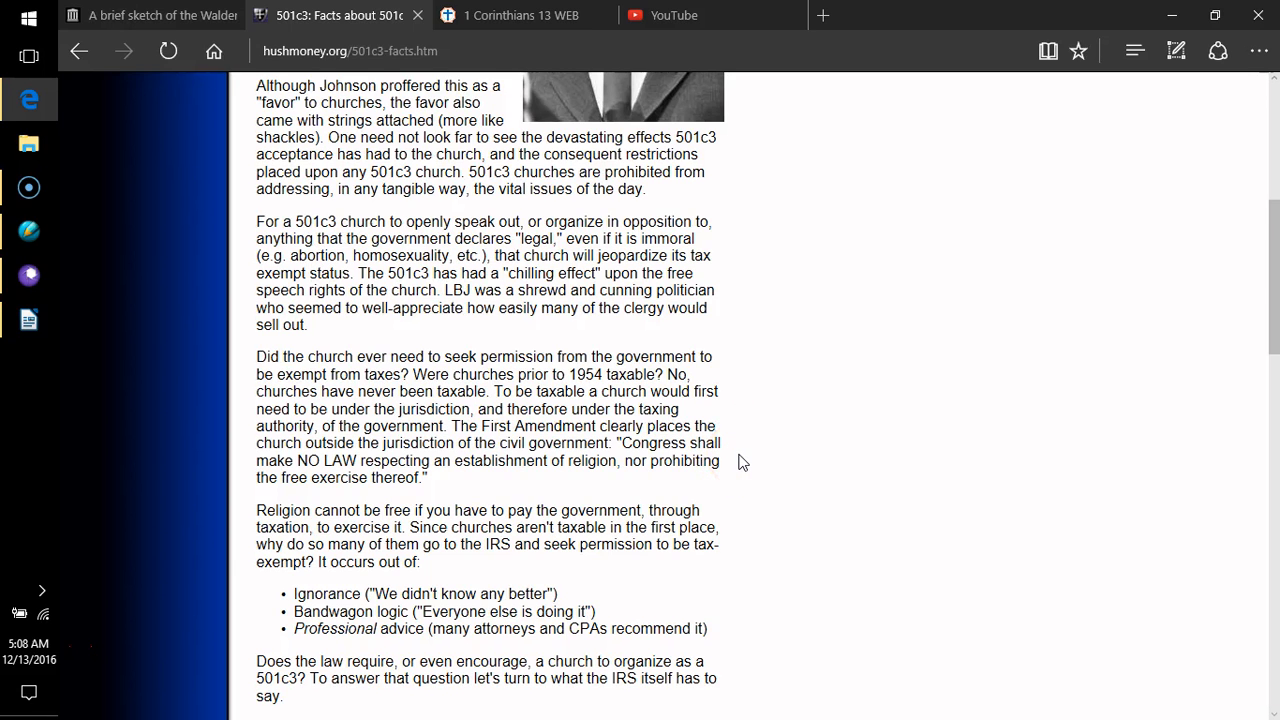
- Continue down to the Churches Need Not Apply heading and its quotation
{"action": "scroll", "scroll_direction": "down", "scroll_amount": 3}
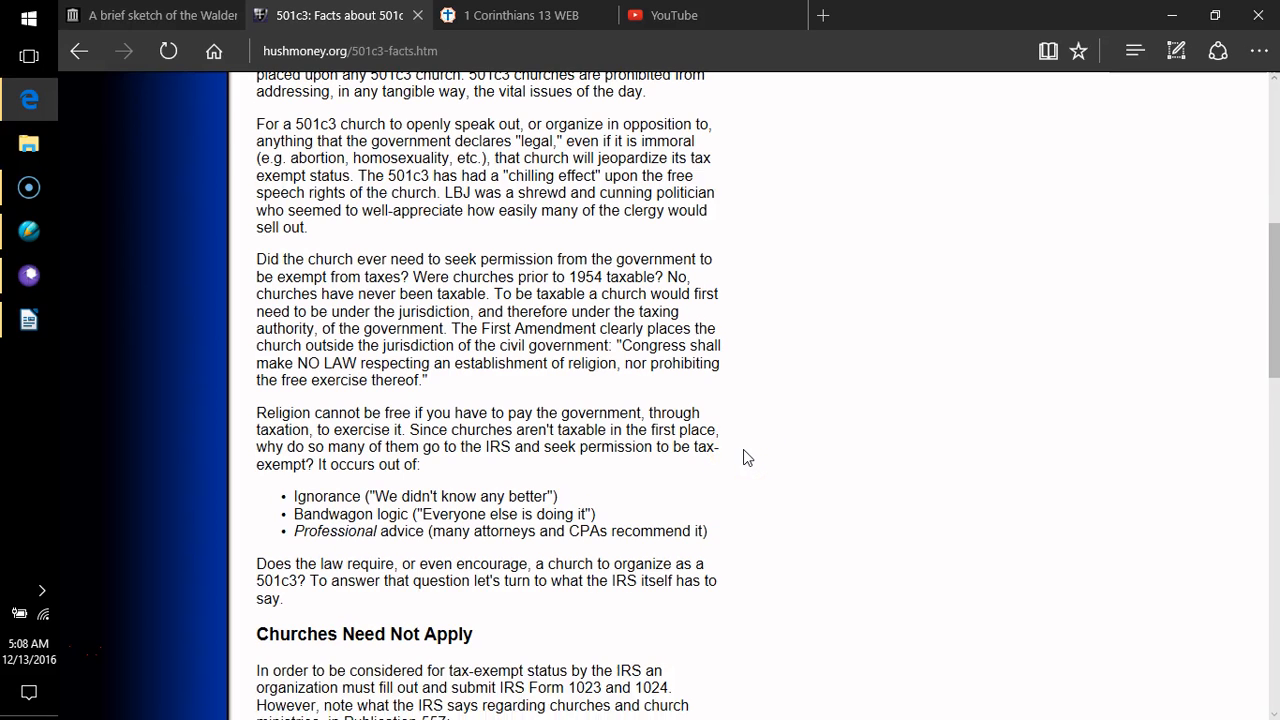
{"action": "mouse_move", "coordinate": [752, 442]}
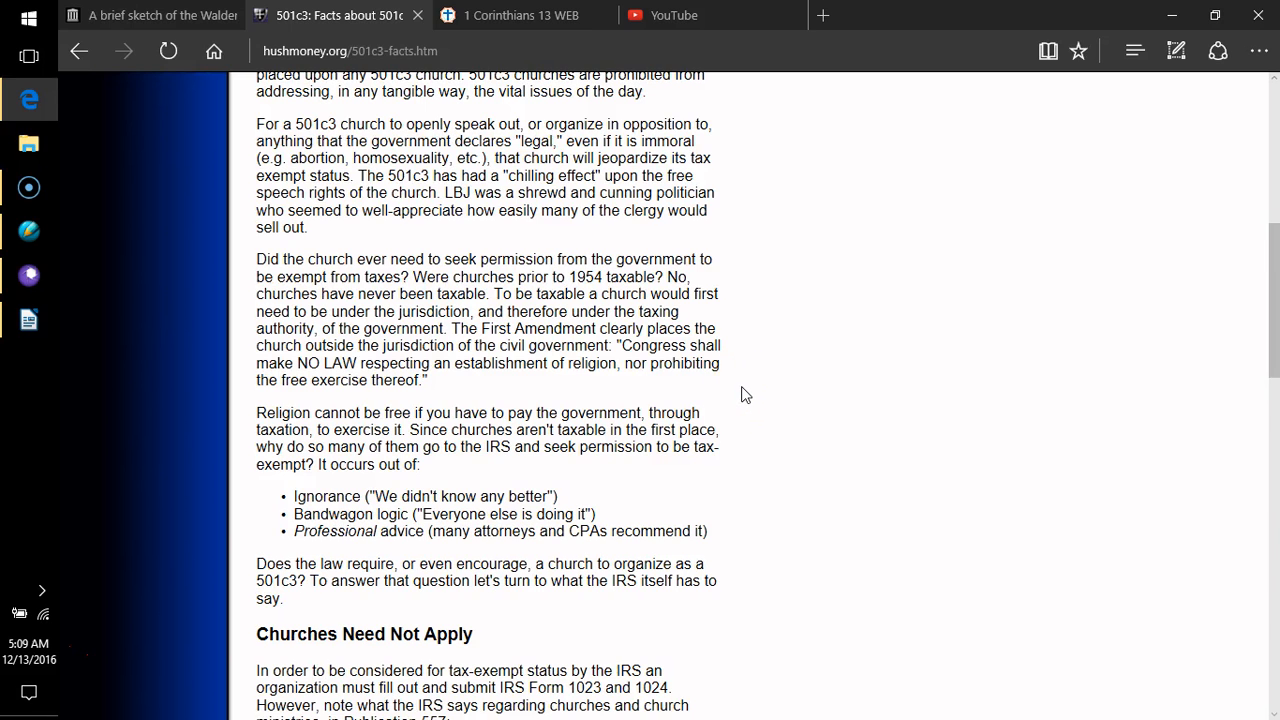
{"action": "mouse_move", "coordinate": [752, 406]}
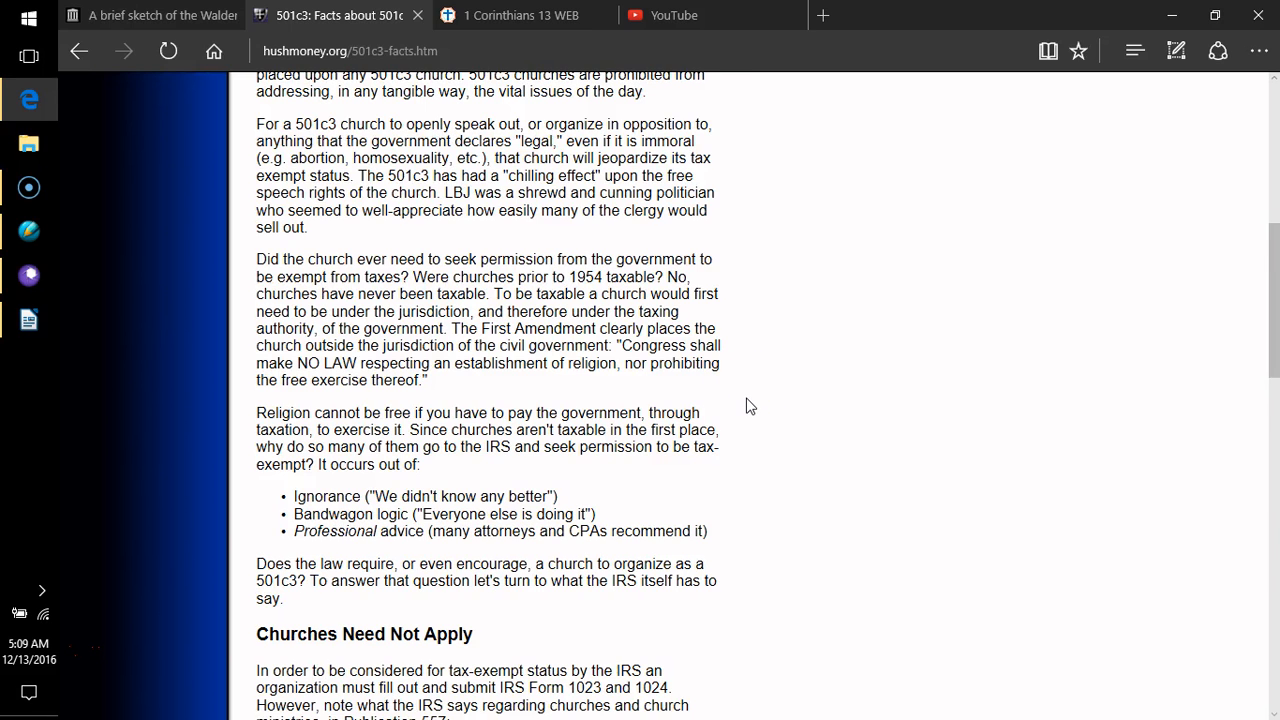
{"action": "scroll", "scroll_direction": "down", "scroll_amount": 3}
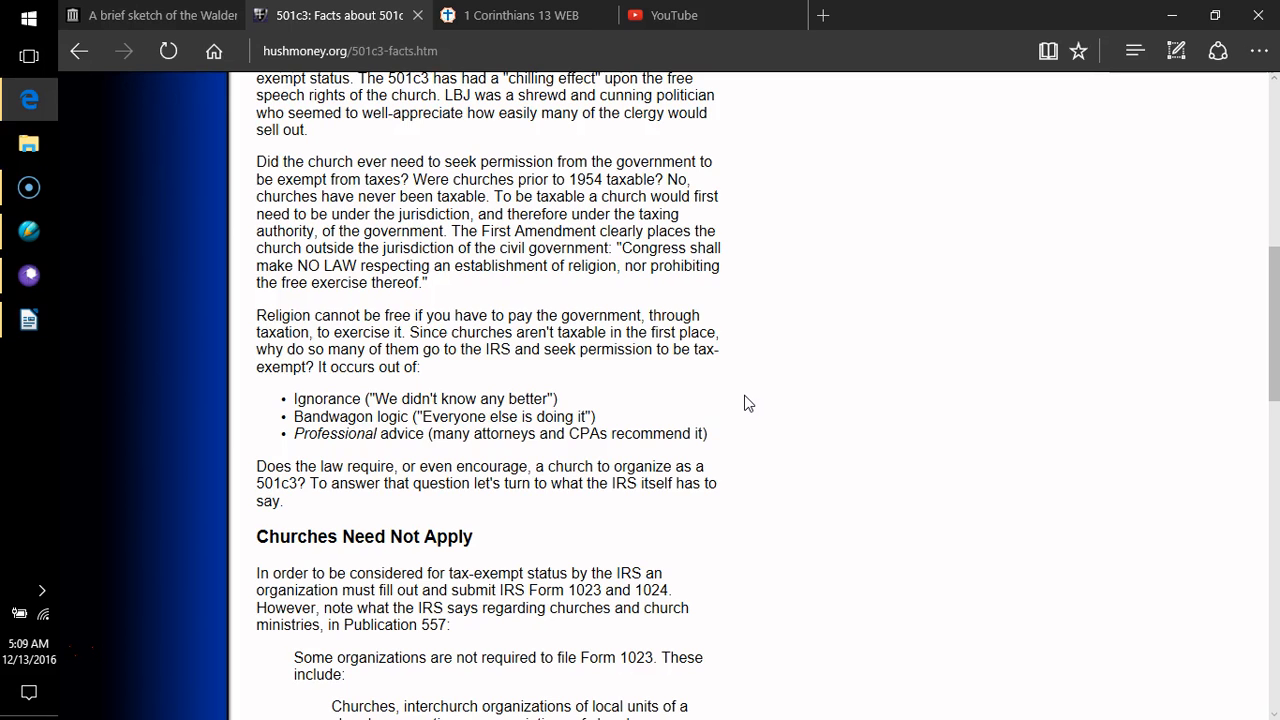
{"action": "scroll", "scroll_direction": "down", "scroll_amount": 3}
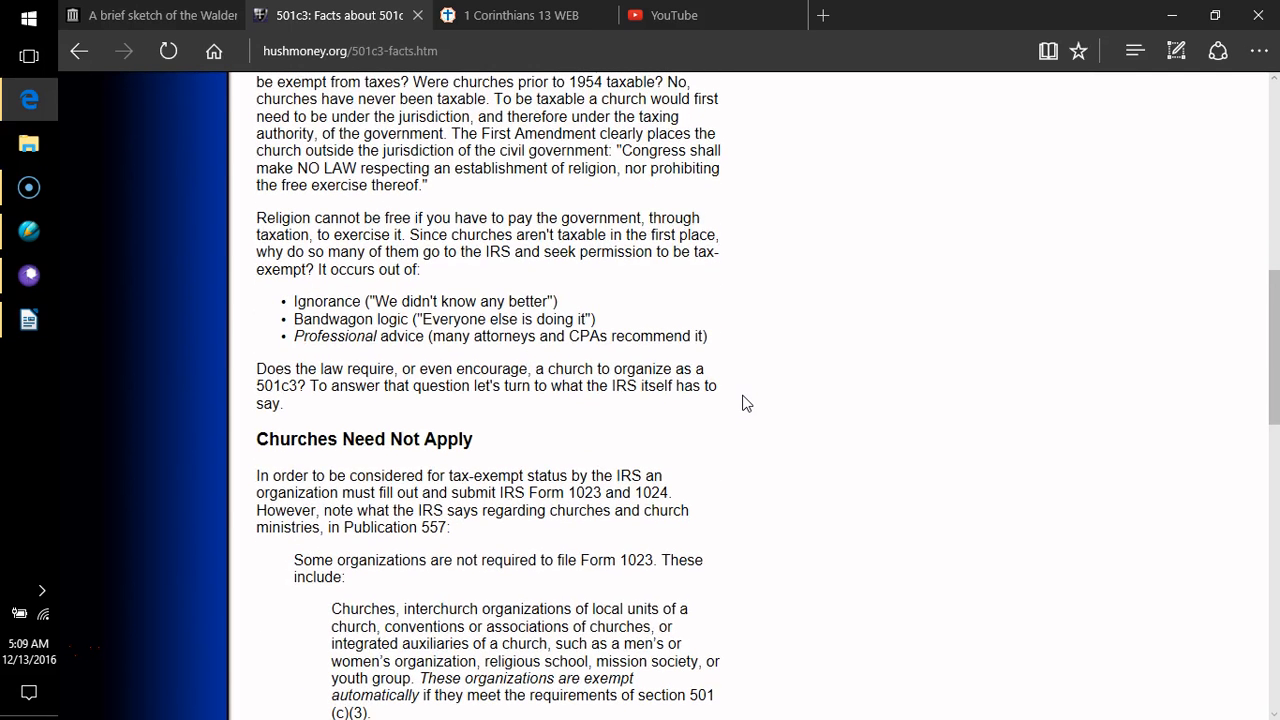
{"action": "scroll", "scroll_direction": "down", "scroll_amount": 3}
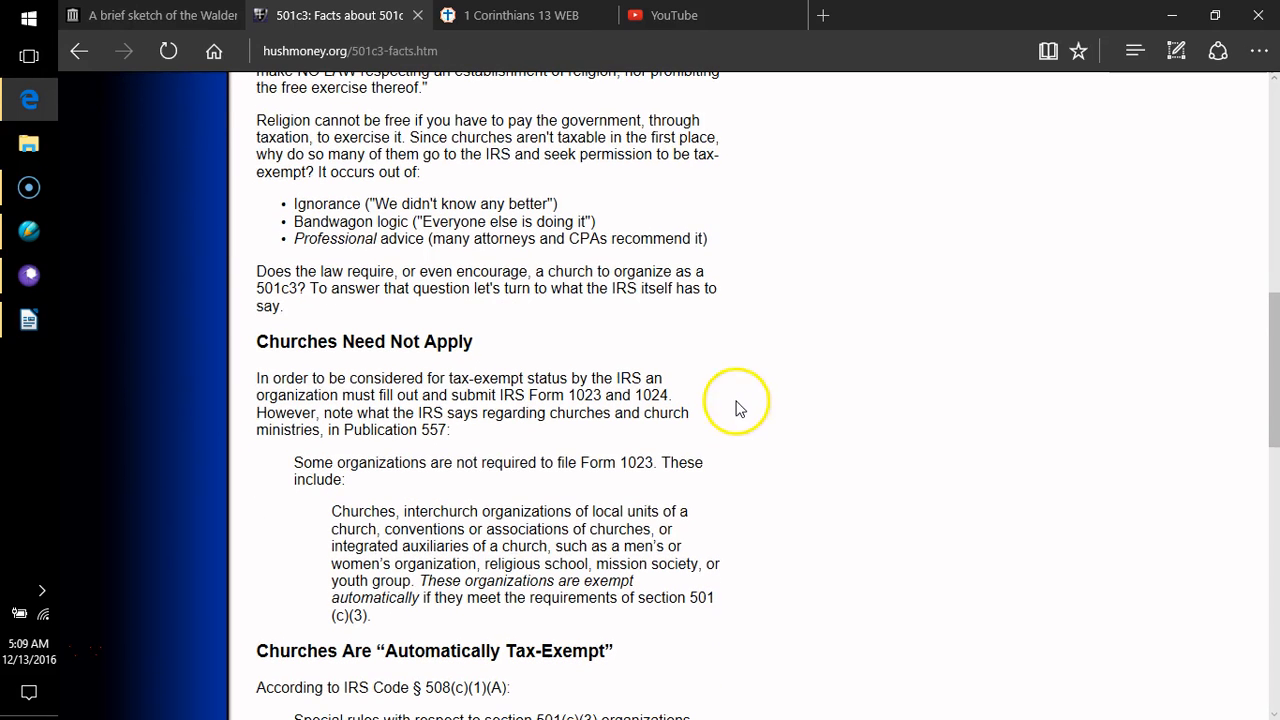
{"action": "mouse_move", "coordinate": [284, 530]}
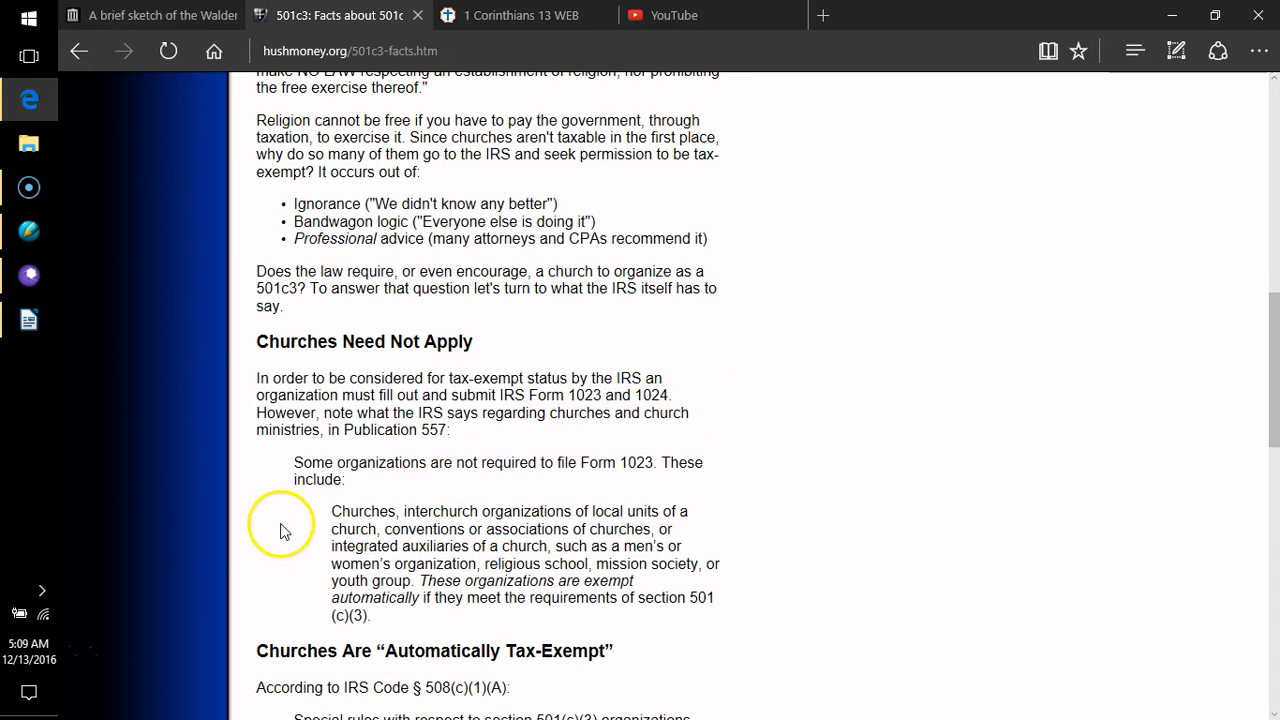
{"action": "mouse_move", "coordinate": [130, 628]}
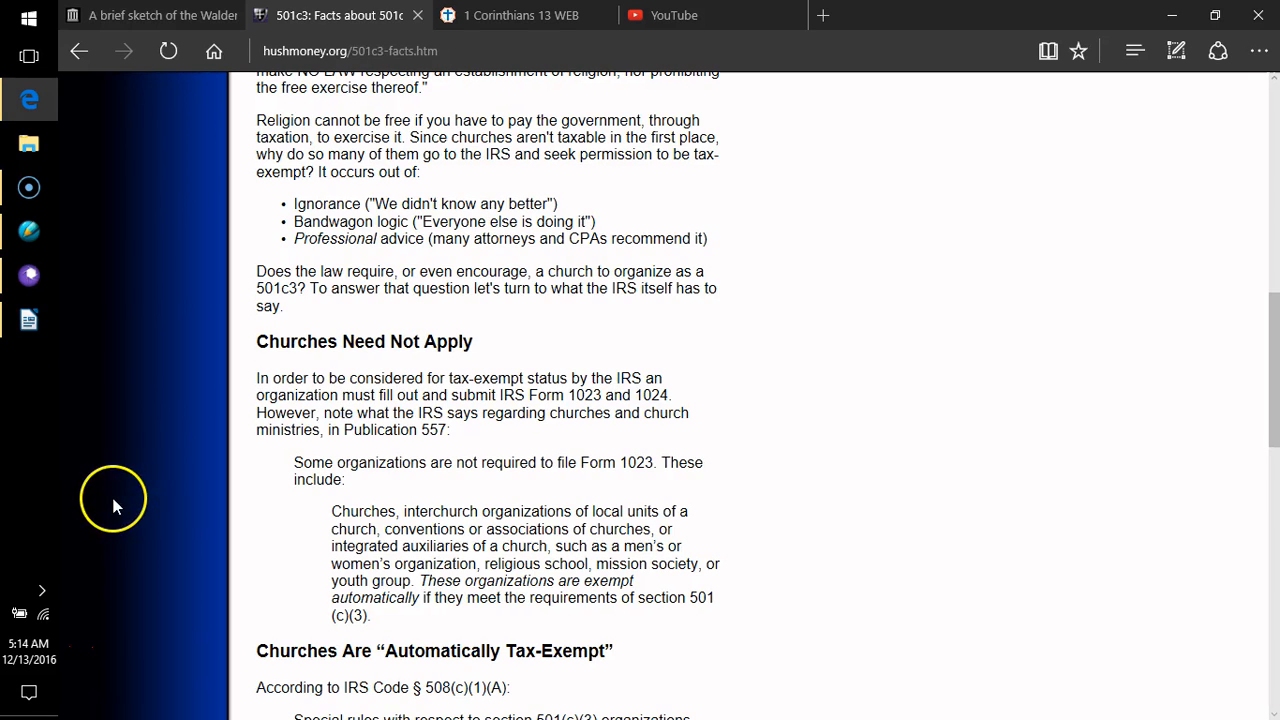
- Read the Publication 557 quote down to the IRS Code § 508(c)(1)(A) text
{"action": "scroll", "scroll_direction": "down", "scroll_amount": 3}
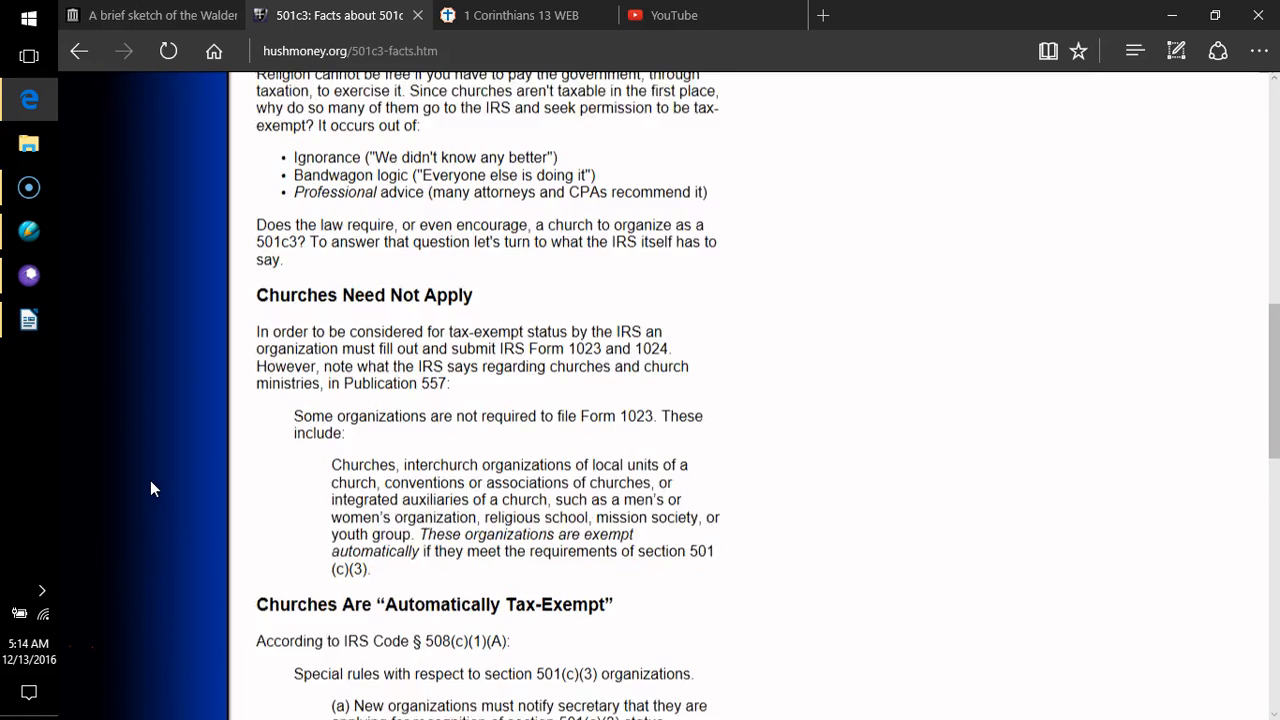
{"action": "scroll", "scroll_direction": "down", "scroll_amount": 3}
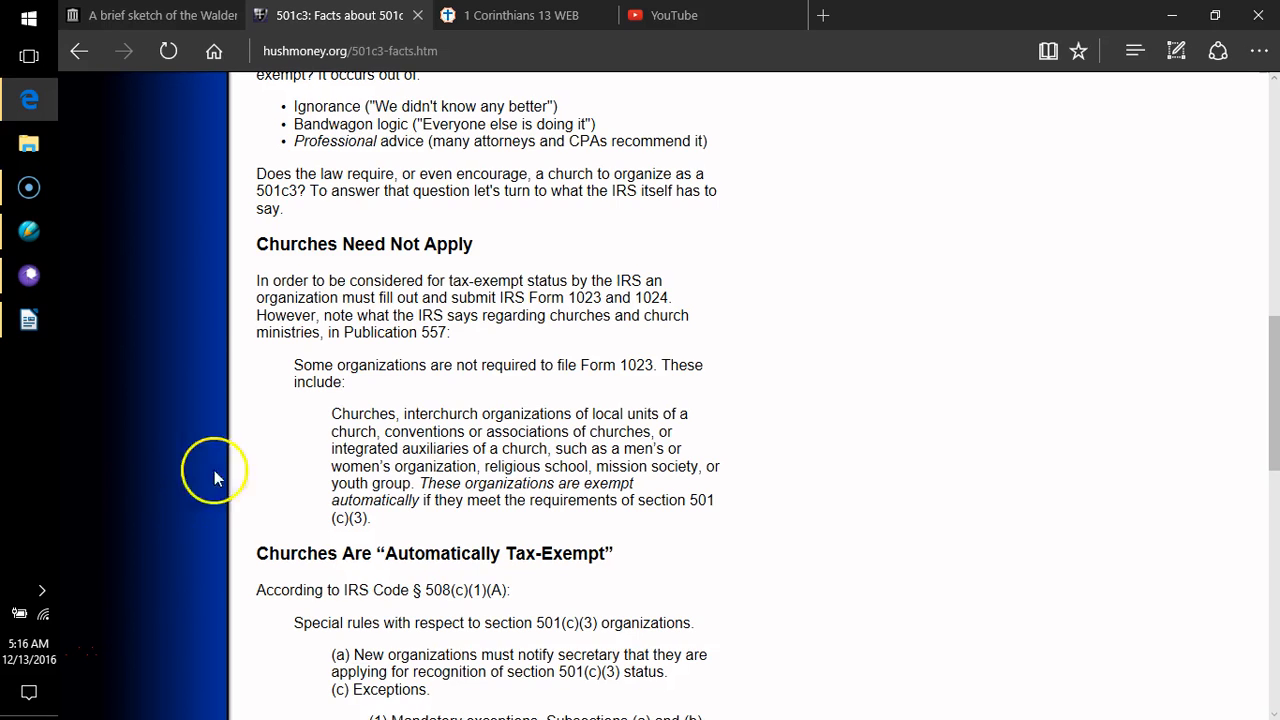
{"action": "mouse_move", "coordinate": [256, 428]}
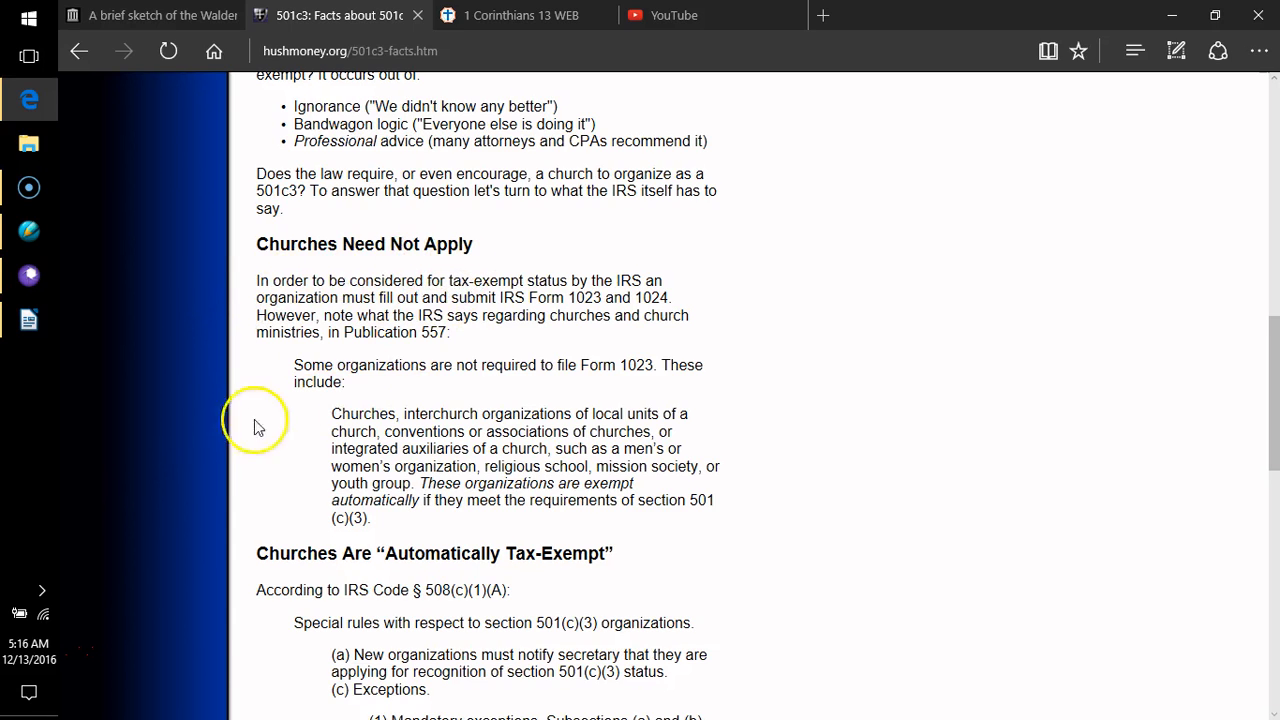
{"action": "mouse_move", "coordinate": [242, 430]}
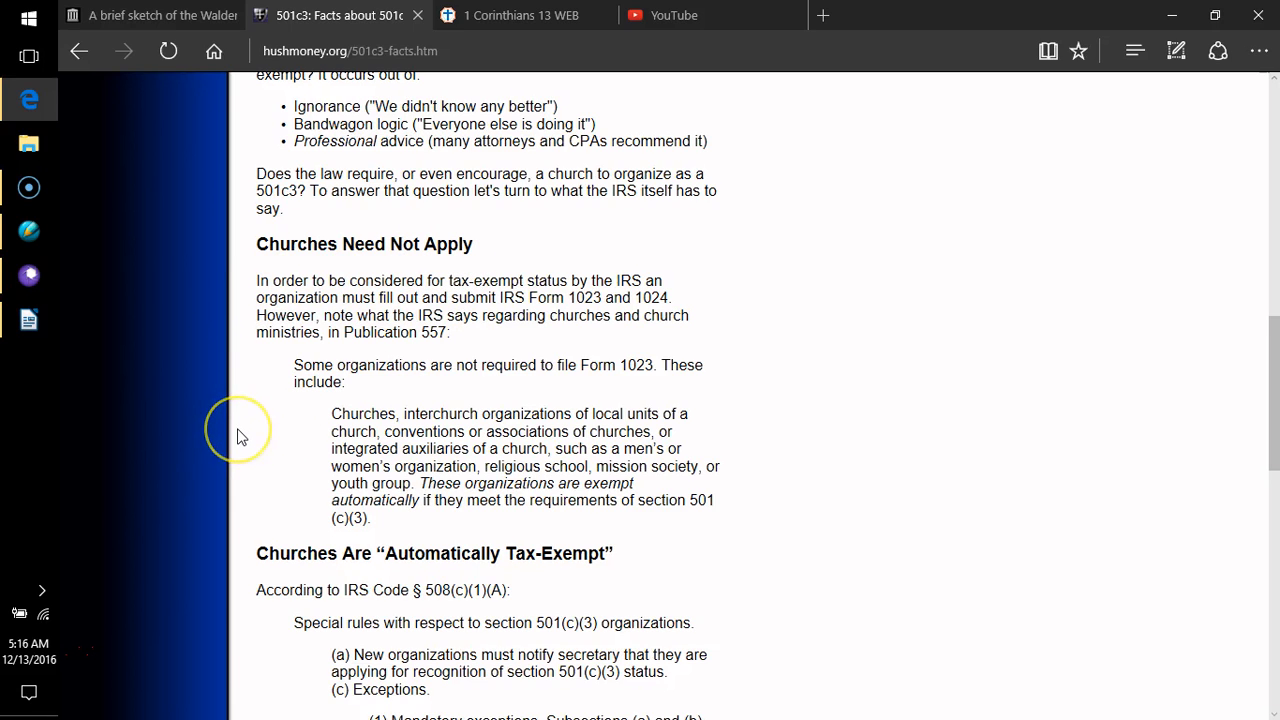
{"action": "mouse_move", "coordinate": [240, 436]}
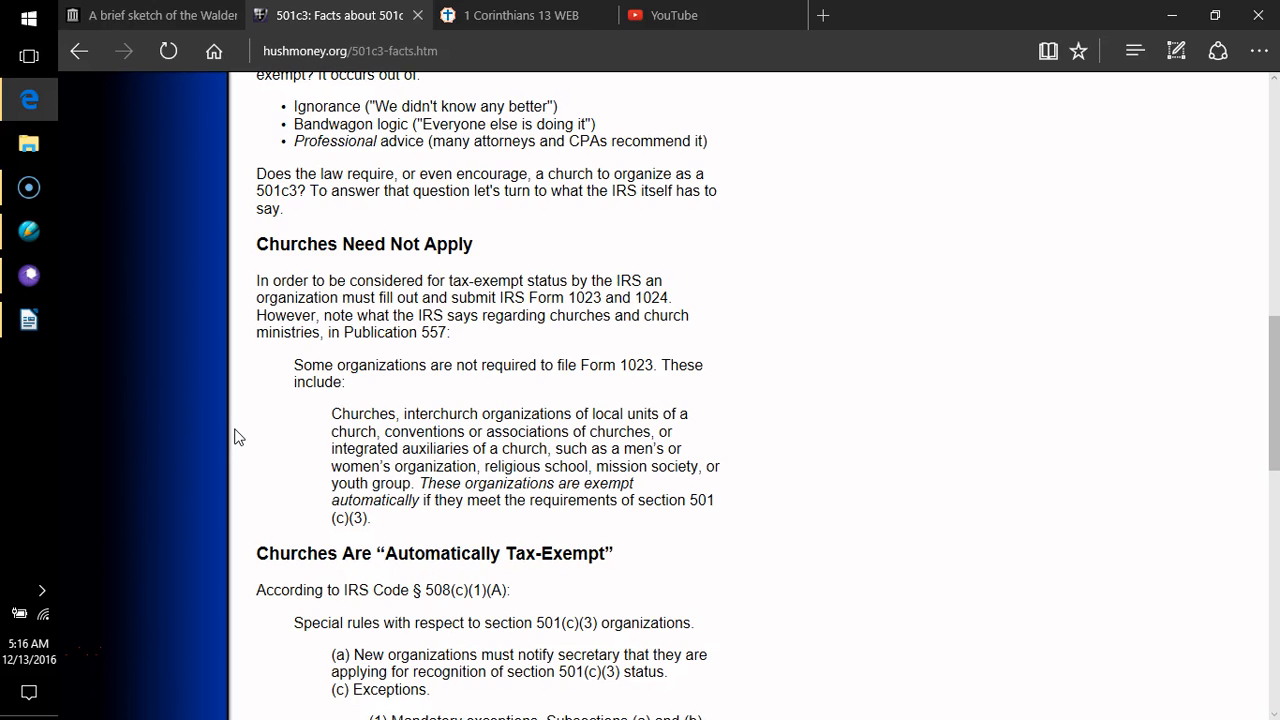
{"action": "left_click", "coordinate": [344, 414]}
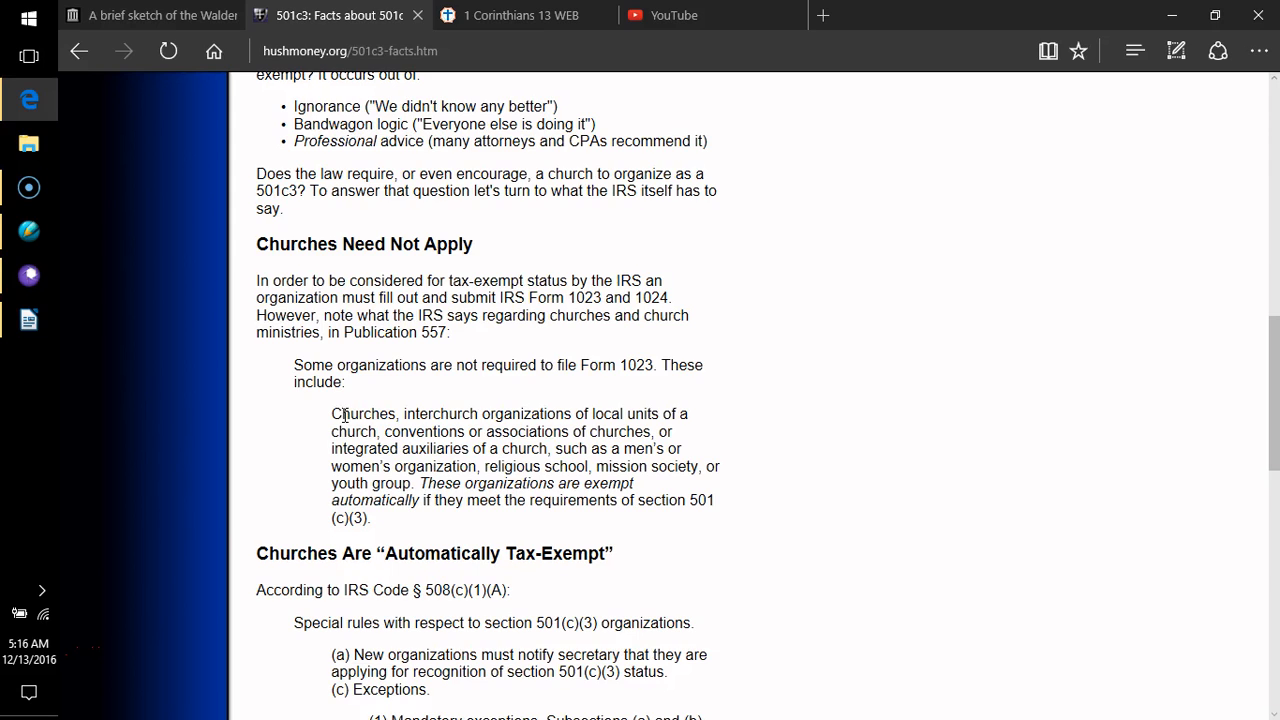
{"action": "mouse_move", "coordinate": [330, 446]}
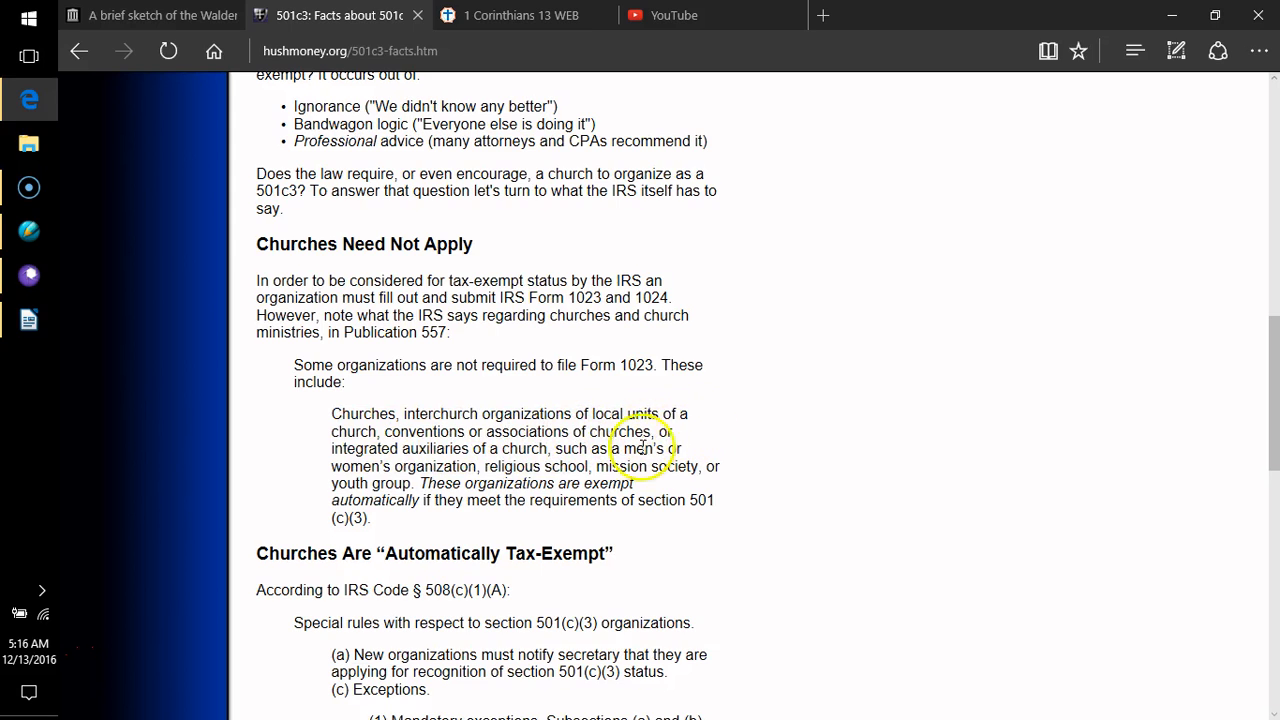
{"action": "mouse_move", "coordinate": [418, 444]}
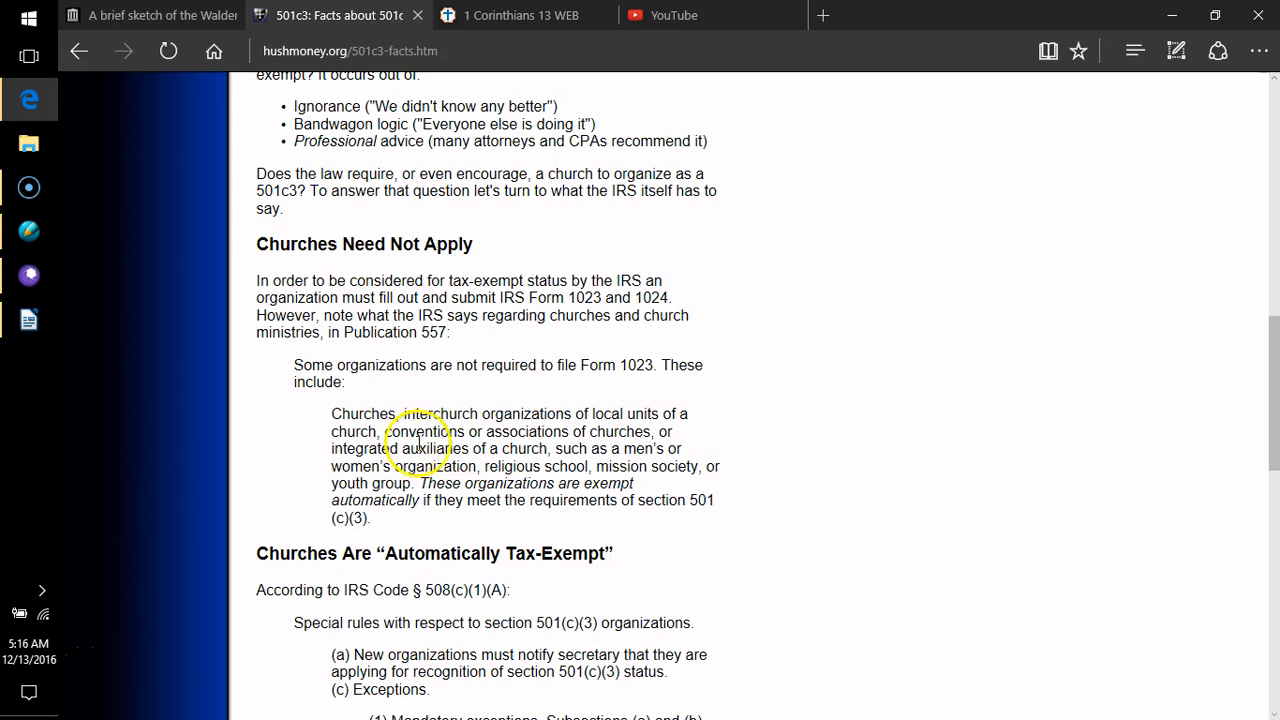
{"action": "mouse_move", "coordinate": [636, 444]}
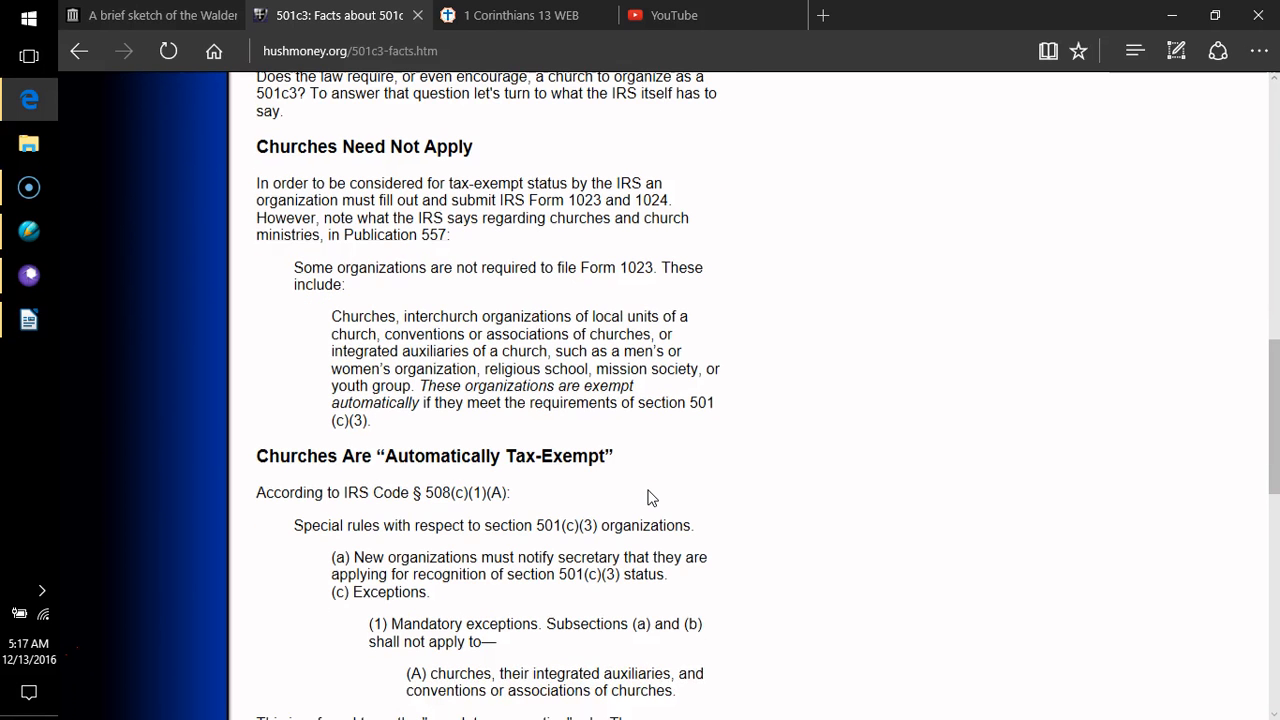
- Read the § 508(c)(1)(A) mandatory exceptions down to the Automatically Tax-Deductible heading
{"action": "scroll", "scroll_direction": "down", "scroll_amount": 3}
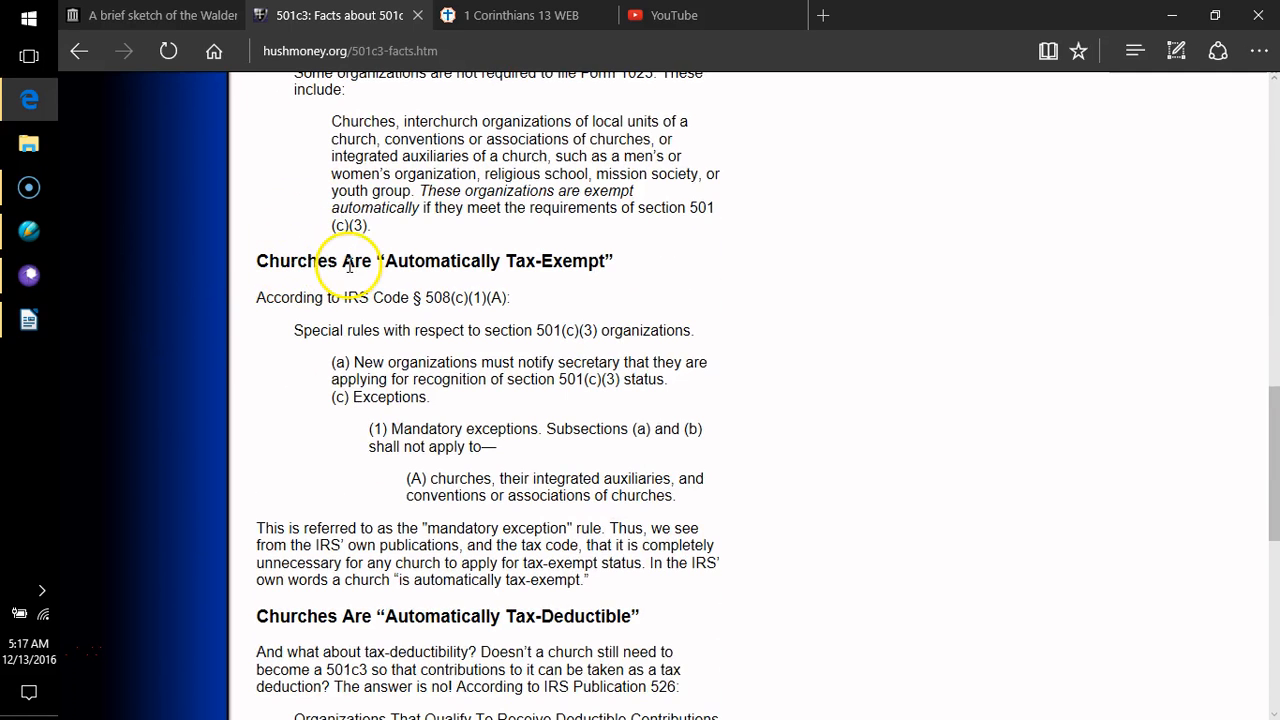
{"action": "mouse_move", "coordinate": [490, 260]}
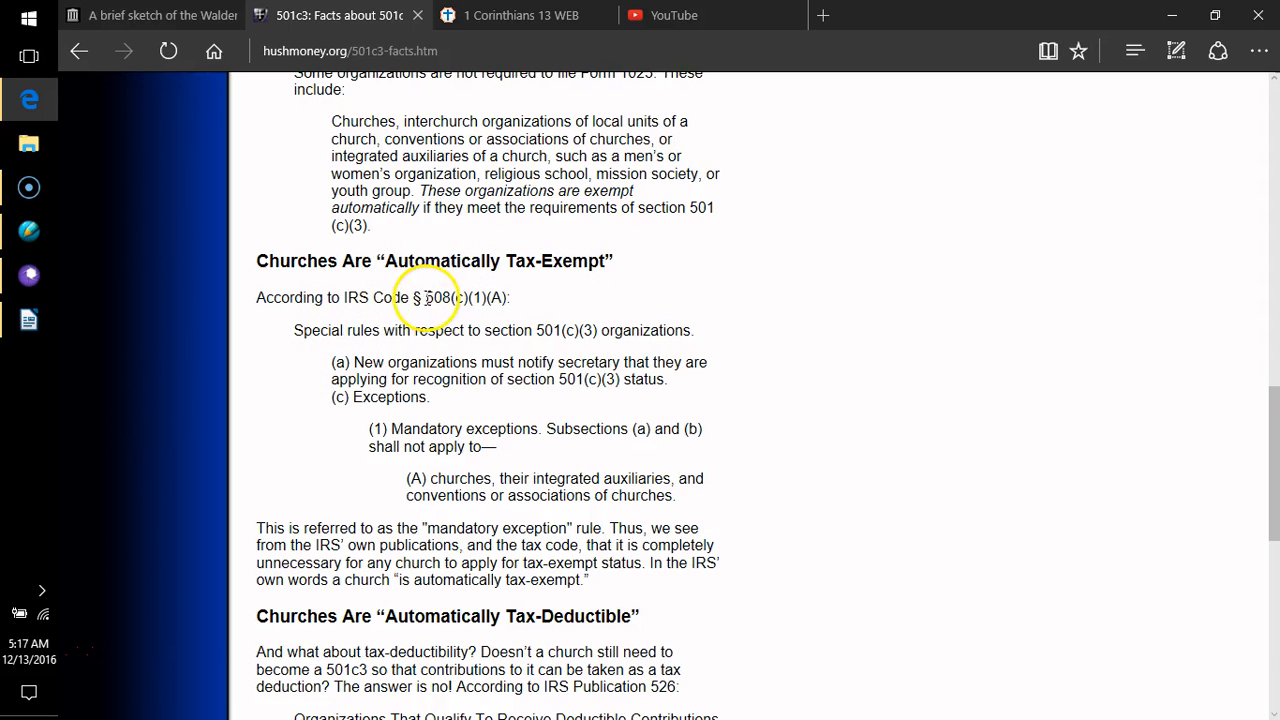
{"action": "mouse_move", "coordinate": [470, 302]}
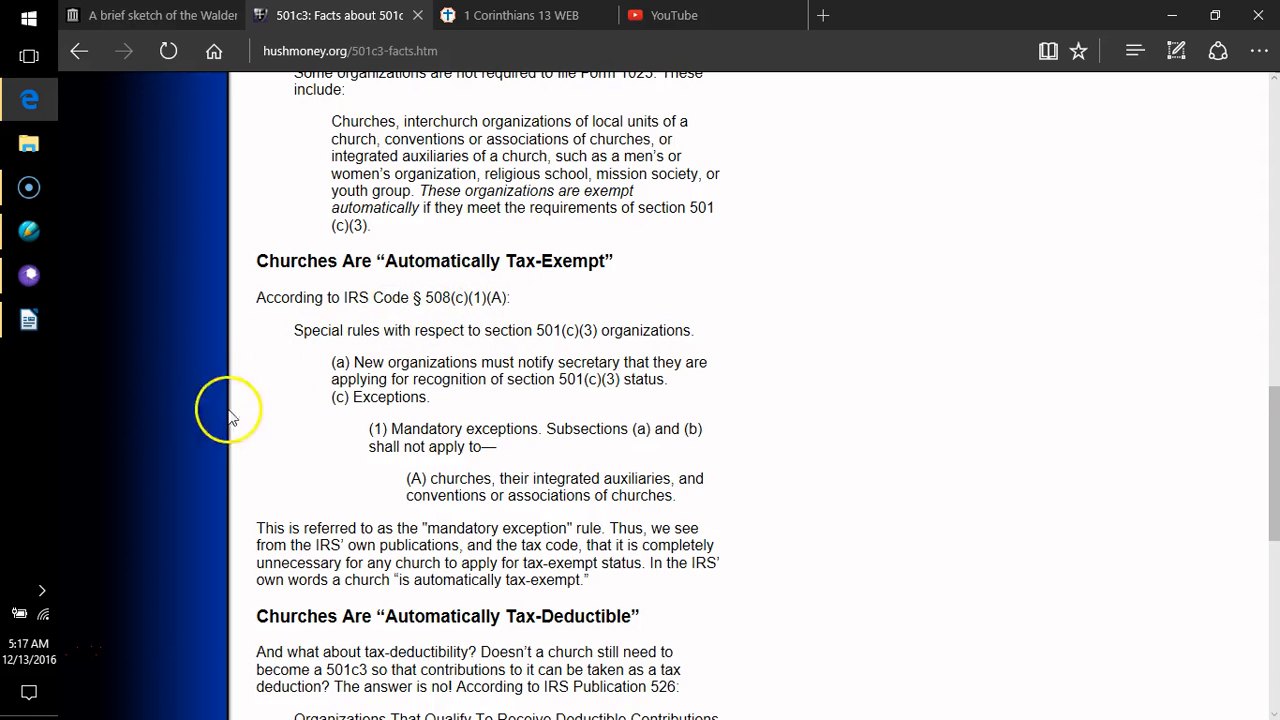
{"action": "mouse_move", "coordinate": [262, 422]}
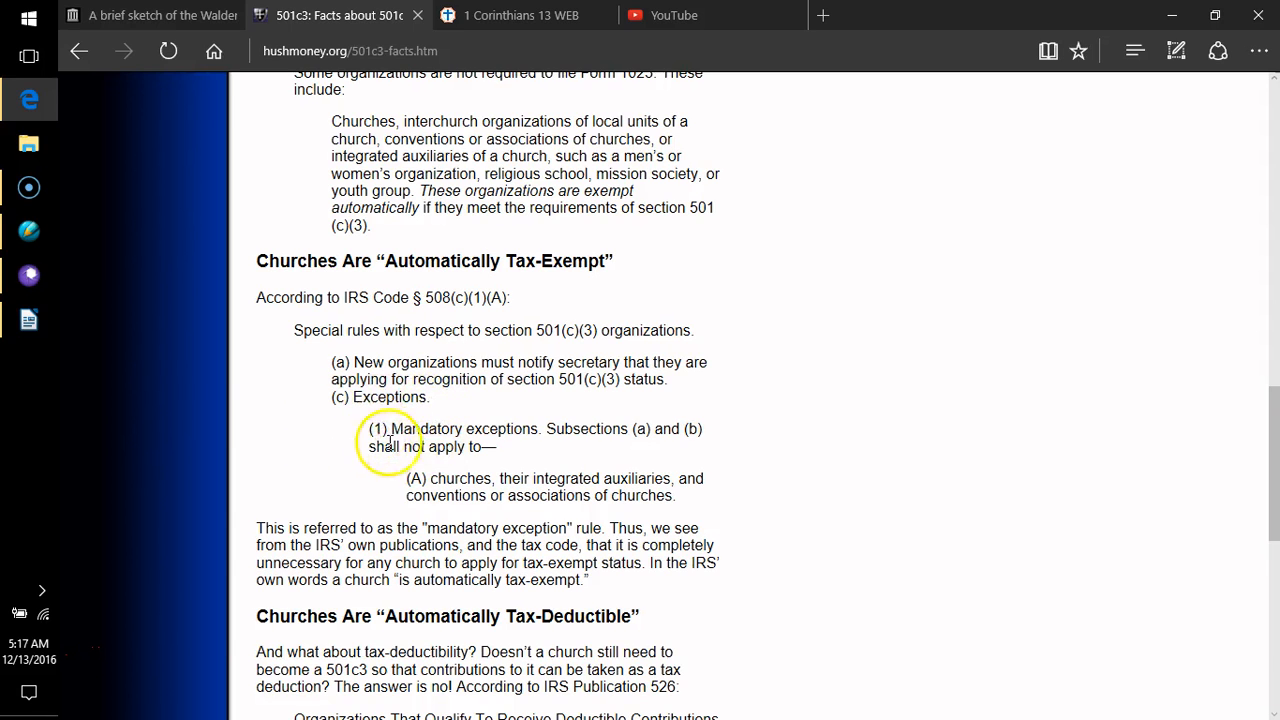
{"action": "mouse_move", "coordinate": [544, 460]}
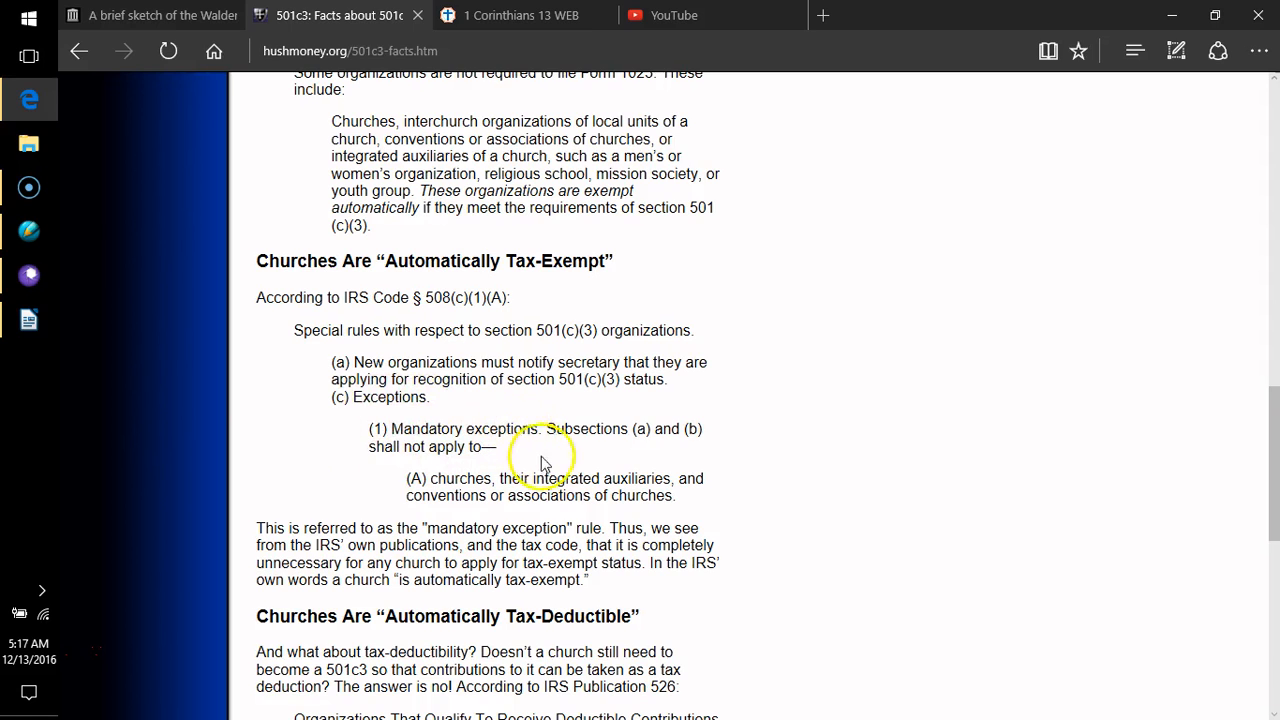
{"action": "mouse_move", "coordinate": [676, 438]}
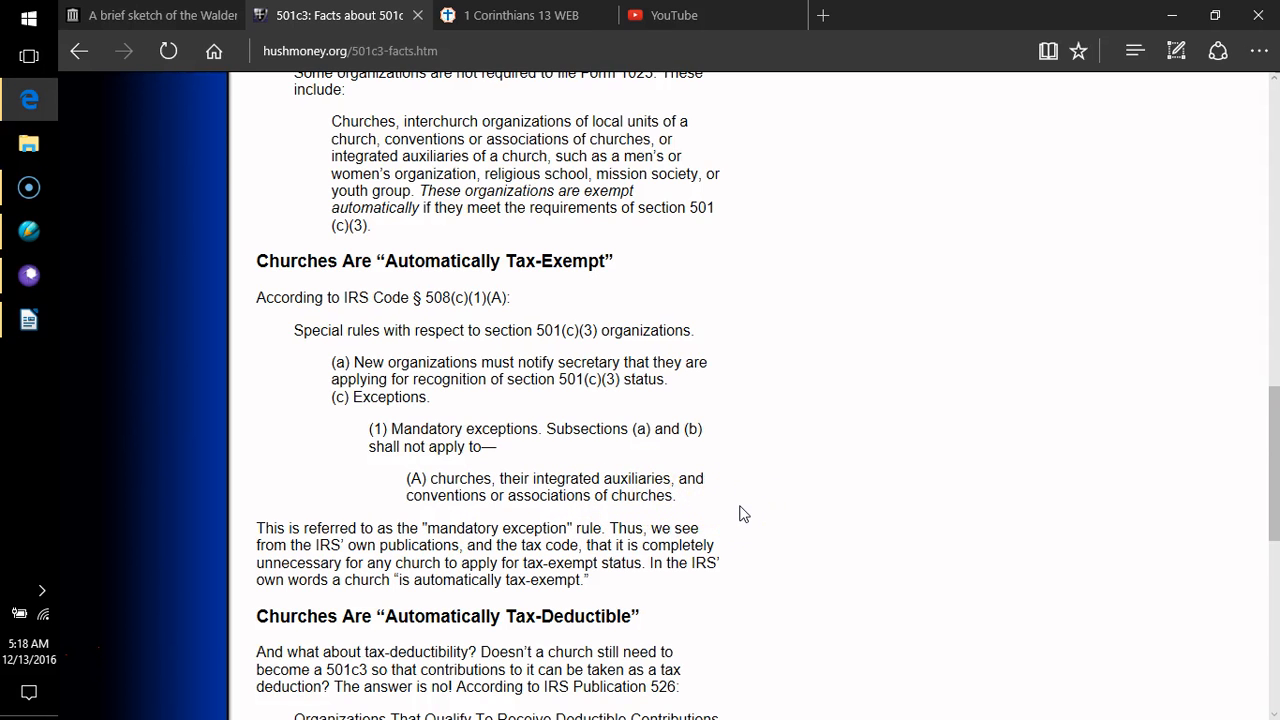
{"action": "scroll", "scroll_direction": "down", "scroll_amount": 3}
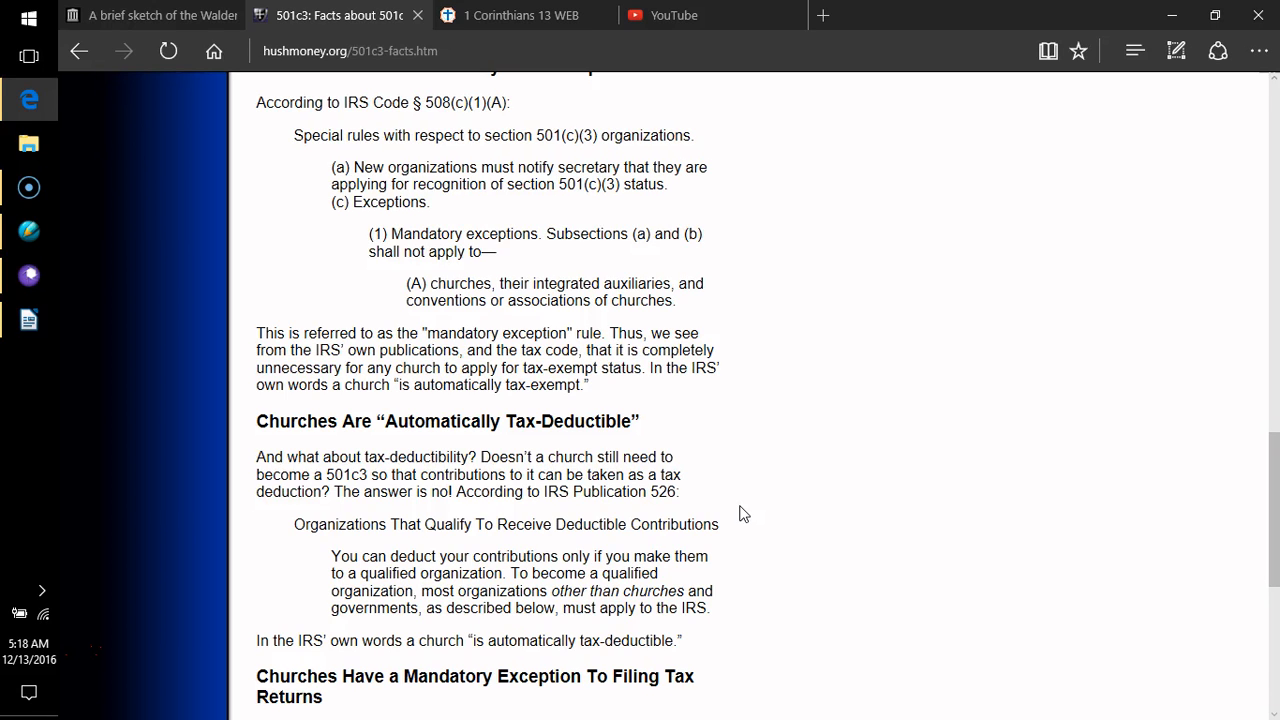
{"action": "scroll", "scroll_direction": "down", "scroll_amount": 3}
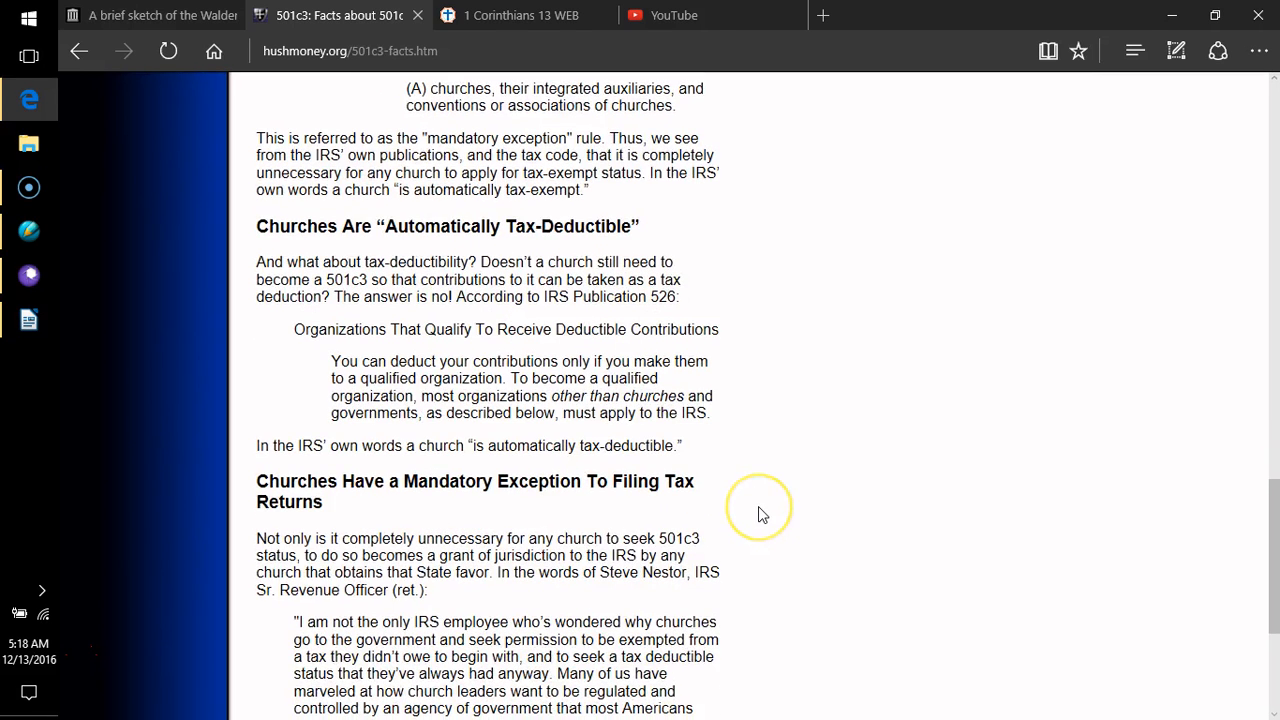
{"action": "mouse_move", "coordinate": [358, 264]}
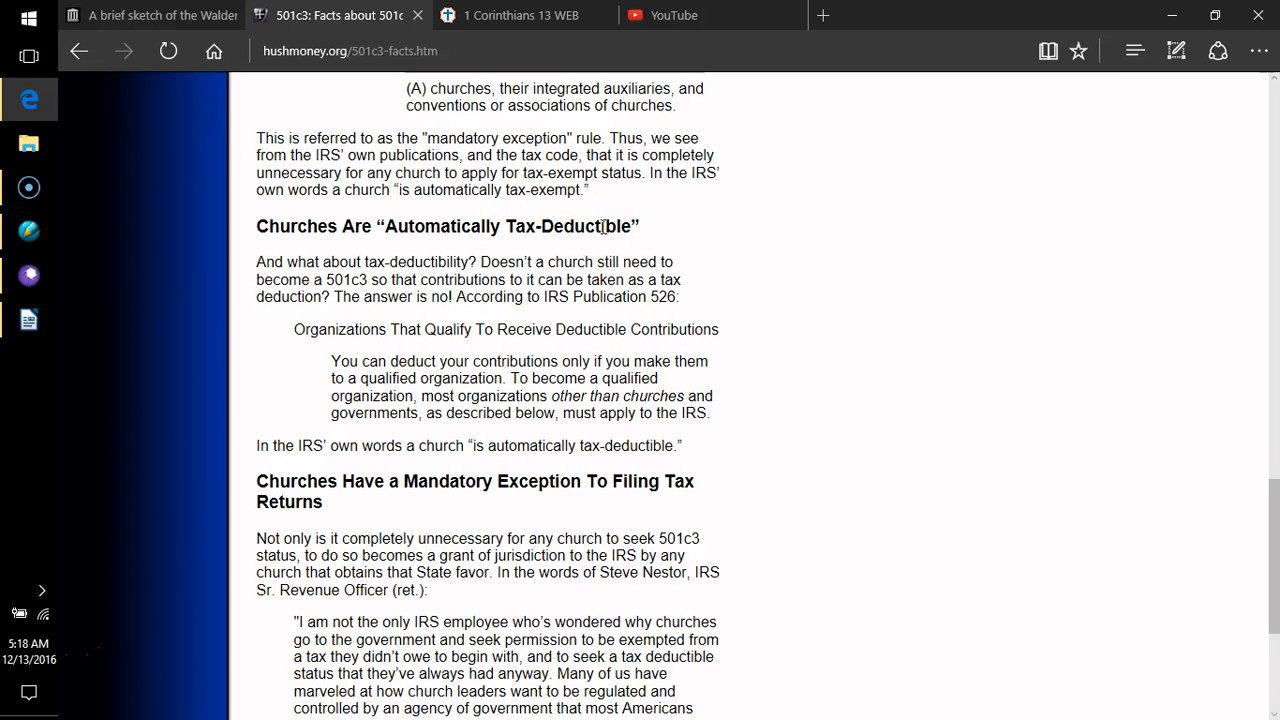
{"action": "mouse_move", "coordinate": [452, 392]}
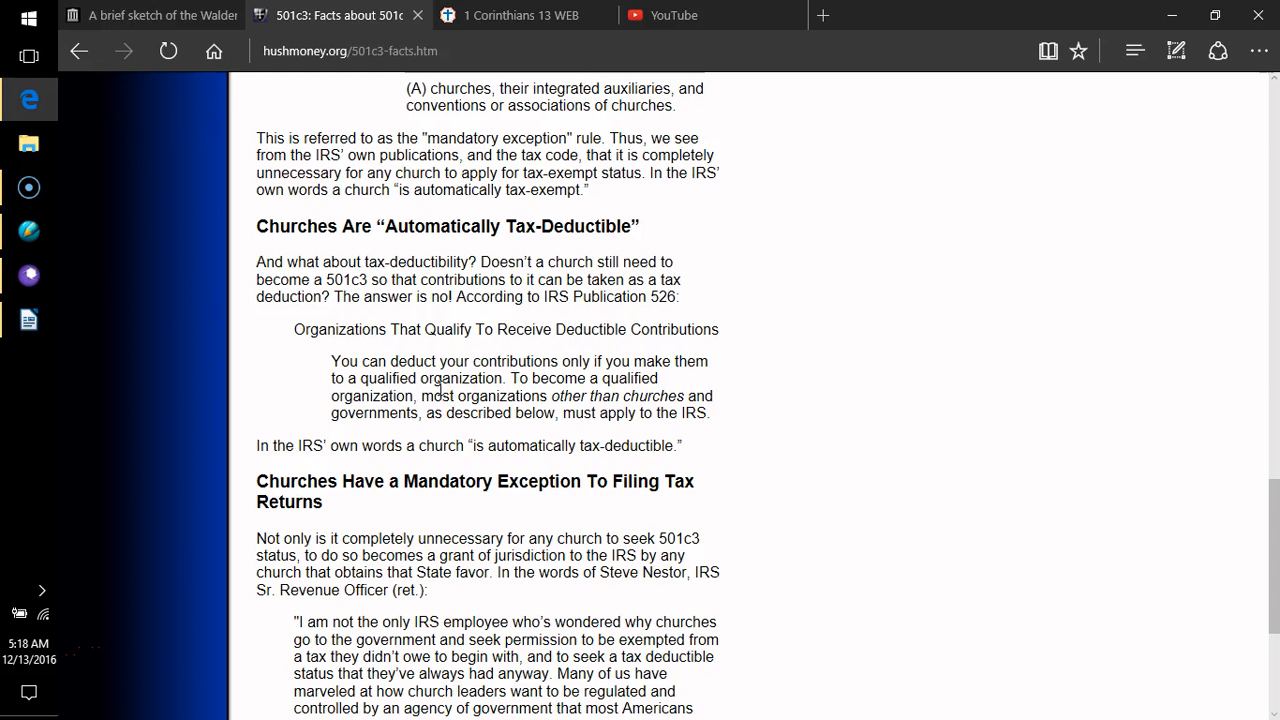
{"action": "mouse_move", "coordinate": [436, 388]}
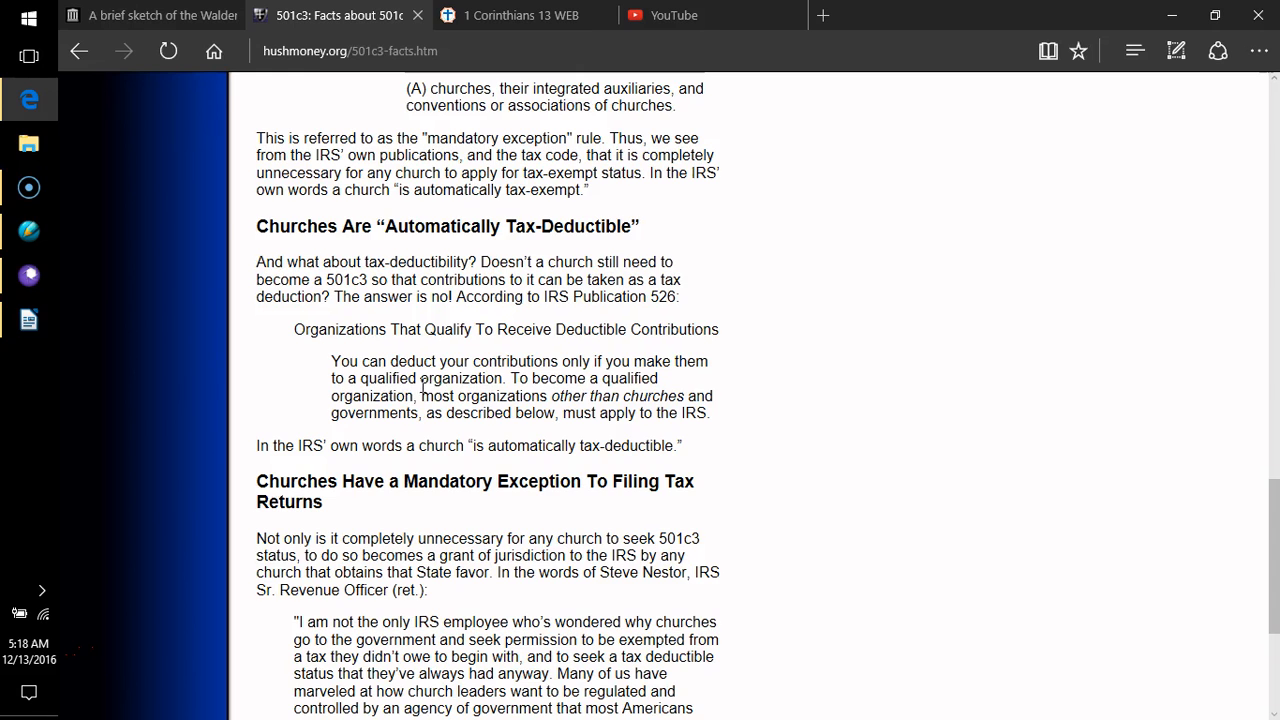
{"action": "scroll", "scroll_direction": "down", "scroll_amount": 3}
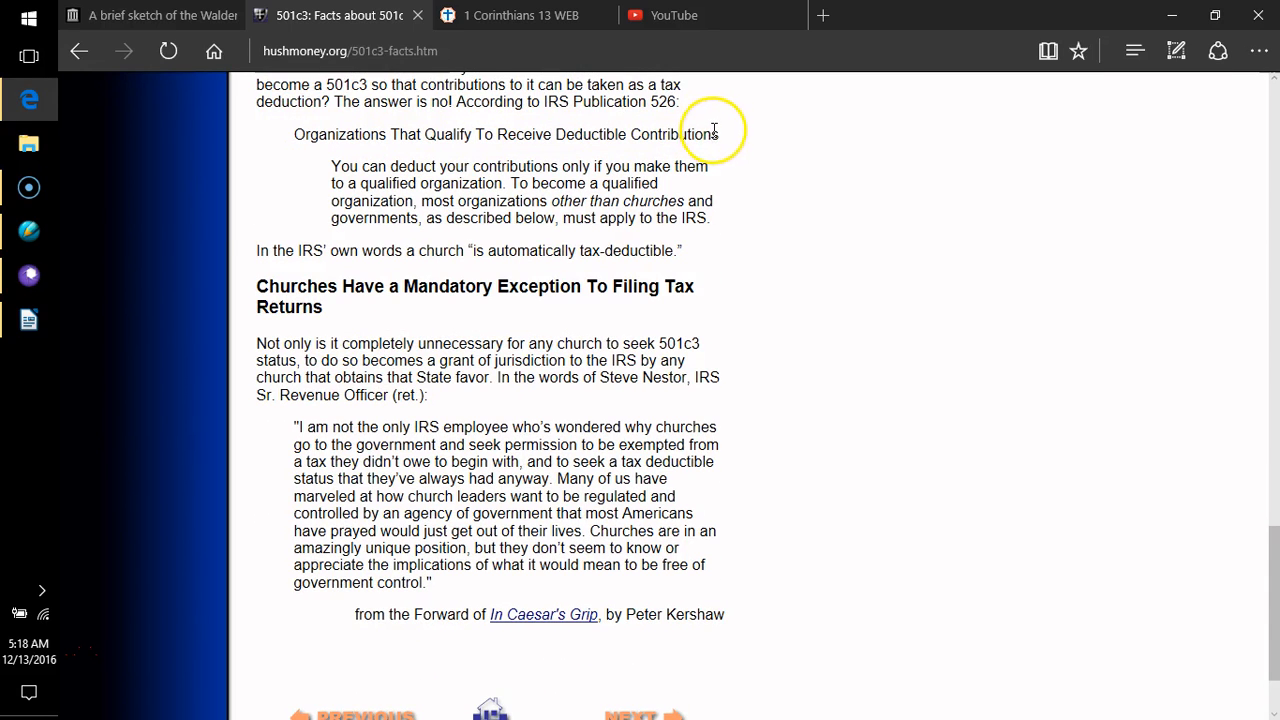
{"action": "mouse_move", "coordinate": [356, 166]}
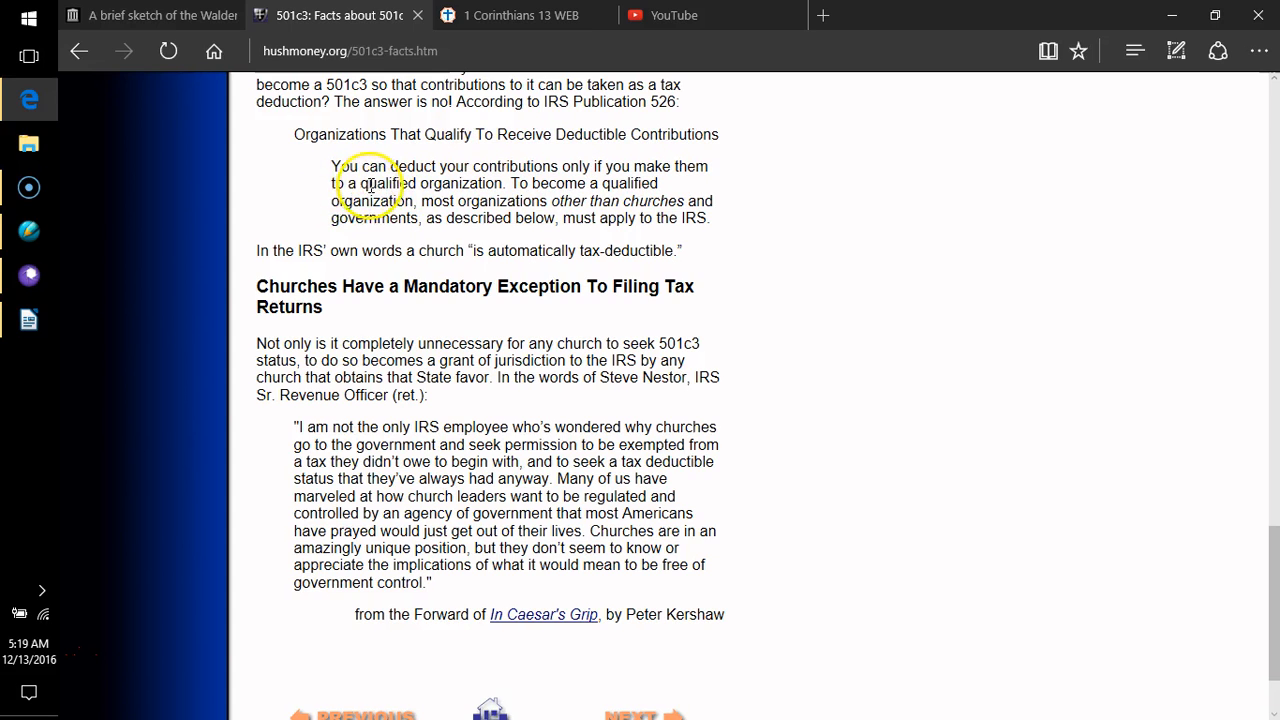
{"action": "mouse_move", "coordinate": [492, 184]}
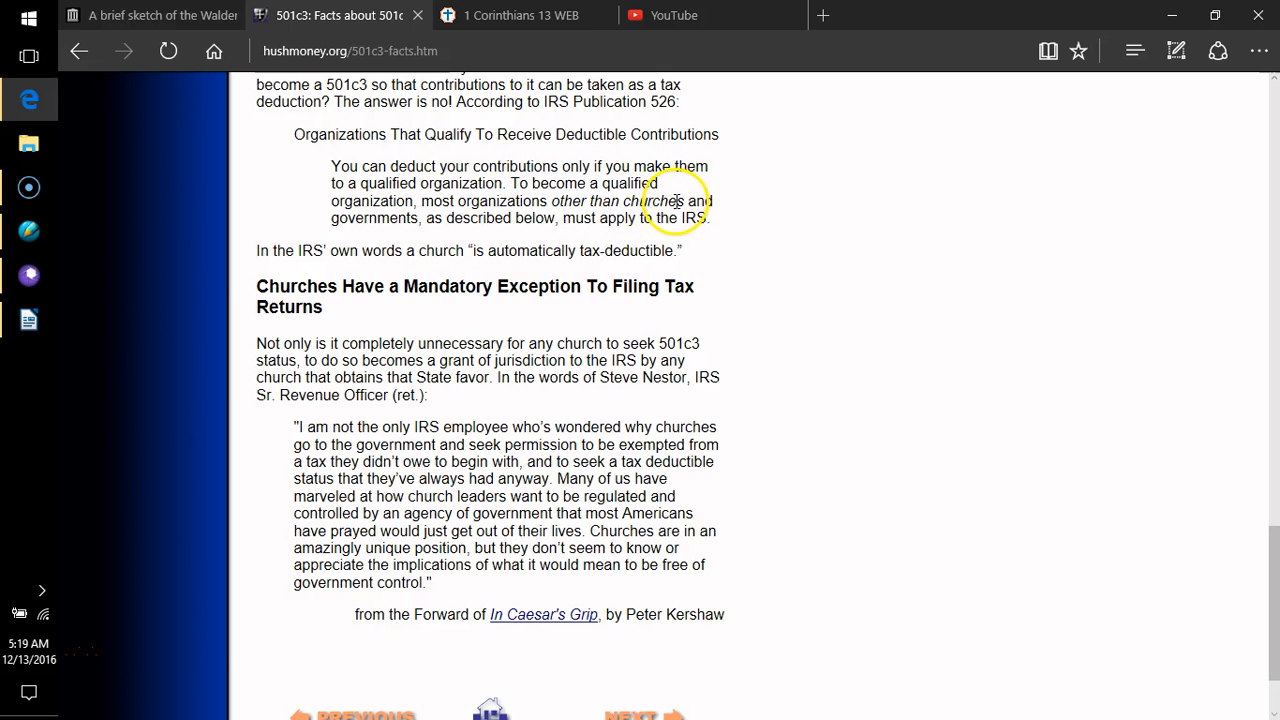
{"action": "mouse_move", "coordinate": [422, 220]}
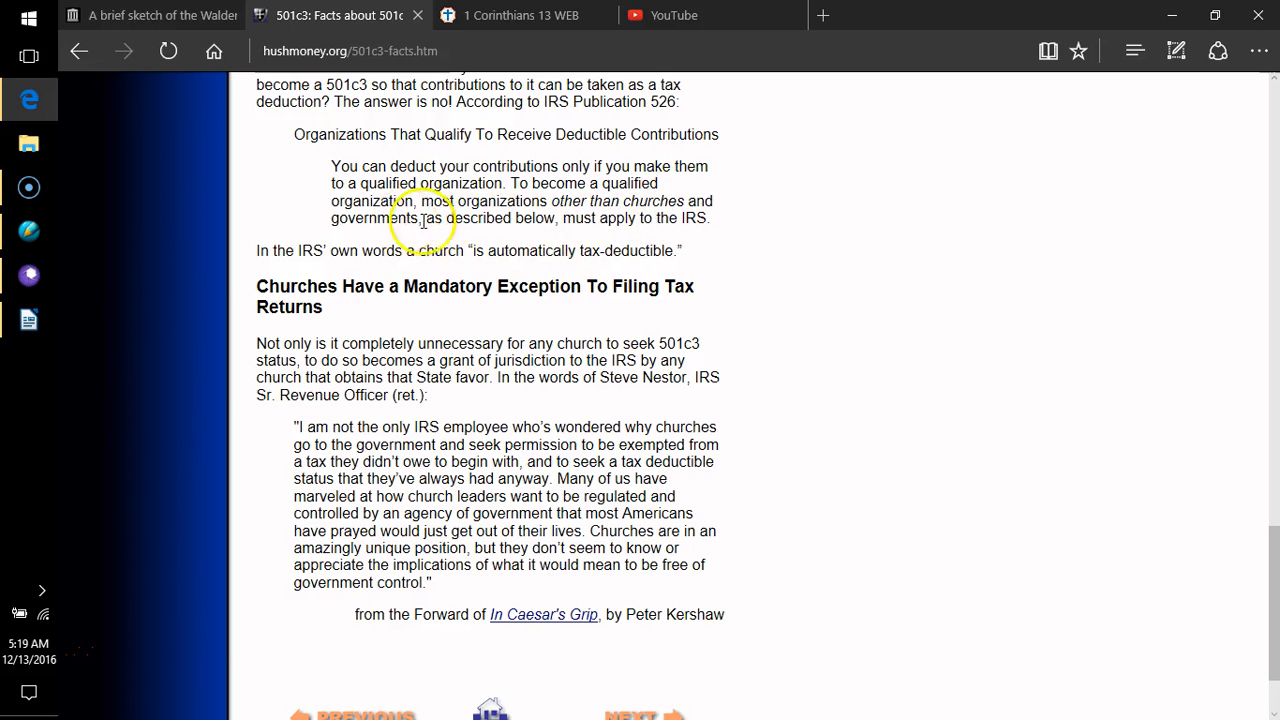
{"action": "mouse_move", "coordinate": [536, 232]}
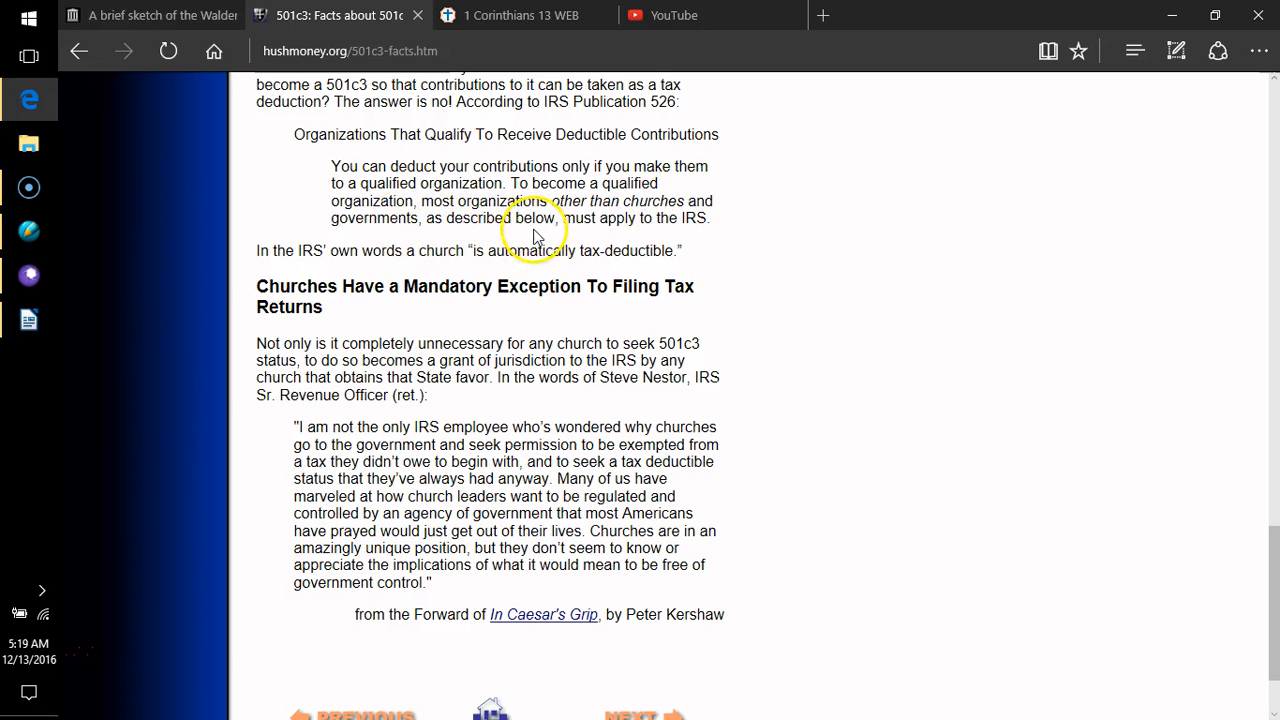
{"action": "mouse_move", "coordinate": [682, 220]}
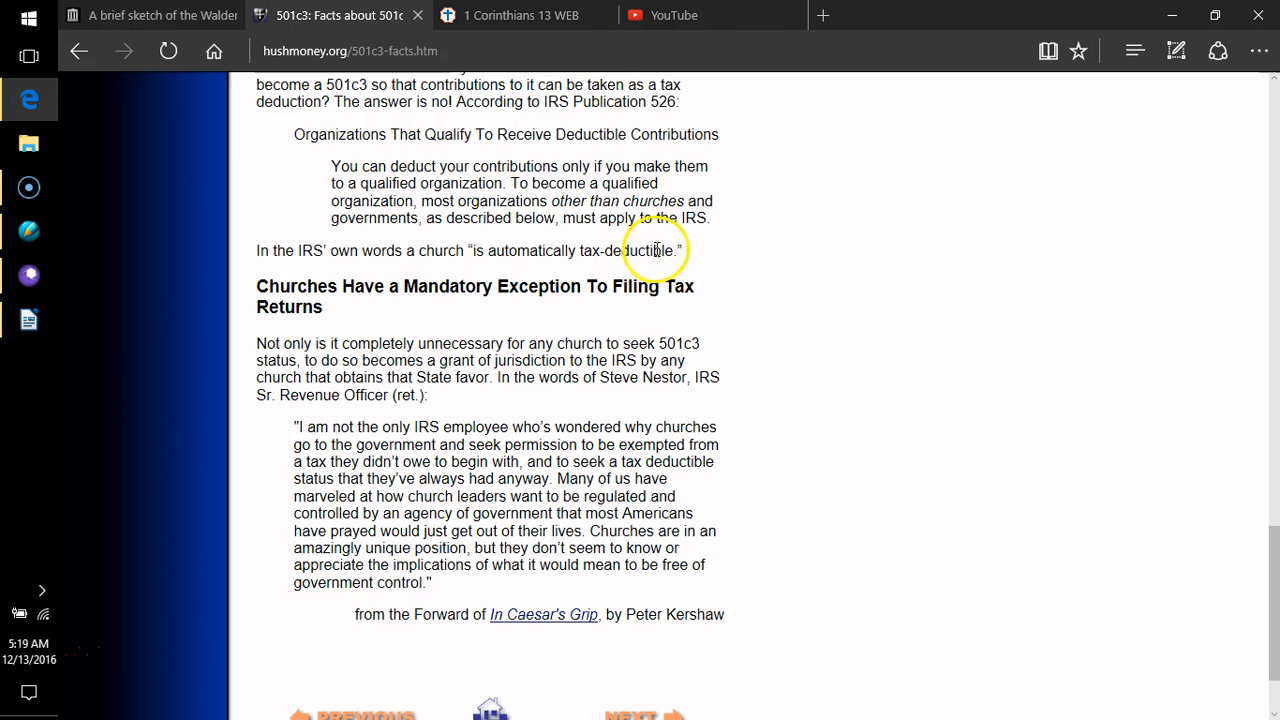
{"action": "scroll", "scroll_direction": "down", "scroll_amount": 3}
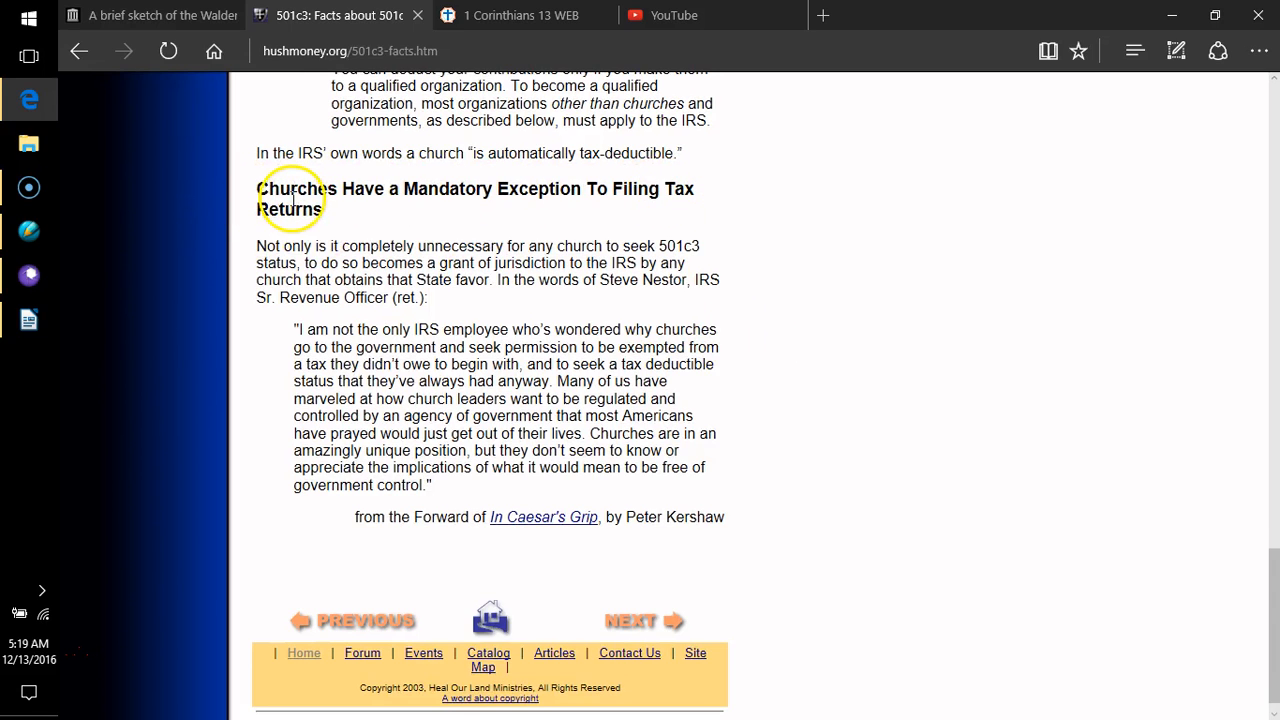
{"action": "mouse_move", "coordinate": [240, 300]}
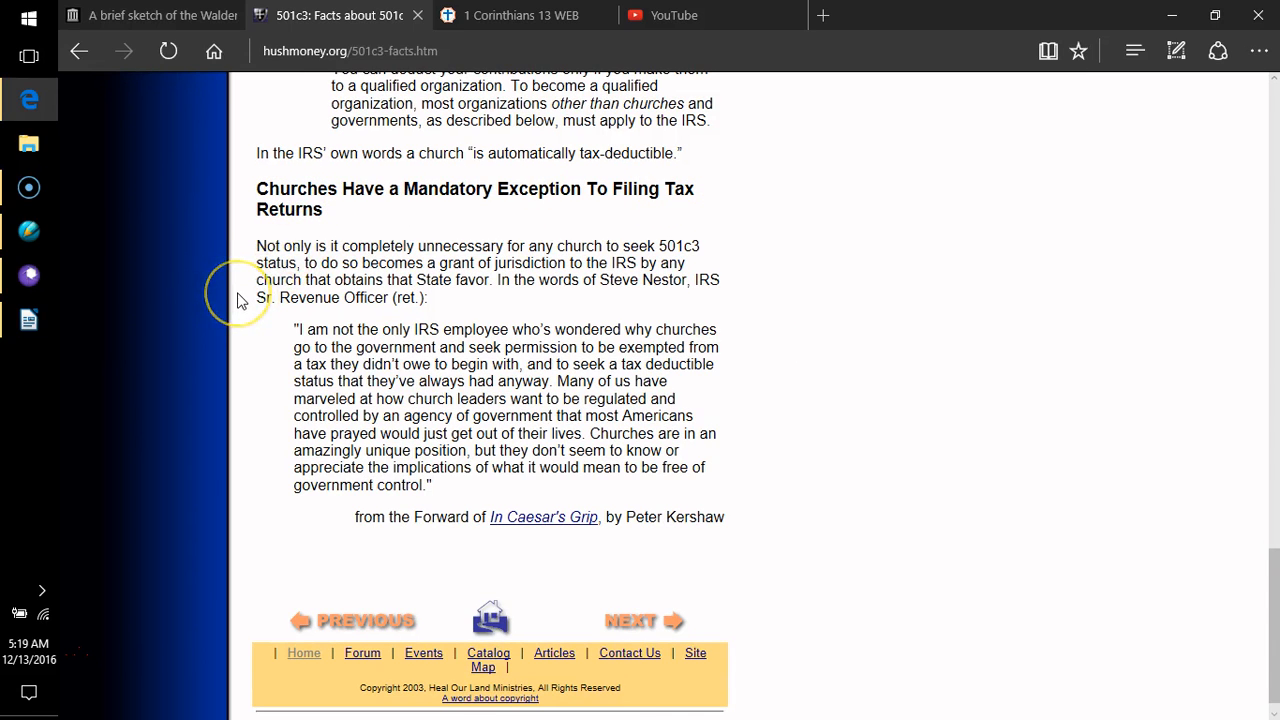
{"action": "mouse_move", "coordinate": [240, 296]}
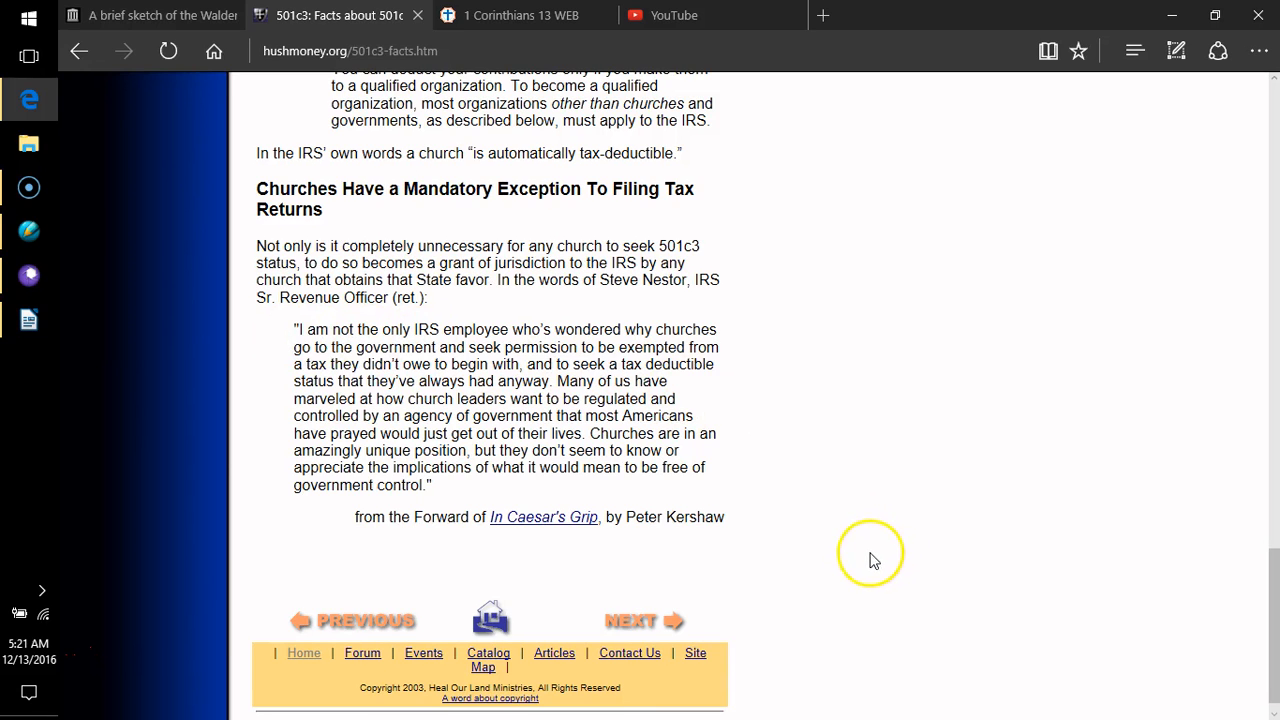
{"action": "mouse_move", "coordinate": [864, 556]}
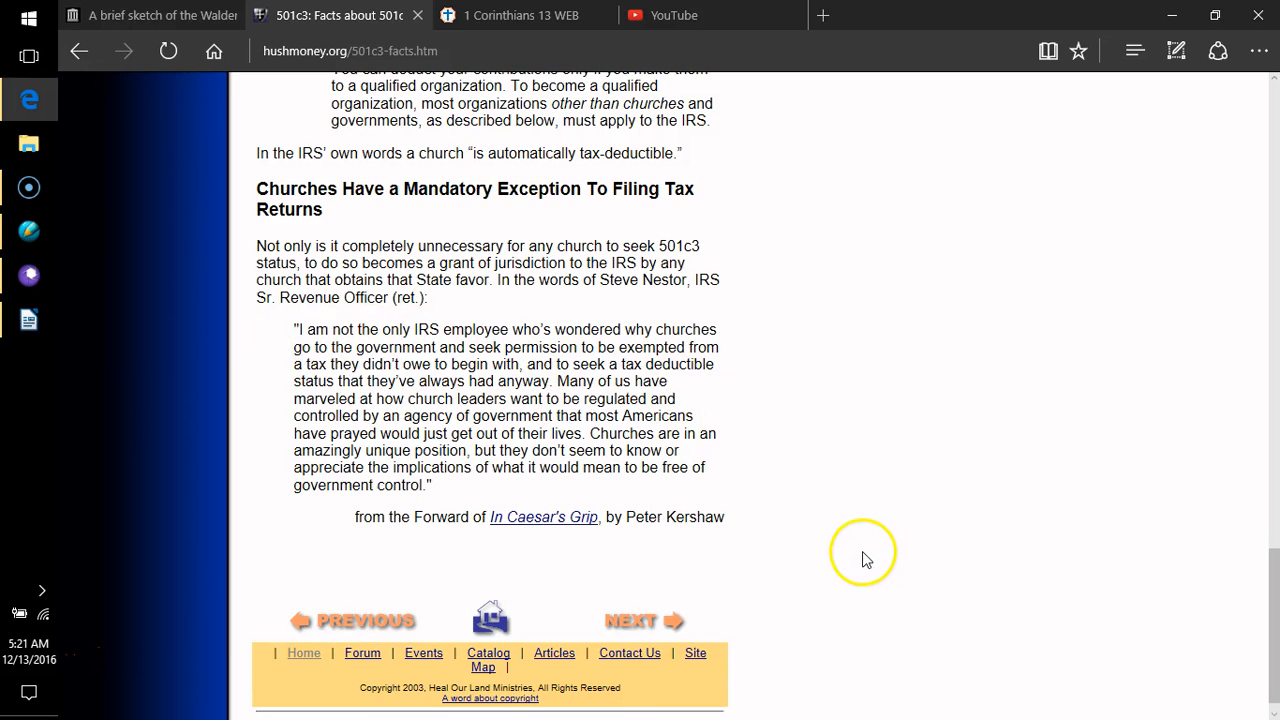
{"action": "mouse_move", "coordinate": [644, 620]}
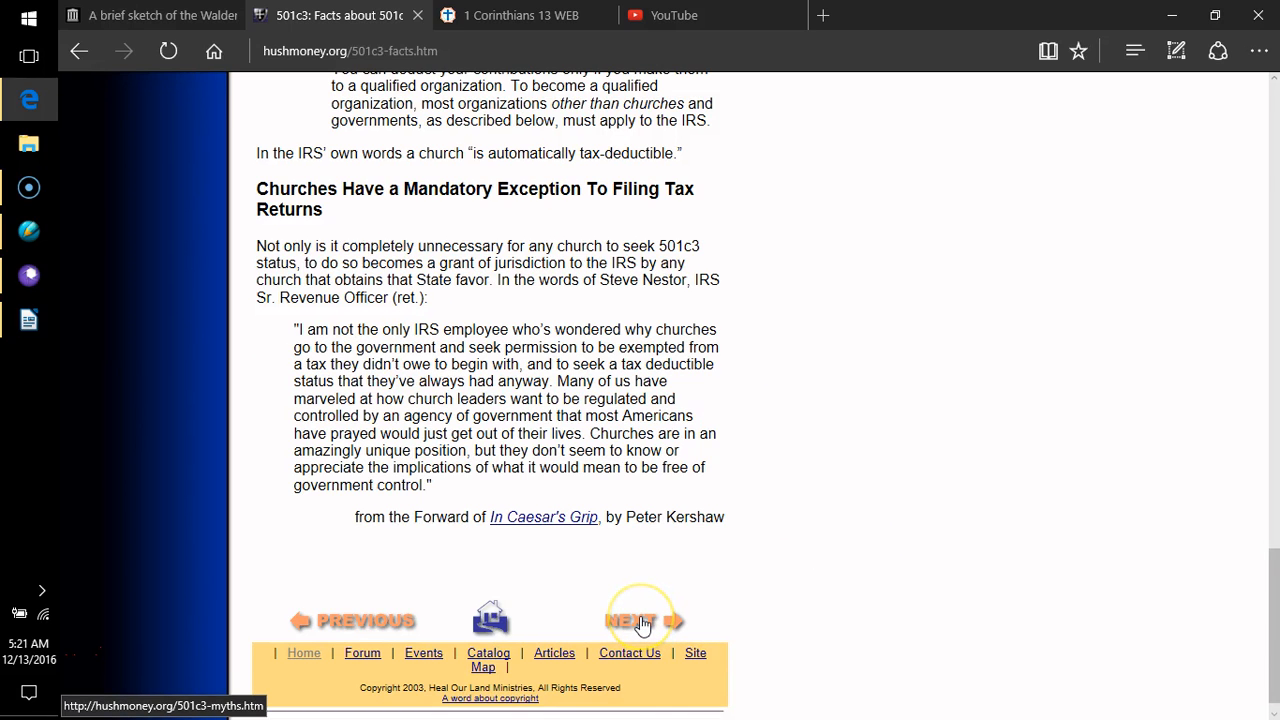
- Follow the NEXT arrow from 501c3 Facts to the 501c3 Myths page
{"action": "left_click", "coordinate": [630, 620]}
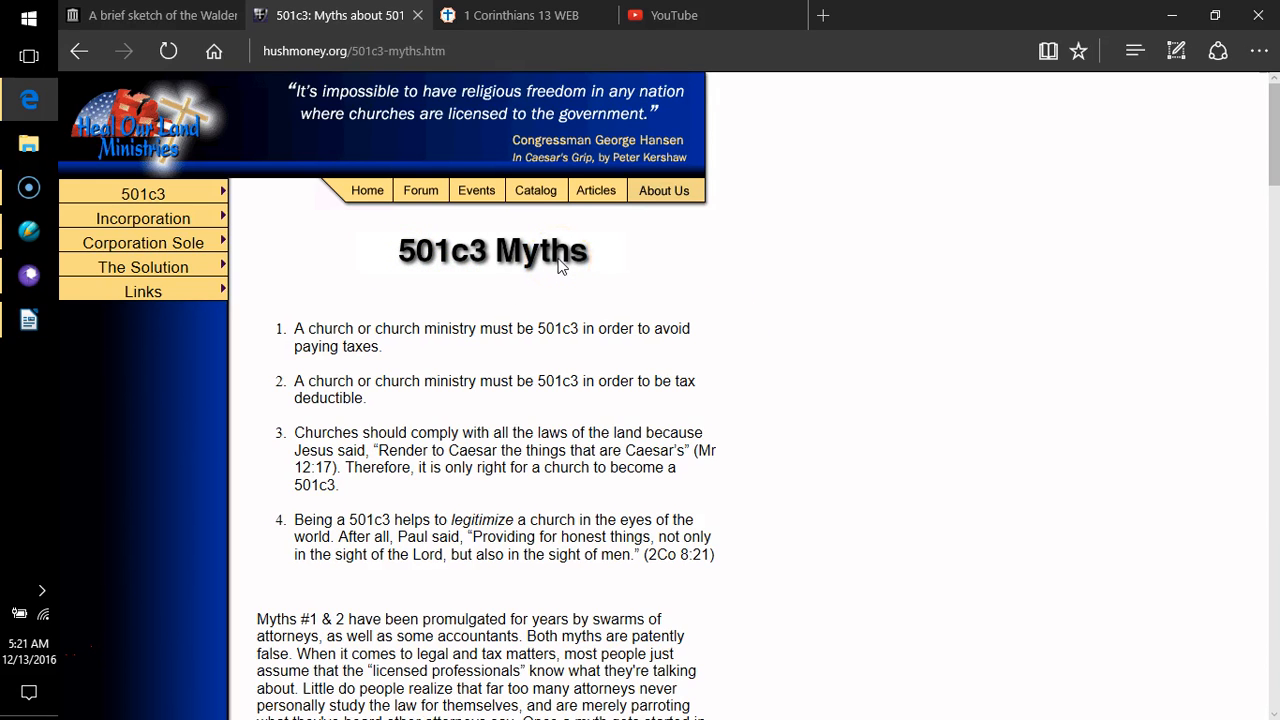
{"action": "mouse_move", "coordinate": [740, 240]}
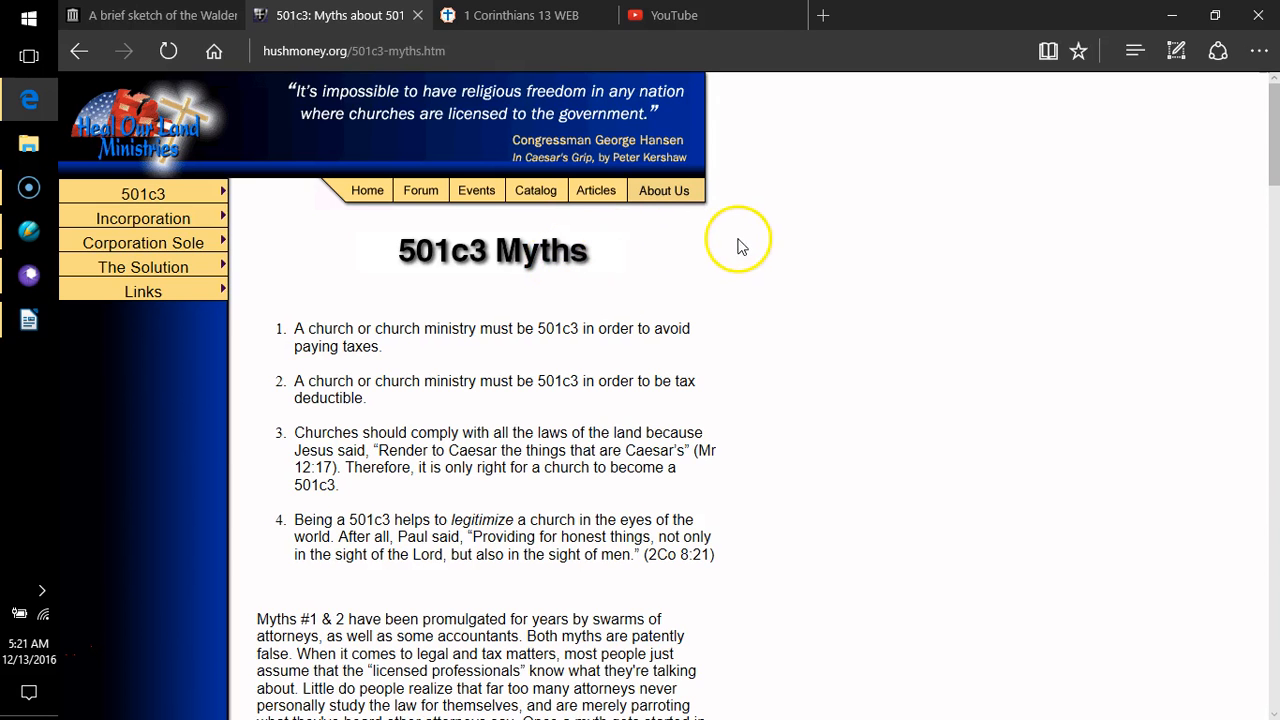
{"action": "mouse_move", "coordinate": [510, 16]}
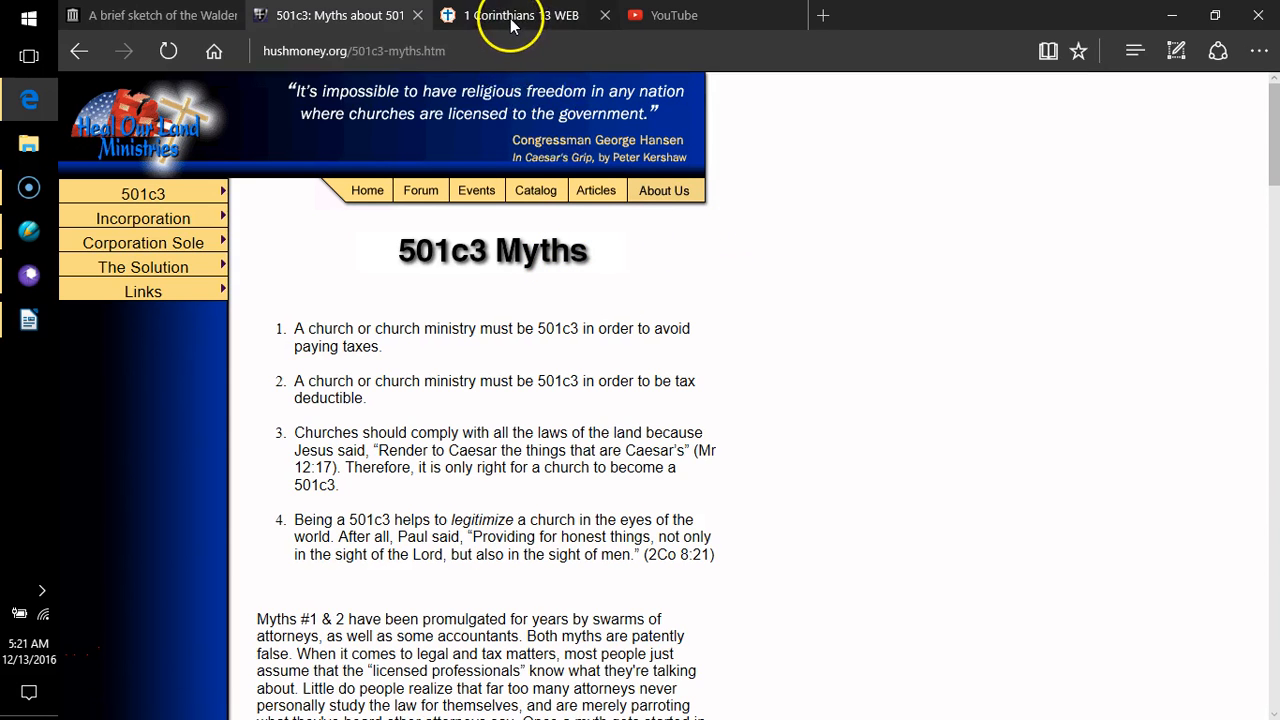
- On the Bible Hub tab, change from 1 Corinthians 13 to Revelation, then chapter 3
{"action": "left_click", "coordinate": [516, 16]}
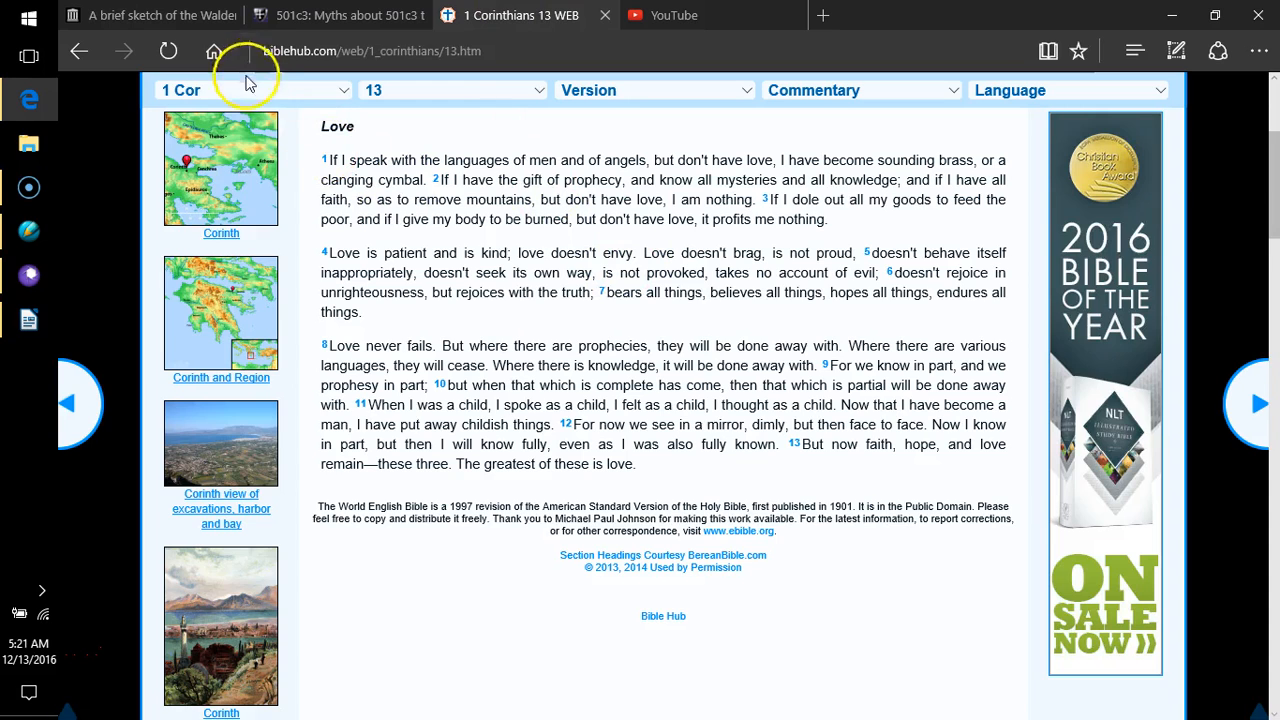
{"action": "left_click", "coordinate": [250, 90]}
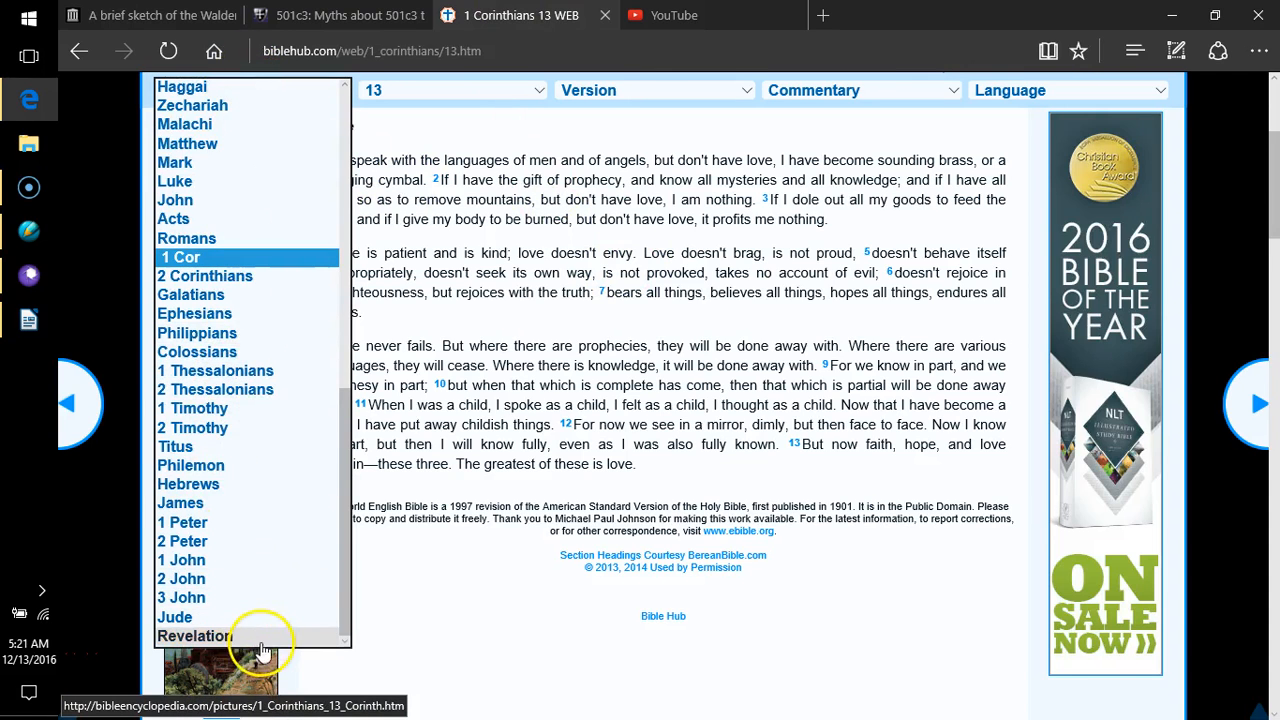
{"action": "left_click", "coordinate": [192, 636]}
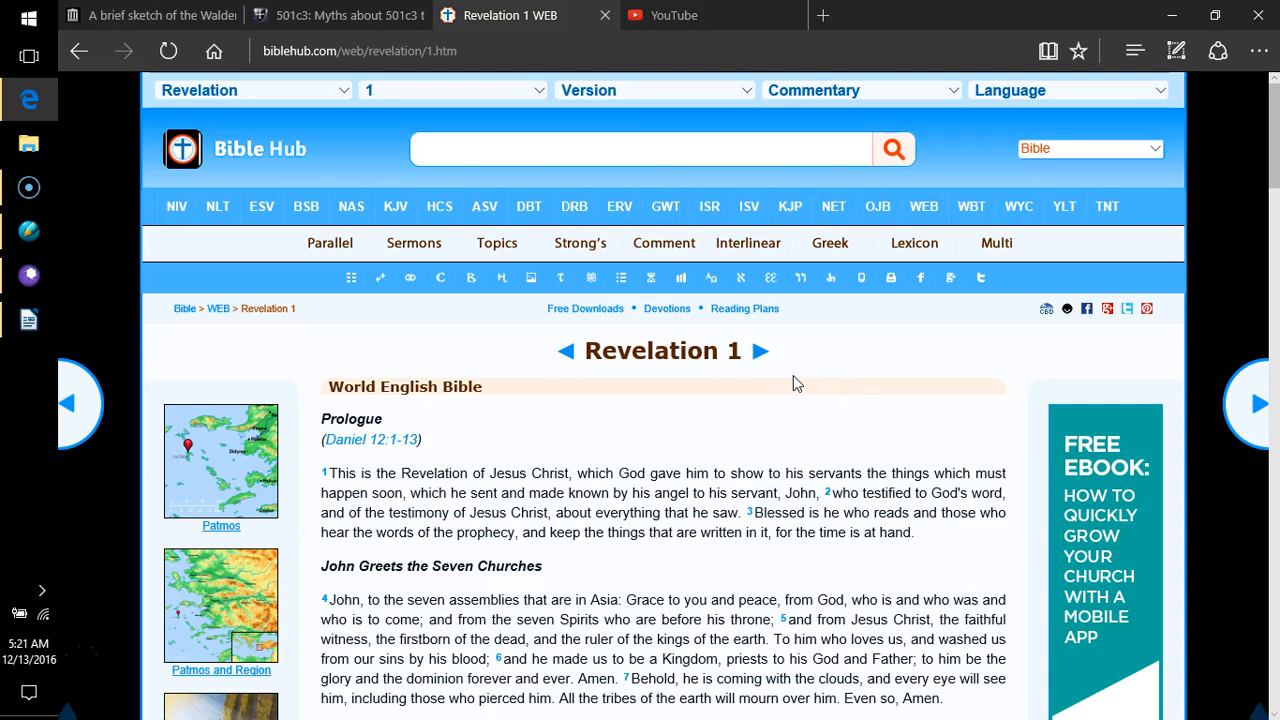
{"action": "mouse_move", "coordinate": [788, 384]}
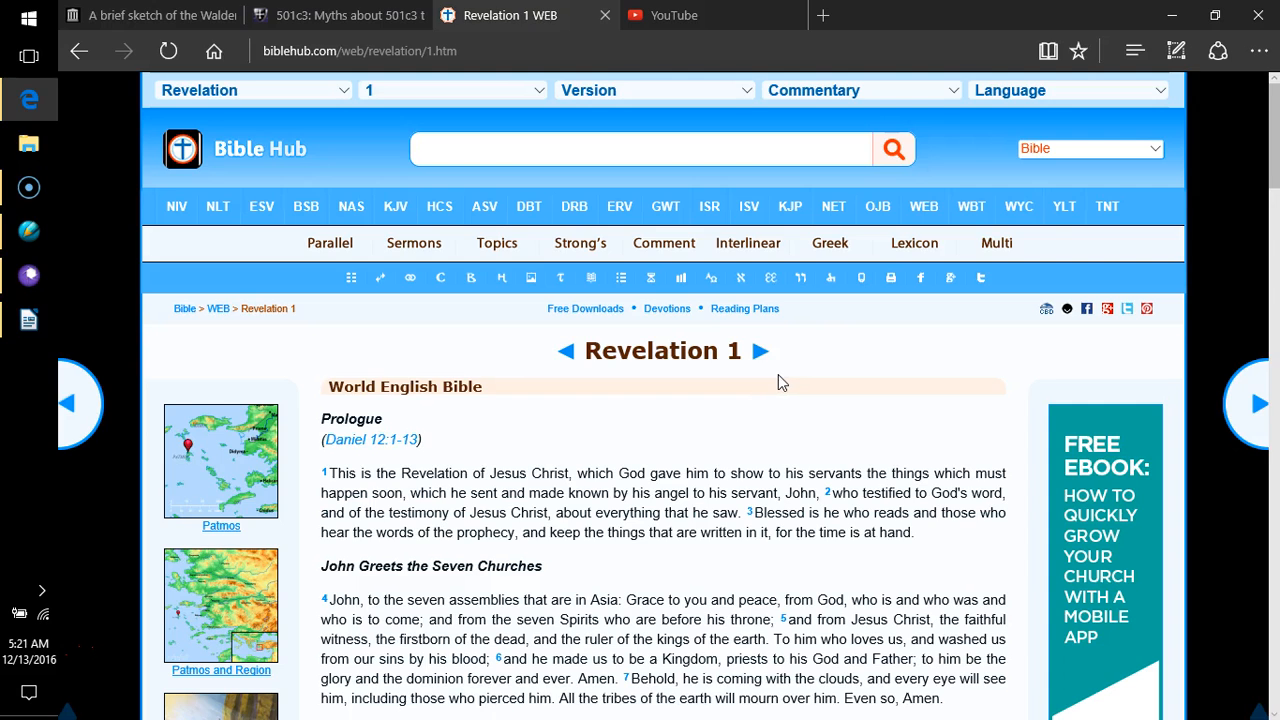
{"action": "mouse_move", "coordinate": [772, 384]}
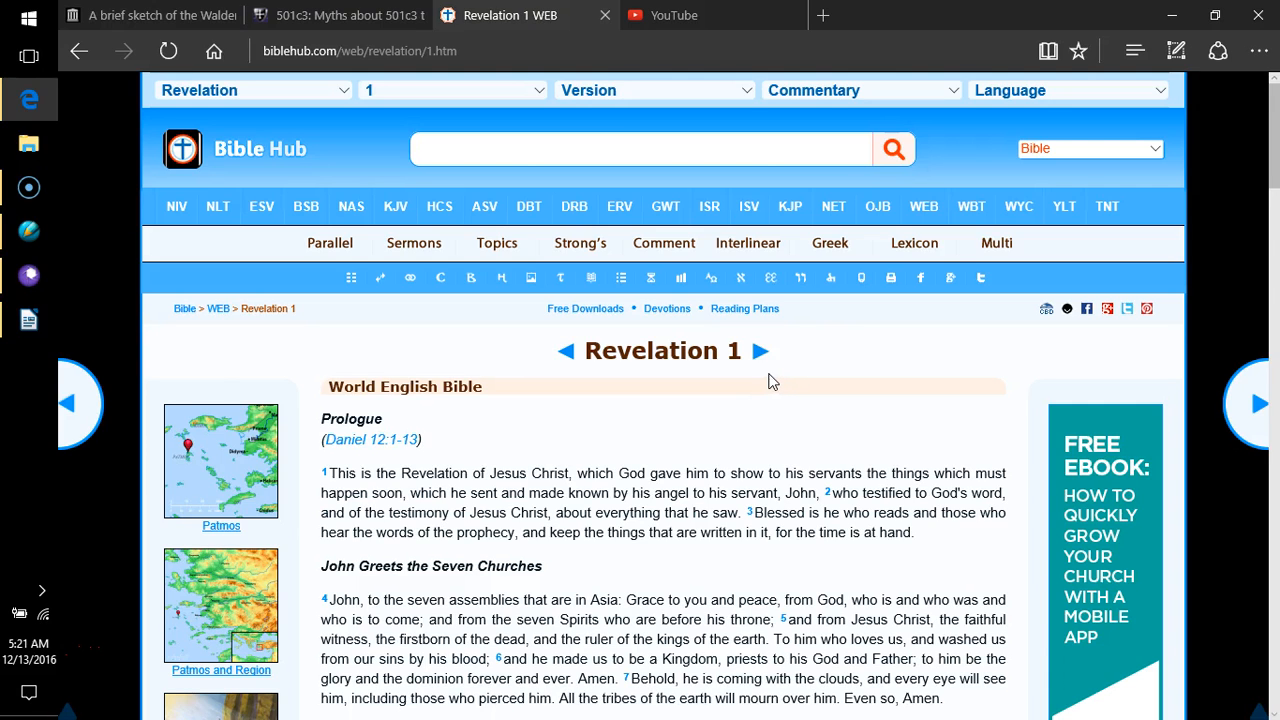
{"action": "mouse_move", "coordinate": [738, 372]}
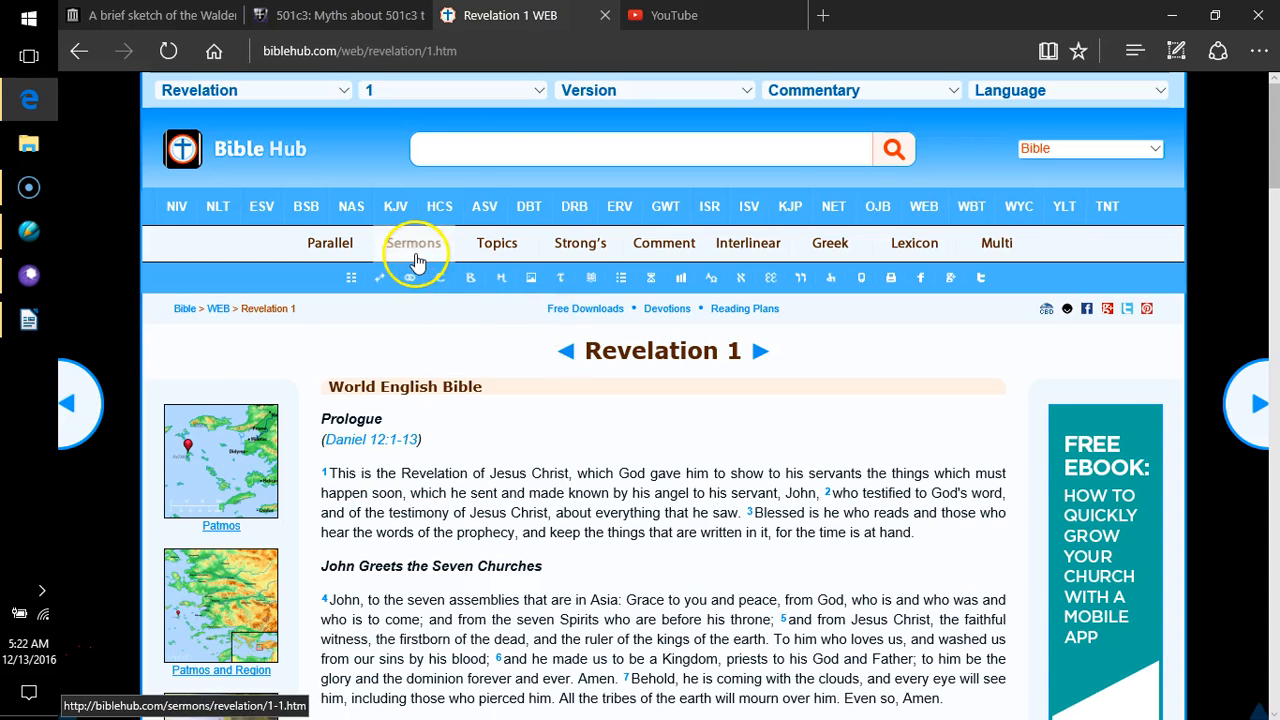
{"action": "left_click", "coordinate": [452, 90]}
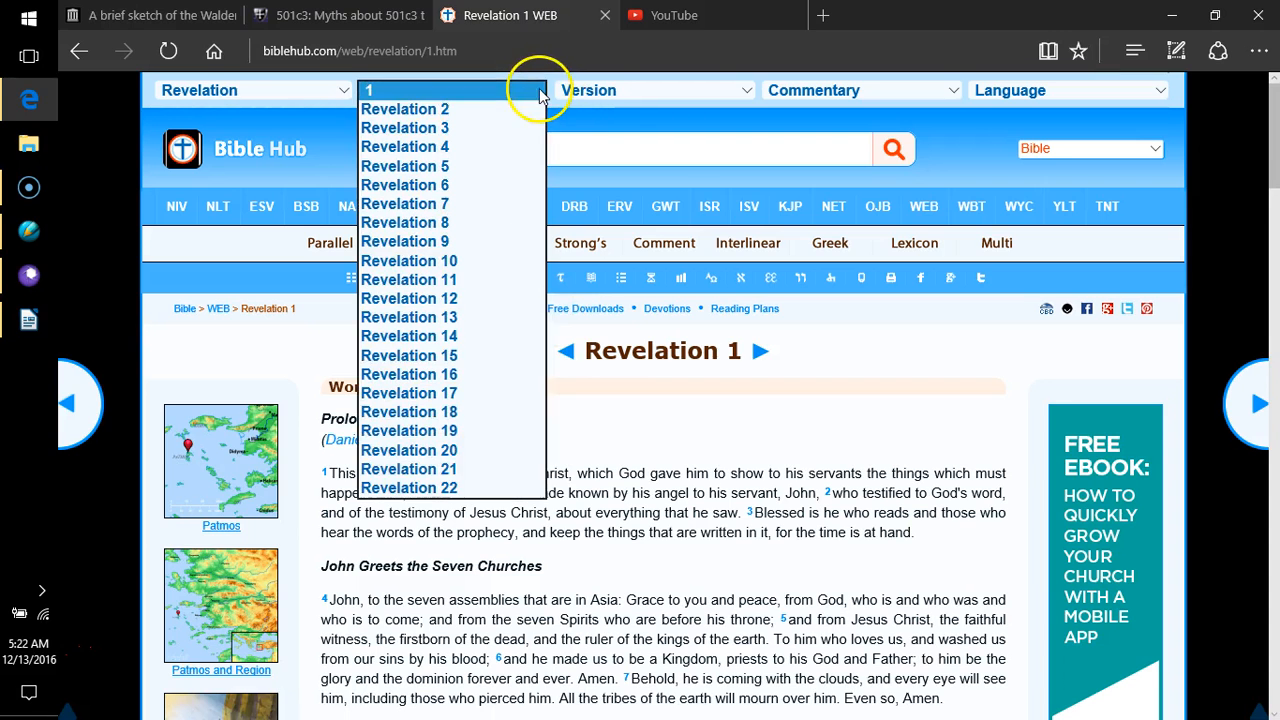
{"action": "left_click", "coordinate": [404, 128]}
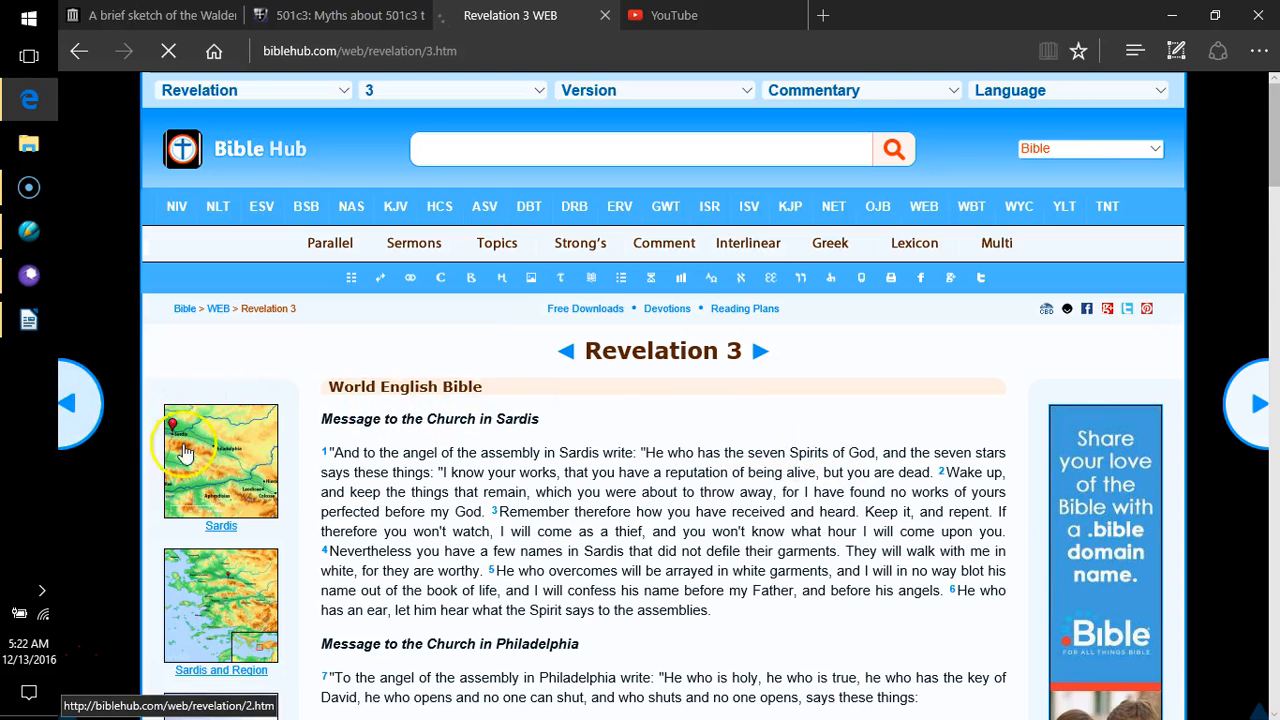
- Load Revelation chapter 2 via its chapter link
{"action": "left_click", "coordinate": [566, 352]}
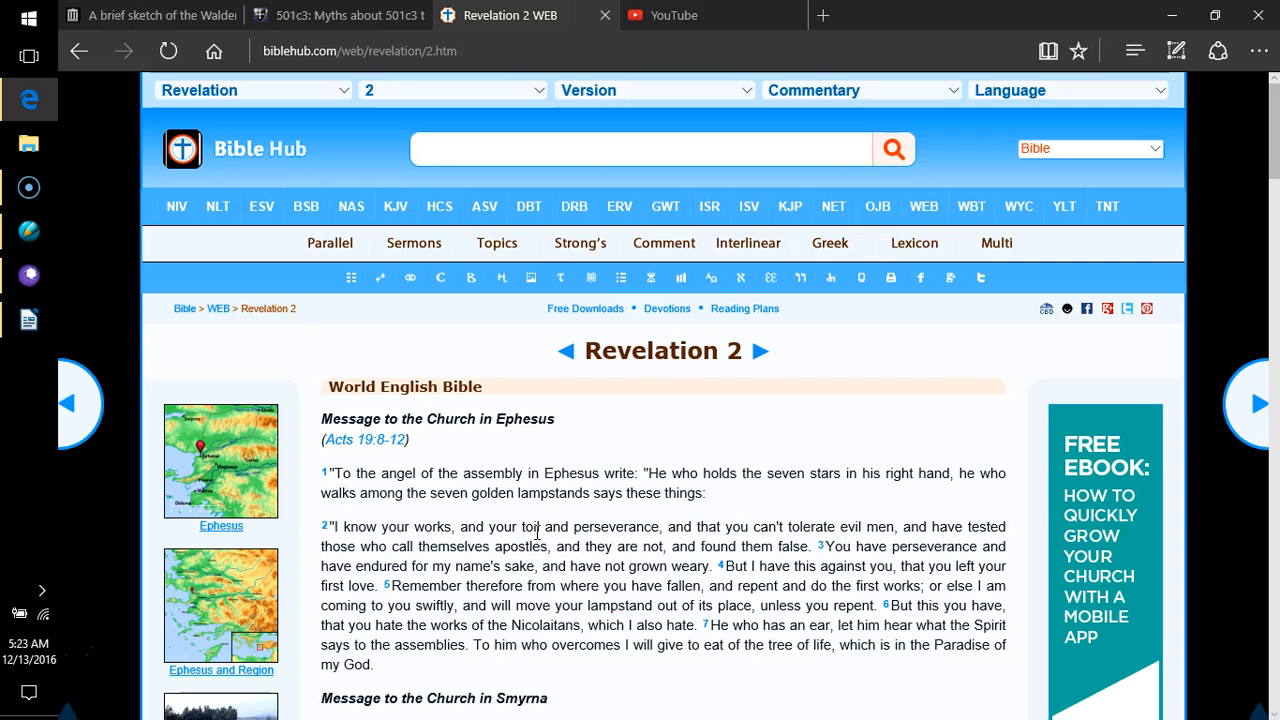
- Read Revelation 2 through the Pergamum message, then jump to Revelation chapter 13
{"action": "scroll", "scroll_direction": "down", "scroll_amount": 3}
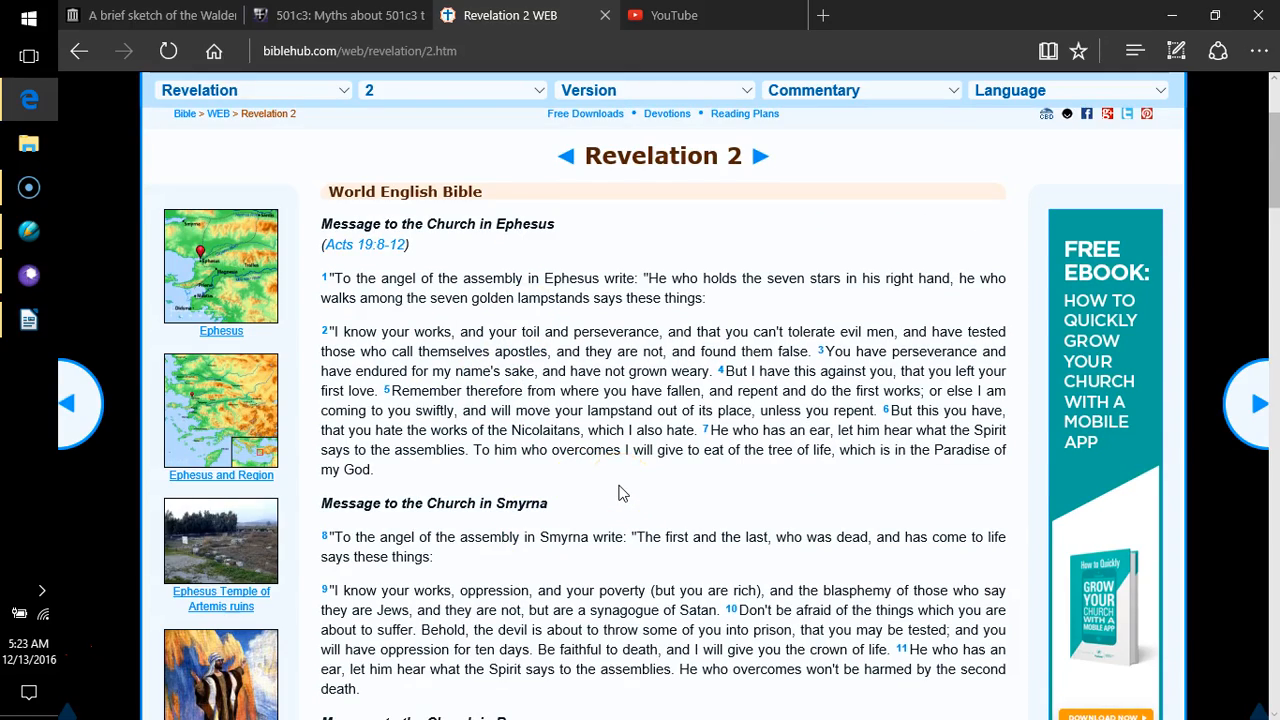
{"action": "scroll", "scroll_direction": "down", "scroll_amount": 3}
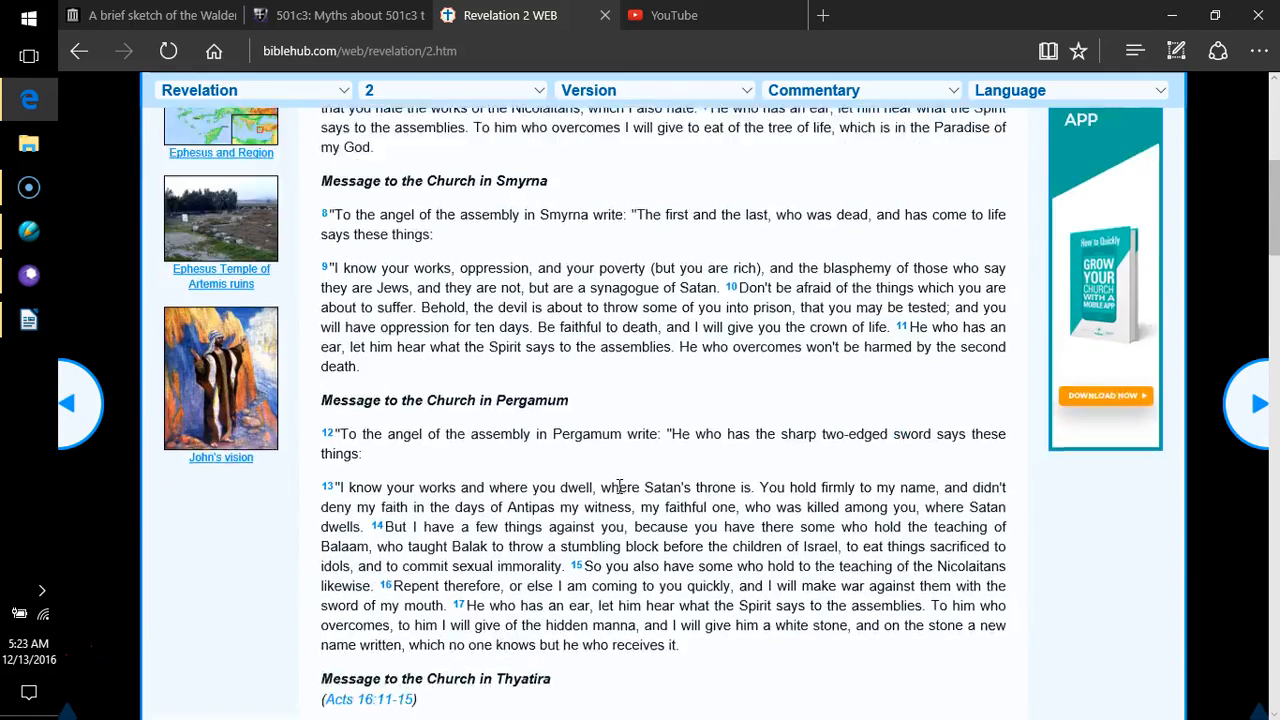
{"action": "scroll", "scroll_direction": "down", "scroll_amount": 3}
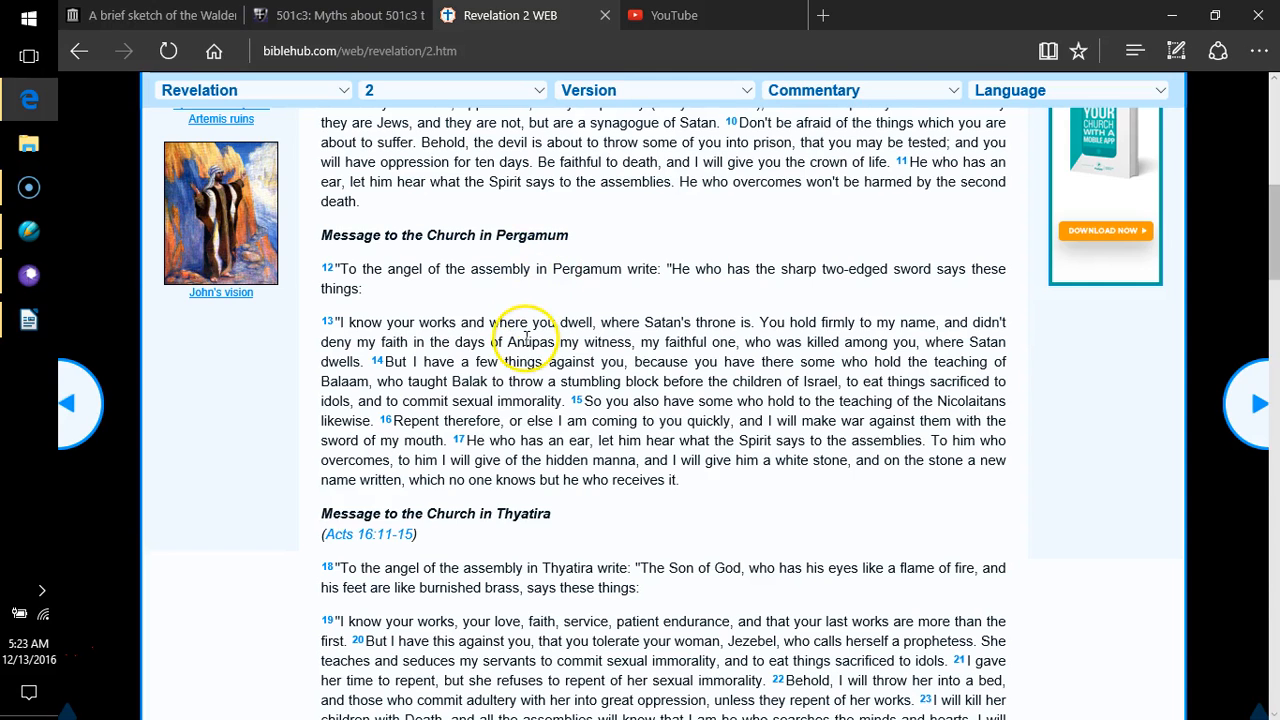
{"action": "mouse_move", "coordinate": [436, 324]}
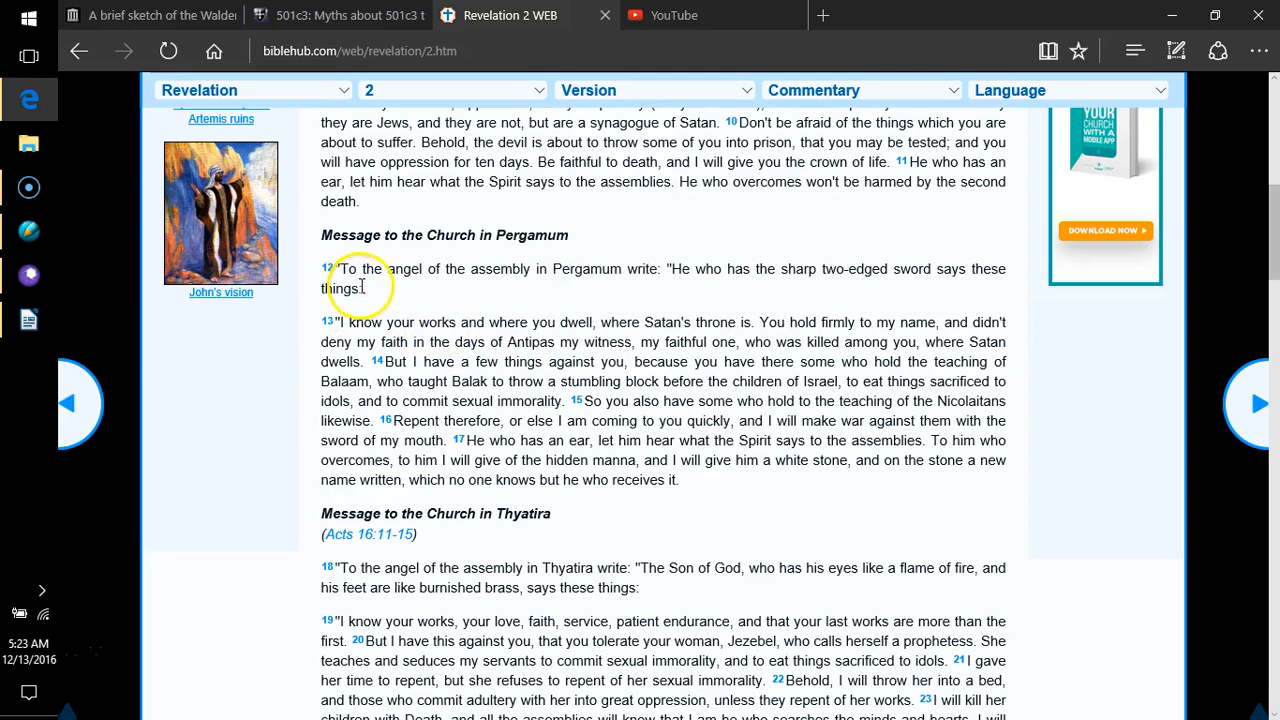
{"action": "mouse_move", "coordinate": [588, 284]}
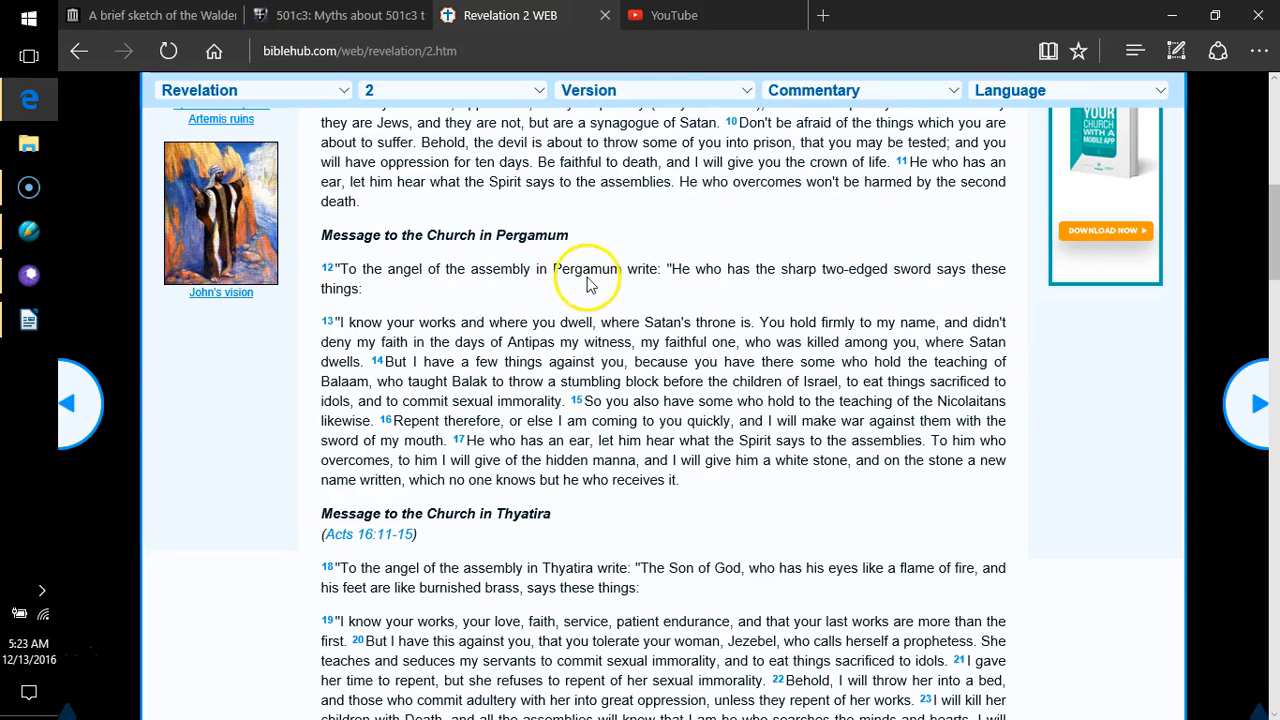
{"action": "mouse_move", "coordinate": [690, 284]}
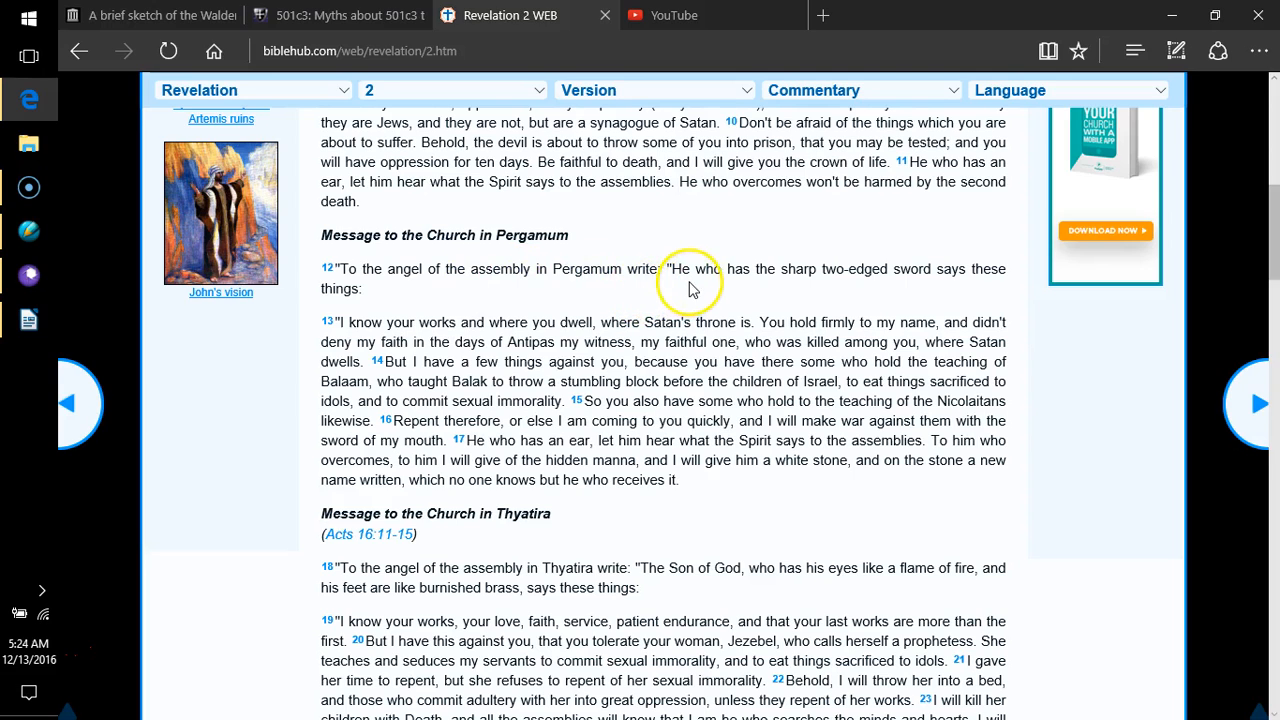
{"action": "mouse_move", "coordinate": [690, 288]}
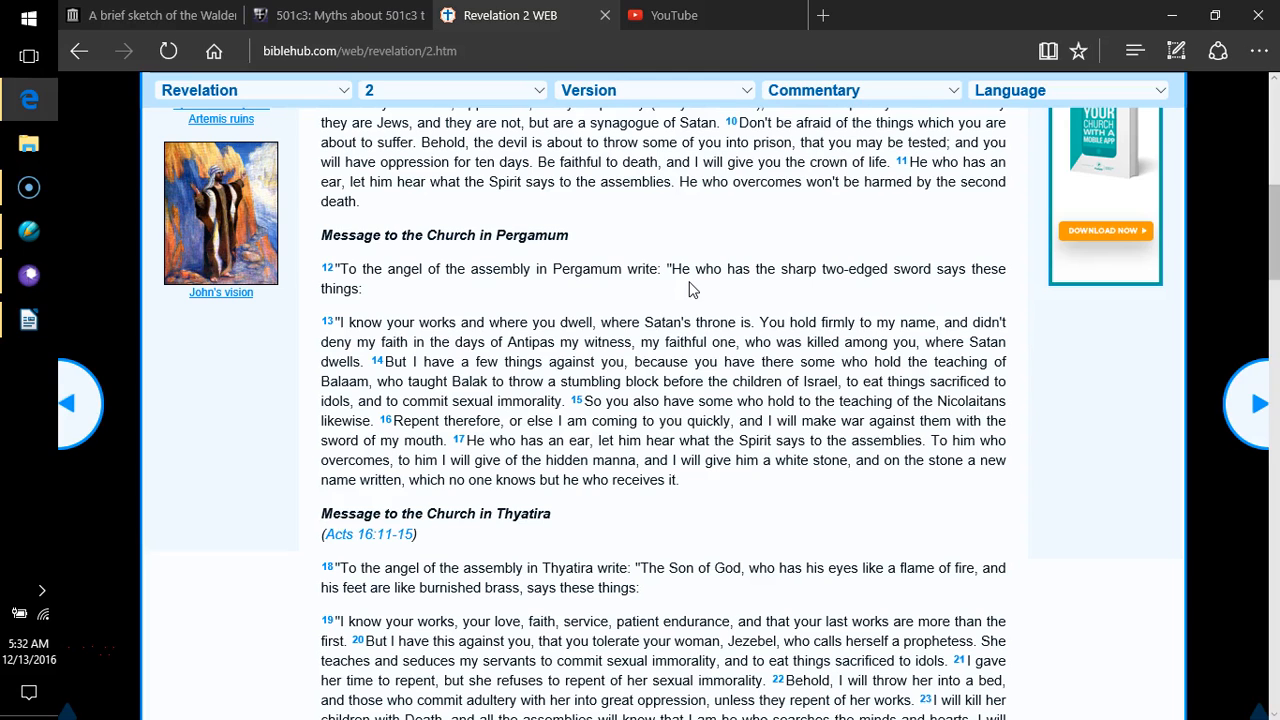
{"action": "mouse_move", "coordinate": [698, 290]}
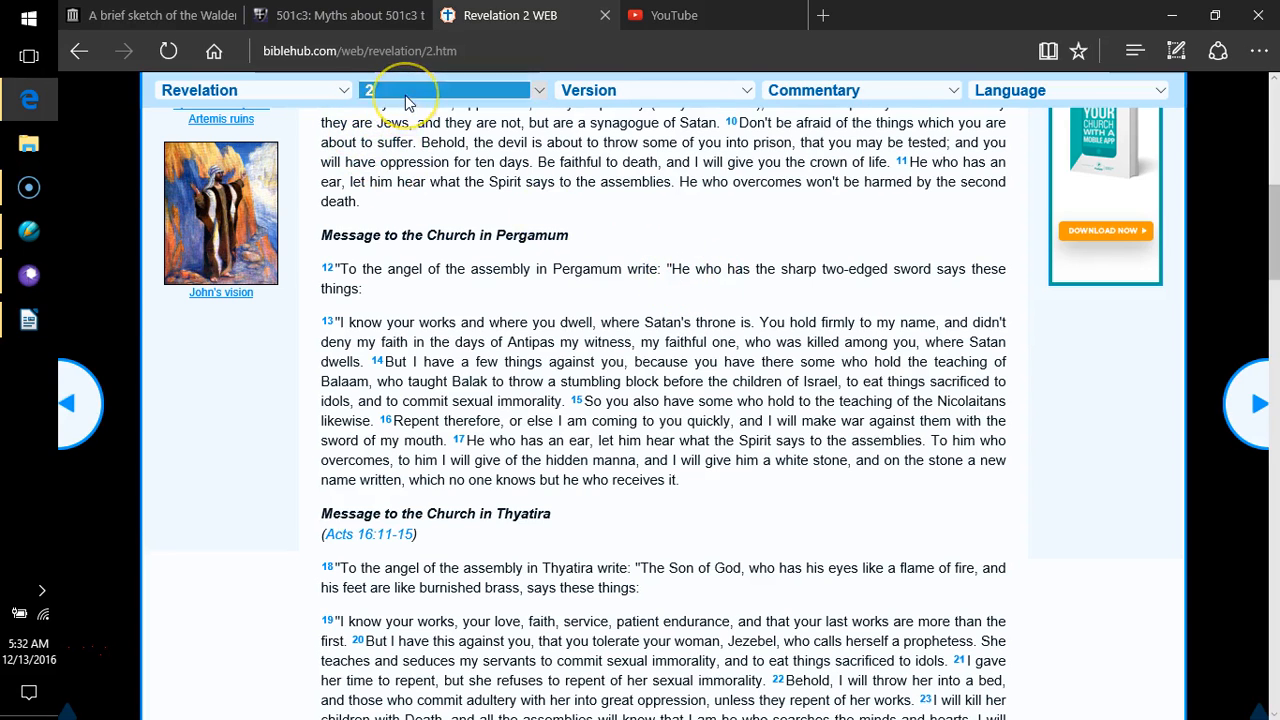
{"action": "left_click", "coordinate": [448, 88]}
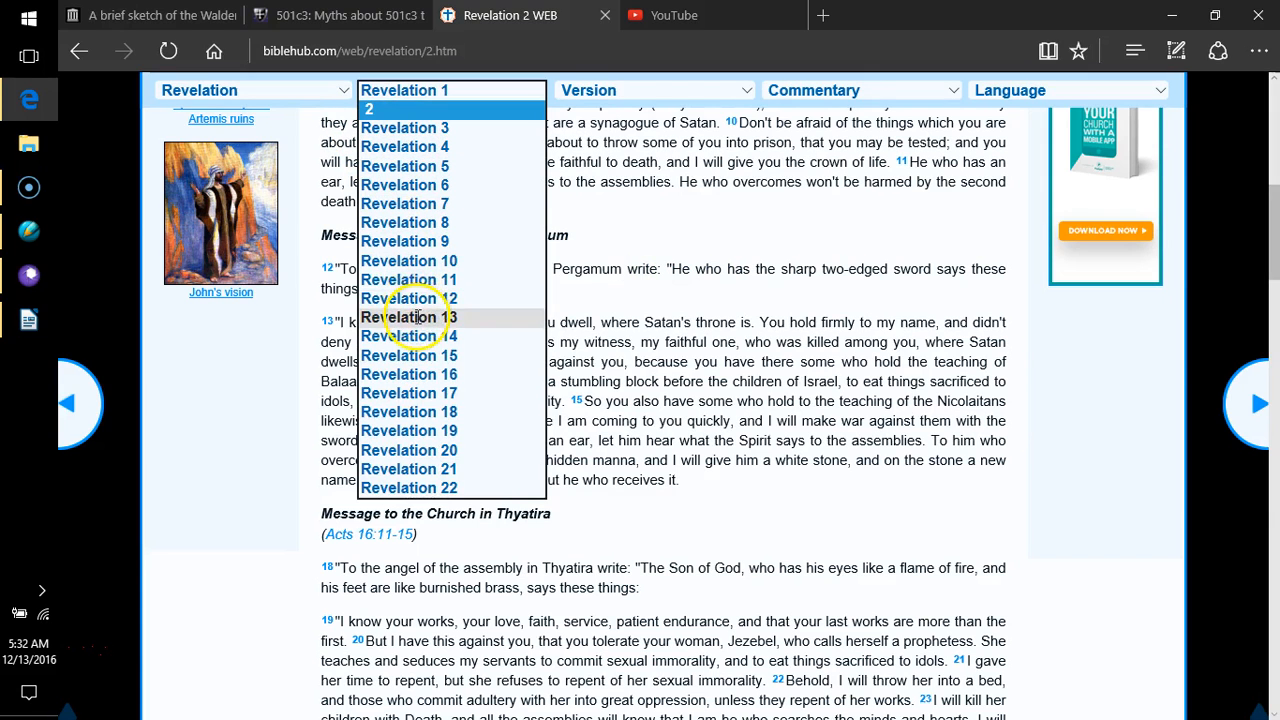
{"action": "left_click", "coordinate": [408, 316]}
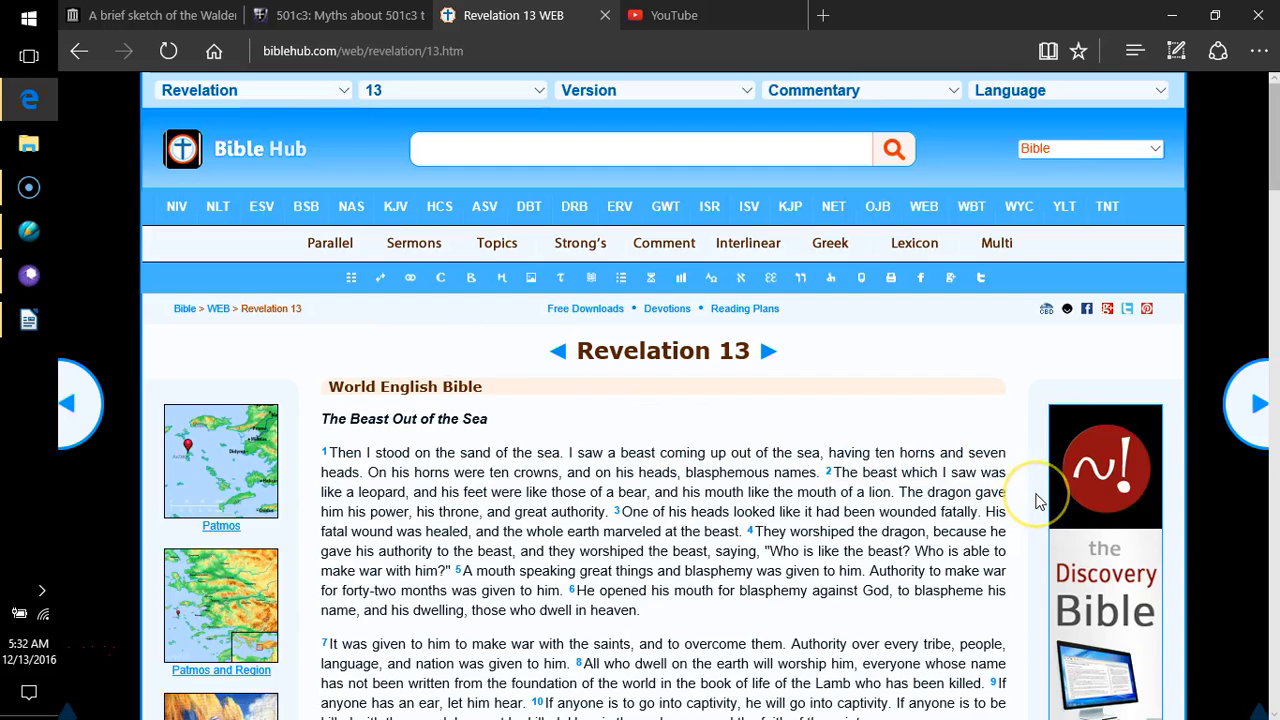
{"action": "scroll", "scroll_direction": "down", "scroll_amount": 3}
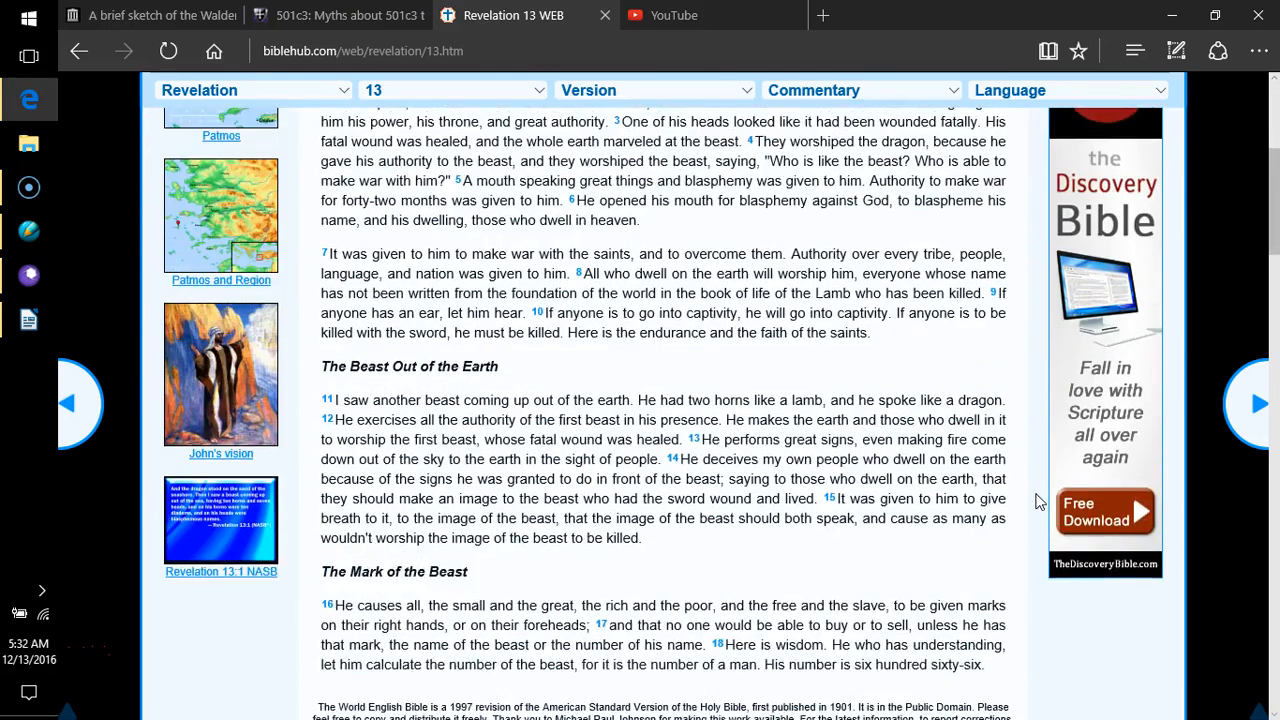
{"action": "scroll", "scroll_direction": "down", "scroll_amount": 3}
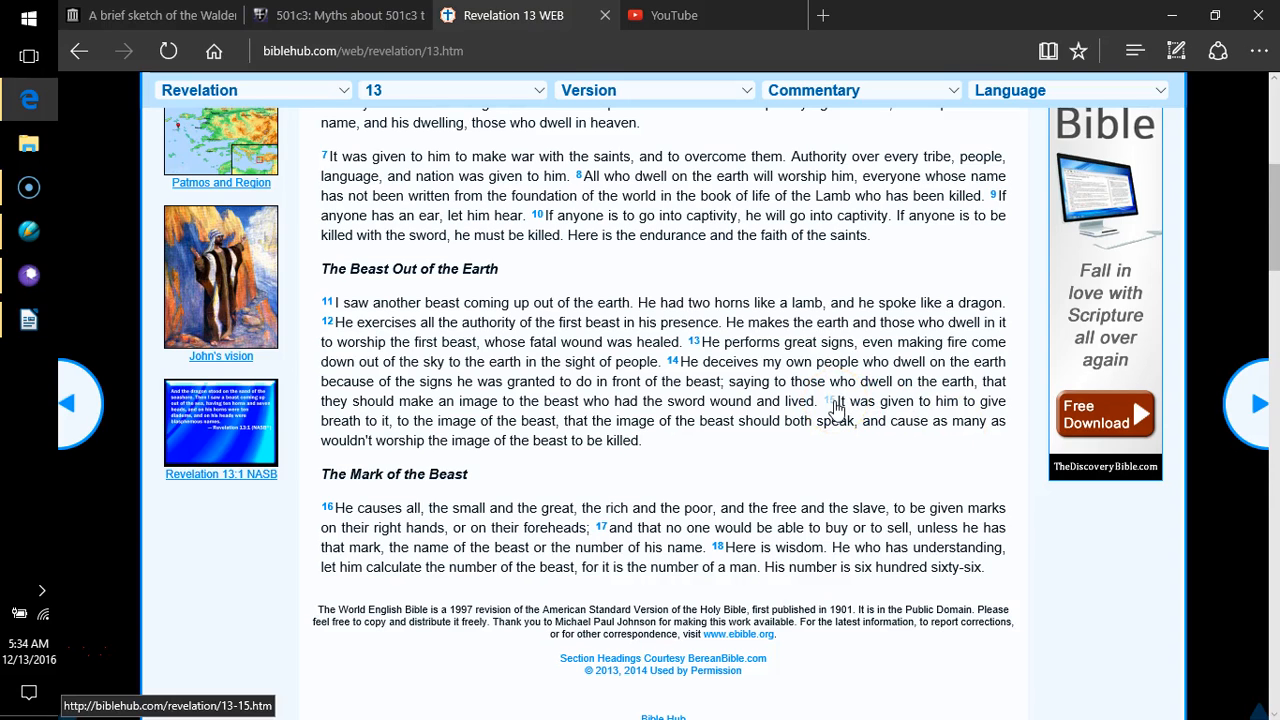
{"action": "mouse_move", "coordinate": [836, 412]}
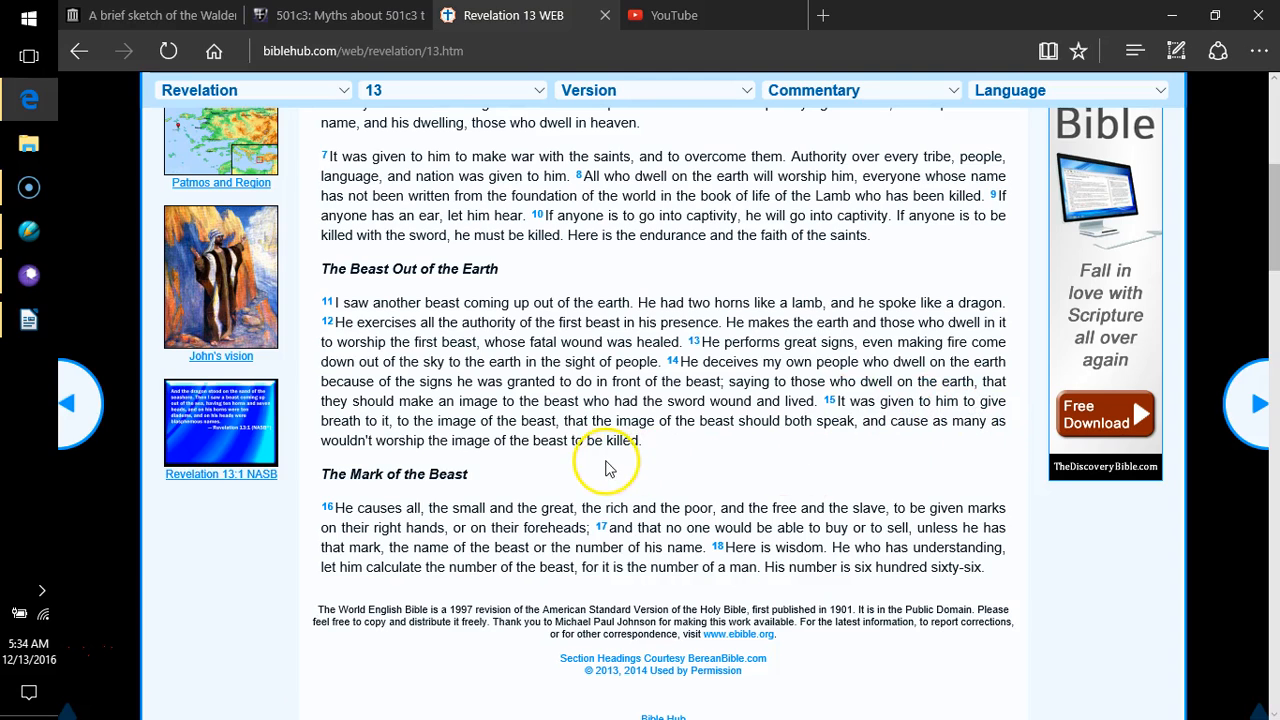
{"action": "mouse_move", "coordinate": [576, 460]}
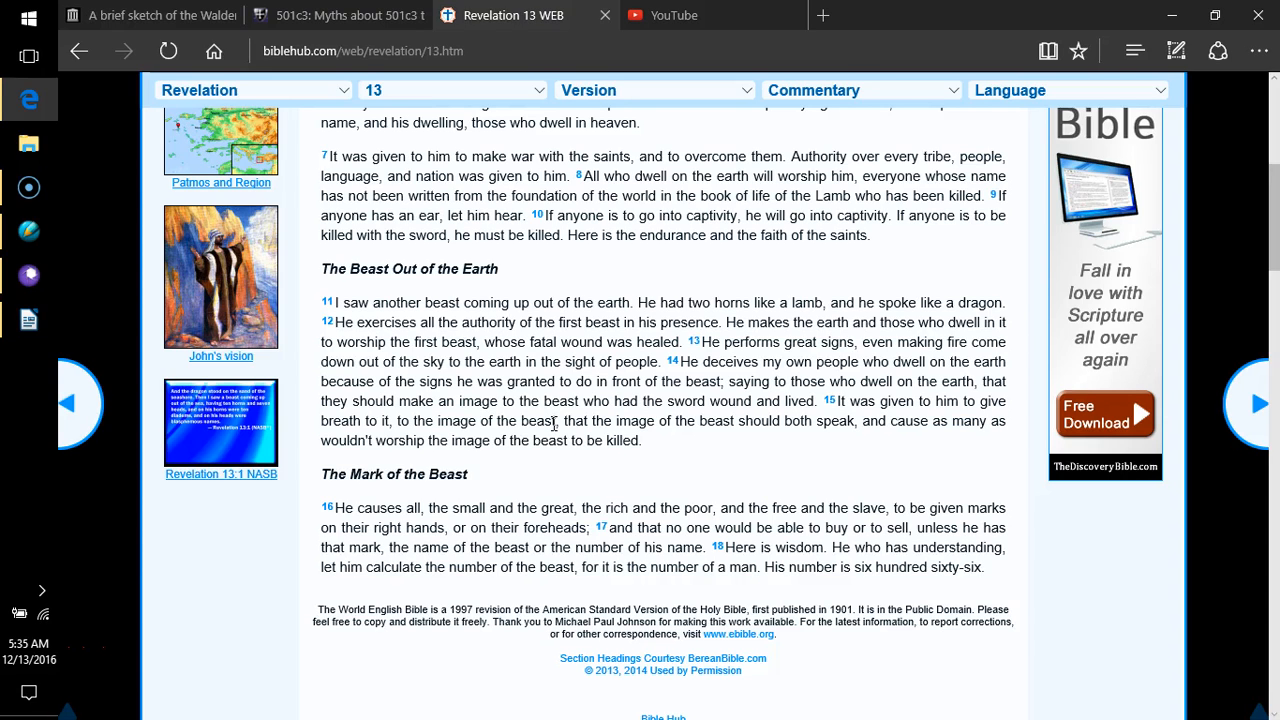
{"action": "mouse_move", "coordinate": [552, 424]}
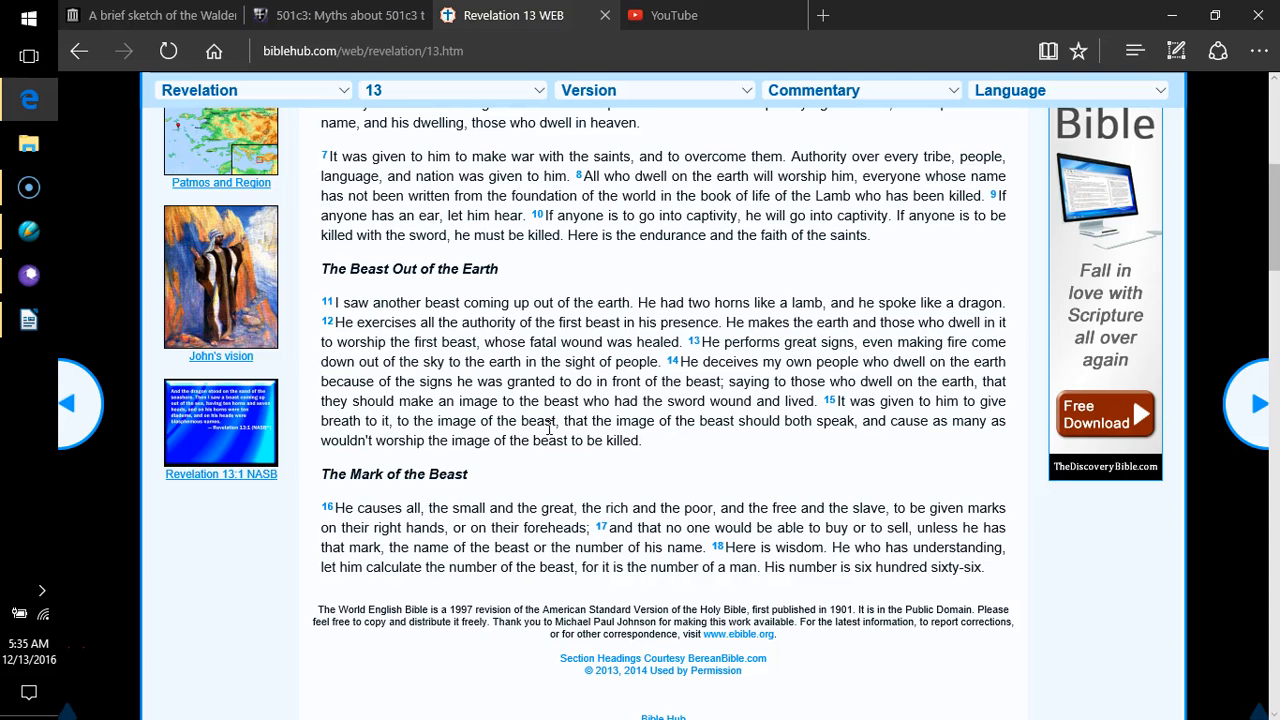
{"action": "mouse_move", "coordinate": [548, 436]}
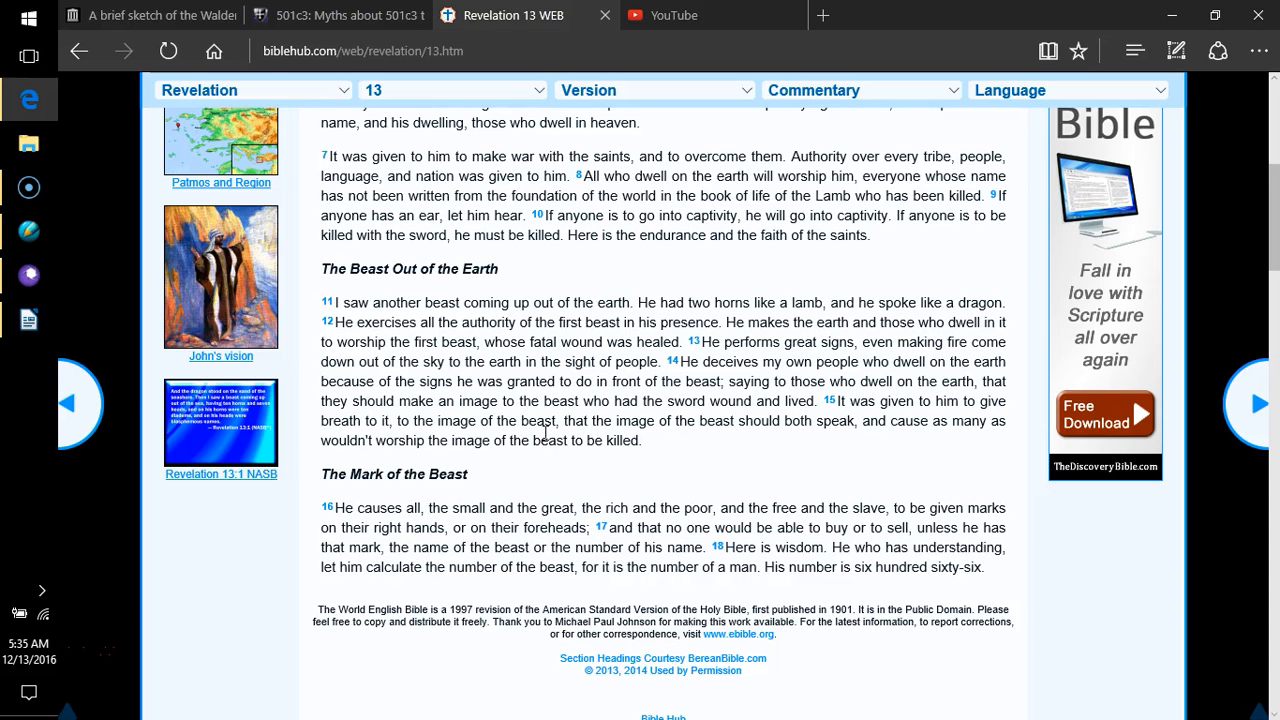
{"action": "mouse_move", "coordinate": [540, 432]}
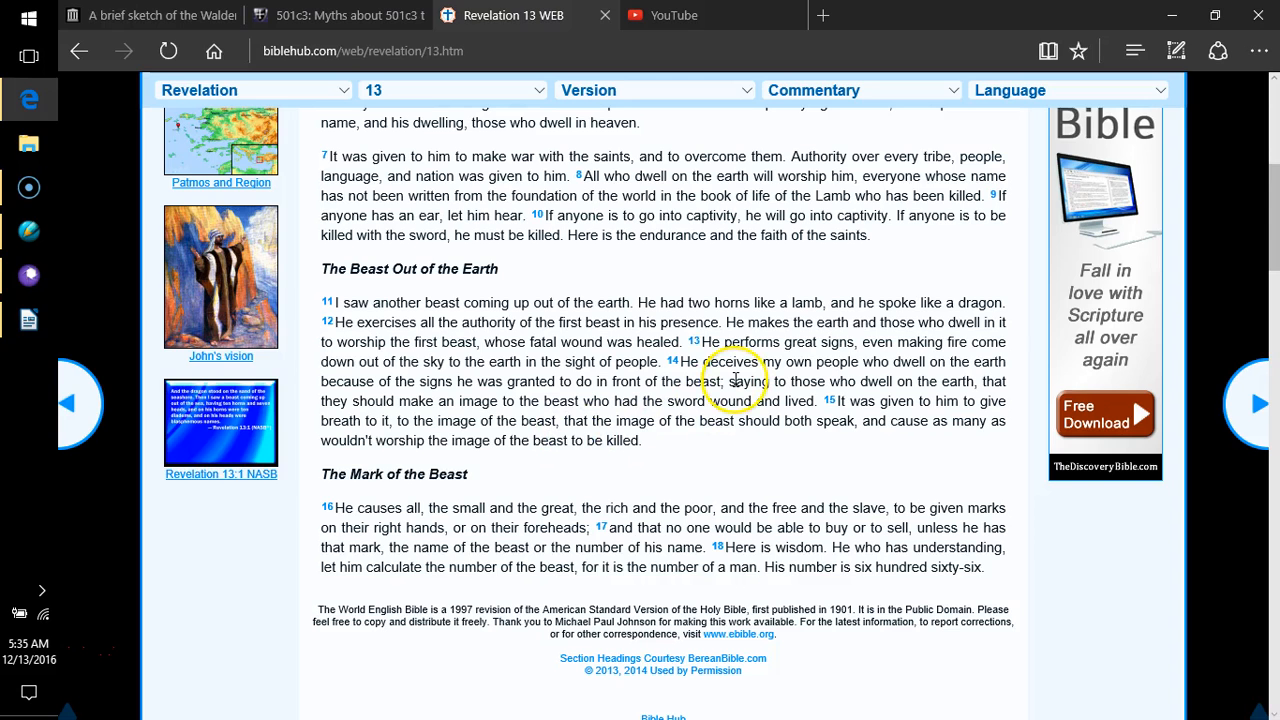
{"action": "mouse_move", "coordinate": [748, 12]}
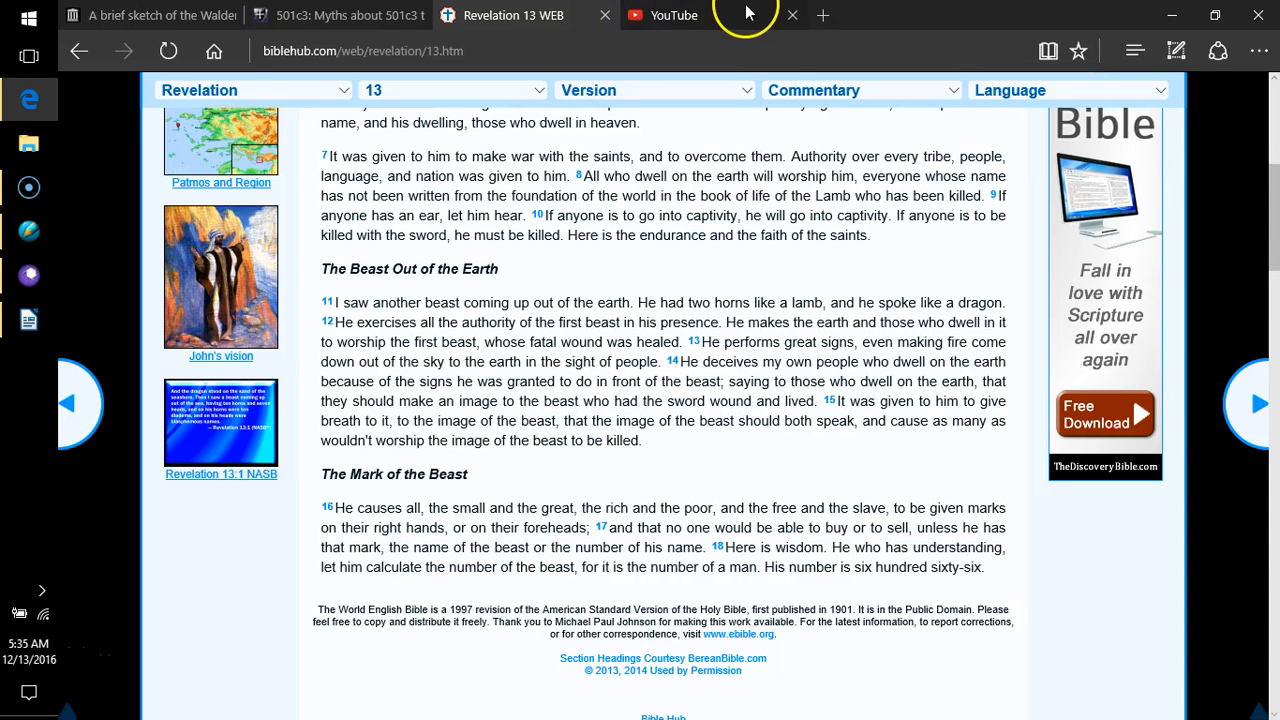
- Switch to the YouTube tab and scroll through the Favorites folders in the Hub pane
{"action": "left_click", "coordinate": [1136, 52]}
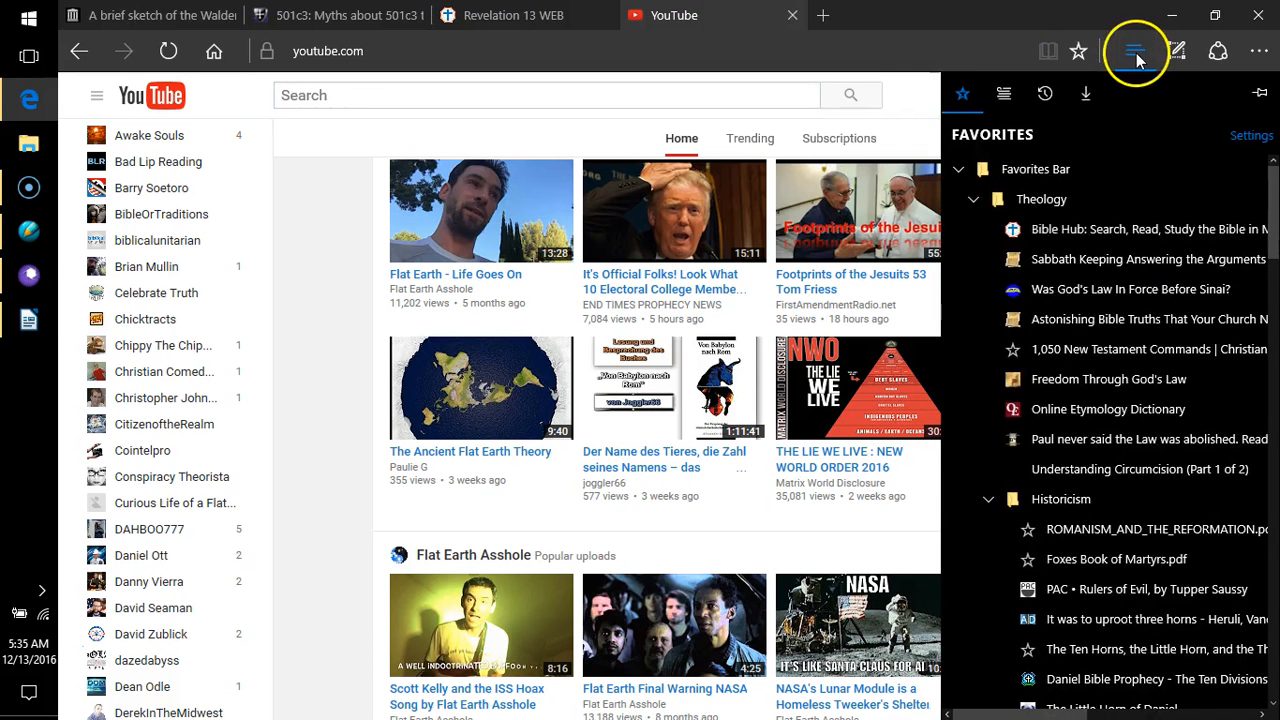
{"action": "scroll", "scroll_direction": "down", "scroll_amount": 3}
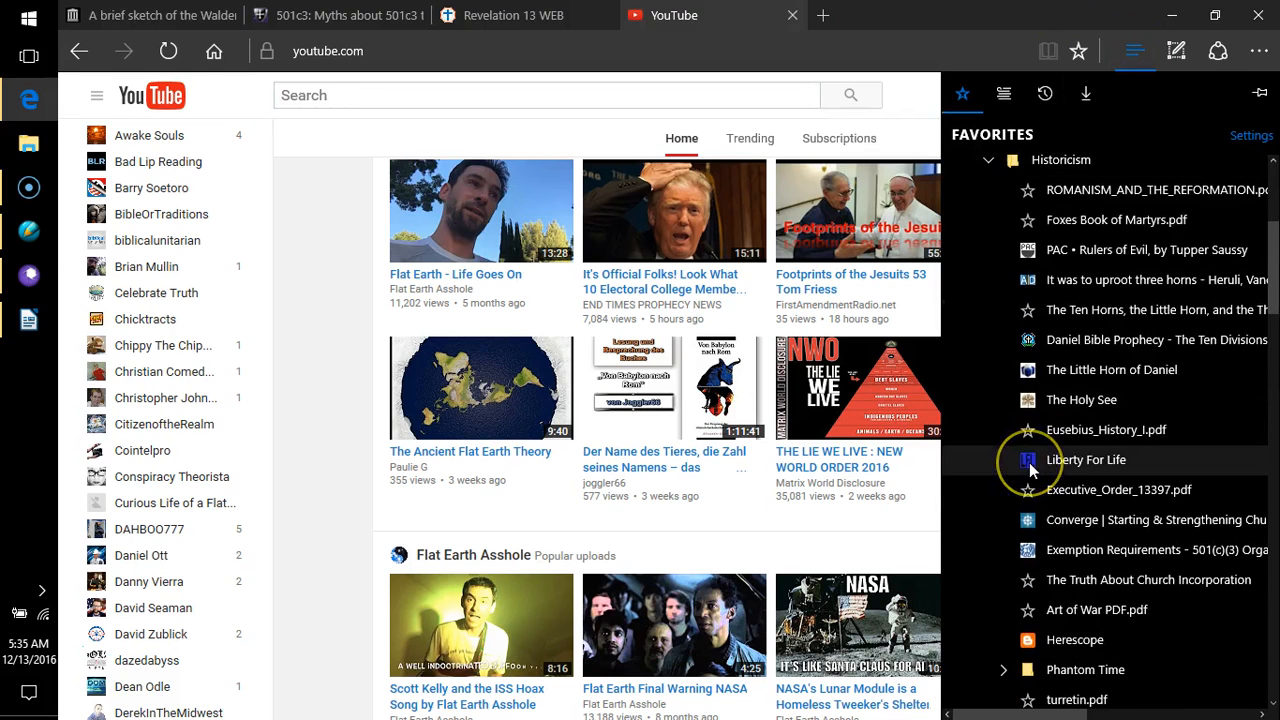
{"action": "scroll", "scroll_direction": "down", "scroll_amount": 3}
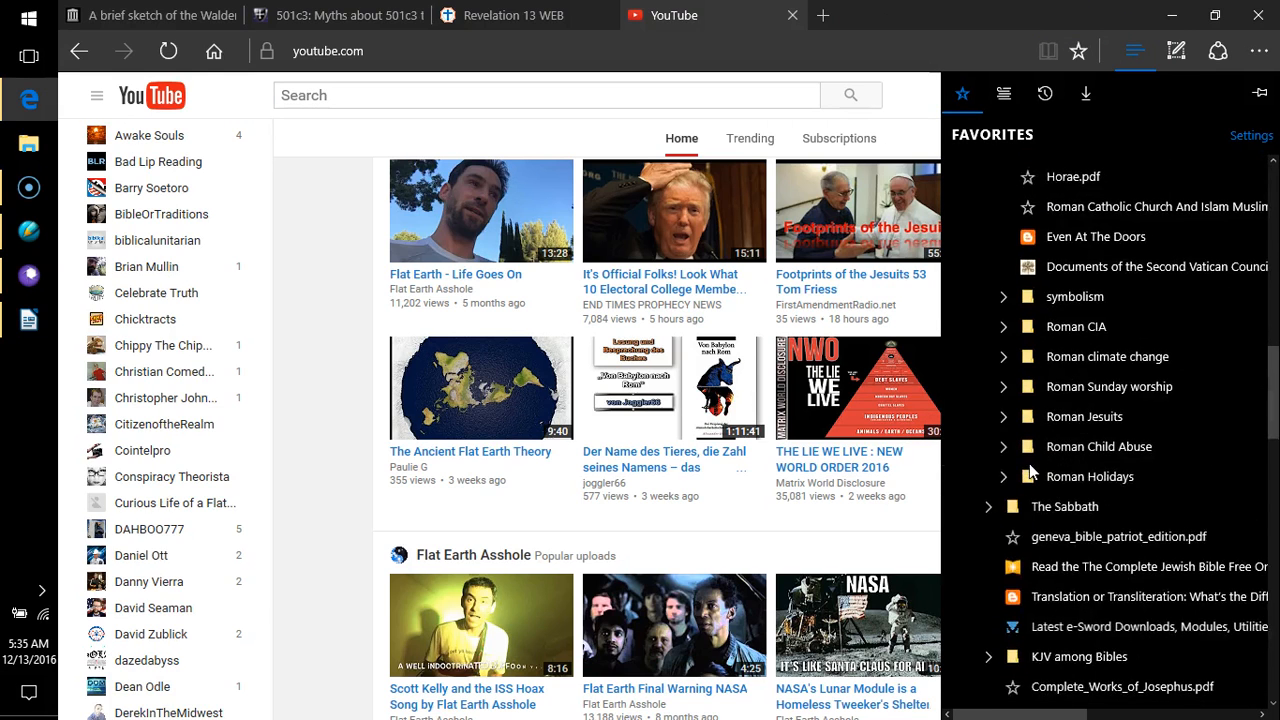
{"action": "scroll", "scroll_direction": "down", "scroll_amount": 3}
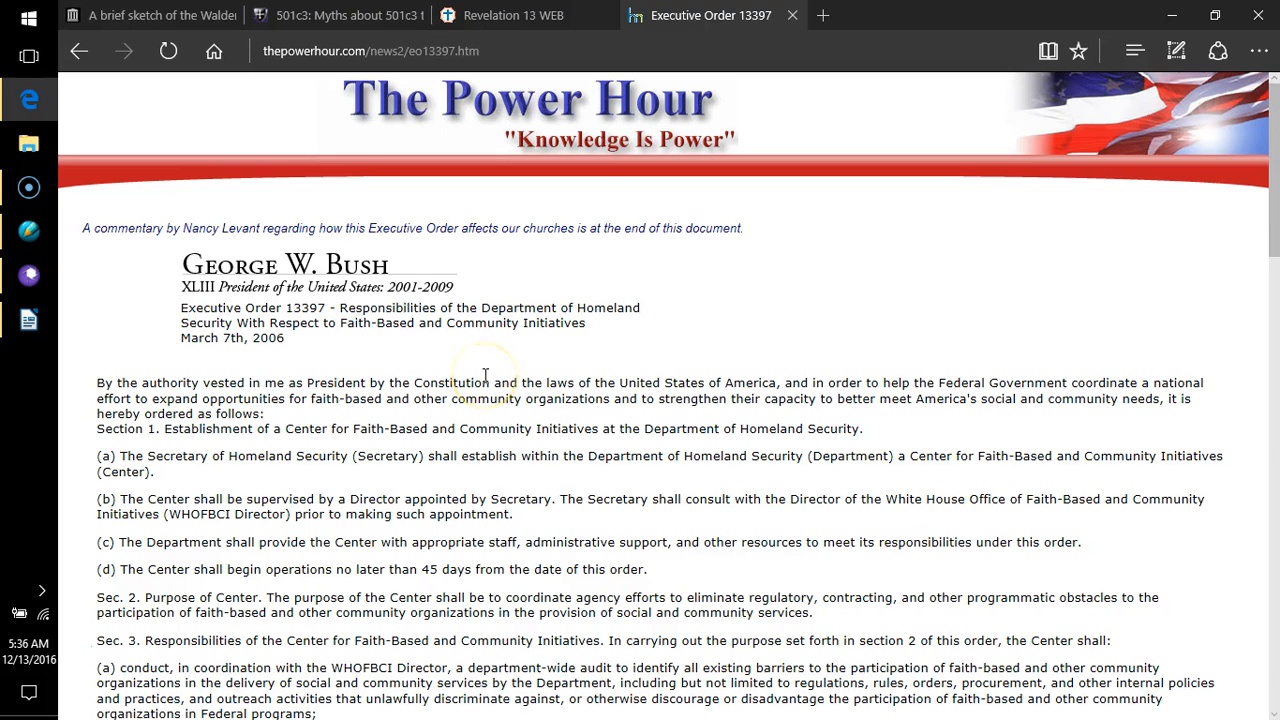
- Read Executive Order 13397 from Sec. 2 Purpose of Center through Sec. 3 Responsibilities into Sec. 4
{"action": "scroll", "scroll_direction": "down", "scroll_amount": 3}
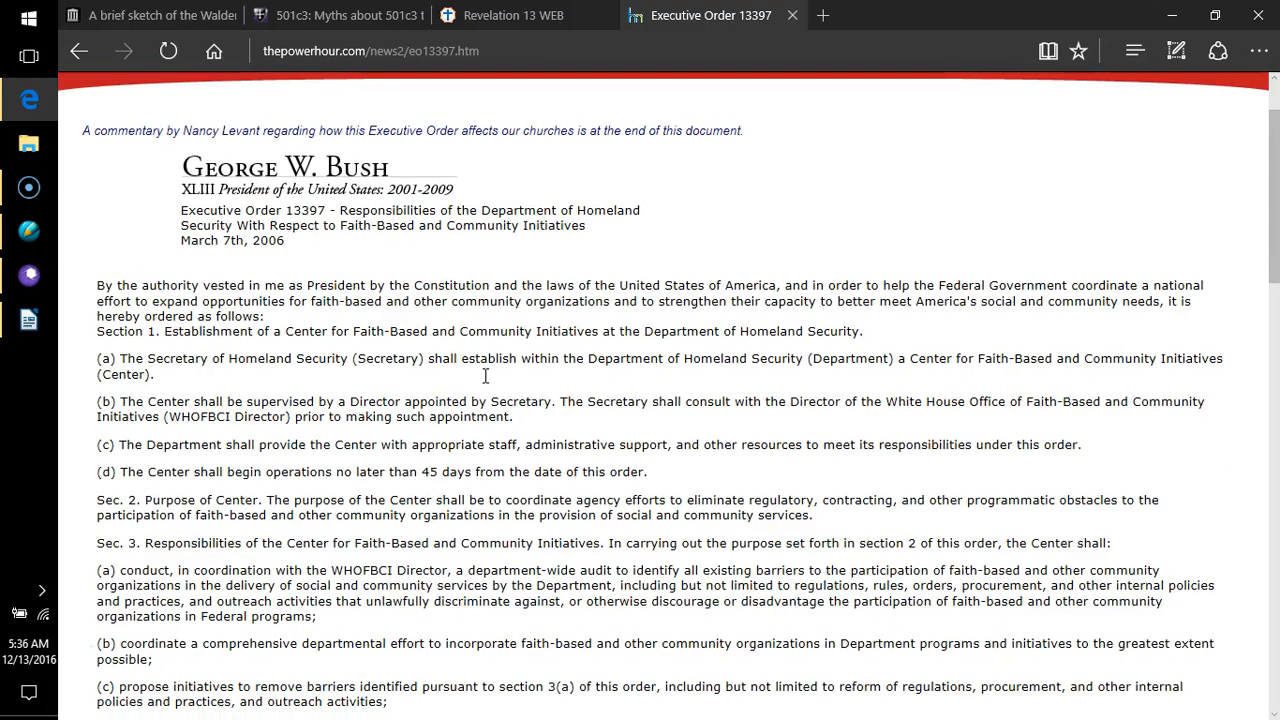
{"action": "scroll", "scroll_direction": "down", "scroll_amount": 3}
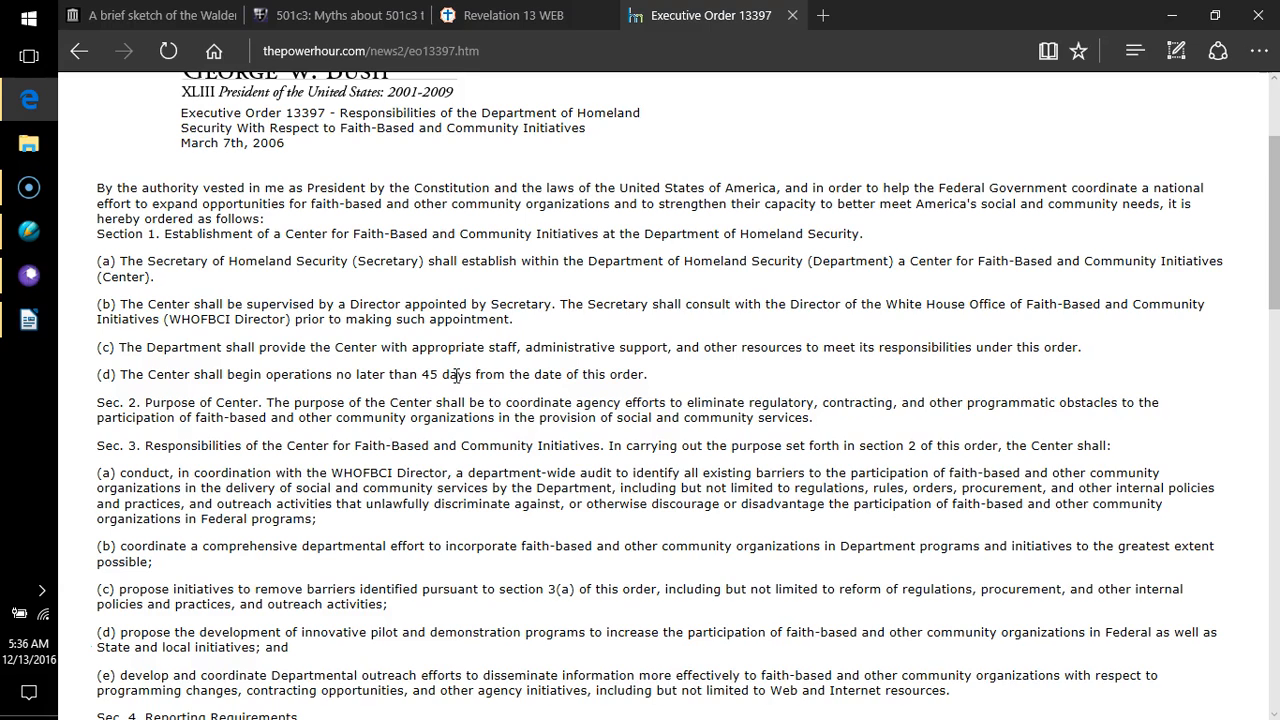
{"action": "mouse_move", "coordinate": [452, 376]}
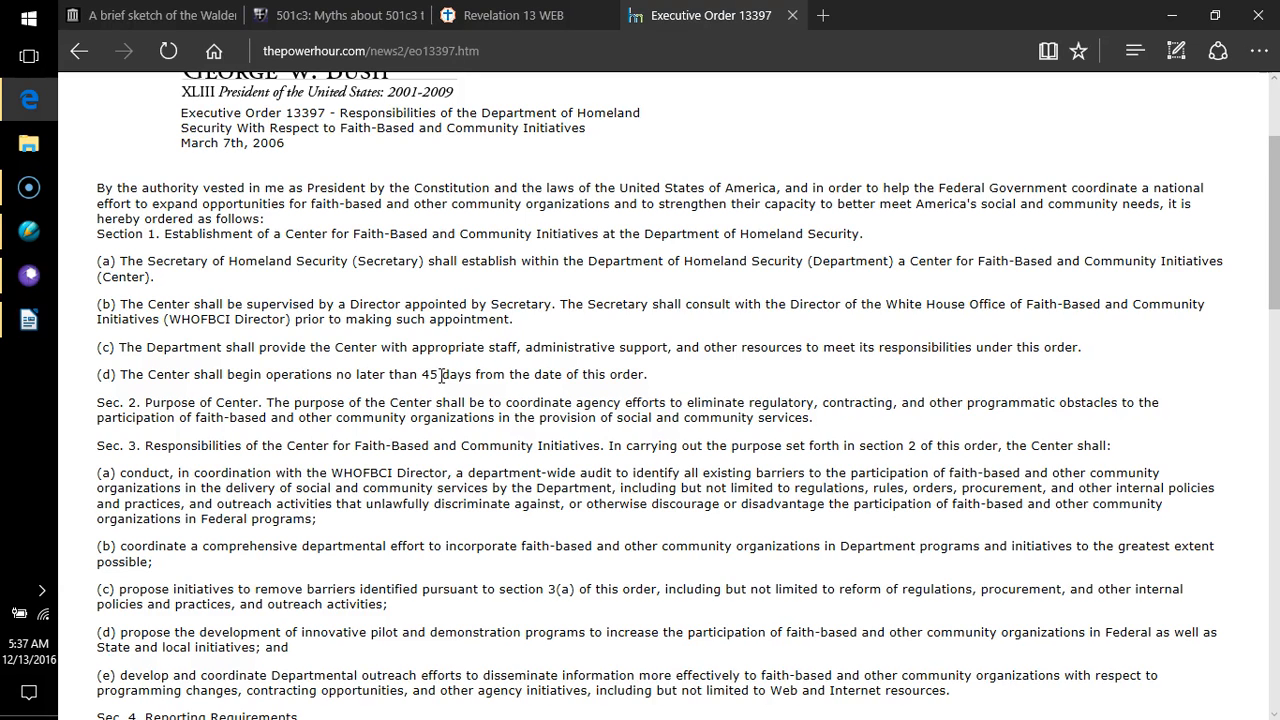
{"action": "scroll", "scroll_direction": "down", "scroll_amount": 3}
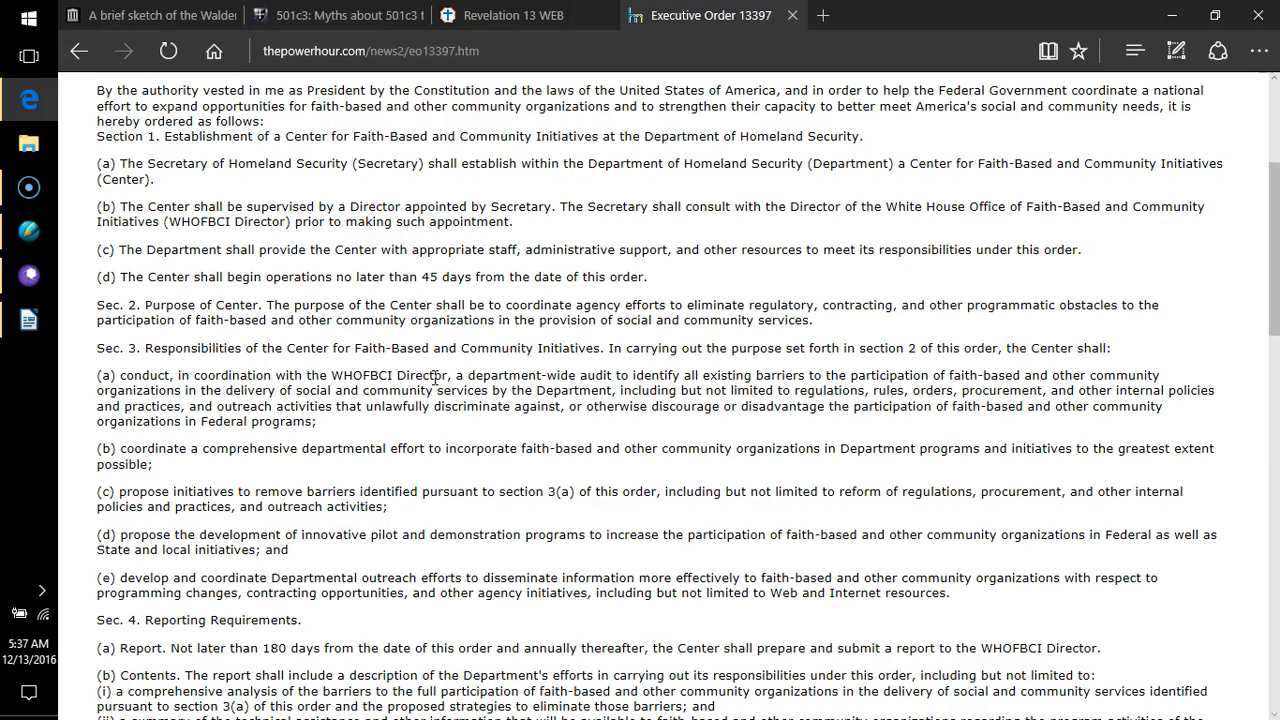
{"action": "mouse_move", "coordinate": [432, 378]}
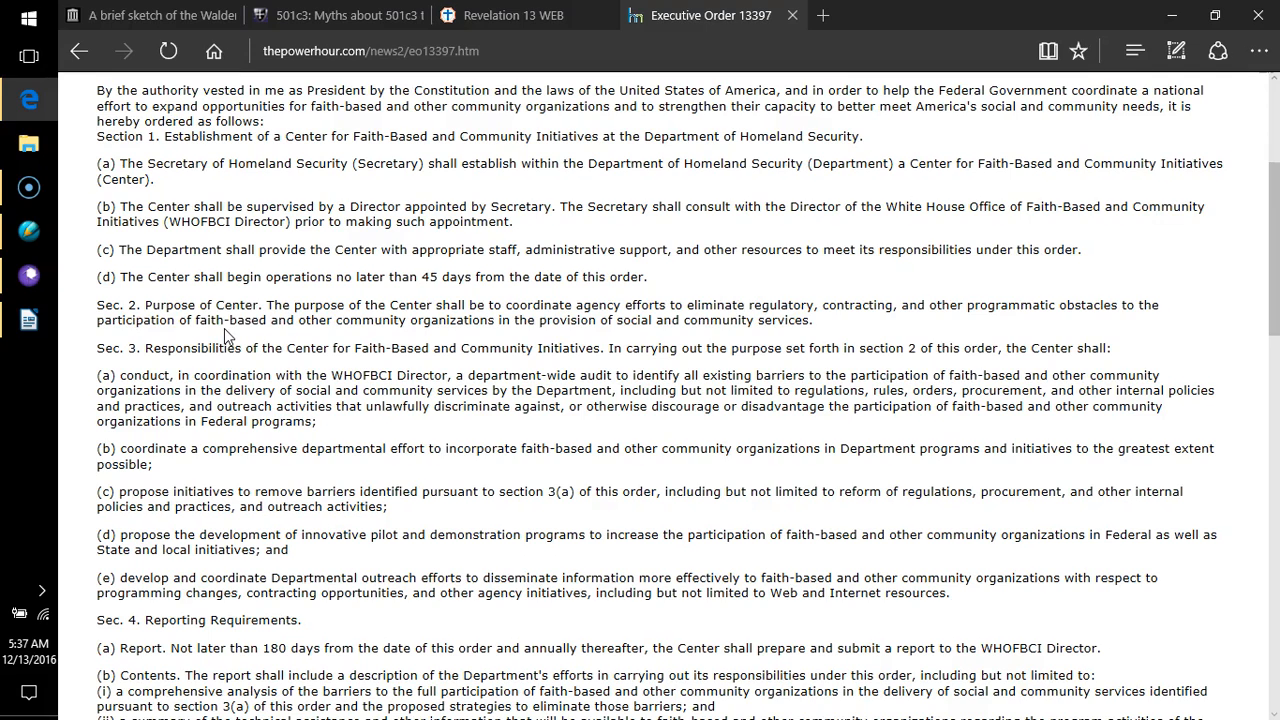
{"action": "mouse_move", "coordinate": [220, 332]}
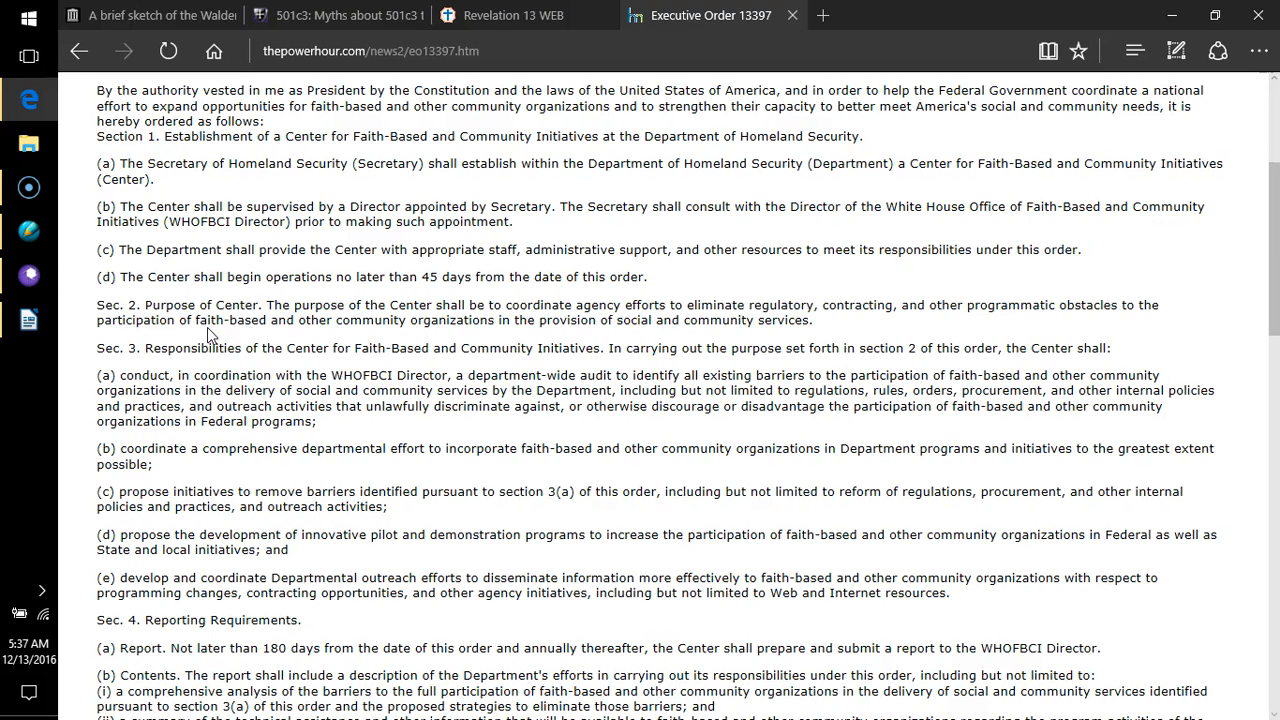
{"action": "mouse_move", "coordinate": [202, 330]}
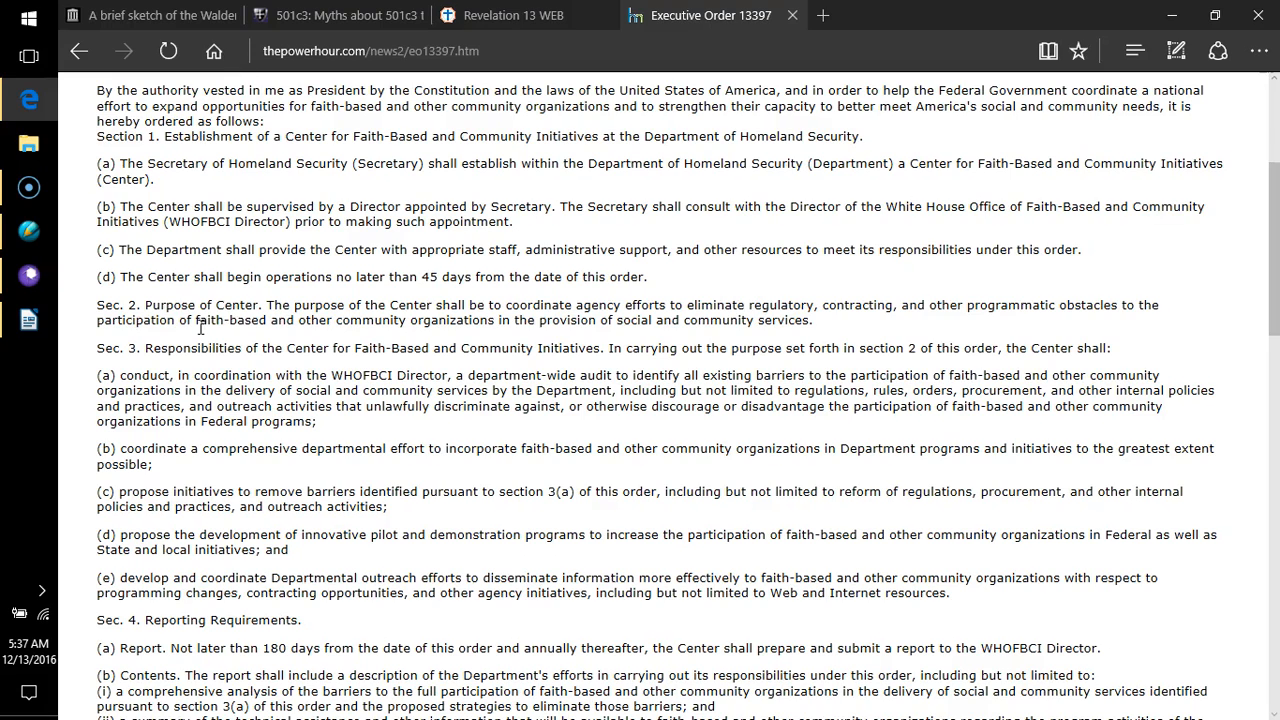
{"action": "scroll", "scroll_direction": "down", "scroll_amount": 3}
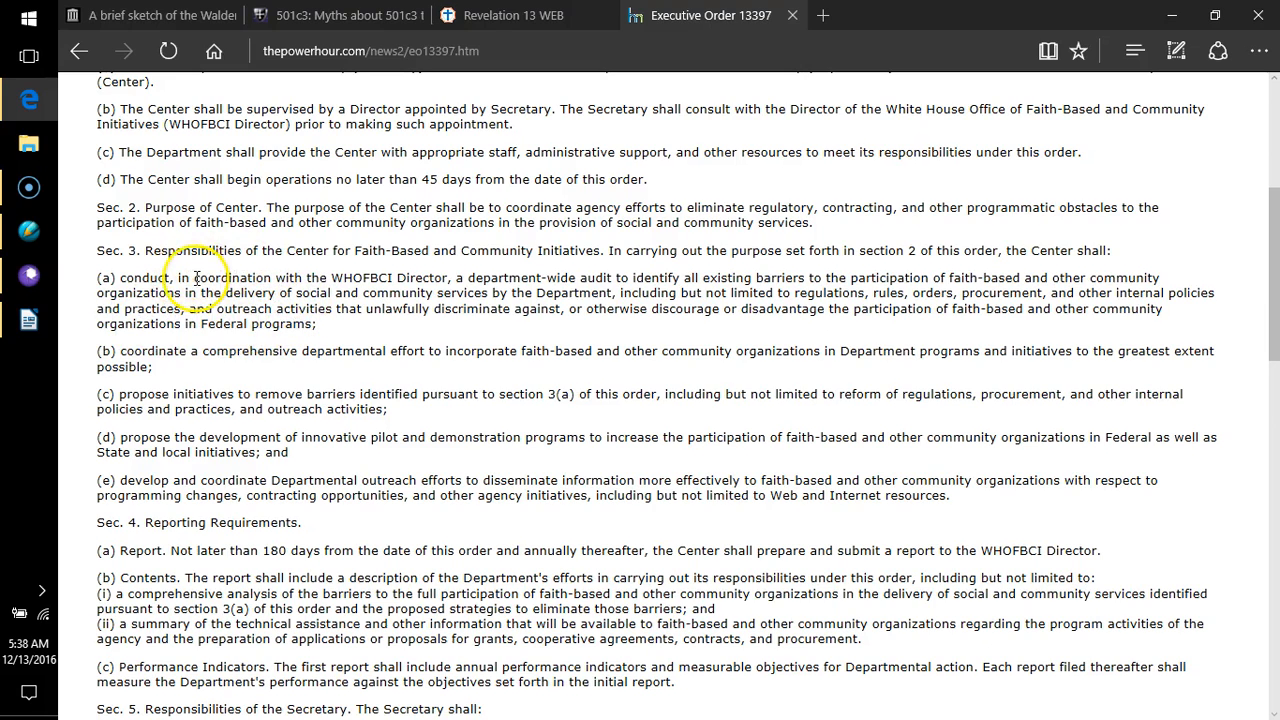
{"action": "mouse_move", "coordinate": [240, 238]}
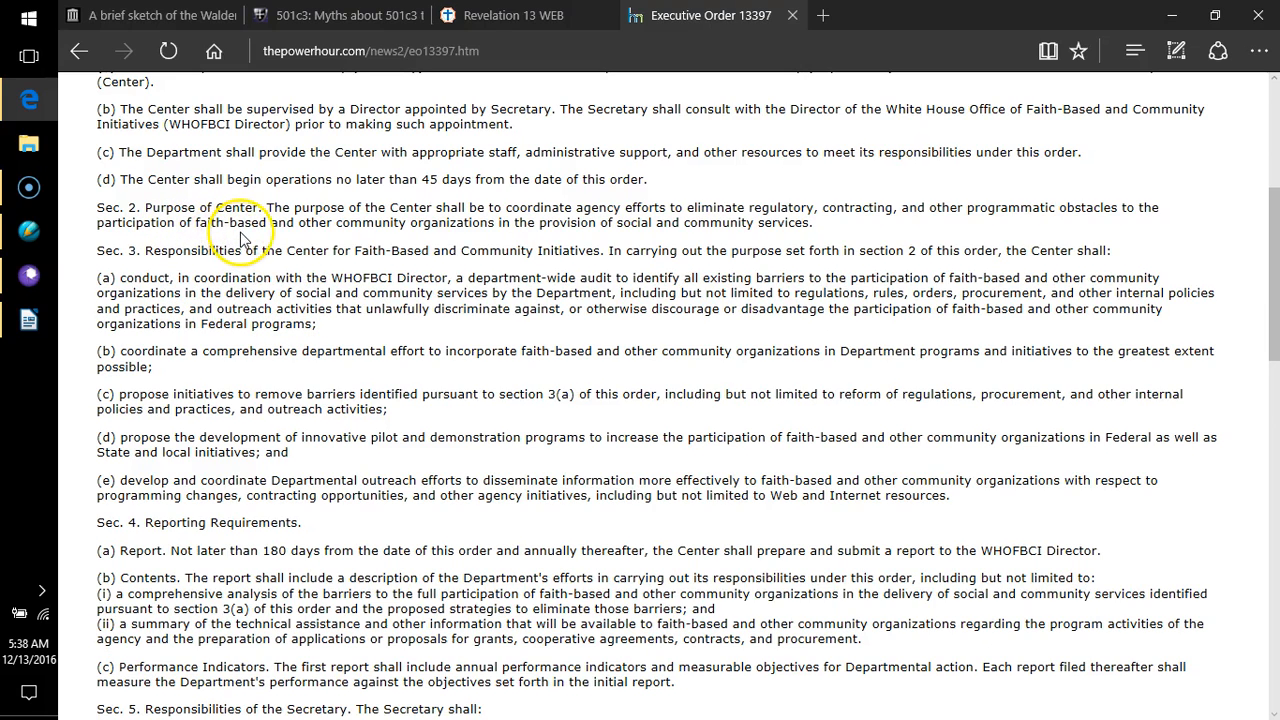
{"action": "mouse_move", "coordinate": [428, 224]}
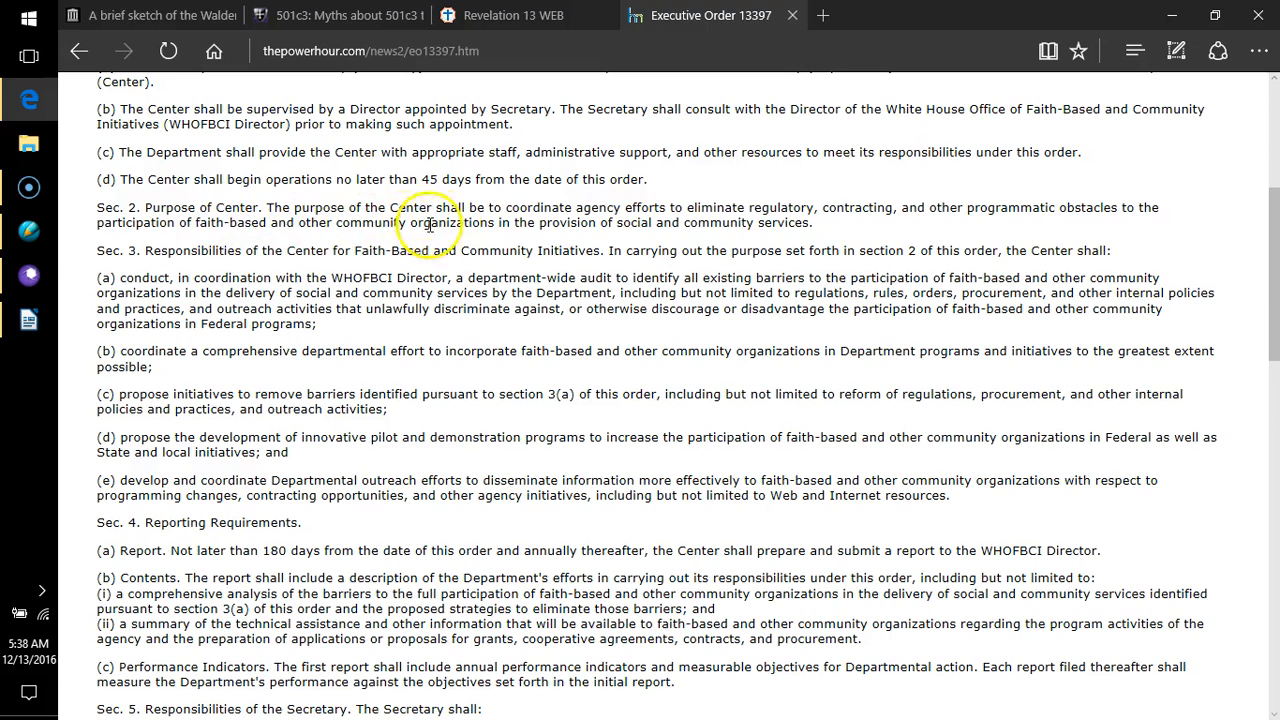
{"action": "mouse_move", "coordinate": [616, 218]}
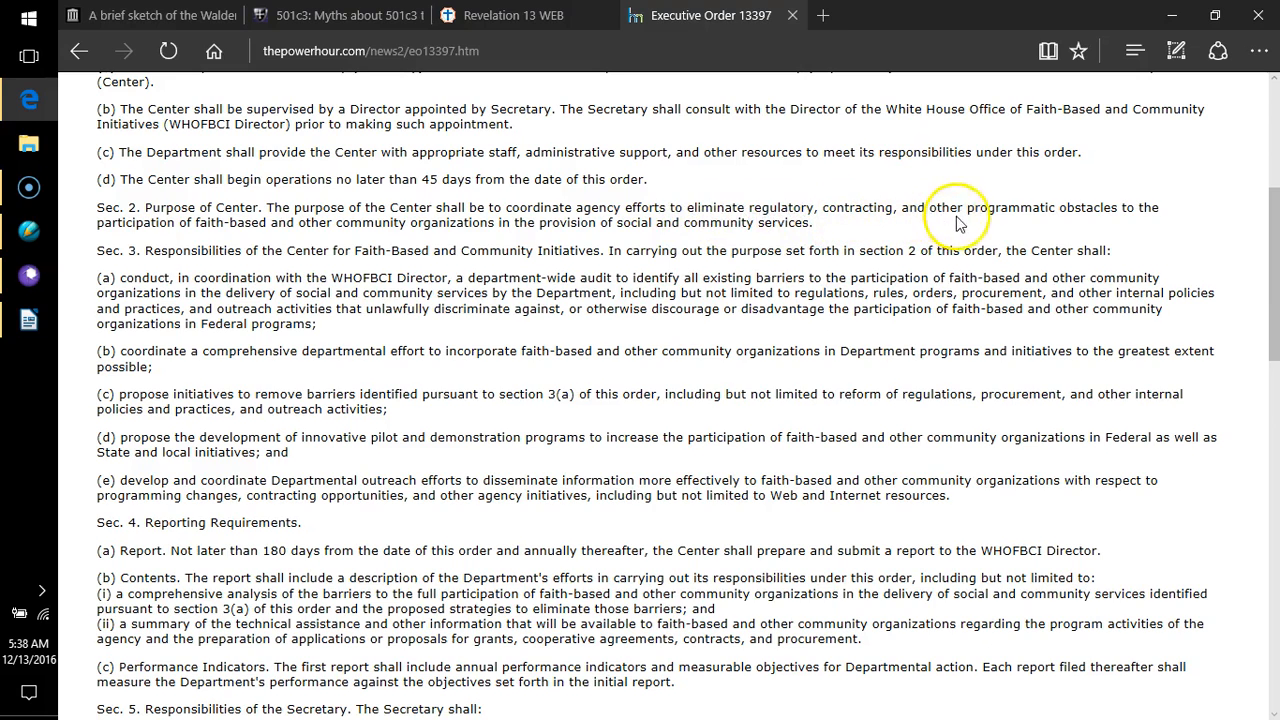
{"action": "mouse_move", "coordinate": [1108, 216]}
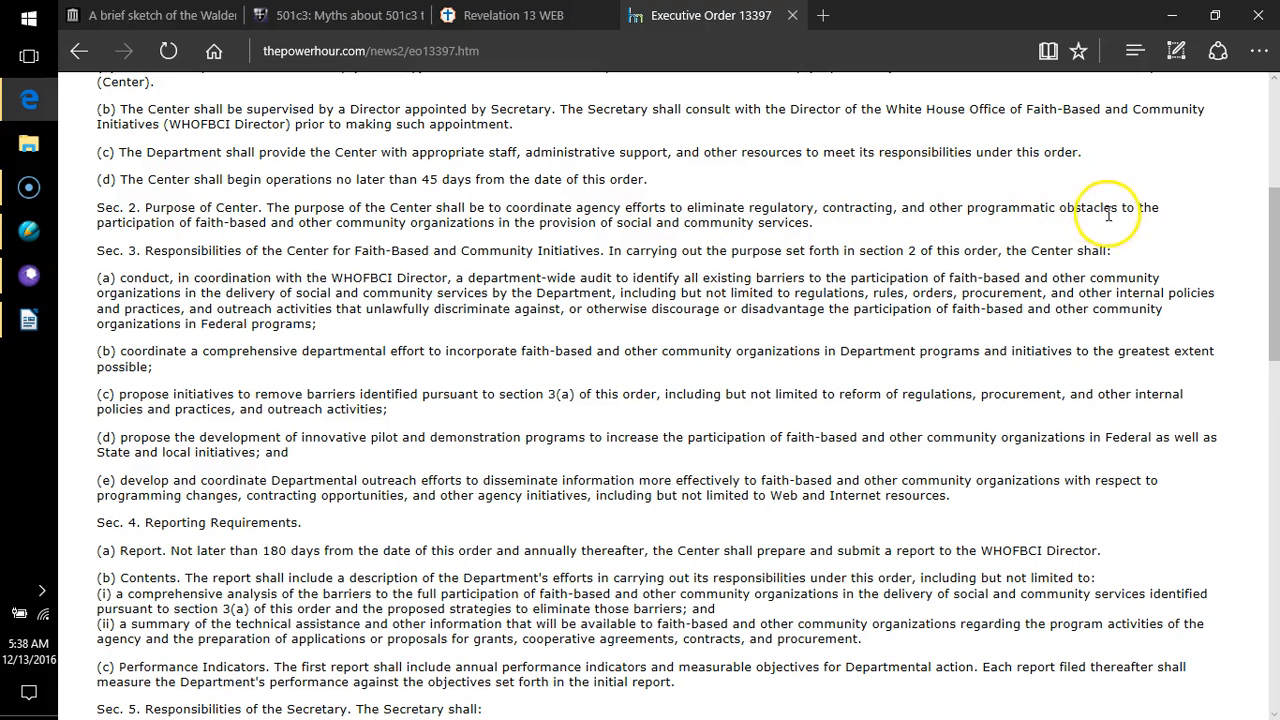
{"action": "mouse_move", "coordinate": [184, 244]}
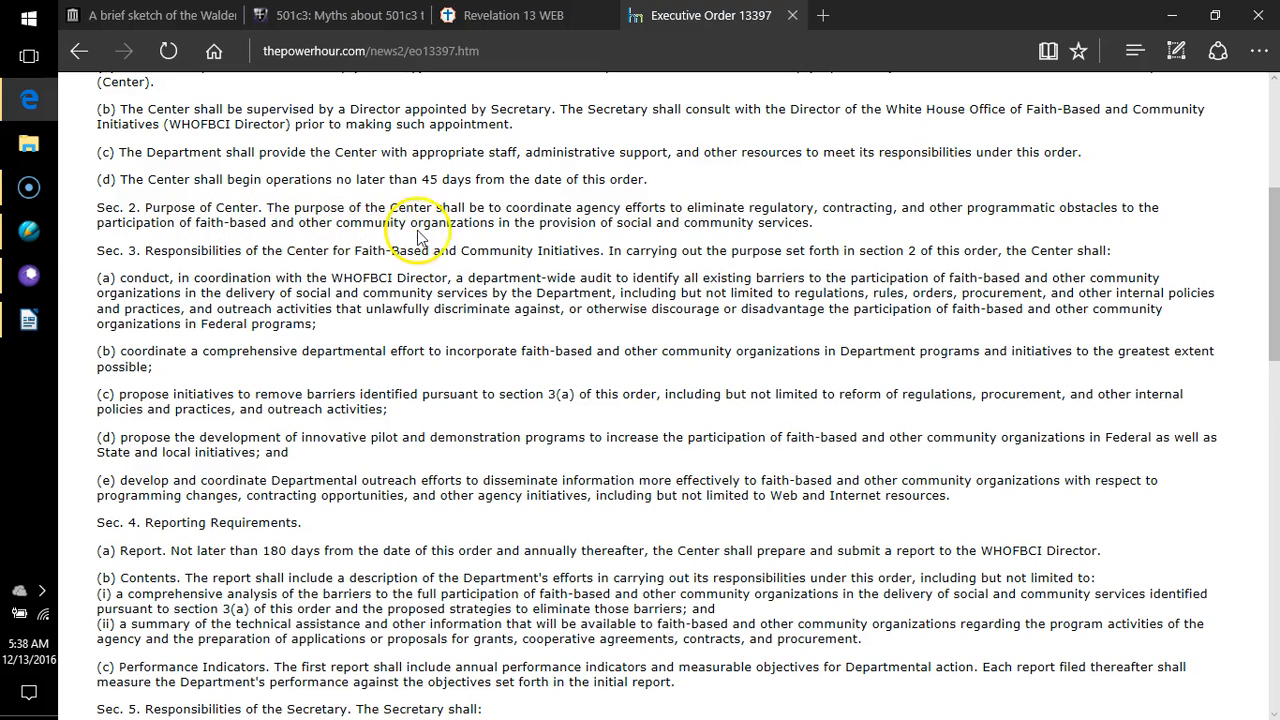
{"action": "mouse_move", "coordinate": [510, 238]}
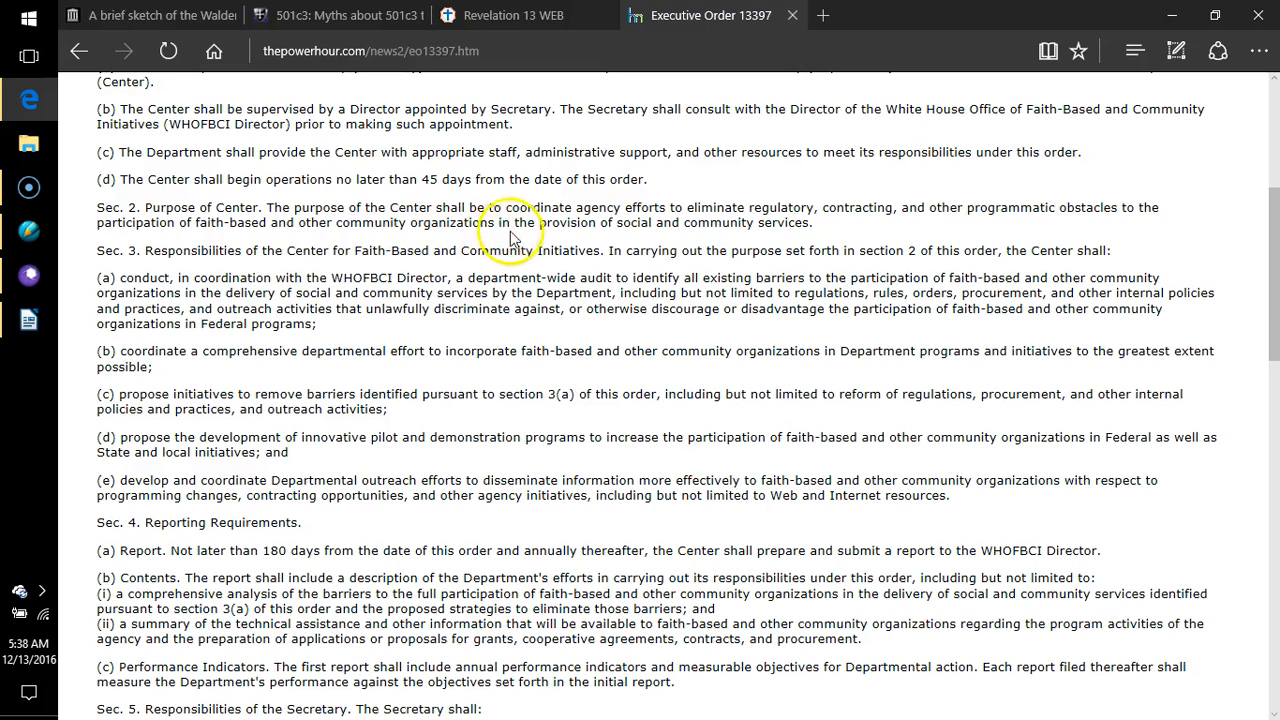
{"action": "mouse_move", "coordinate": [670, 238]}
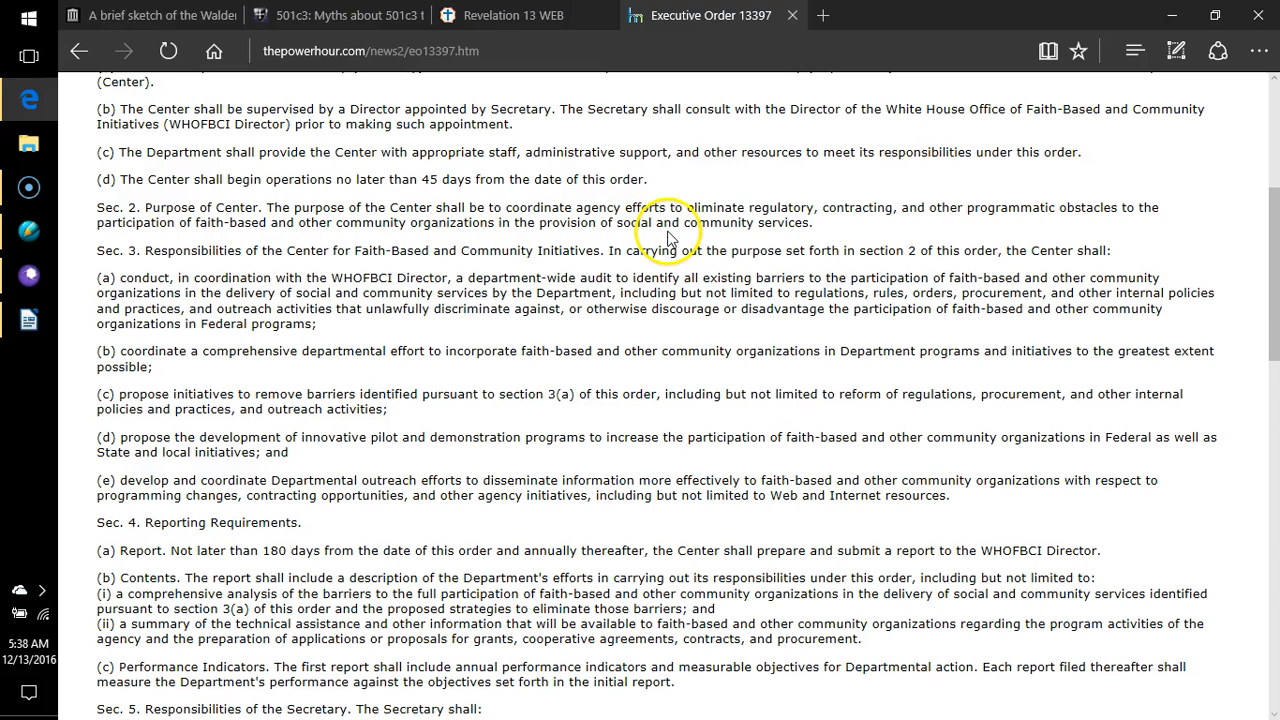
{"action": "mouse_move", "coordinate": [784, 238]}
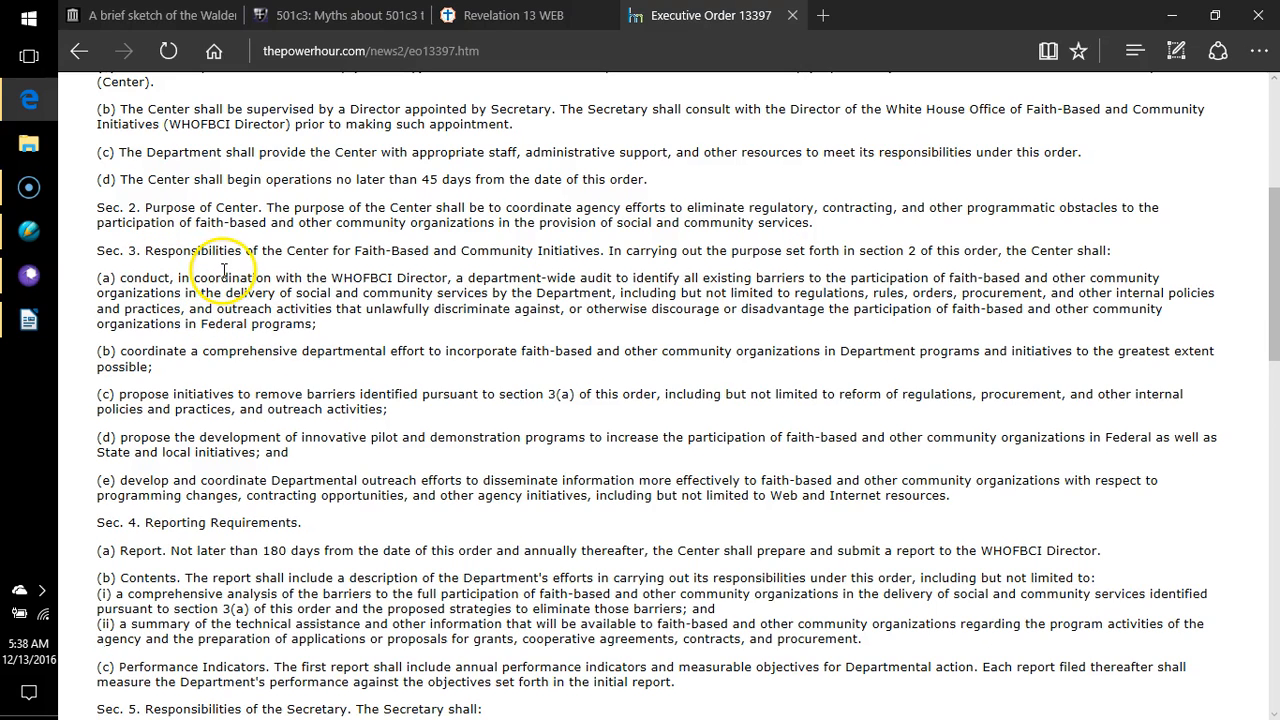
{"action": "mouse_move", "coordinate": [490, 268]}
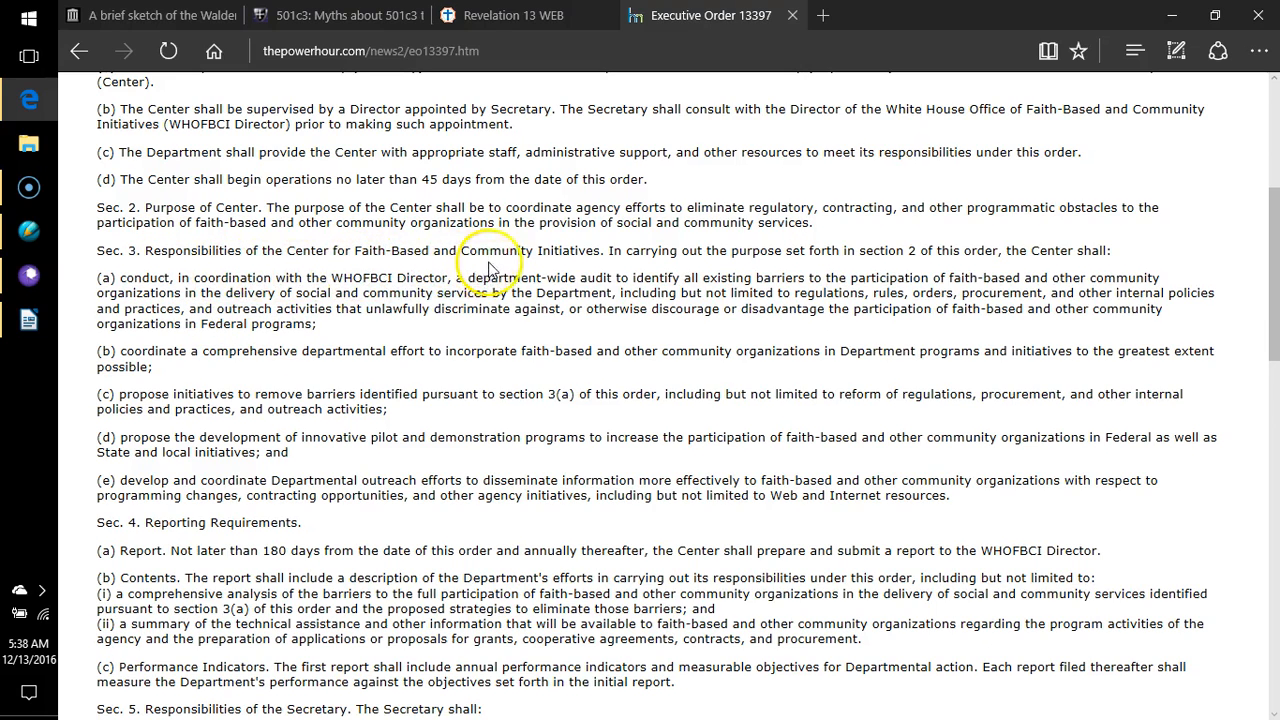
{"action": "mouse_move", "coordinate": [696, 264]}
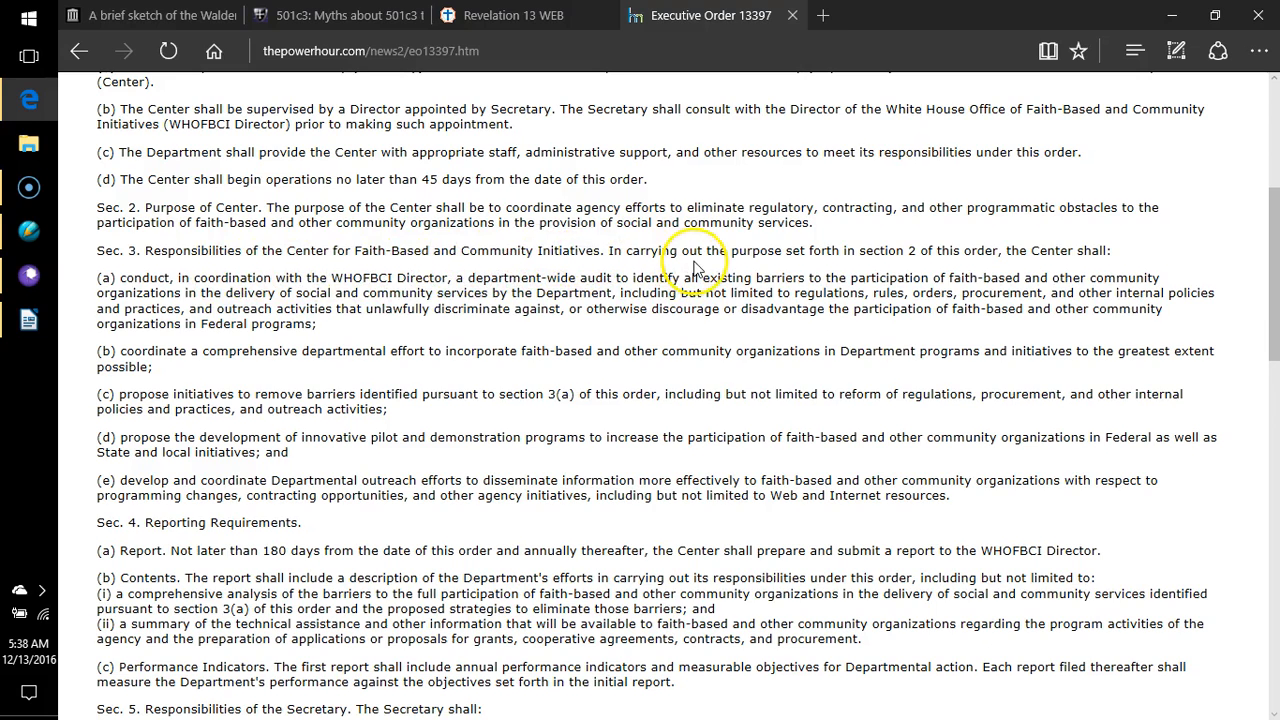
{"action": "mouse_move", "coordinate": [936, 256]}
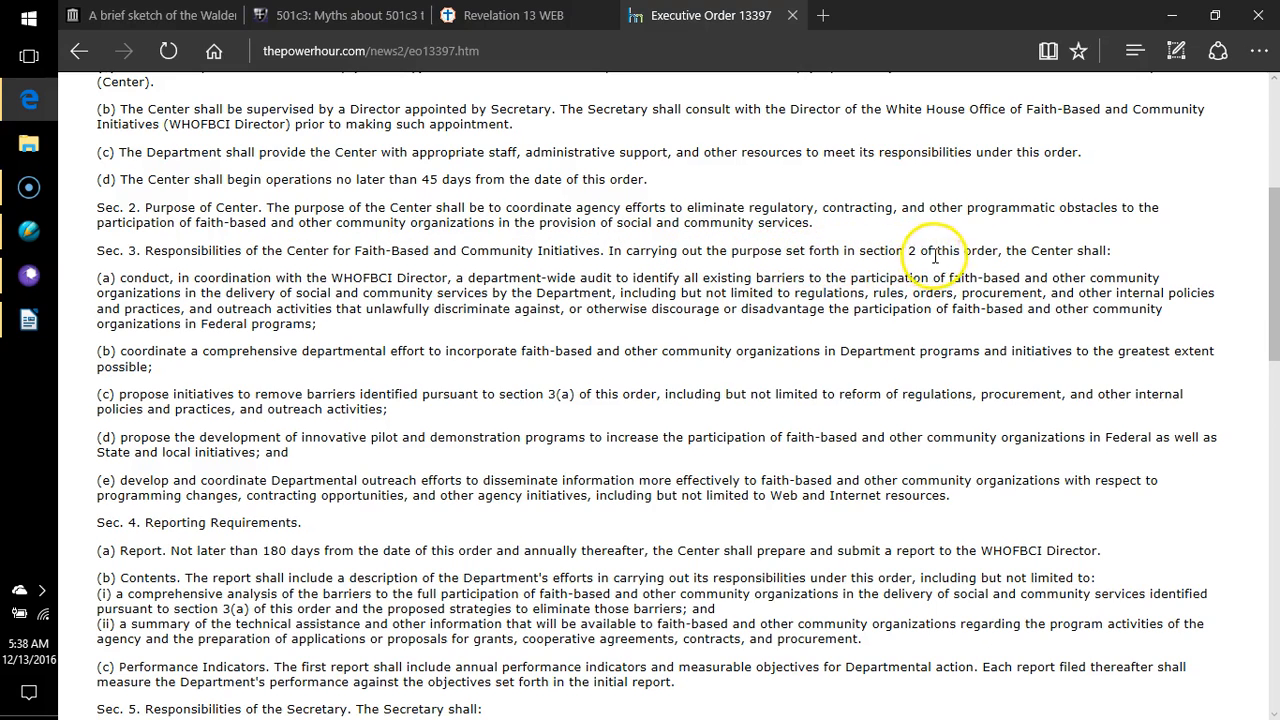
{"action": "mouse_move", "coordinate": [368, 352]}
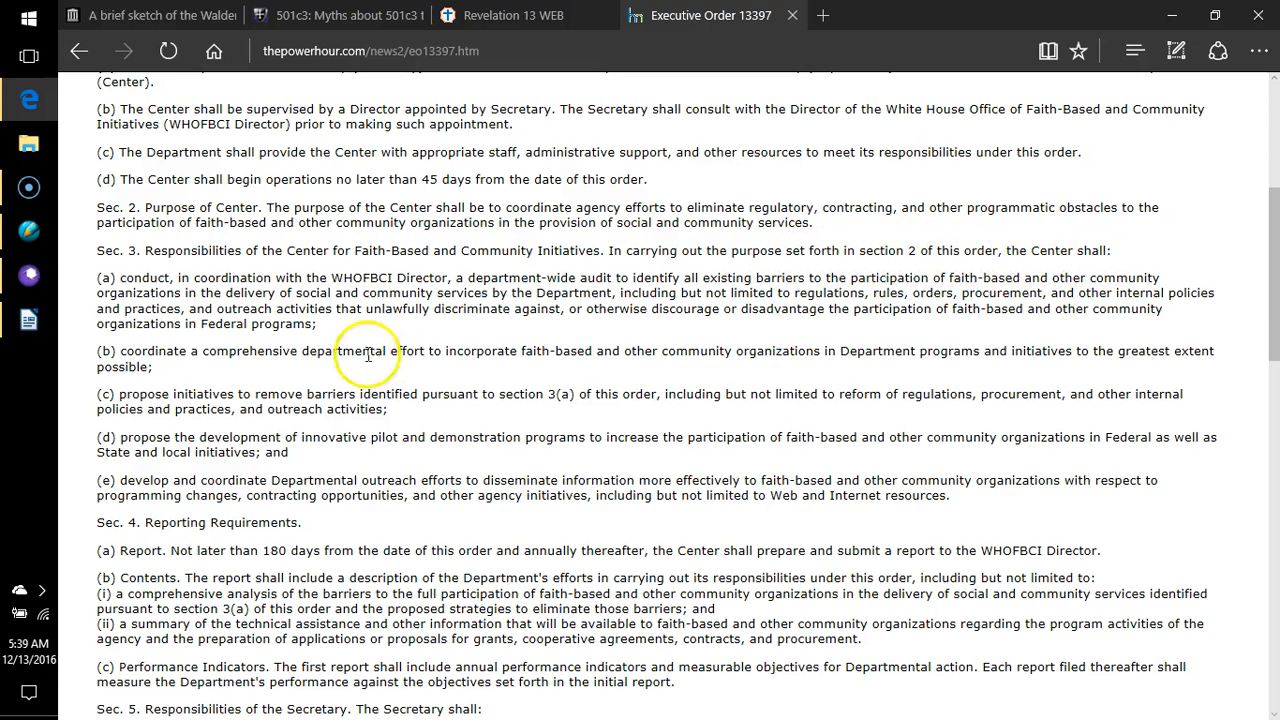
- Scroll Executive Order 13397 down to Sec. 5 Secretary's responsibilities and the start of Sec. 6
{"action": "scroll", "scroll_direction": "down", "scroll_amount": 3}
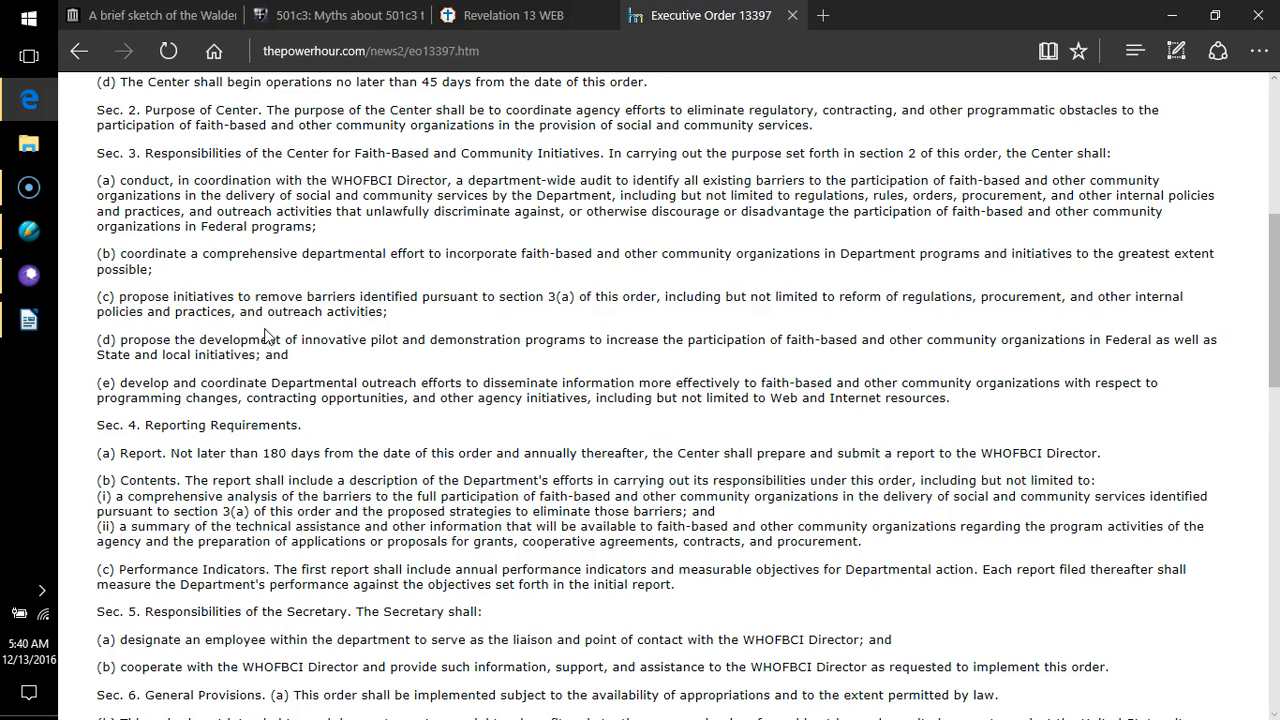
- Reach the end of Executive Order 13397 showing Sec. 6 and George W. Bush's March 7, 2006 signature
{"action": "scroll", "scroll_direction": "down", "scroll_amount": 3}
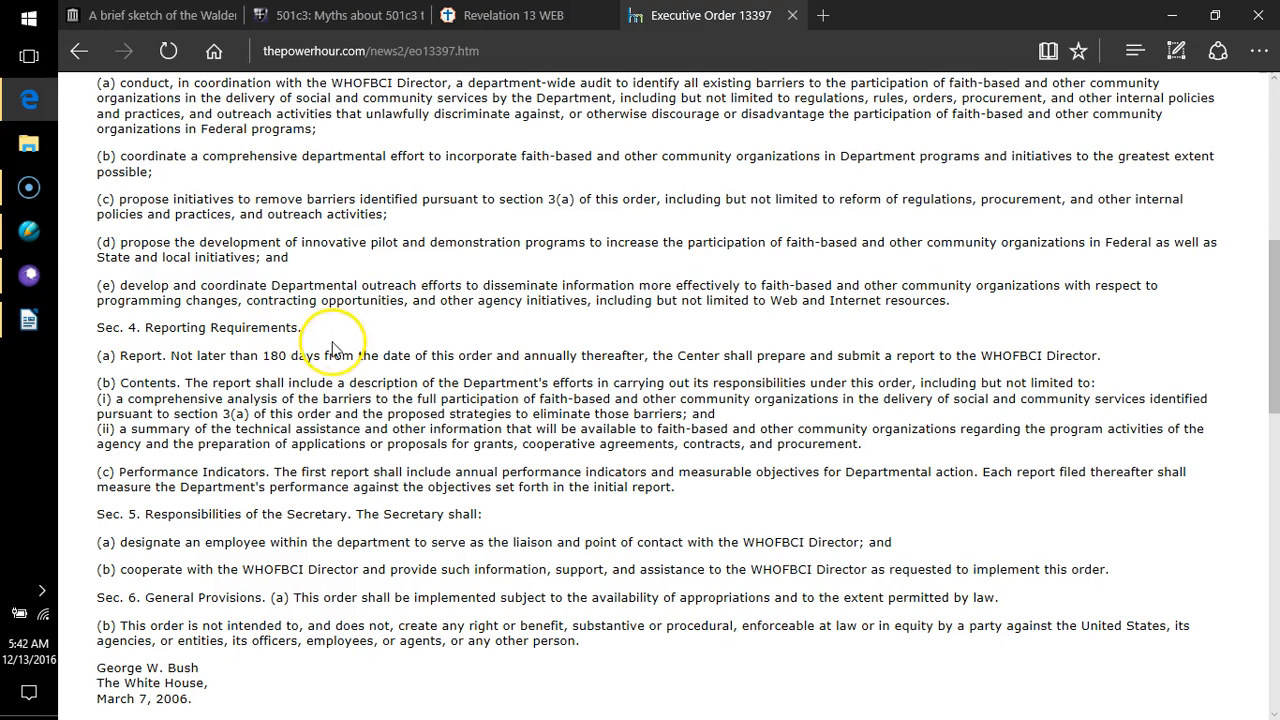
- Scroll past the order's closing sections to the opening paragraphs of Nancy Levant's 'Order 13397 - Church as Governmental Agency'
{"action": "scroll", "scroll_direction": "down", "scroll_amount": 3}
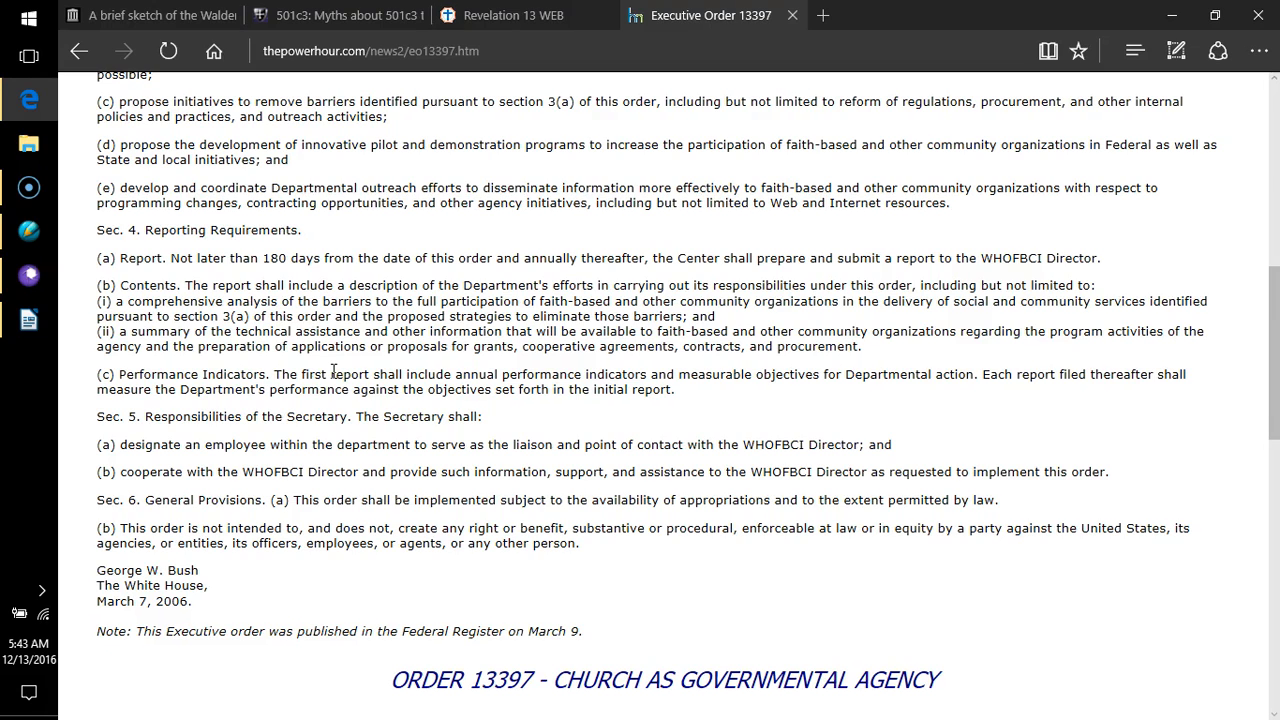
{"action": "scroll", "scroll_direction": "down", "scroll_amount": 3}
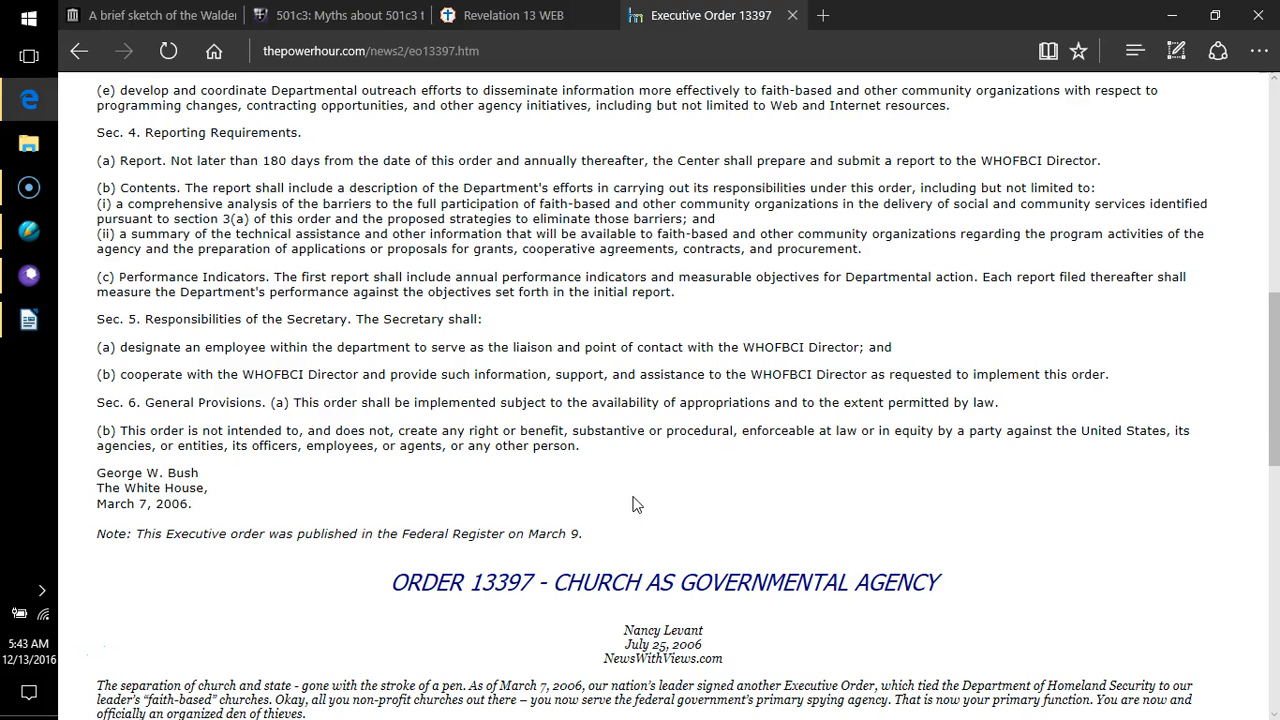
{"action": "left_click", "coordinate": [908, 516]}
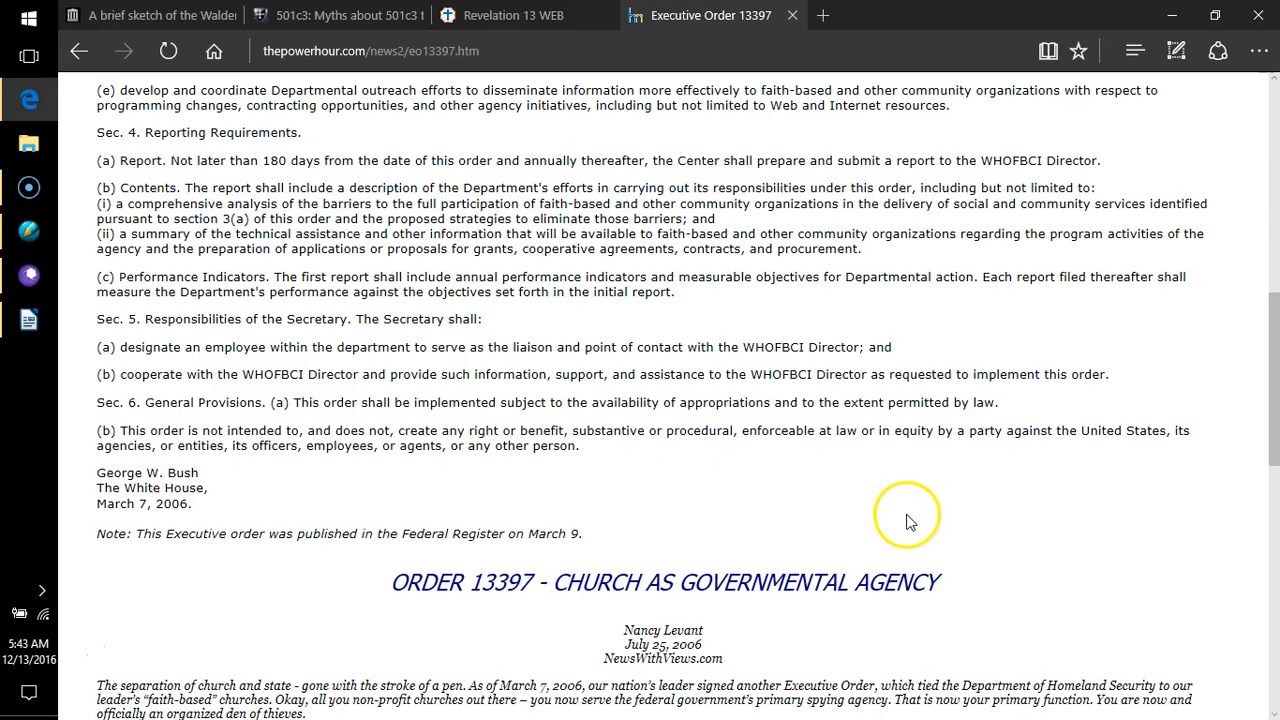
{"action": "mouse_move", "coordinate": [920, 516]}
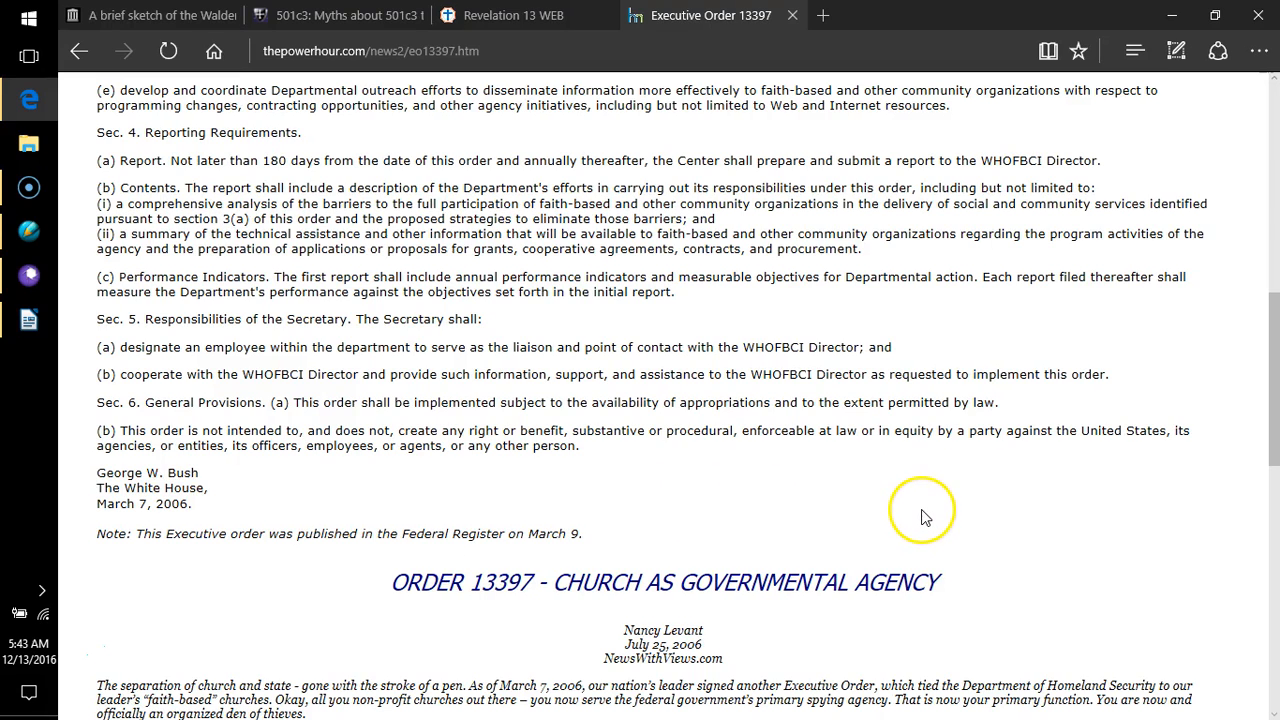
{"action": "mouse_move", "coordinate": [918, 516]}
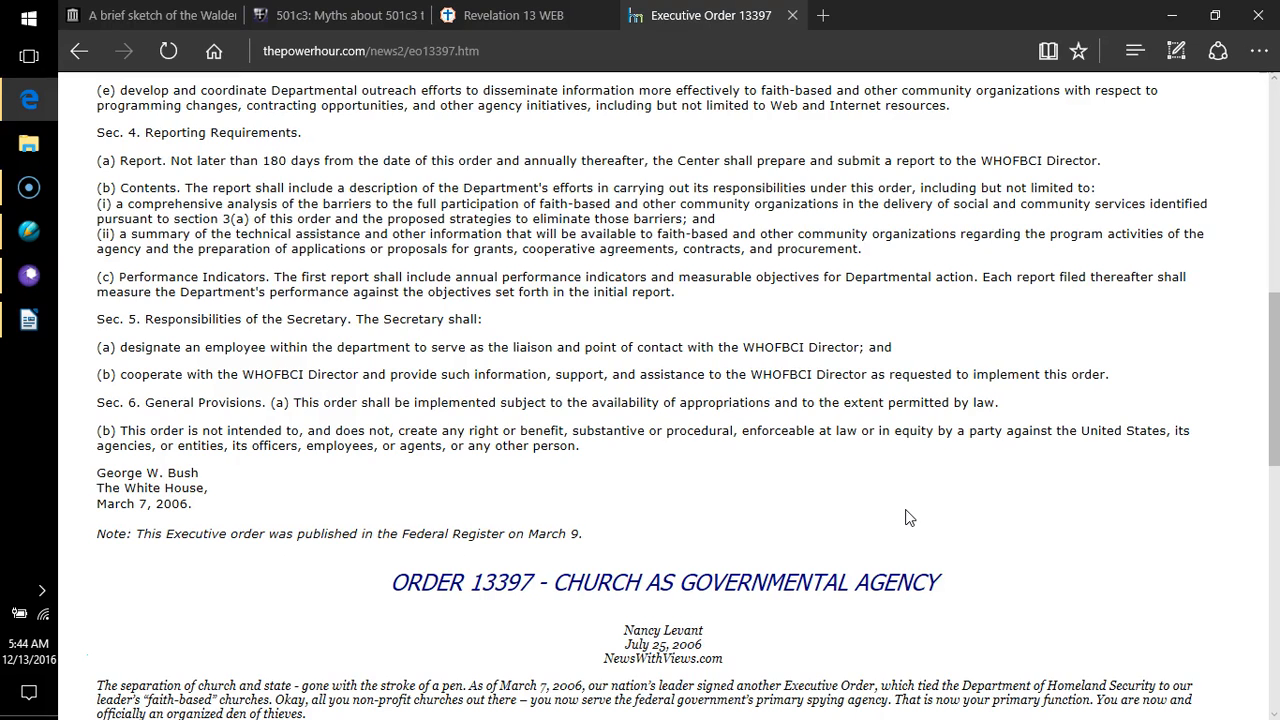
{"action": "mouse_move", "coordinate": [902, 516]}
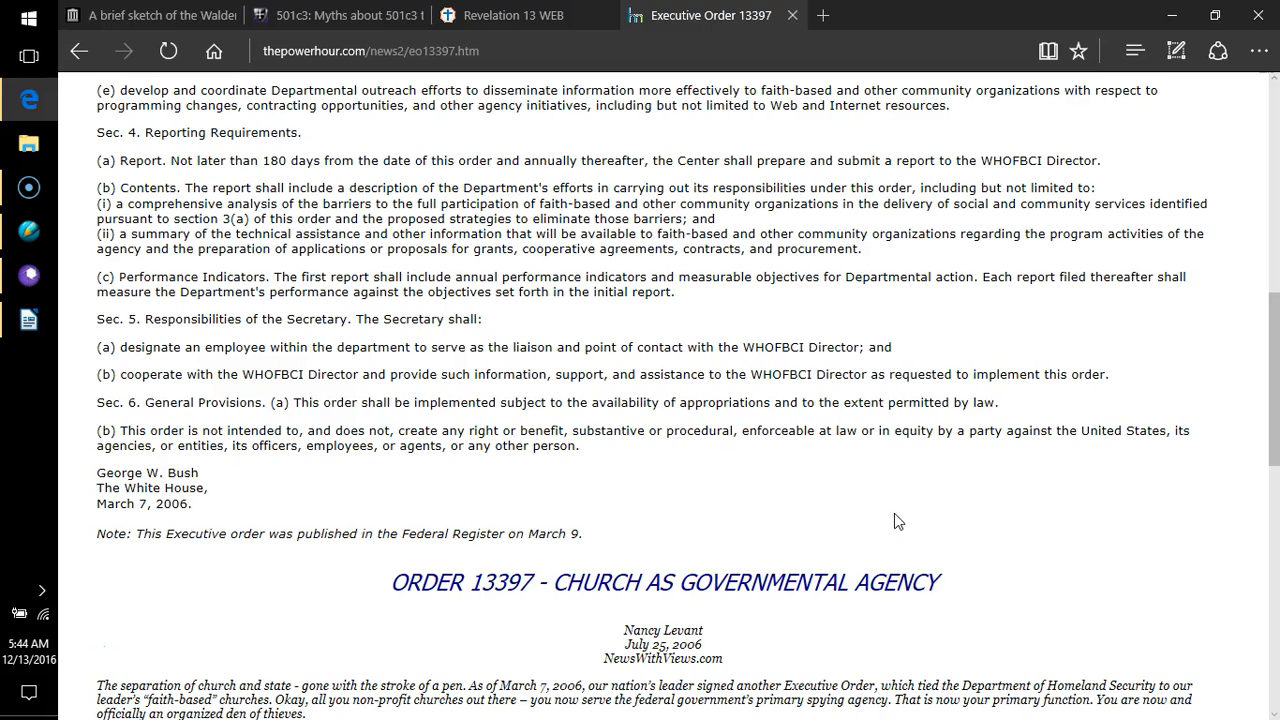
{"action": "mouse_move", "coordinate": [892, 524]}
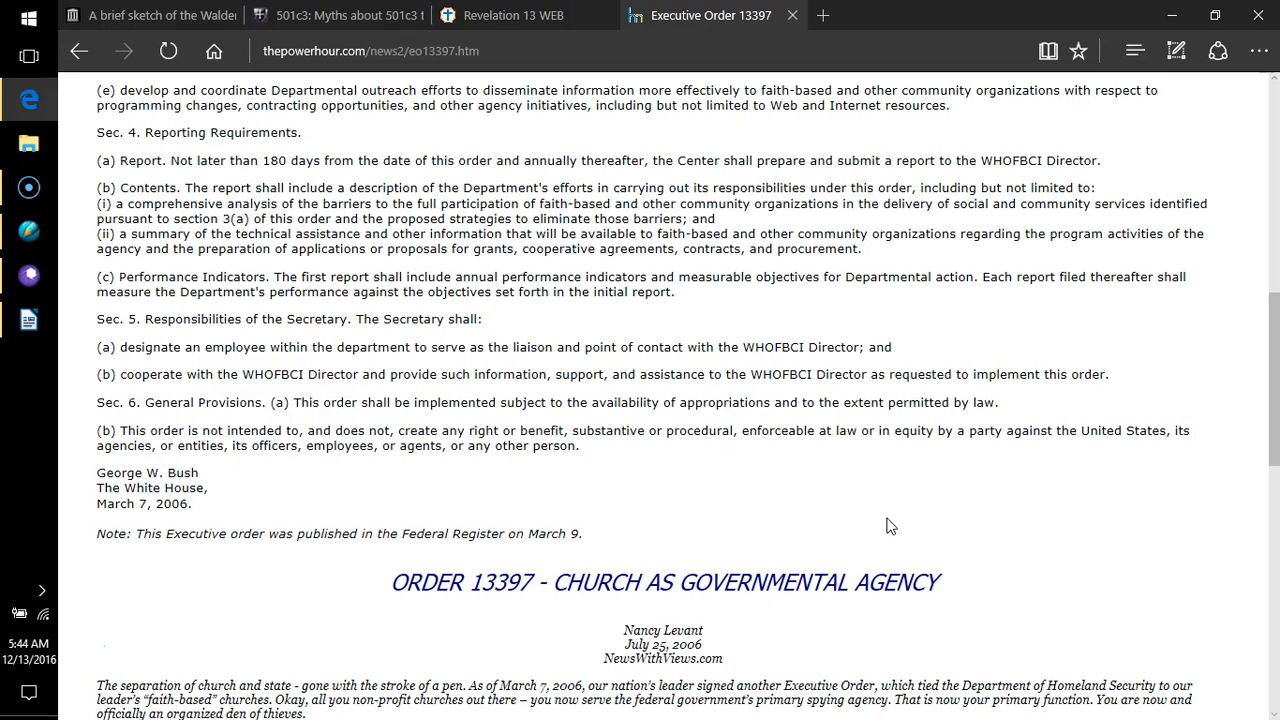
{"action": "mouse_move", "coordinate": [1000, 532]}
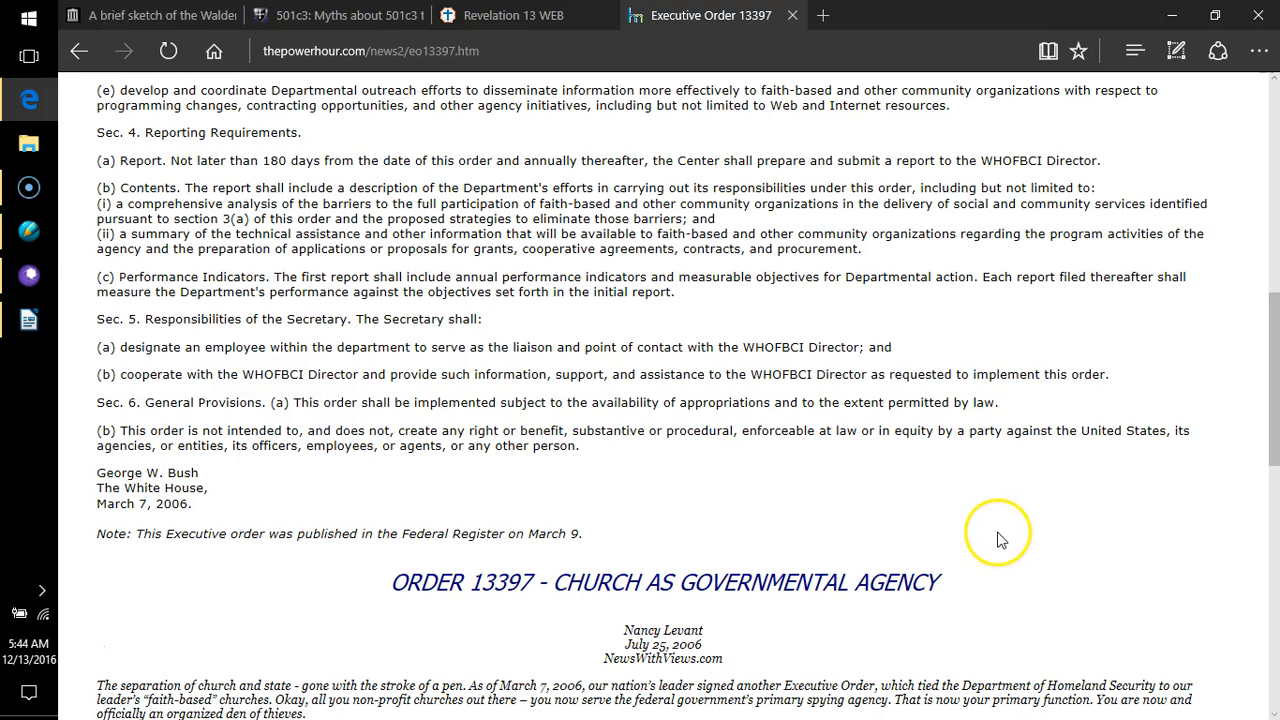
{"action": "mouse_move", "coordinate": [992, 538]}
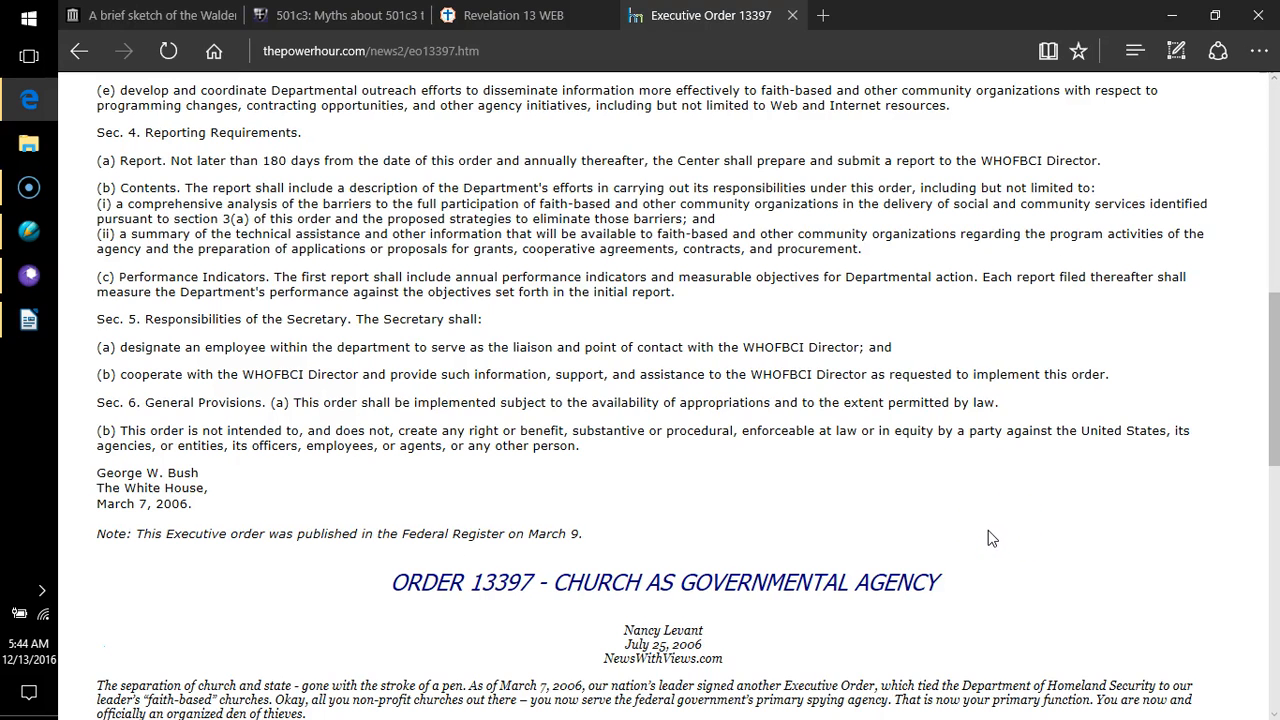
{"action": "scroll", "scroll_direction": "down", "scroll_amount": 3}
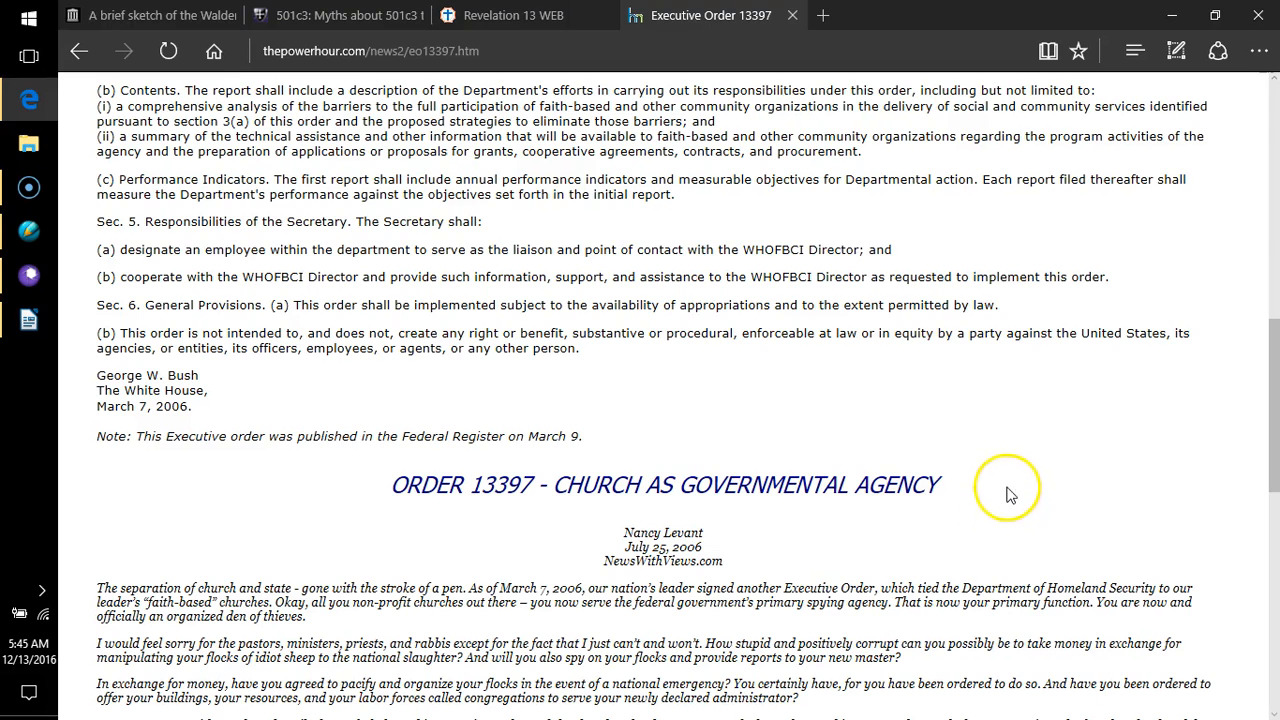
{"action": "mouse_move", "coordinate": [1010, 490]}
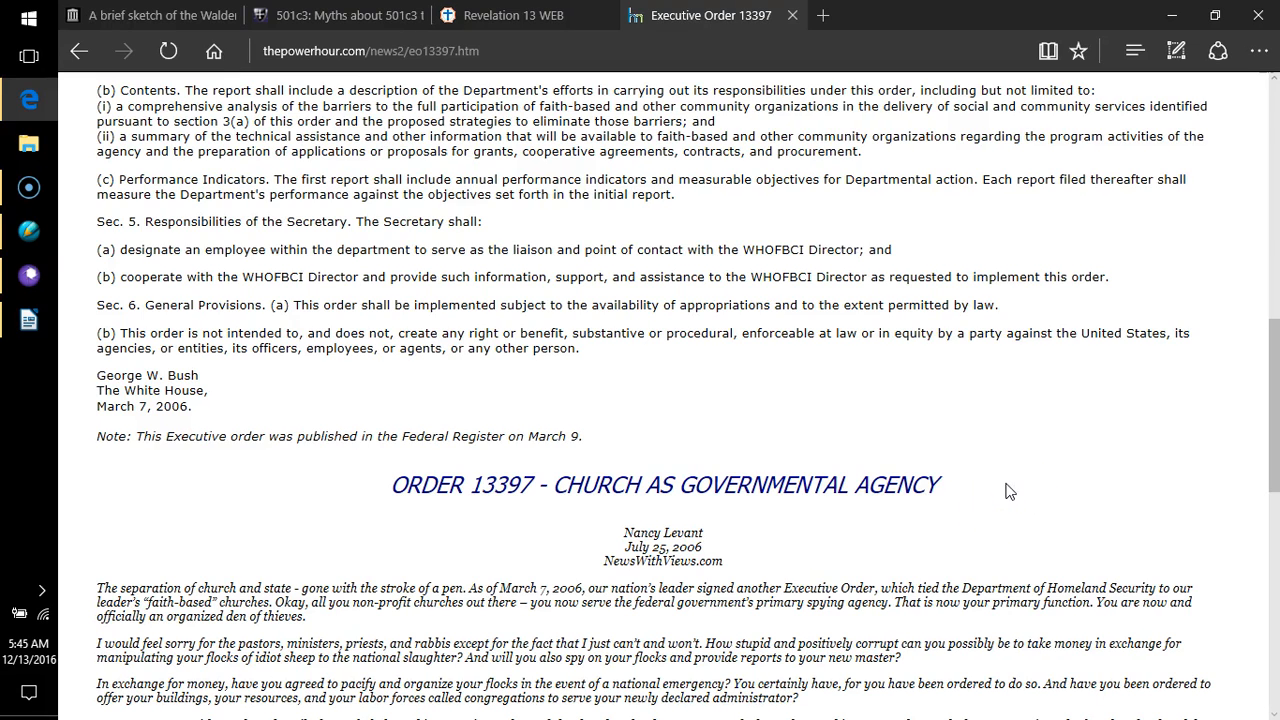
{"action": "mouse_move", "coordinate": [1000, 488]}
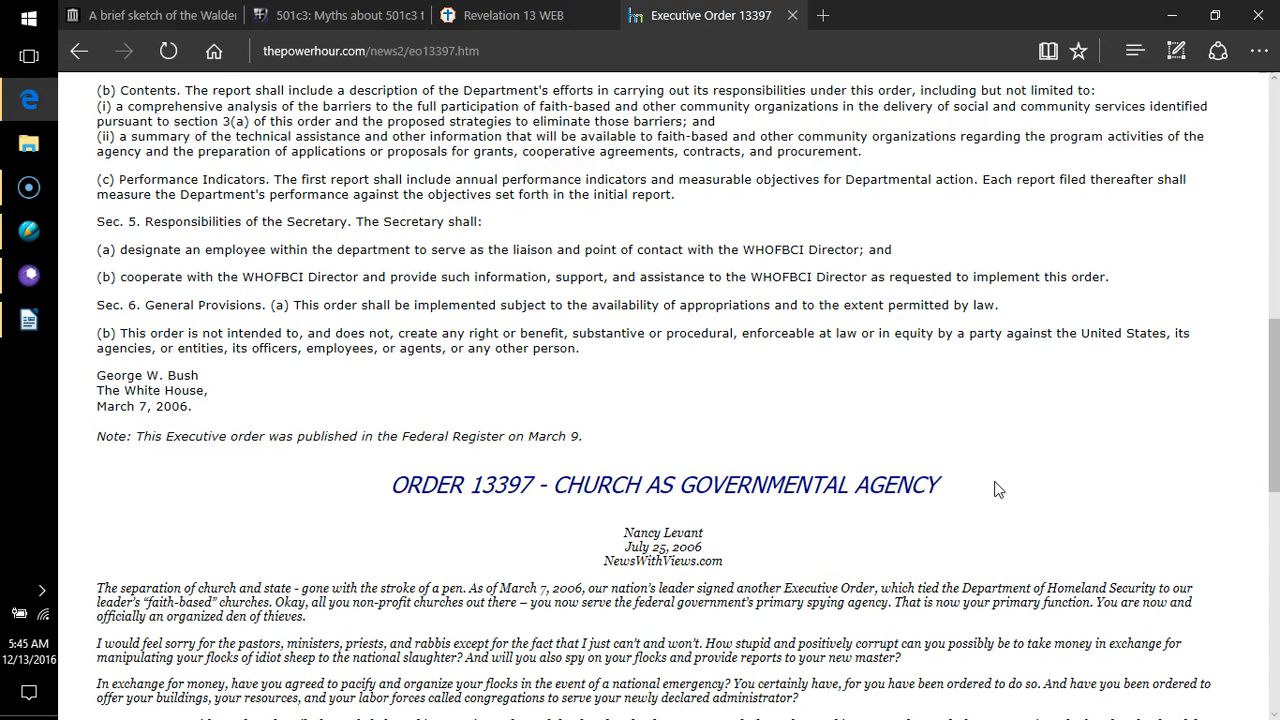
{"action": "mouse_move", "coordinate": [996, 488]}
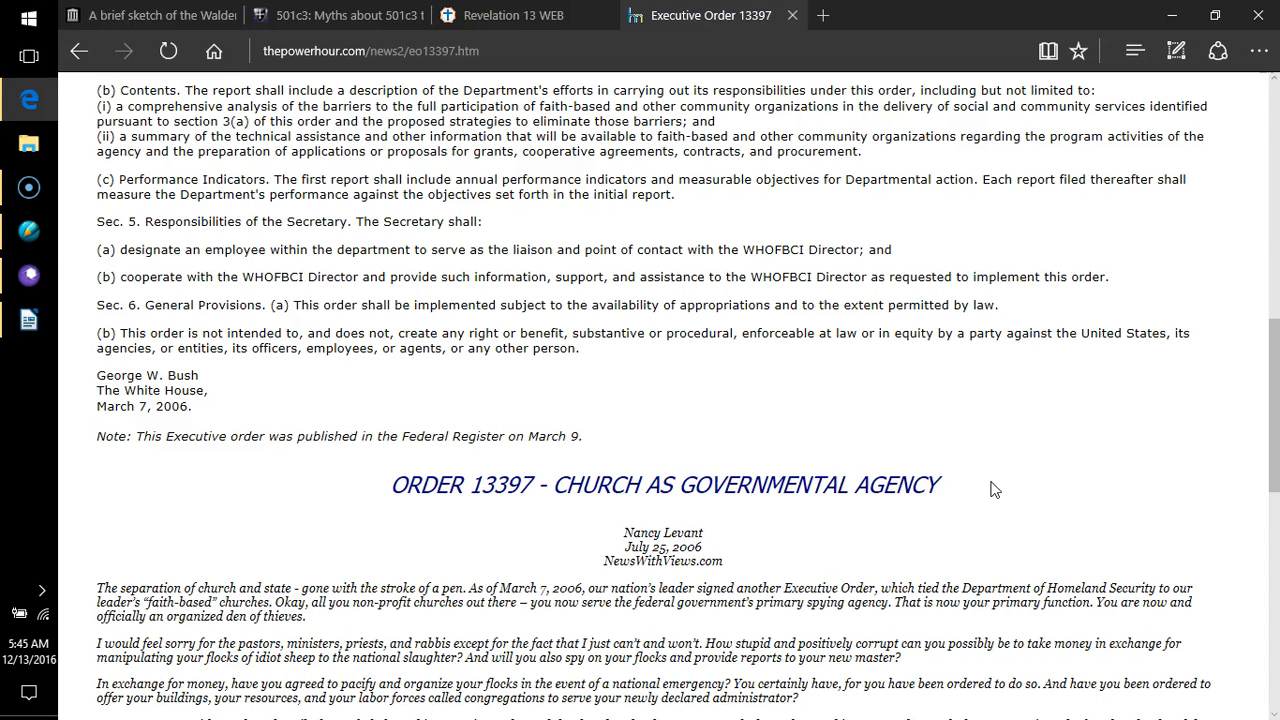
{"action": "mouse_move", "coordinate": [988, 490]}
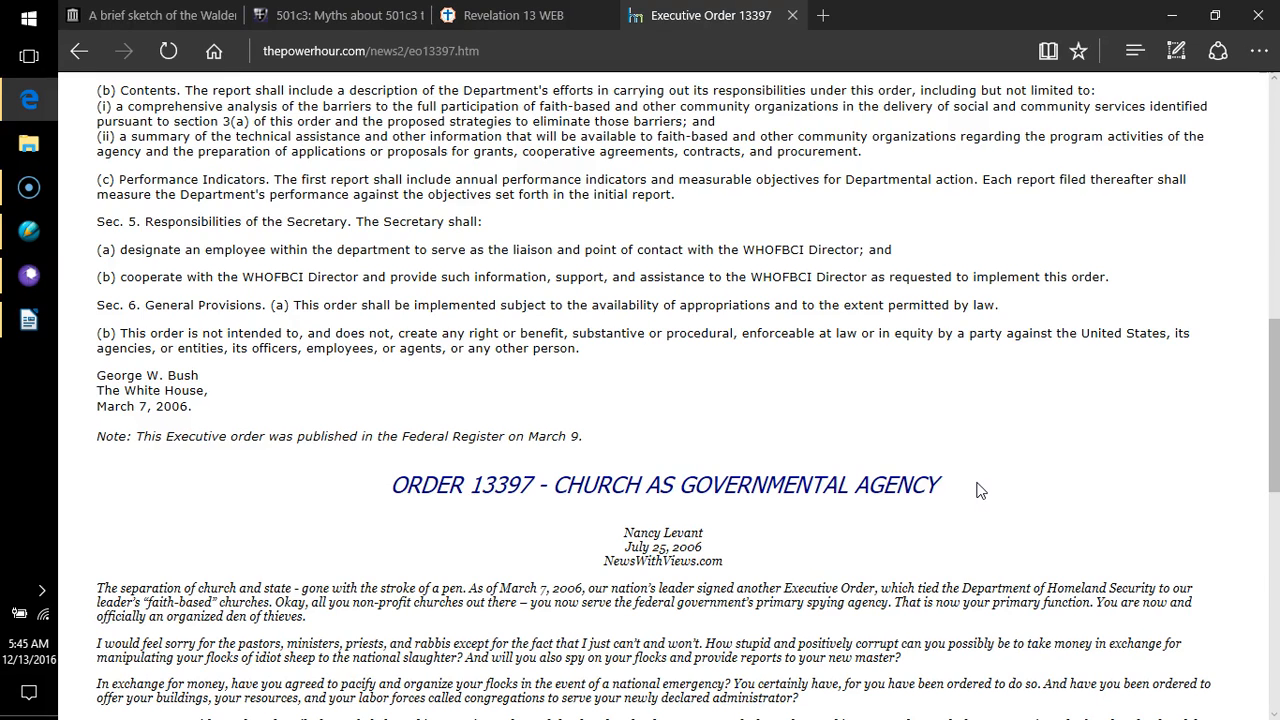
{"action": "mouse_move", "coordinate": [976, 492]}
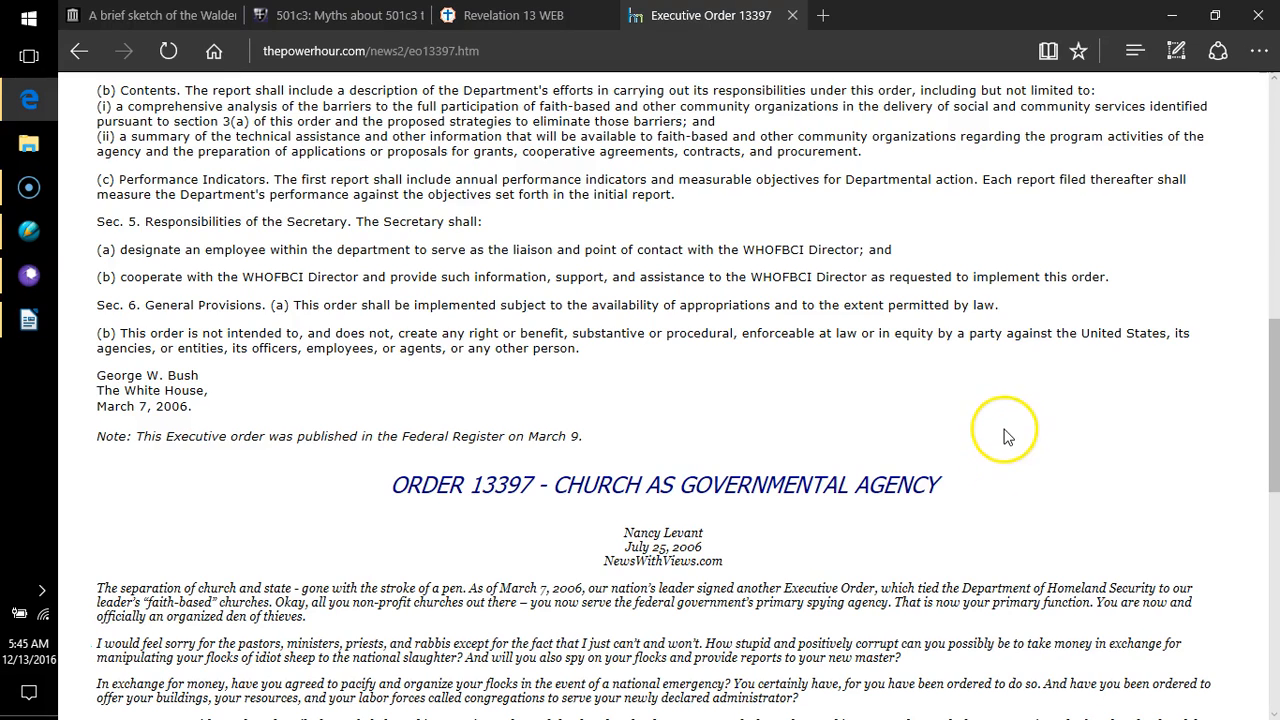
{"action": "mouse_move", "coordinate": [1008, 432]}
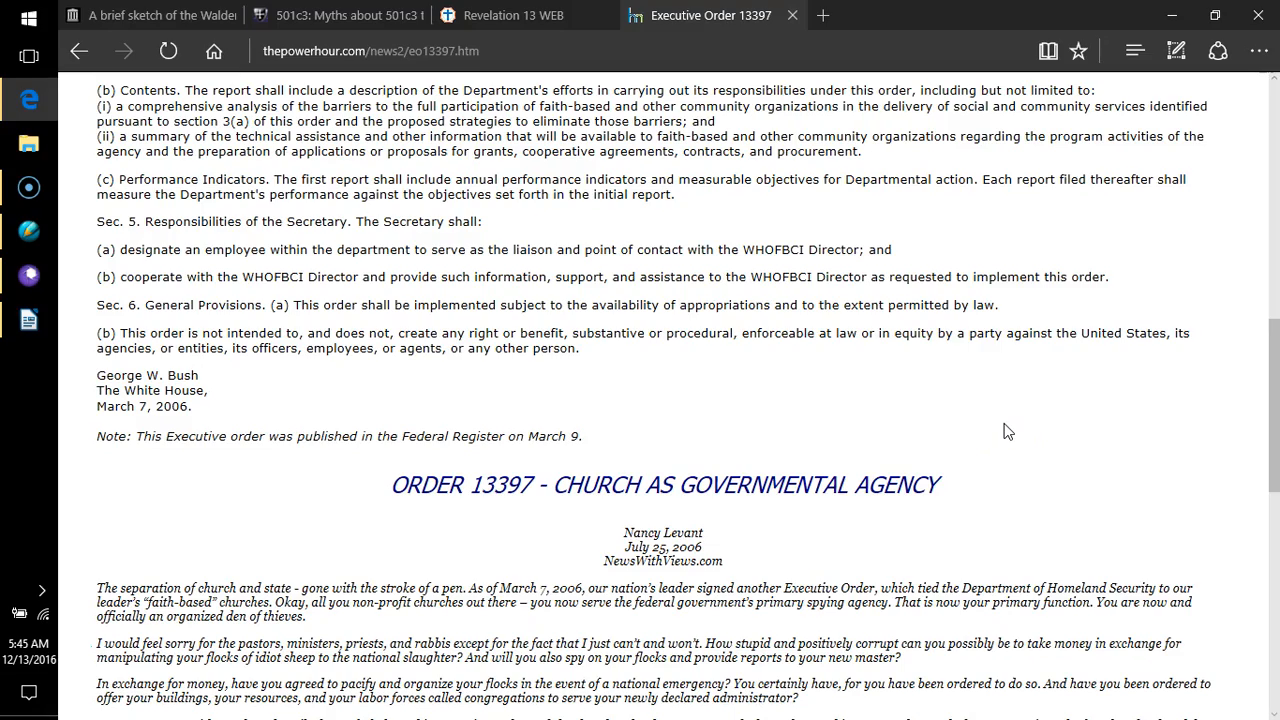
{"action": "scroll", "scroll_direction": "down", "scroll_amount": 3}
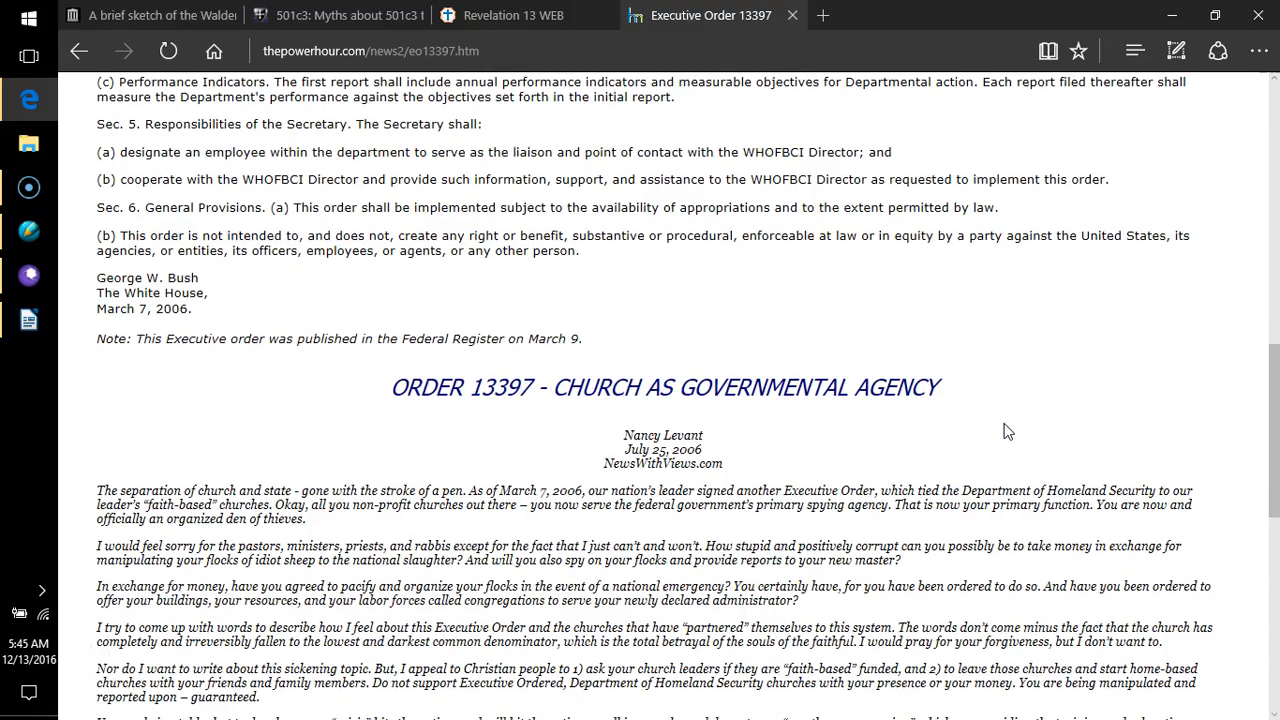
{"action": "scroll", "scroll_direction": "down", "scroll_amount": 3}
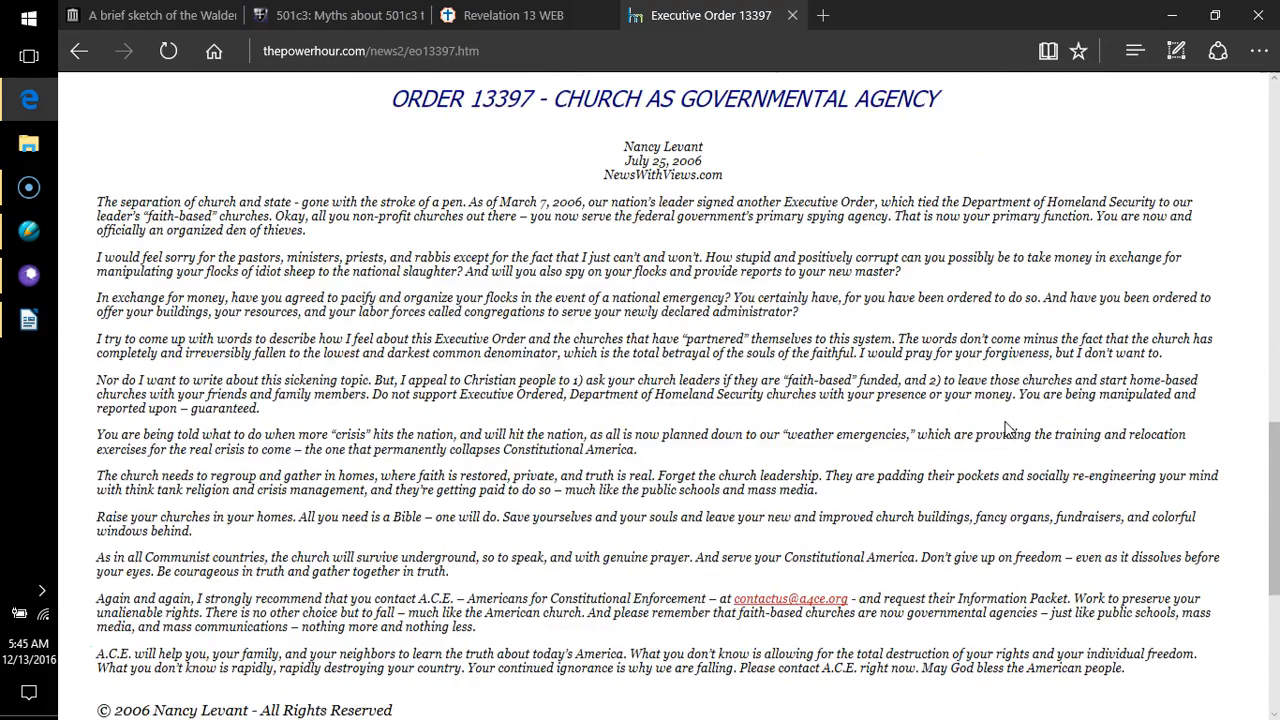
{"action": "scroll", "scroll_direction": "down", "scroll_amount": 3}
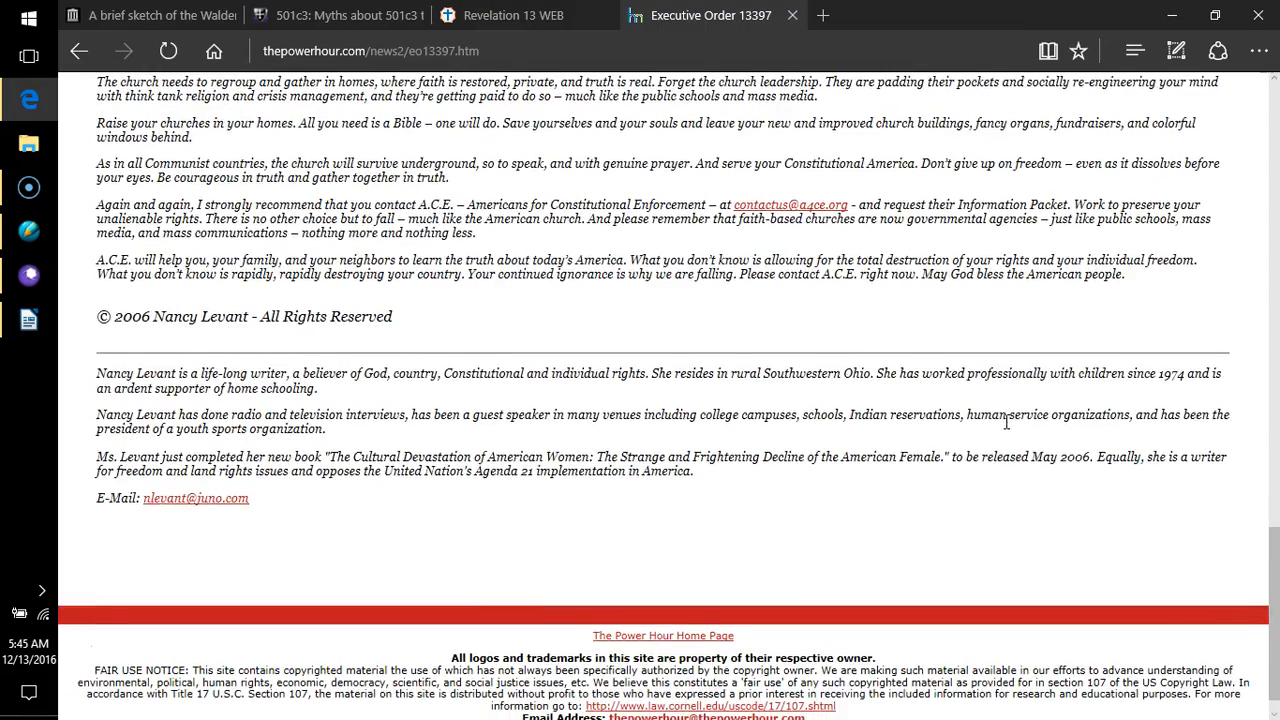
{"action": "scroll", "scroll_direction": "up", "scroll_amount": 3}
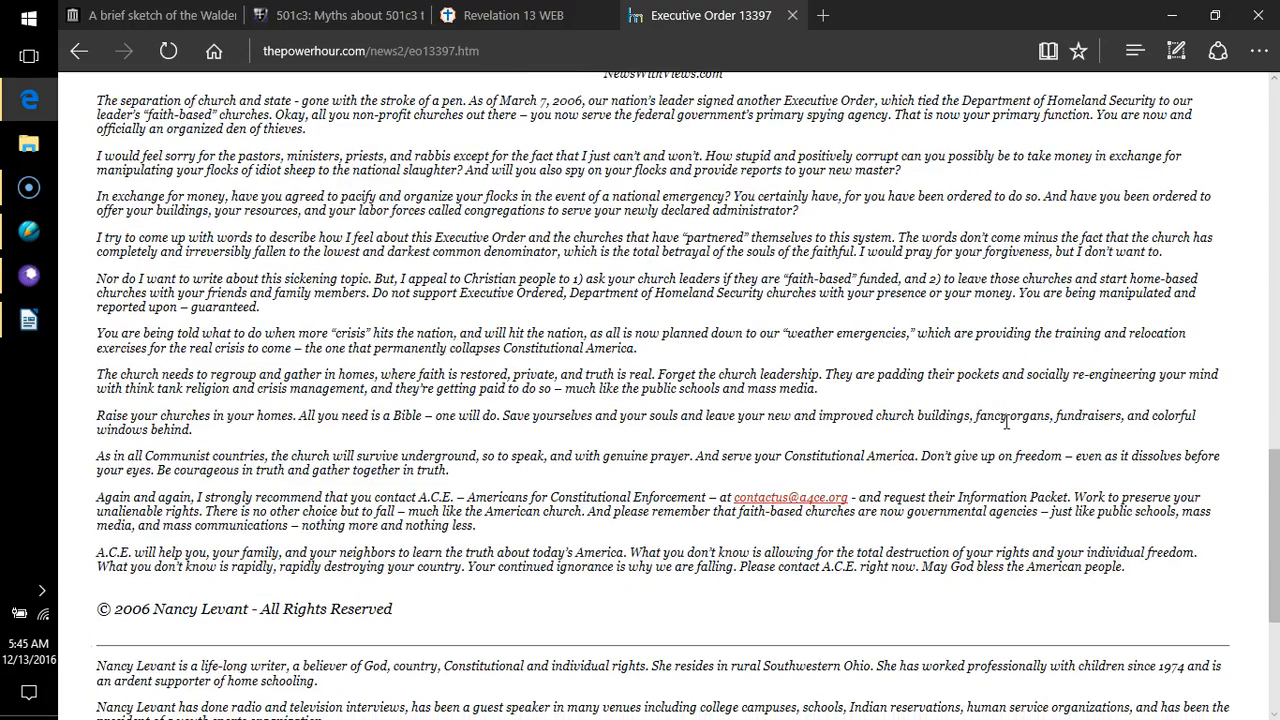
{"action": "scroll", "scroll_direction": "up", "scroll_amount": 3}
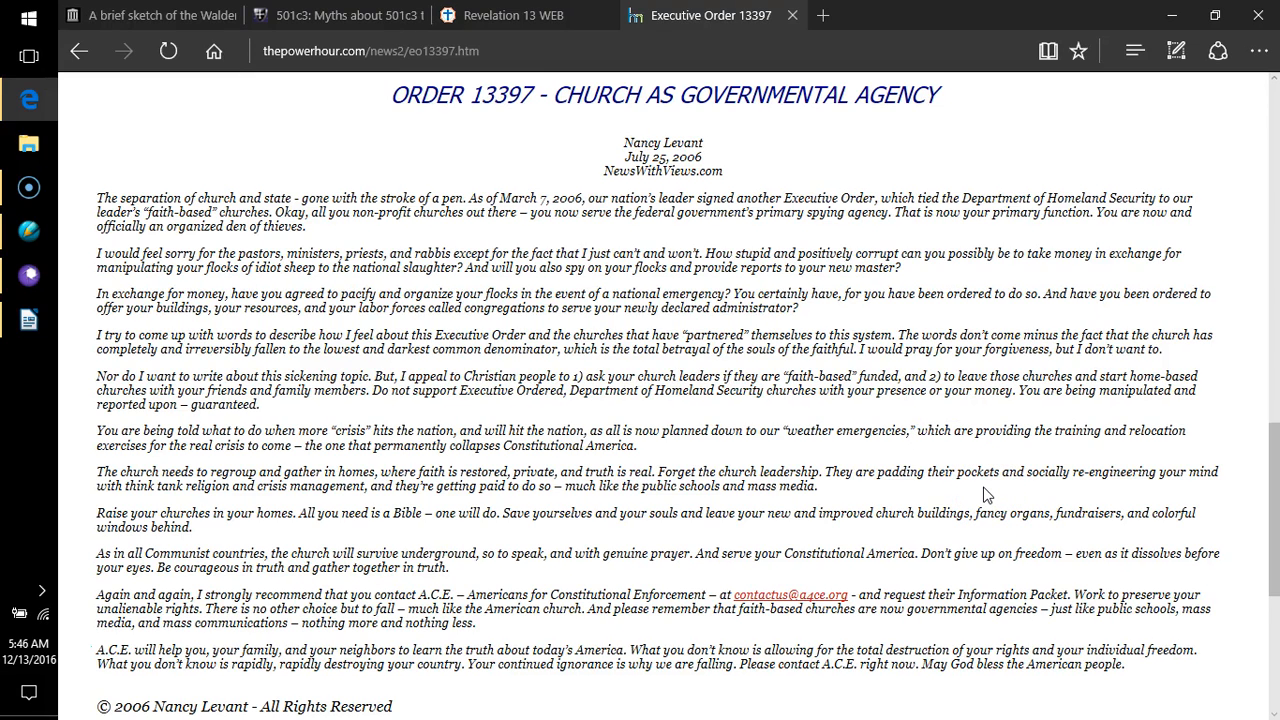
{"action": "scroll", "scroll_direction": "down", "scroll_amount": 3}
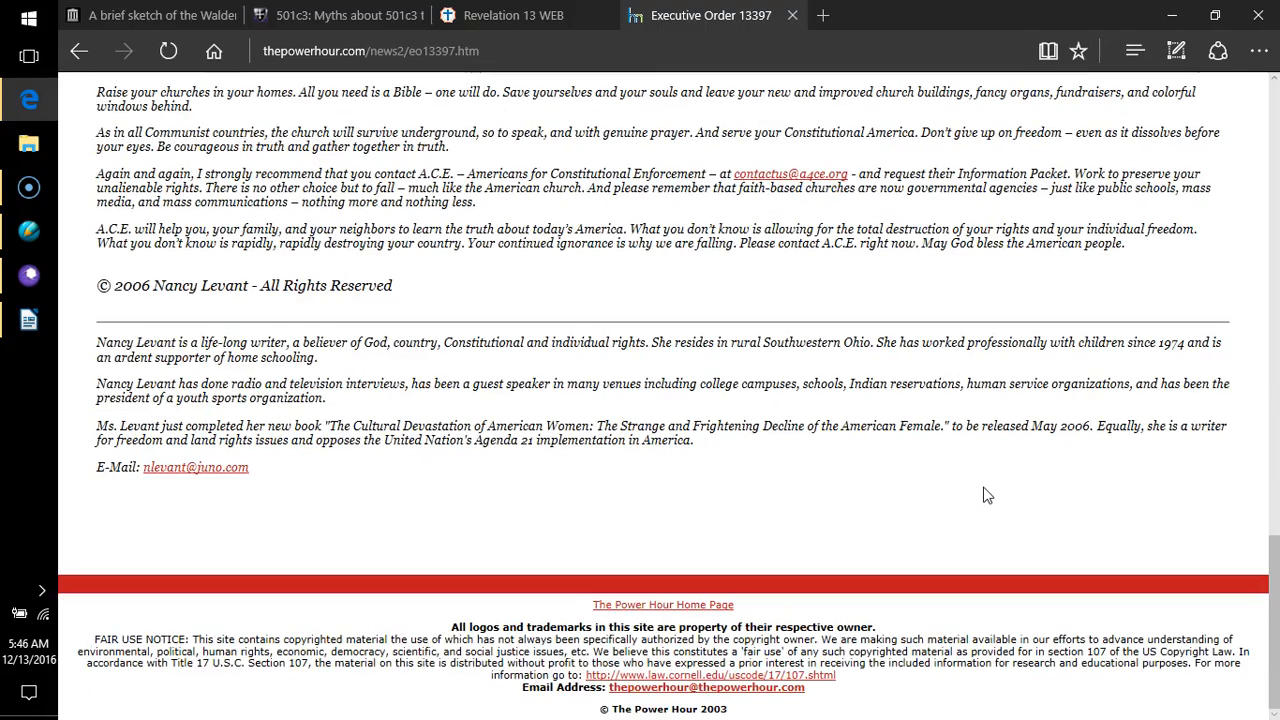
{"action": "mouse_move", "coordinate": [984, 498]}
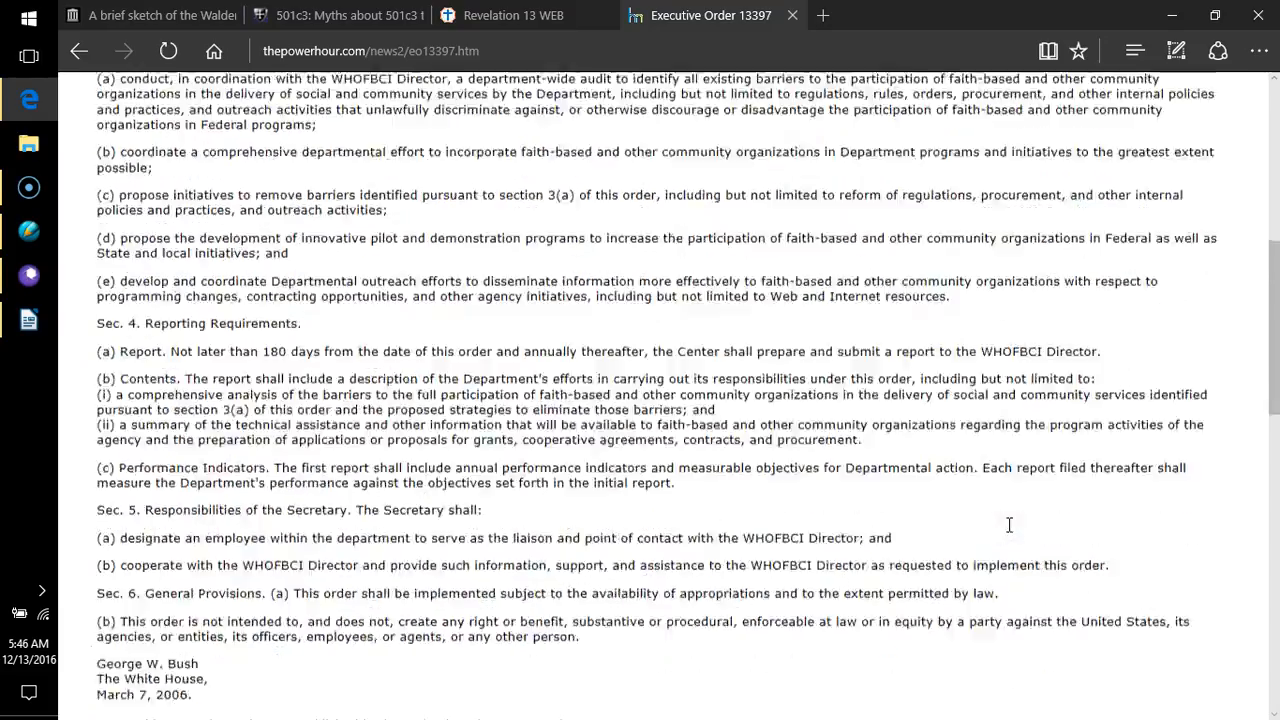
{"action": "scroll", "scroll_direction": "down", "scroll_amount": 3}
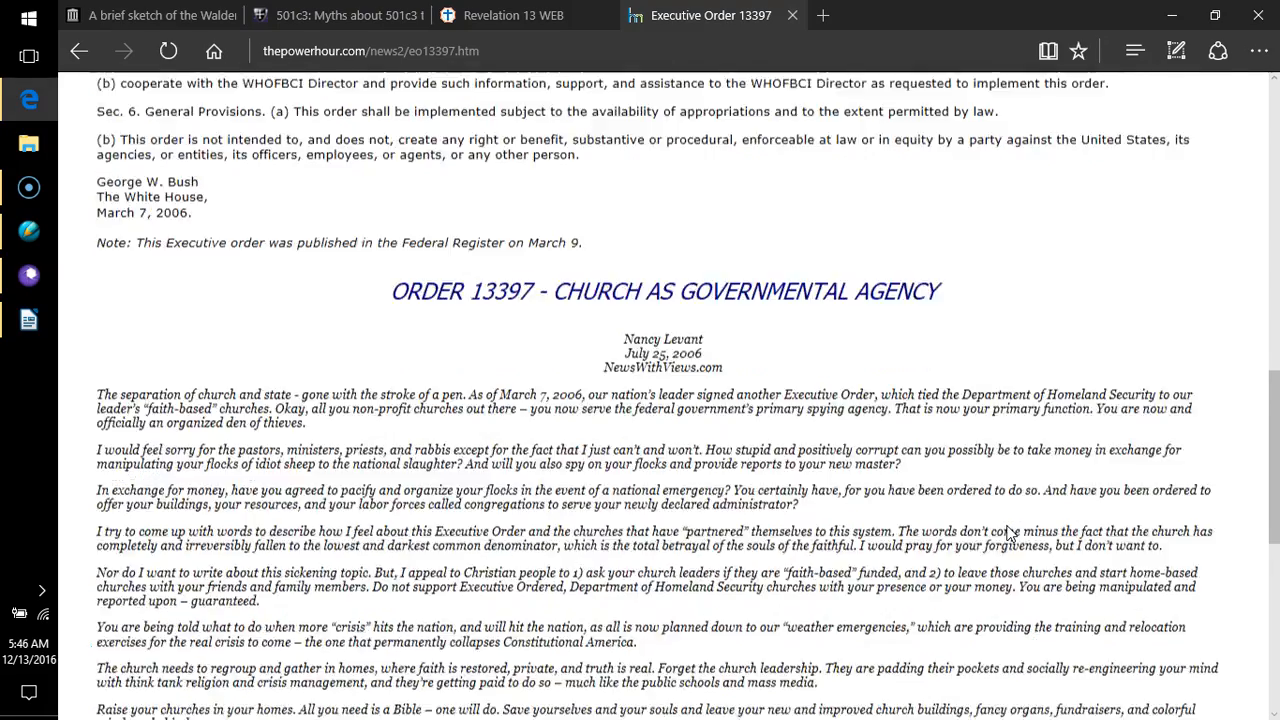
{"action": "scroll", "scroll_direction": "down", "scroll_amount": 3}
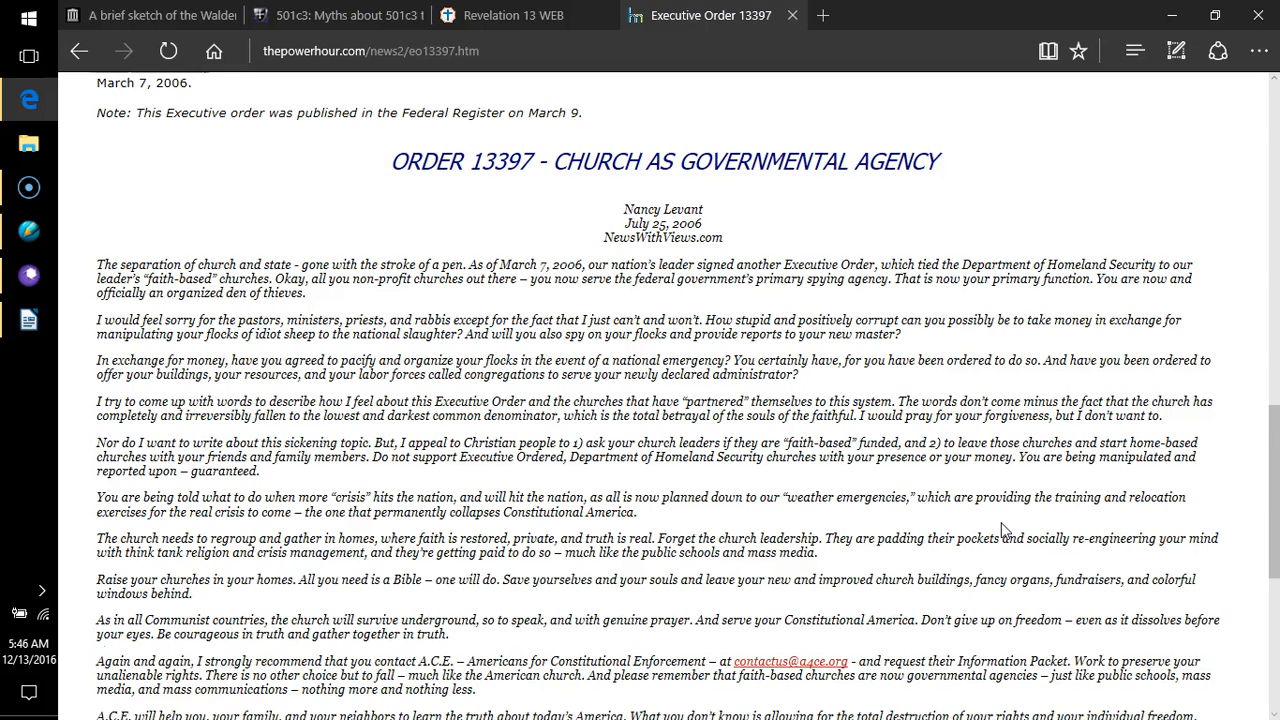
{"action": "scroll", "scroll_direction": "down", "scroll_amount": 3}
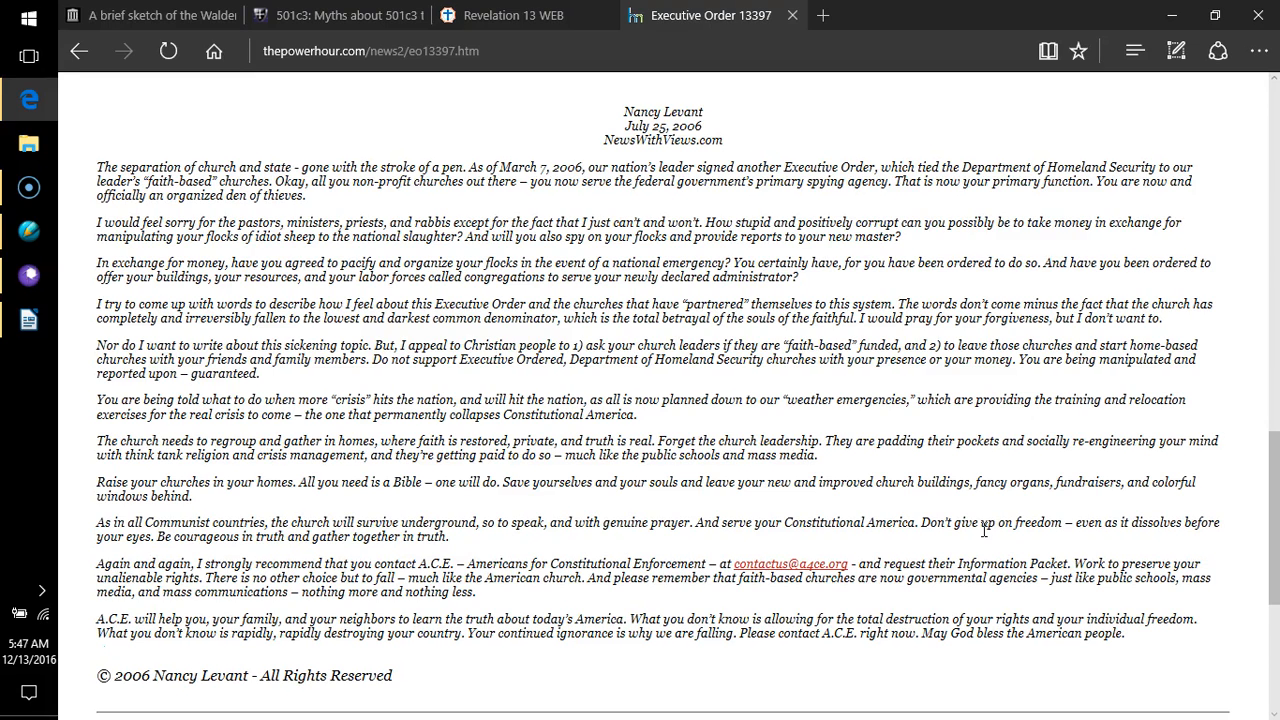
{"action": "mouse_move", "coordinate": [984, 536]}
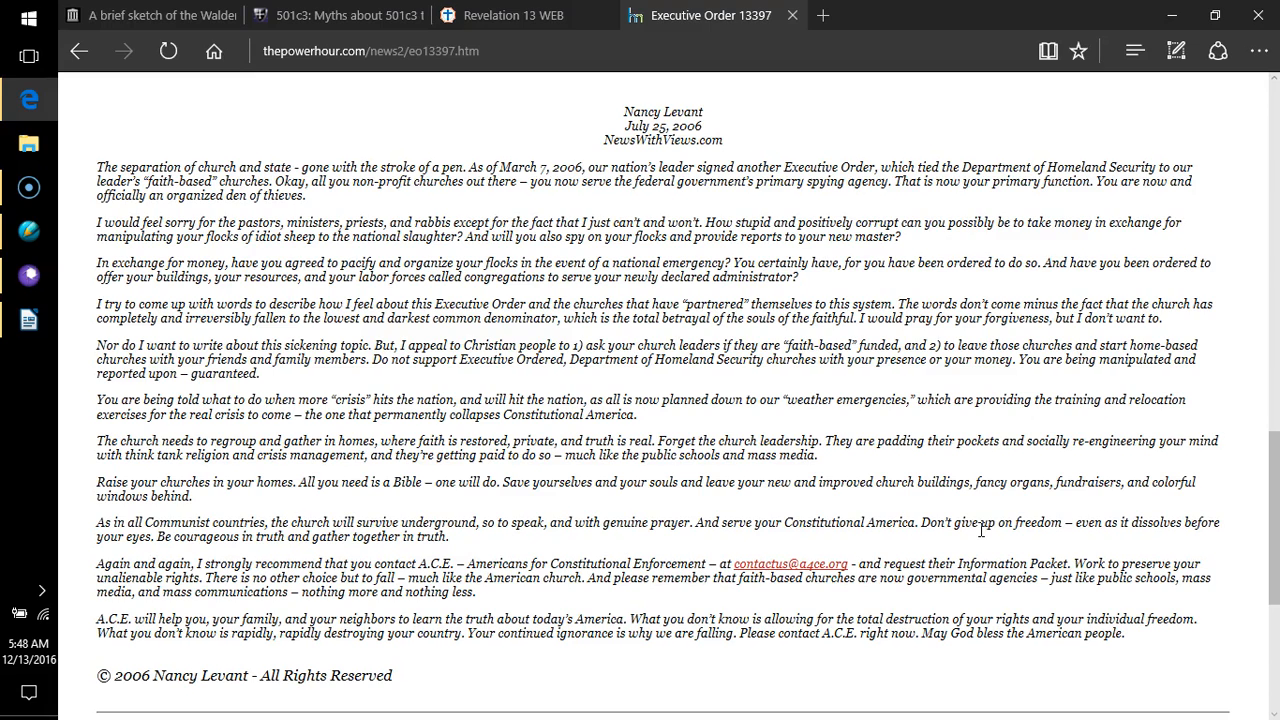
{"action": "mouse_move", "coordinate": [978, 530]}
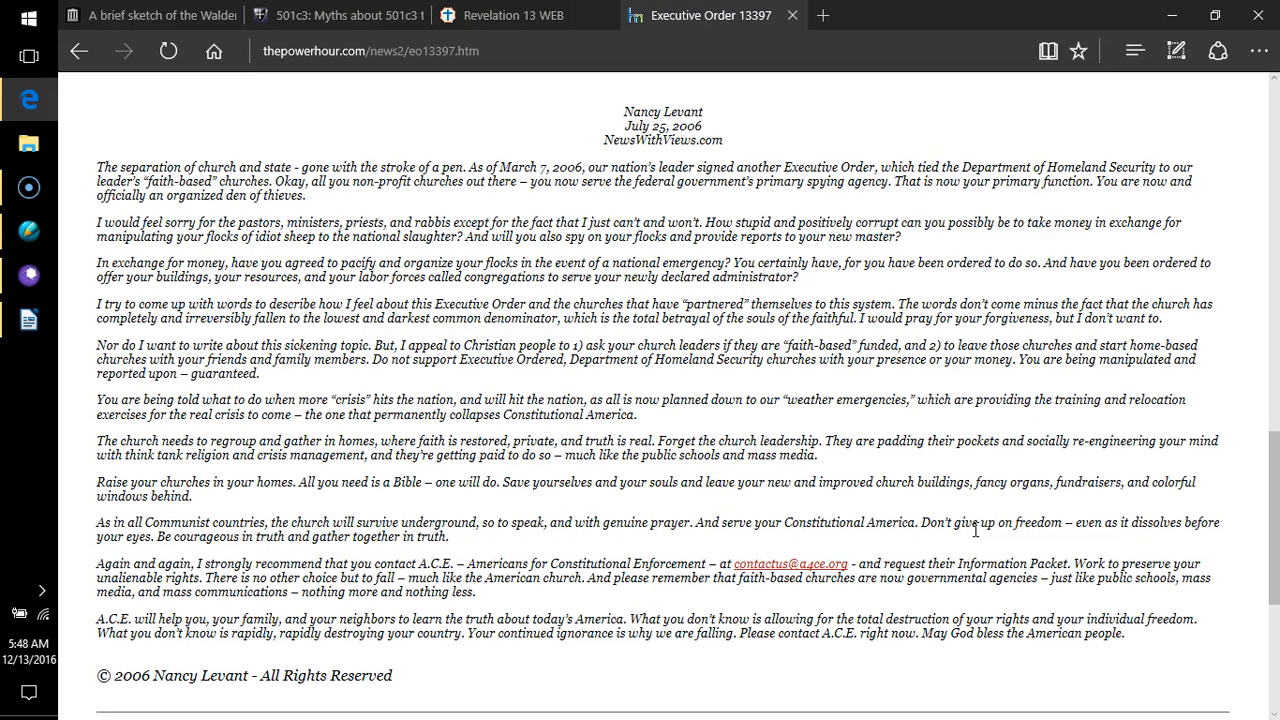
{"action": "mouse_move", "coordinate": [972, 538]}
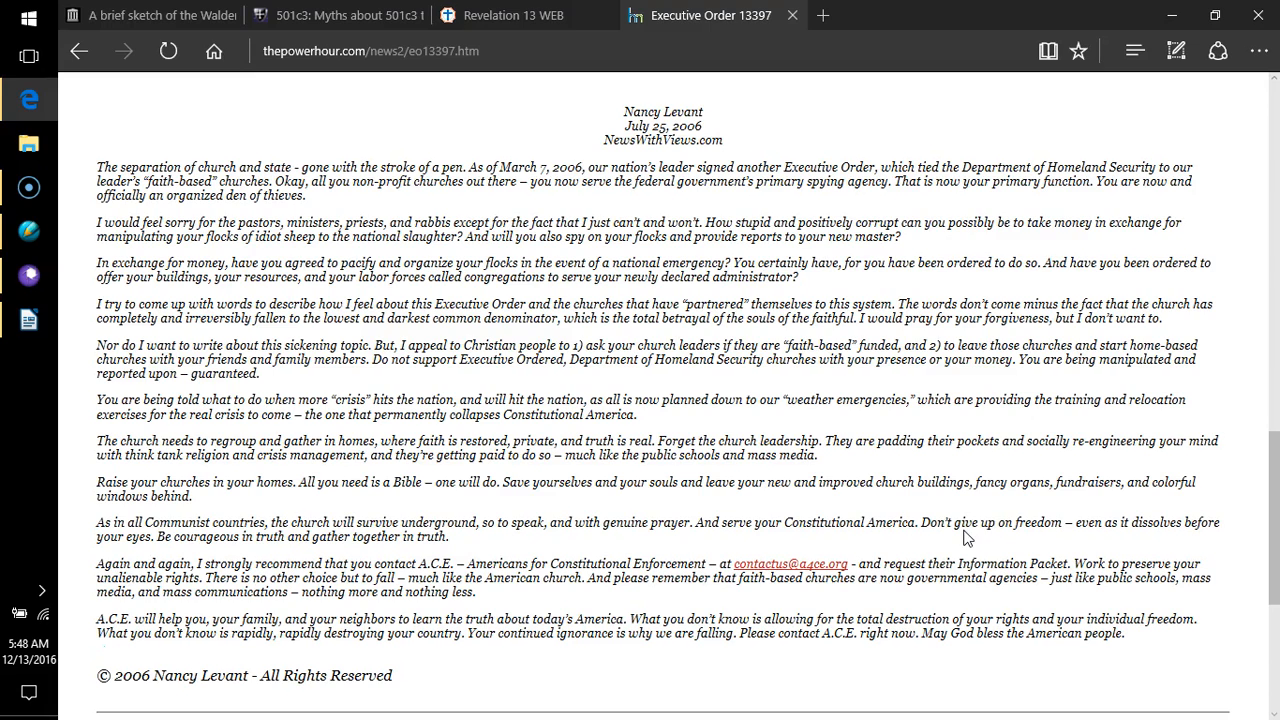
{"action": "mouse_move", "coordinate": [964, 532]}
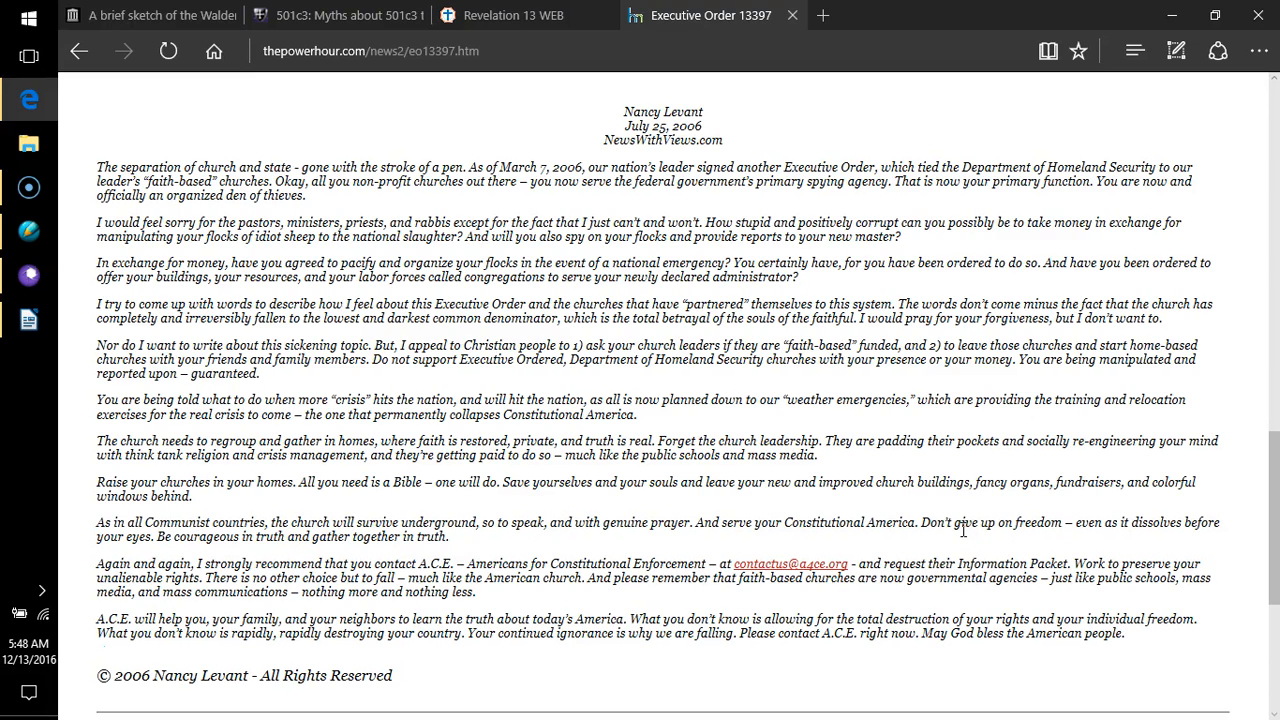
{"action": "mouse_move", "coordinate": [960, 530]}
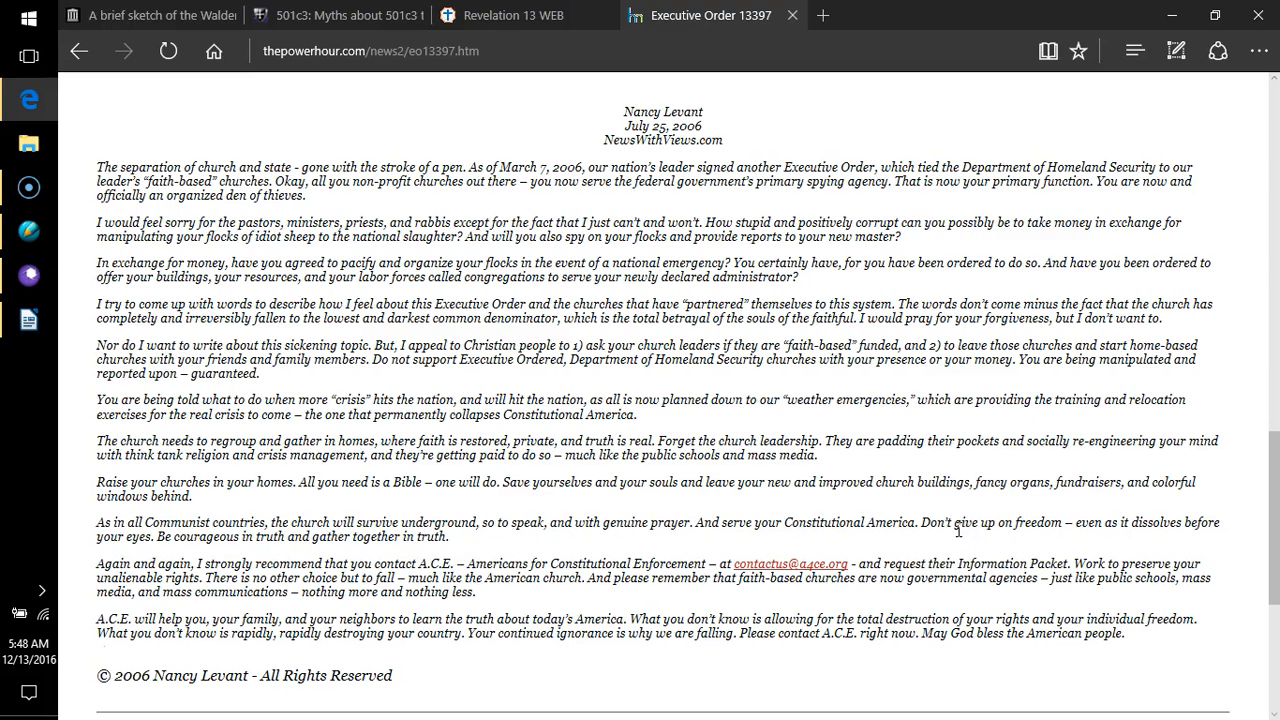
{"action": "mouse_move", "coordinate": [956, 538]}
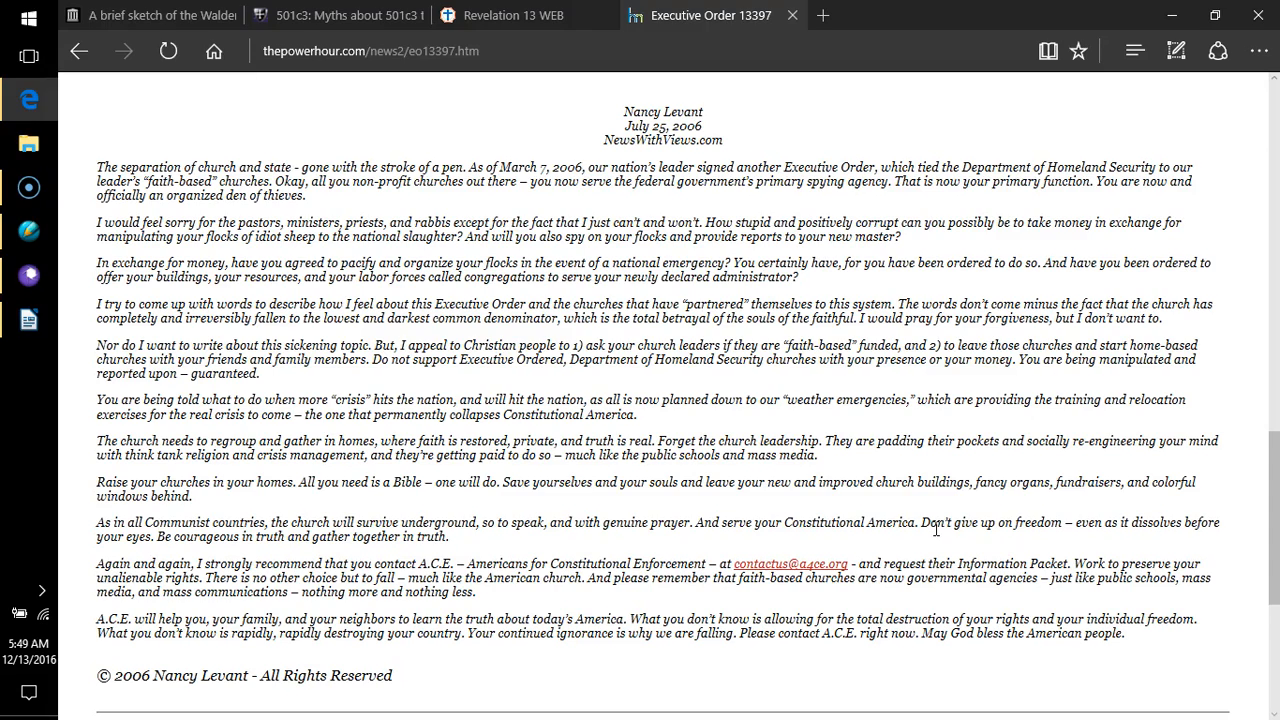
{"action": "scroll", "scroll_direction": "down", "scroll_amount": 3}
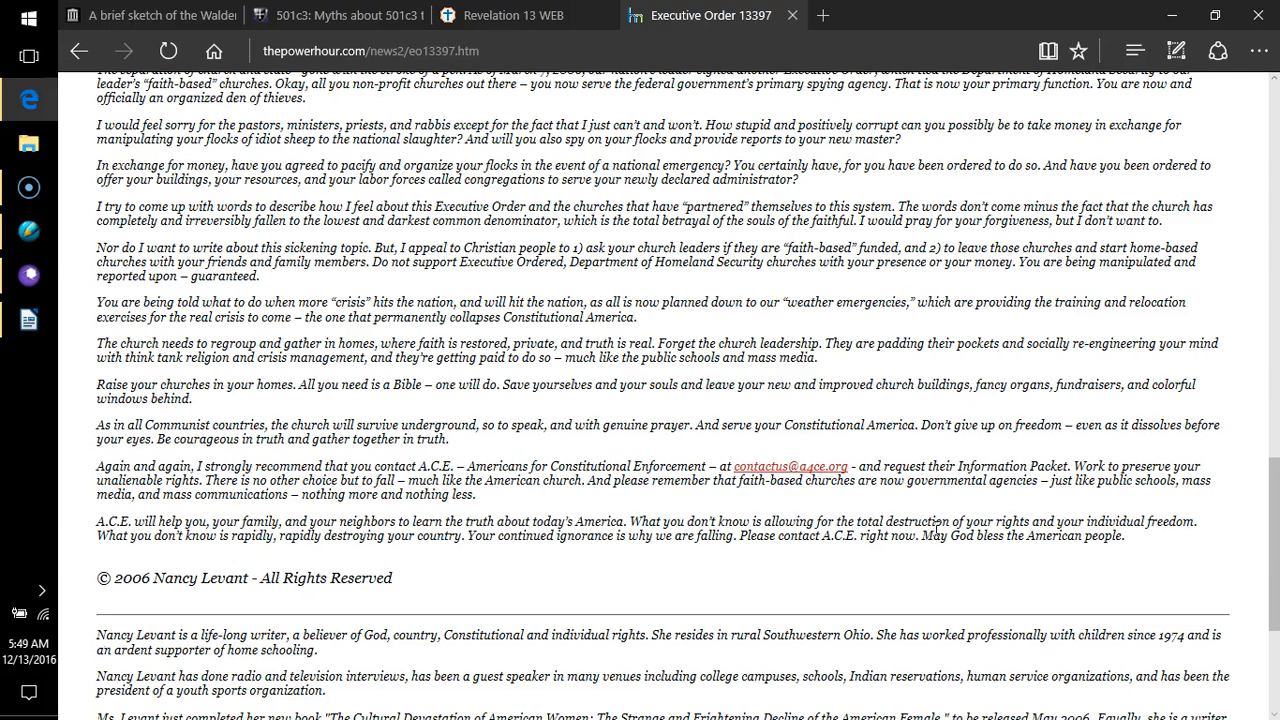
{"action": "mouse_move", "coordinate": [936, 528]}
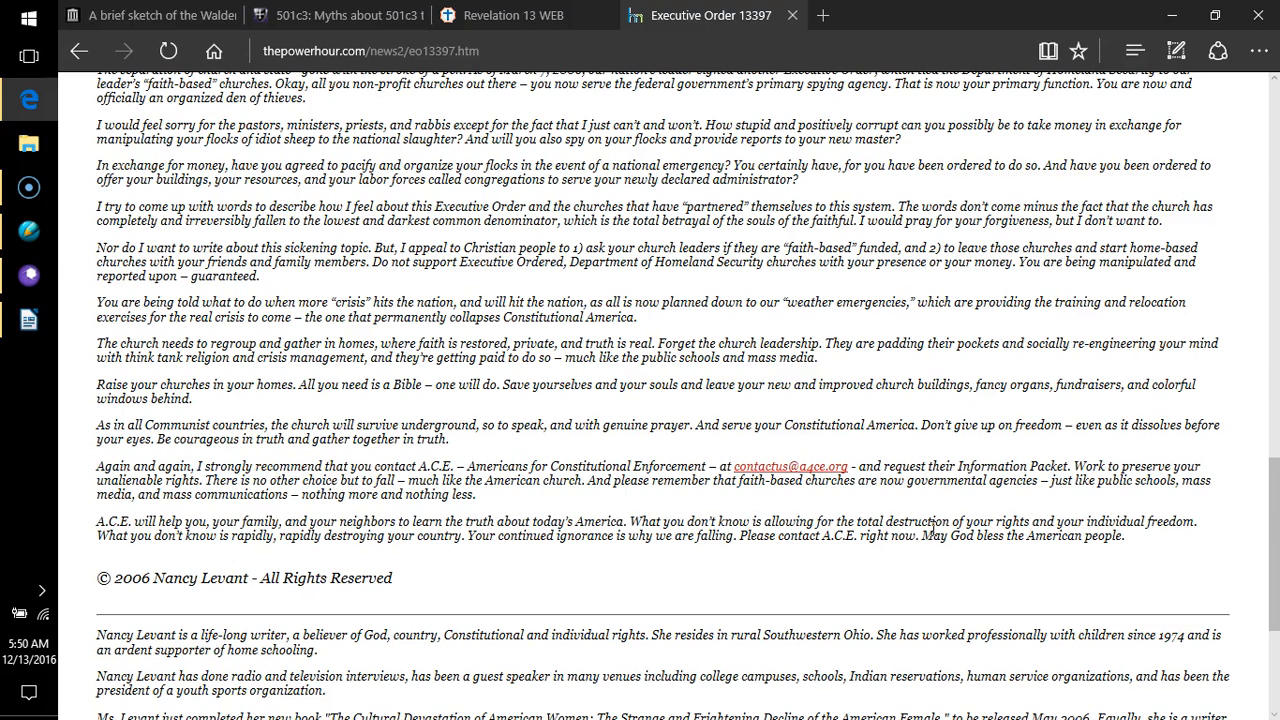
{"action": "mouse_move", "coordinate": [932, 528]}
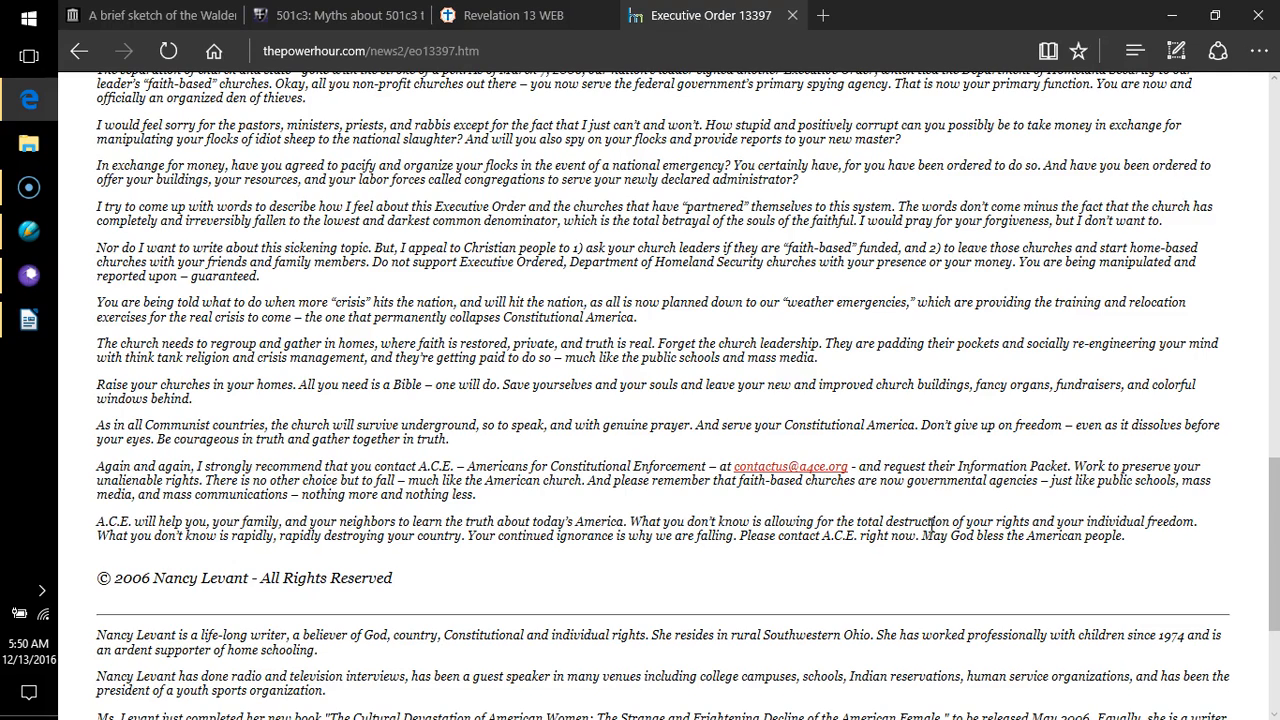
{"action": "mouse_move", "coordinate": [928, 524]}
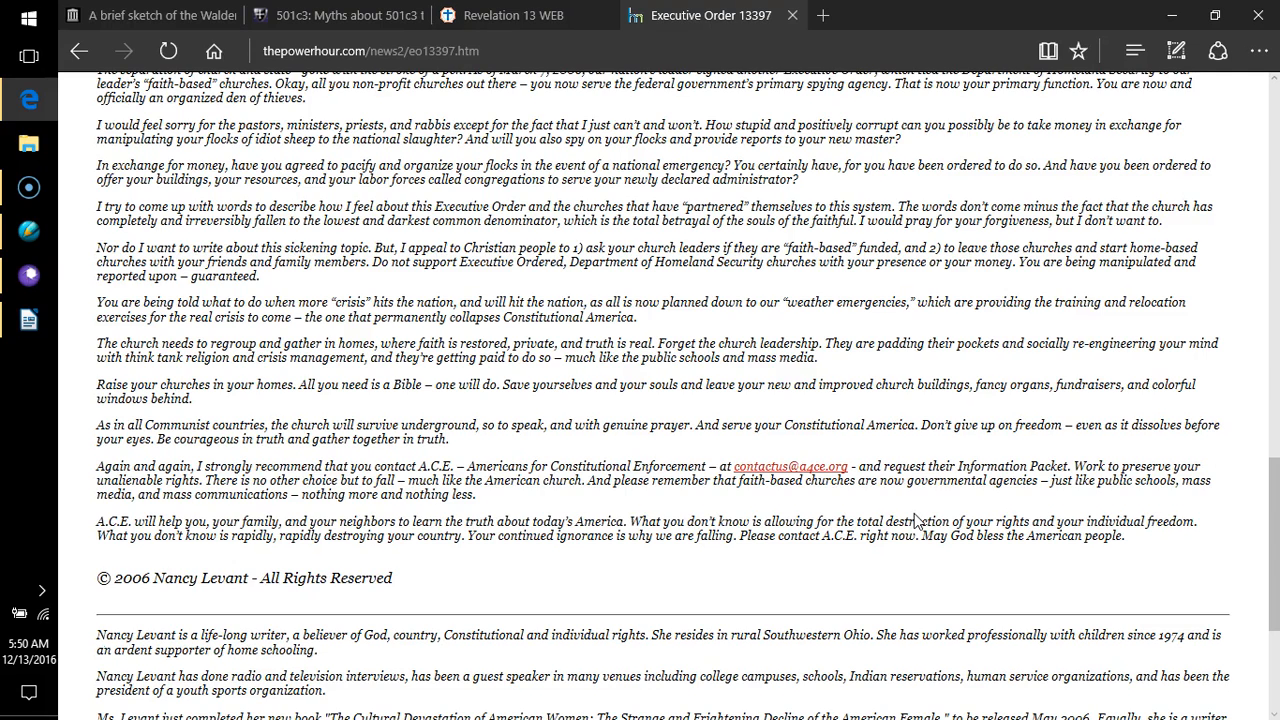
{"action": "mouse_move", "coordinate": [916, 520]}
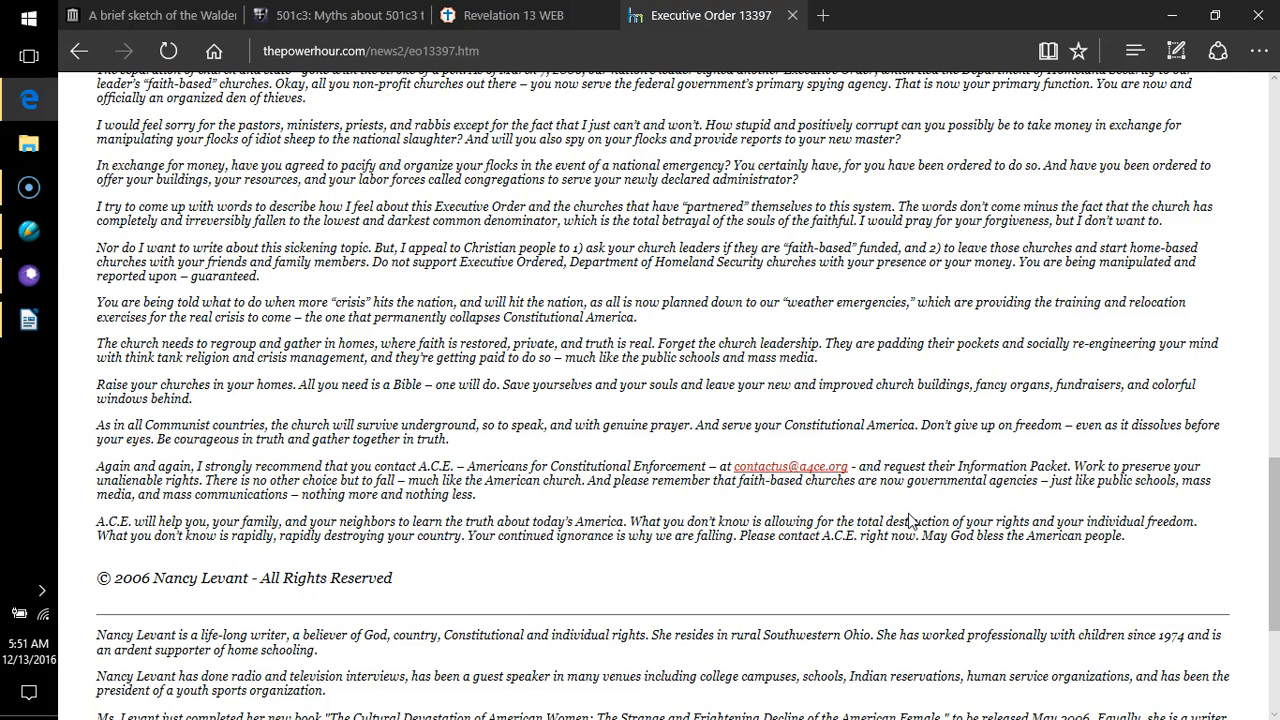
{"action": "mouse_move", "coordinate": [908, 512]}
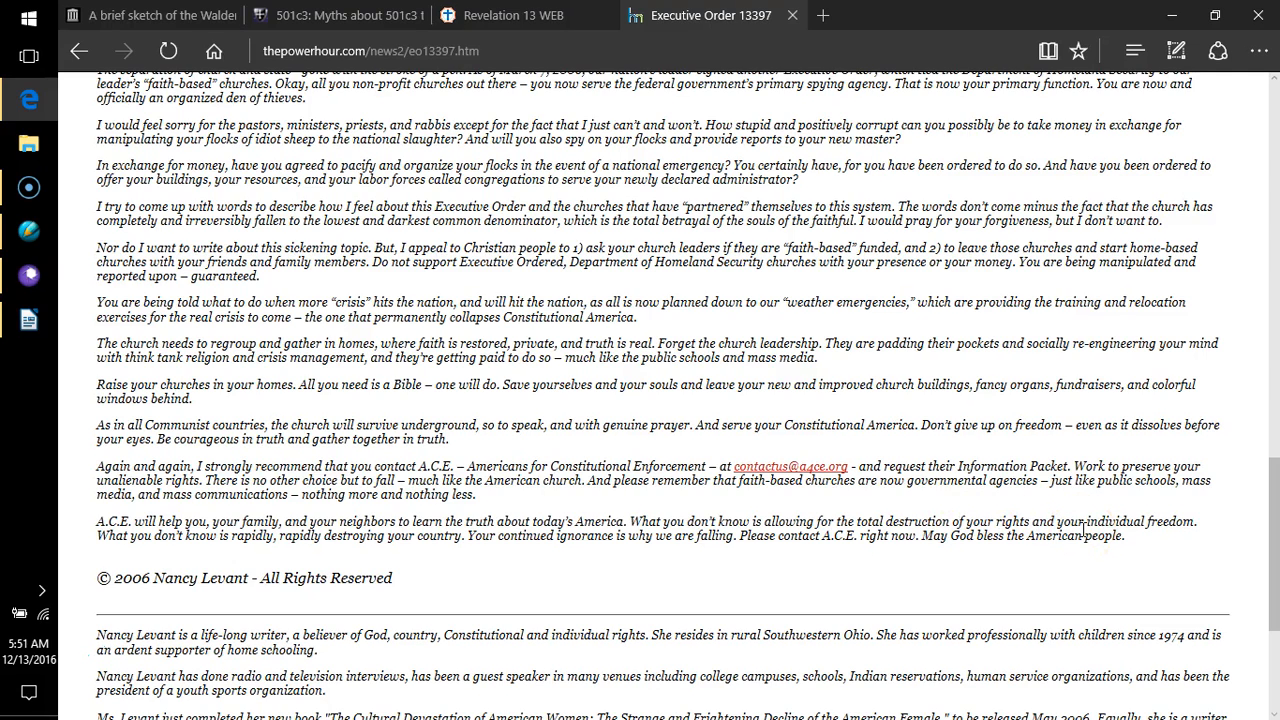
{"action": "mouse_move", "coordinate": [1128, 540]}
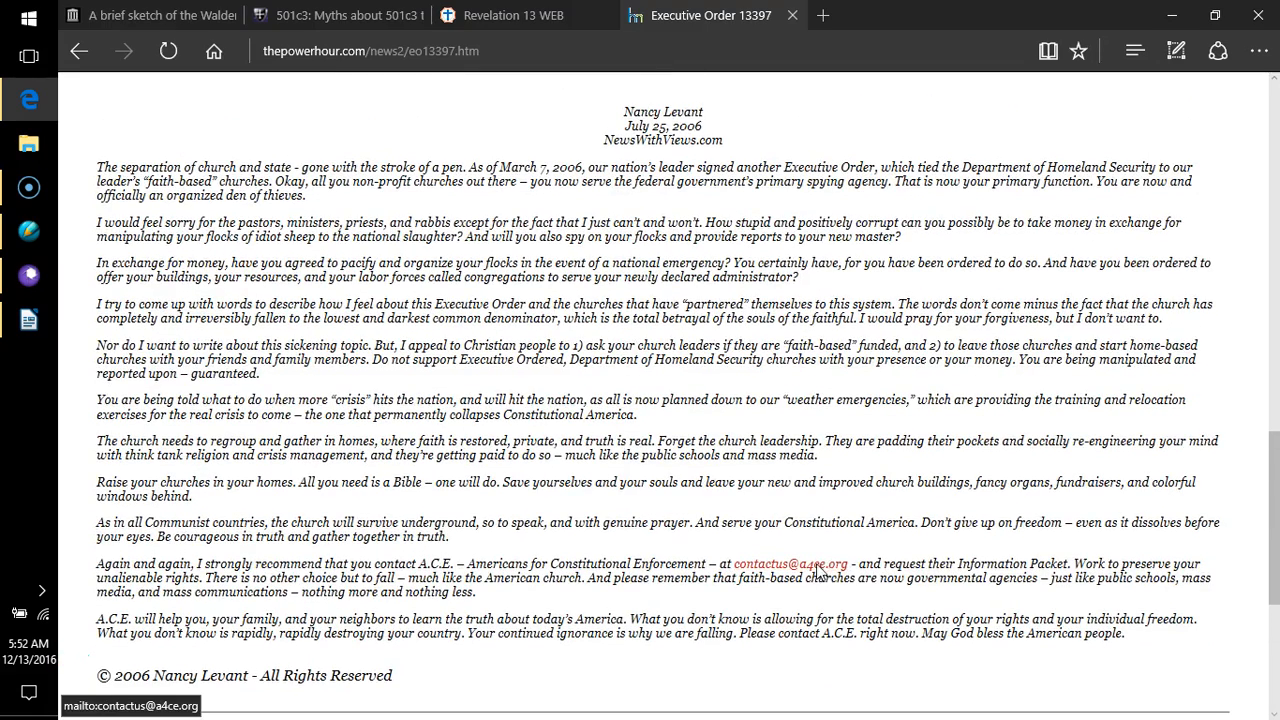
{"action": "mouse_move", "coordinate": [824, 572]}
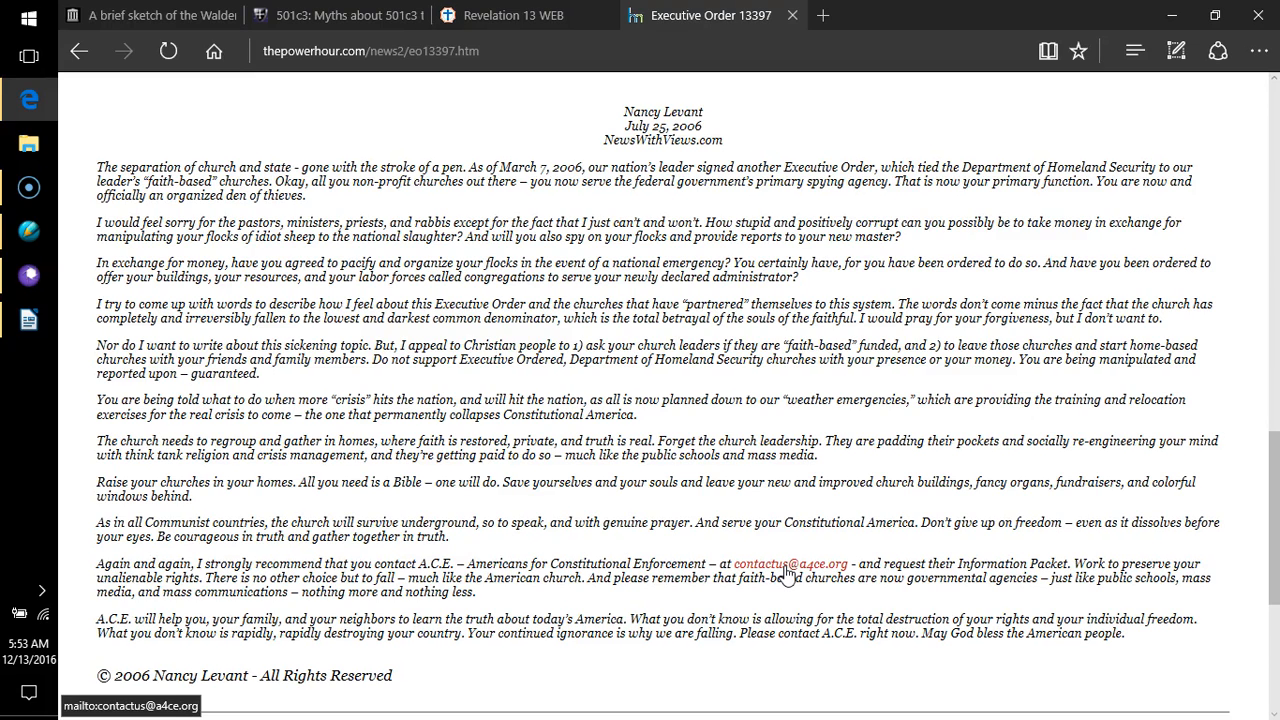
{"action": "mouse_move", "coordinate": [784, 576]}
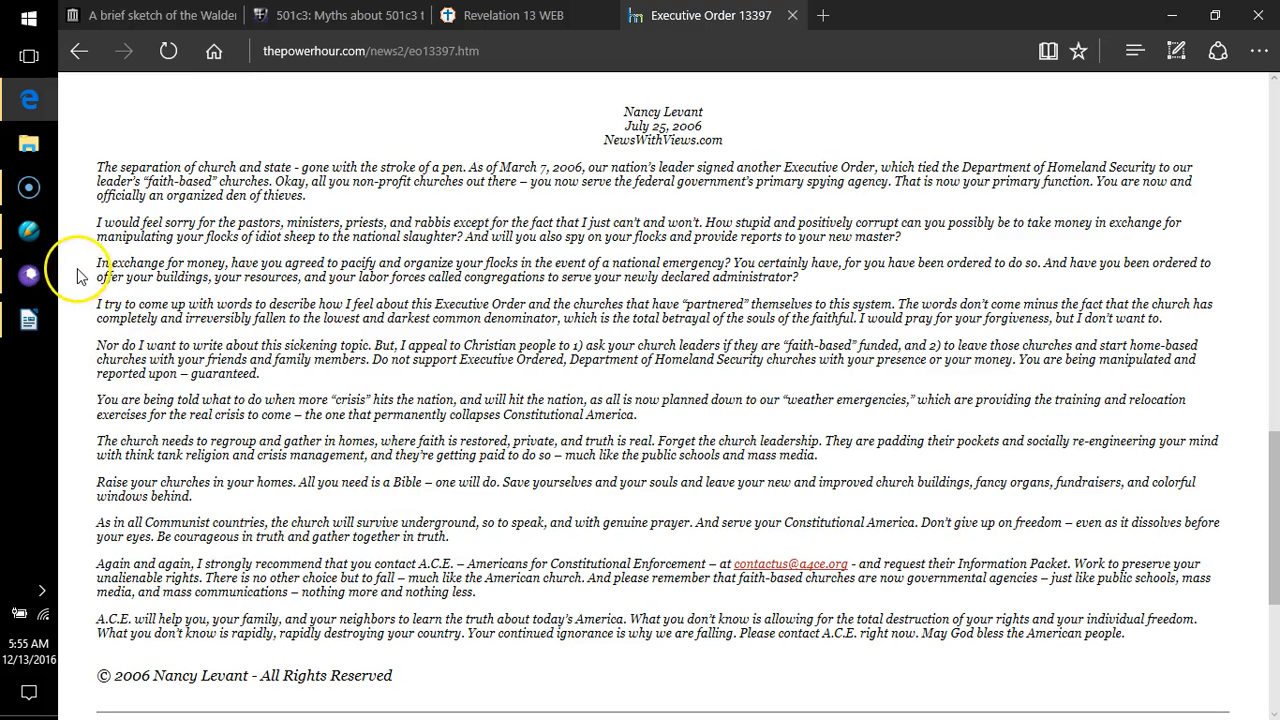
- Return to hushmoney.org's 501c3 Myths tab with its four numbered myths
{"action": "left_click", "coordinate": [340, 16]}
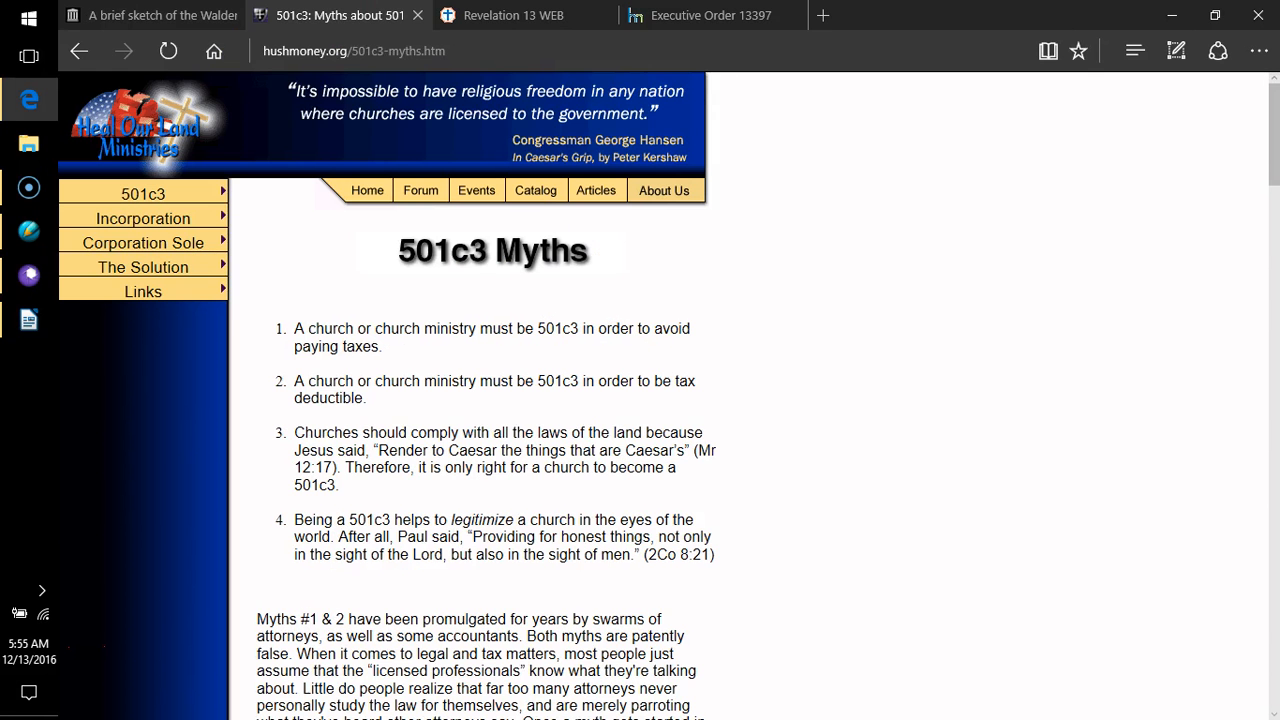
{"action": "mouse_move", "coordinate": [772, 336]}
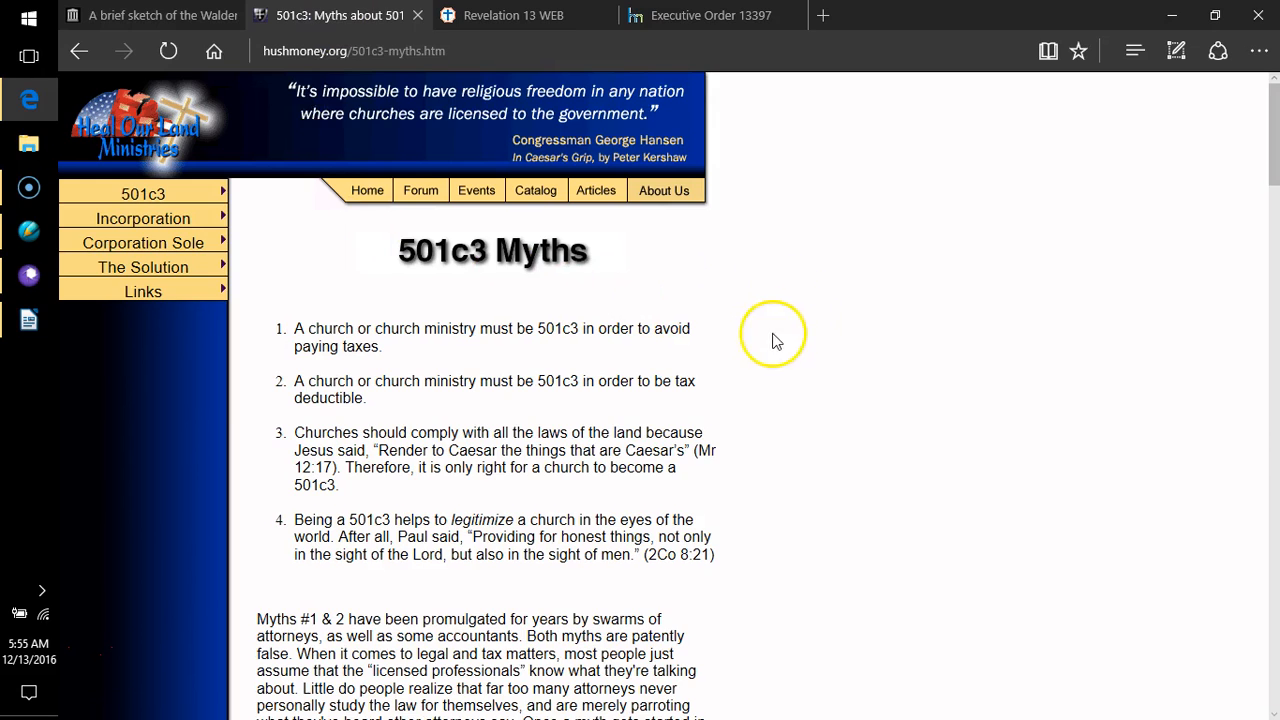